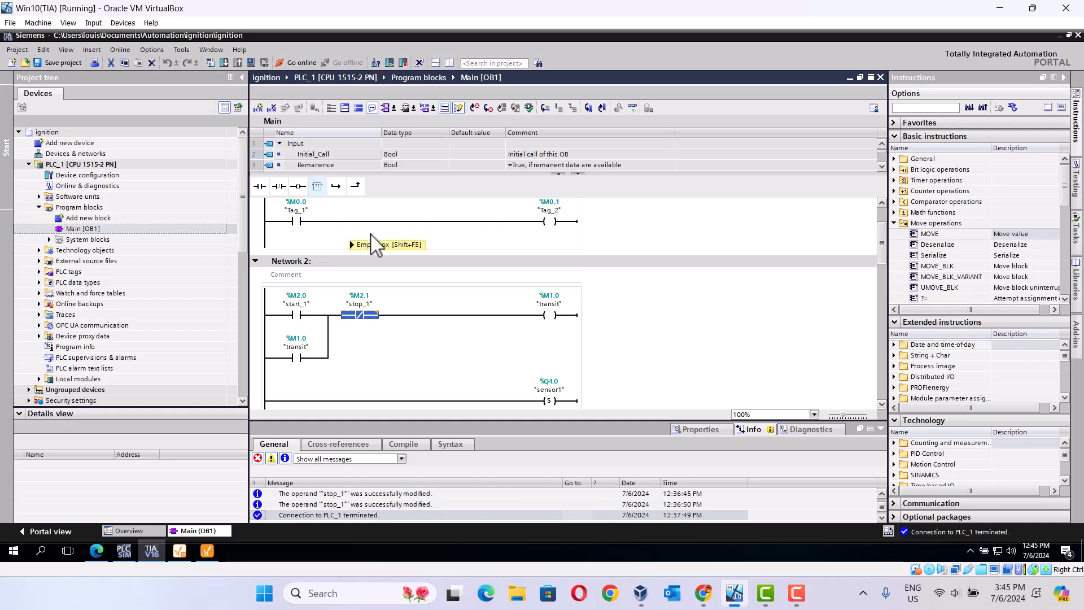
mouse_move(377, 247)
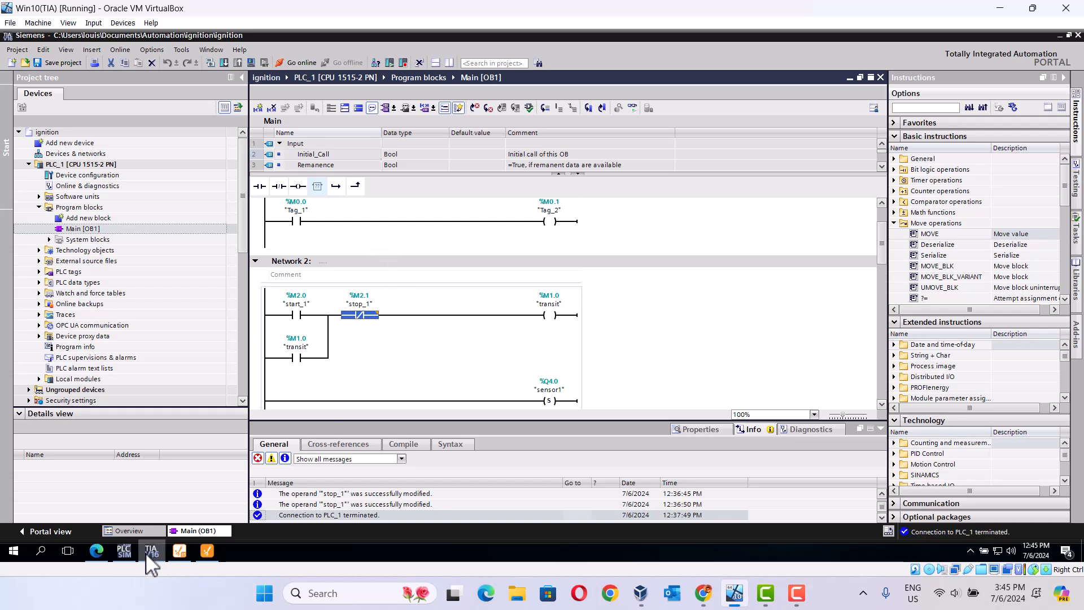
Bring up the PLC simulator control panel and scroll through the Main block networks.
click(123, 551)
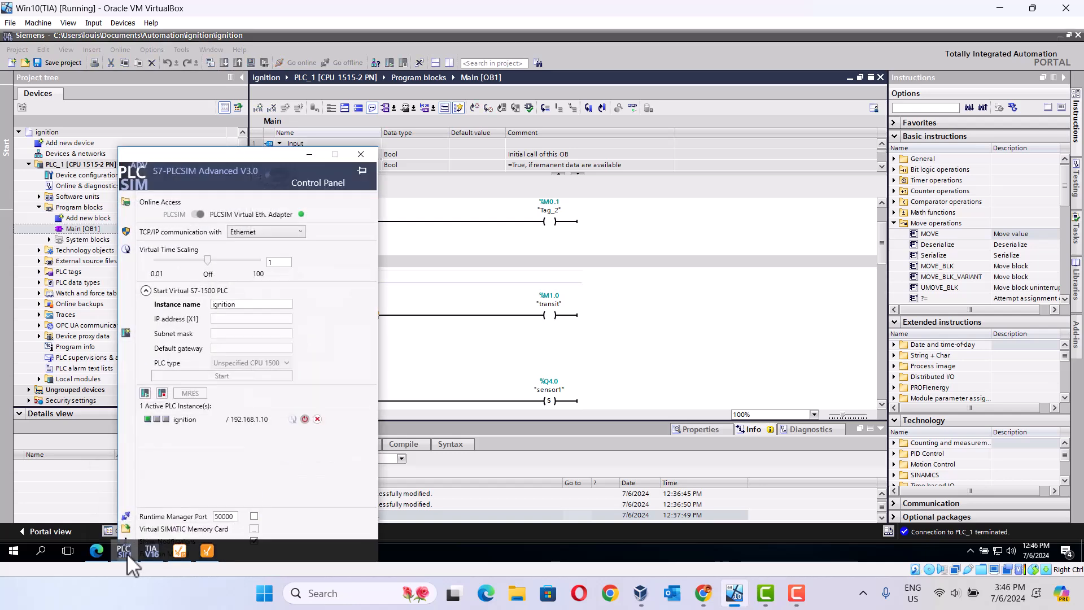
mouse_move(277, 520)
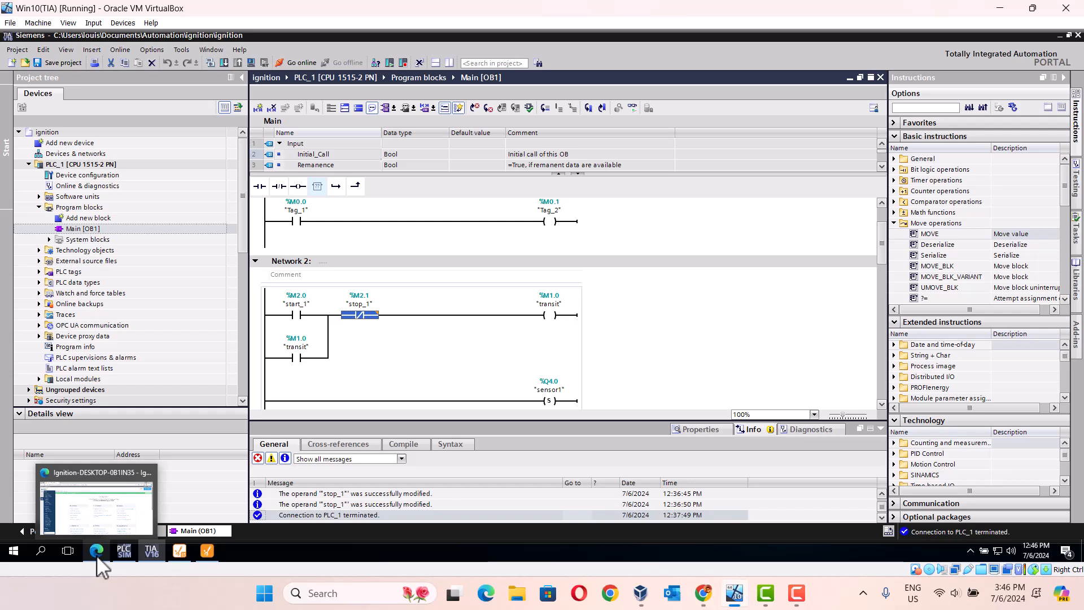
mouse_move(932, 151)
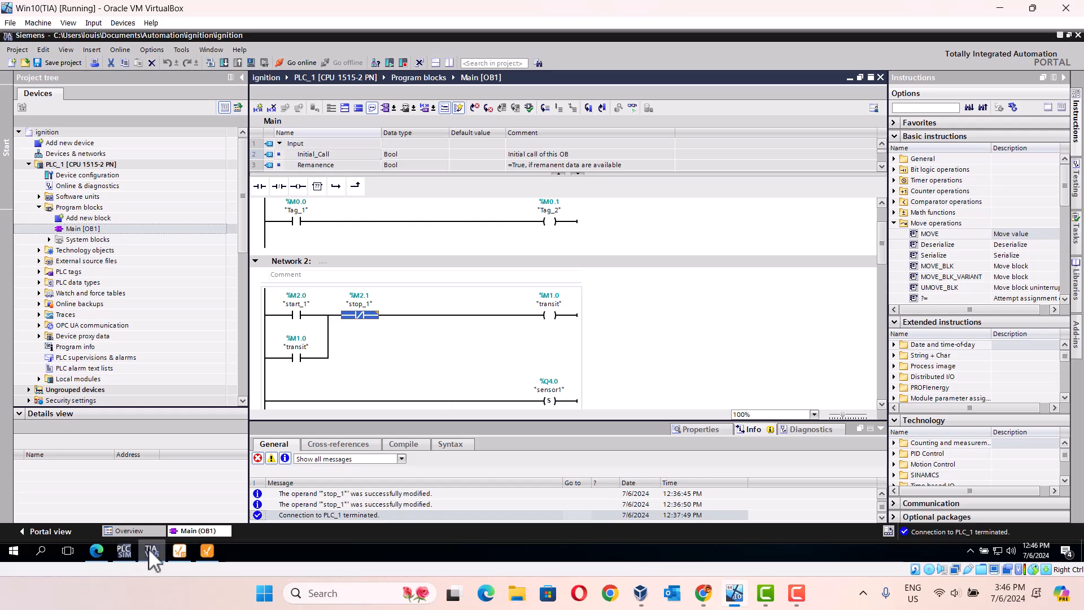
click(123, 551)
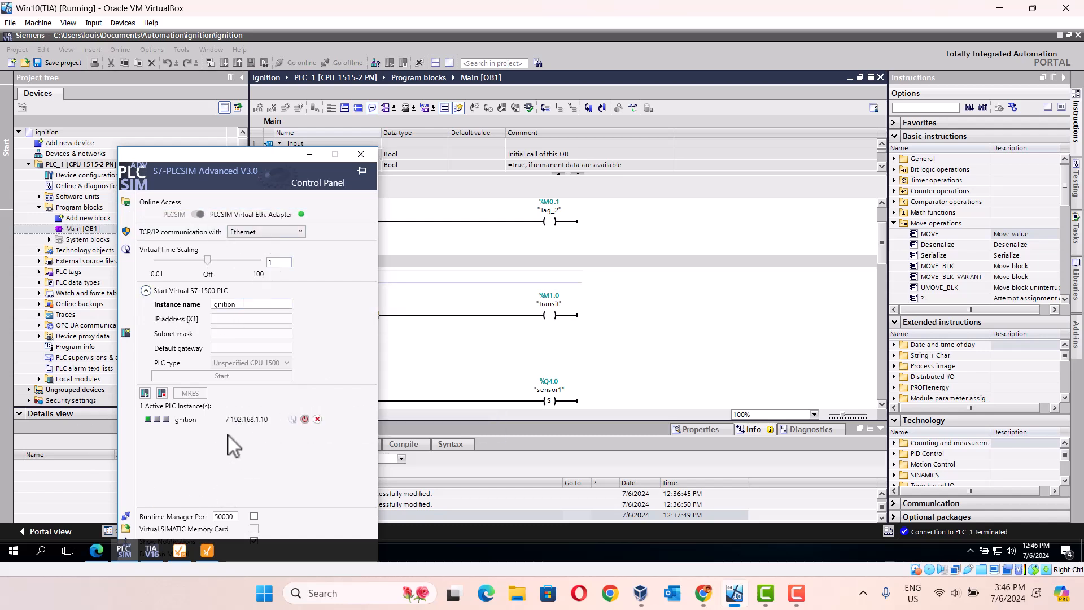
mouse_move(325, 169)
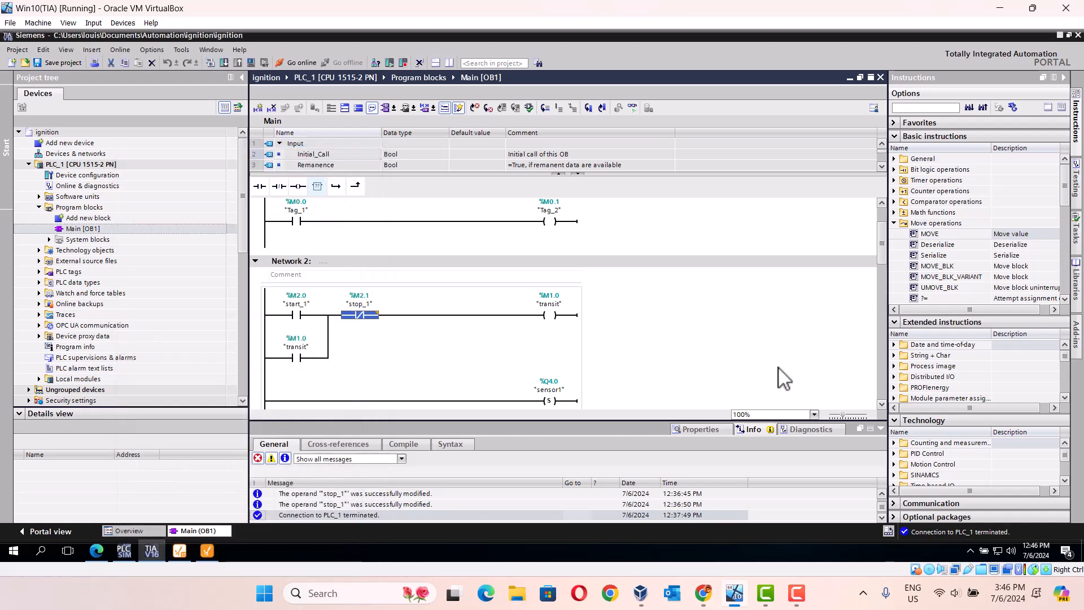
scroll(down, 3)
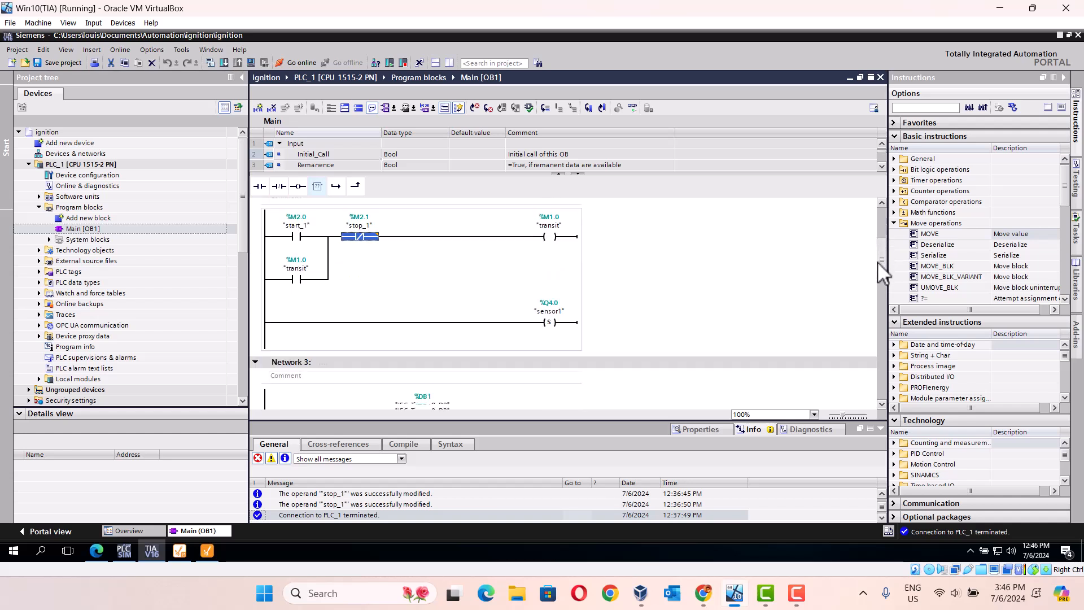
scroll(down, 3)
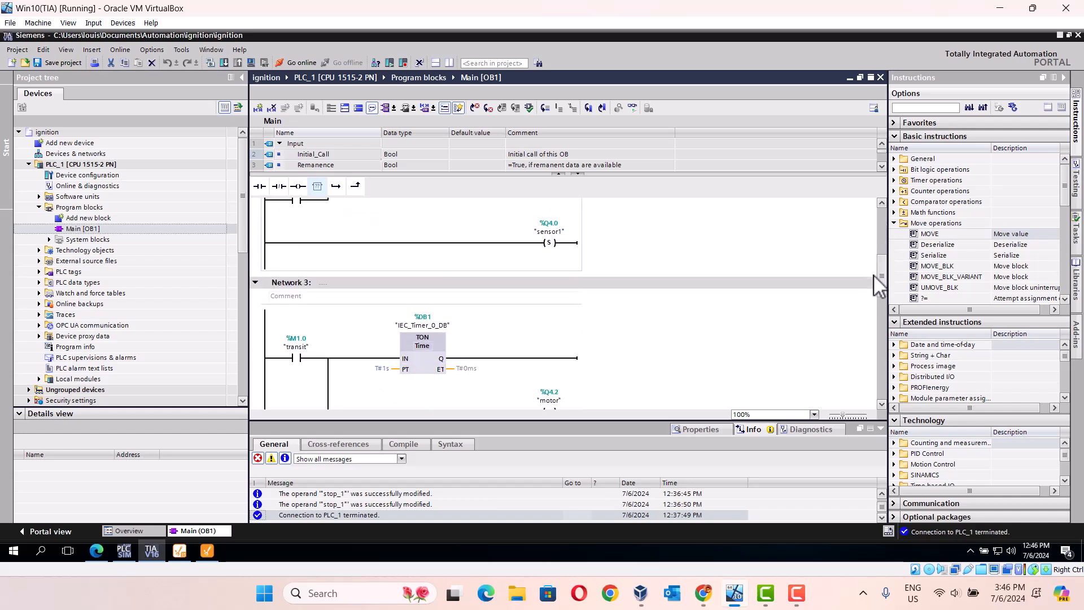
scroll(up, 3)
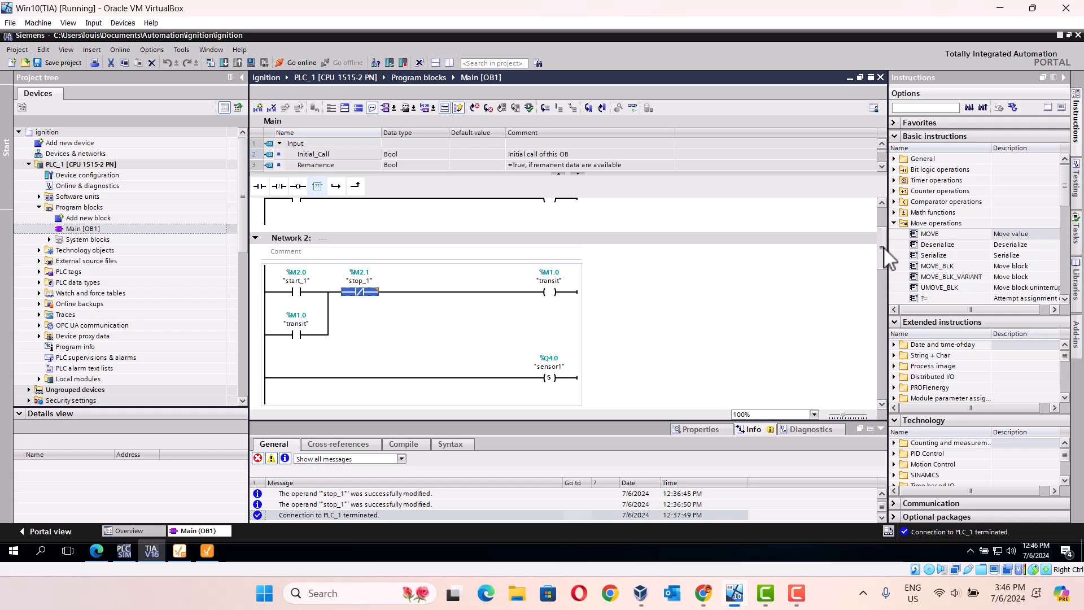
scroll(down, 3)
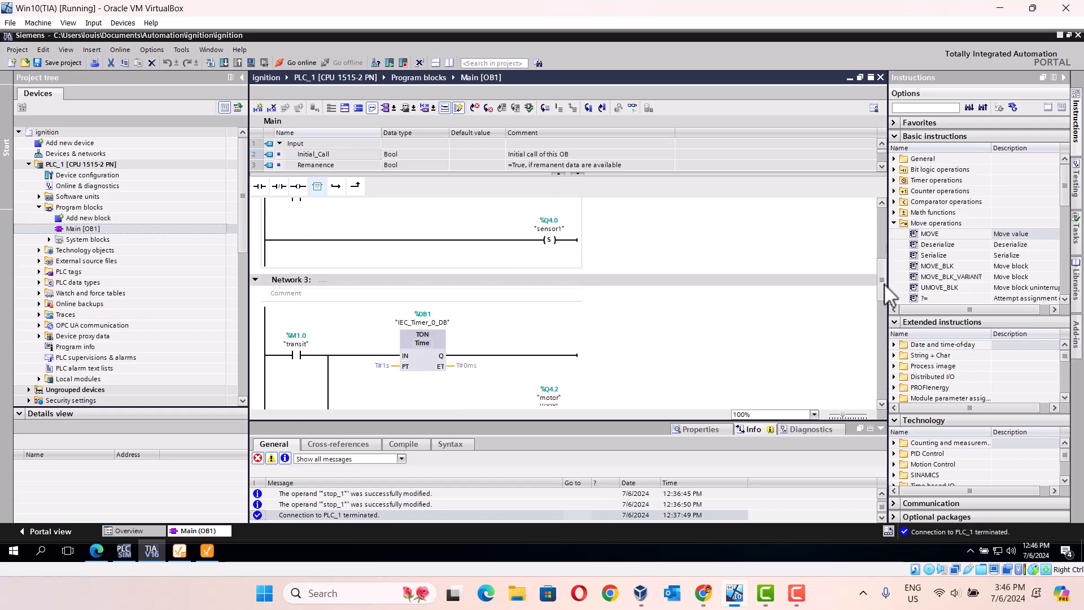
scroll(down, 3)
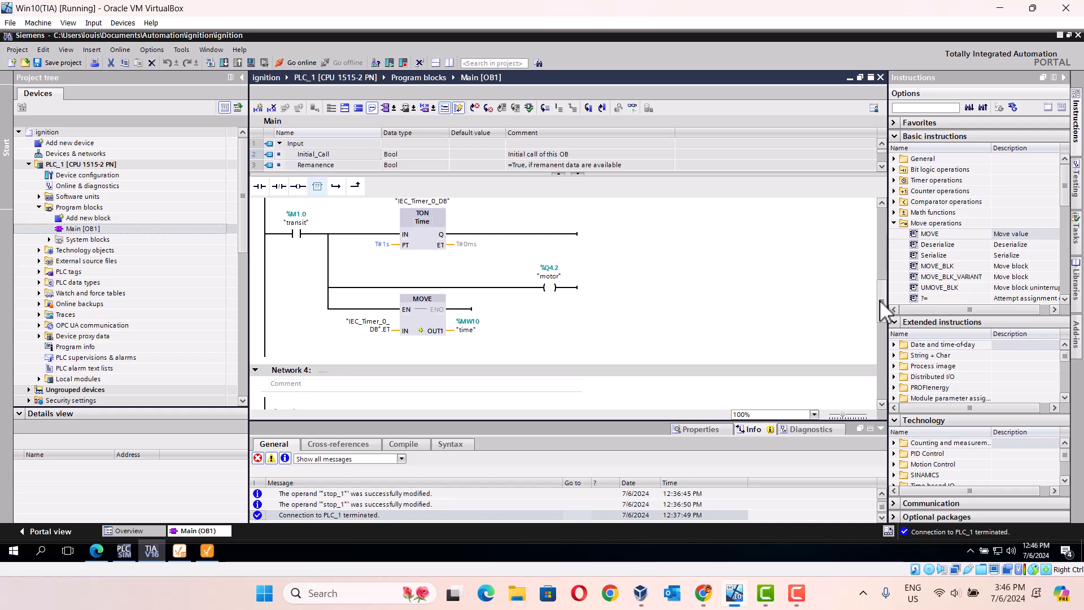
scroll(down, 3)
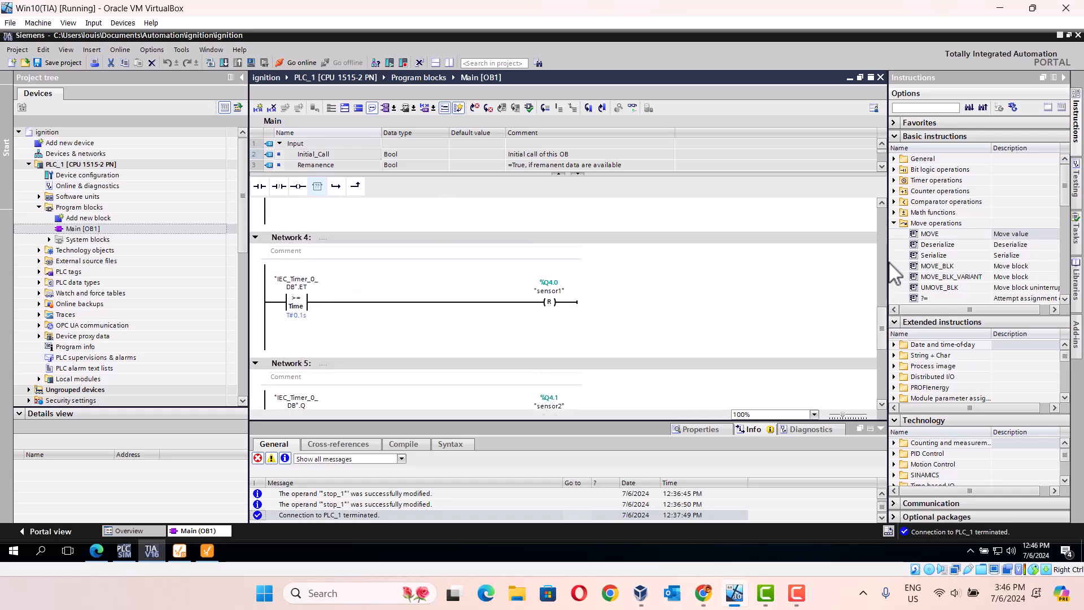
scroll(up, 3)
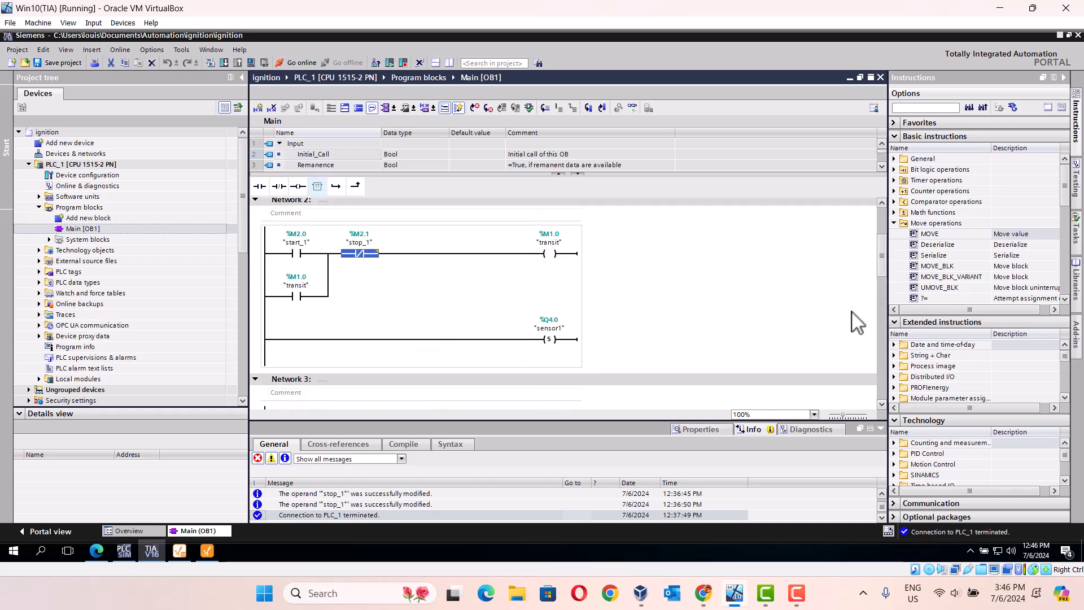
mouse_move(888, 264)
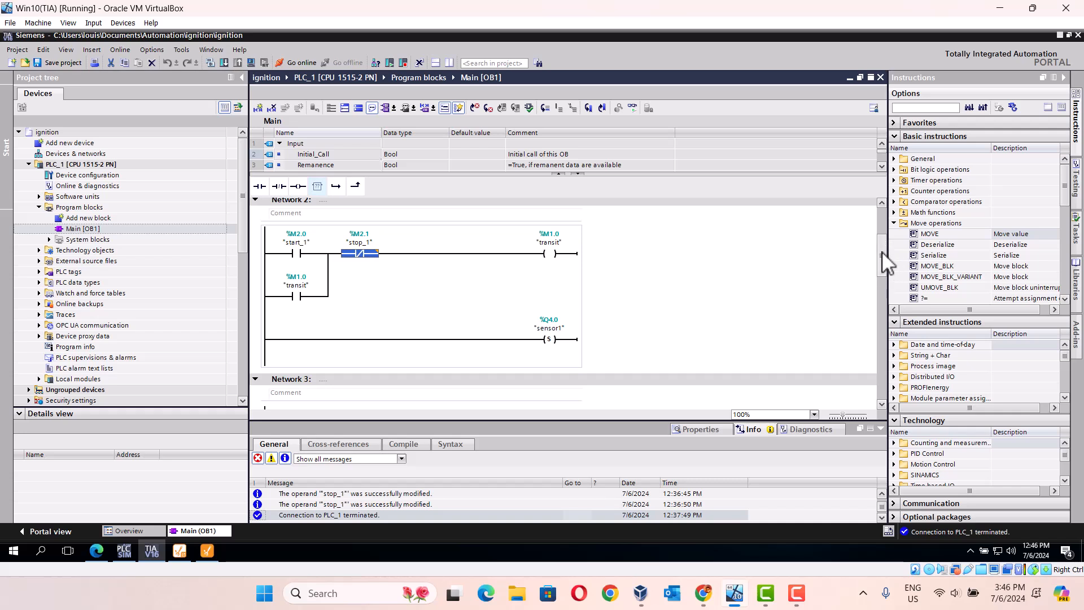
scroll(down, 3)
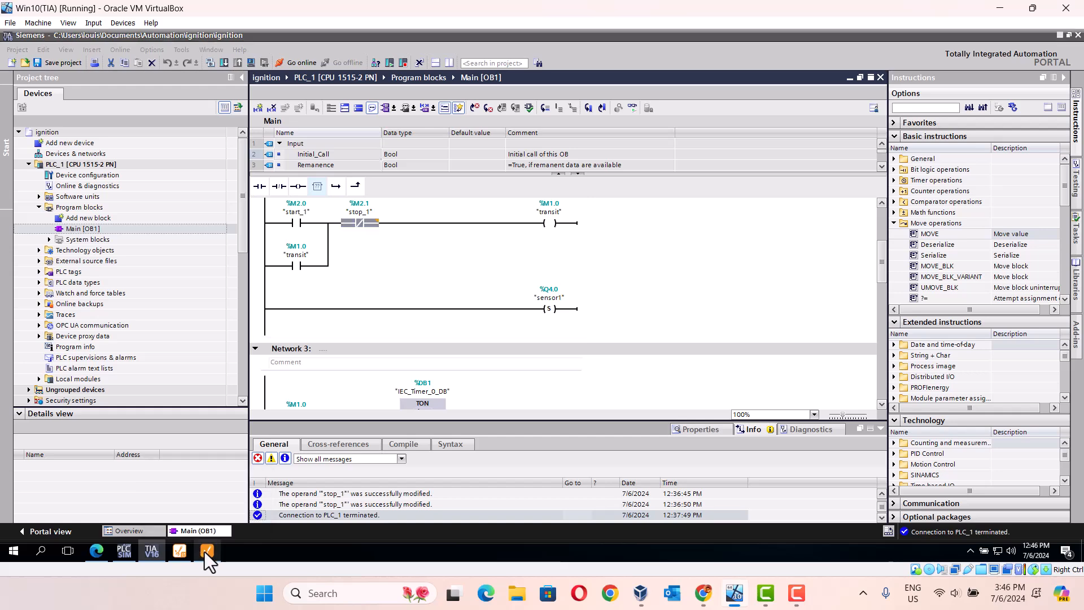
Switch to the Ignition conveyor screen design and scroll through it.
click(206, 551)
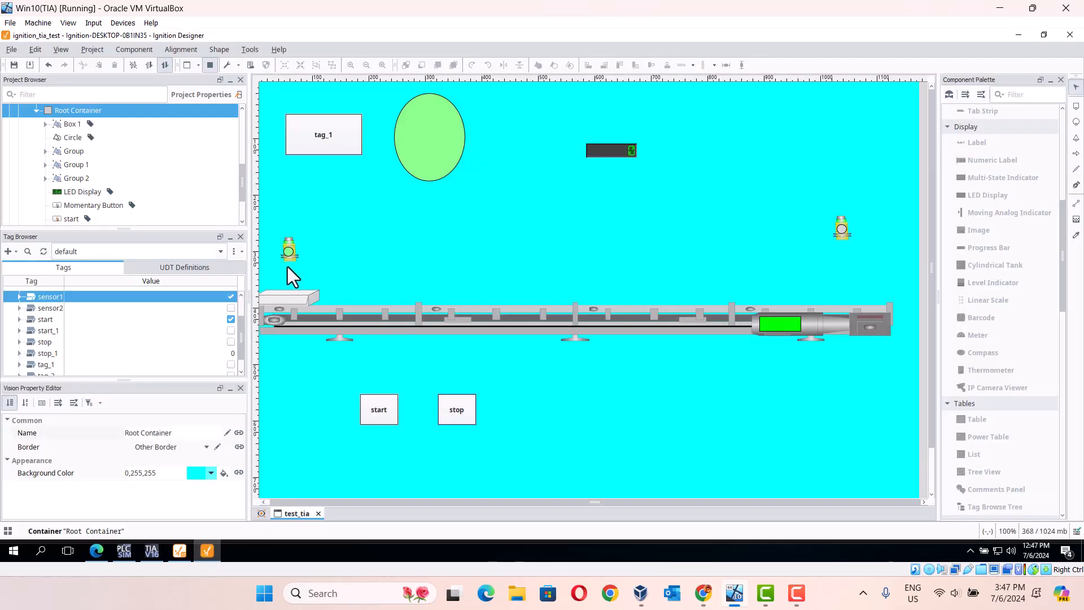
mouse_move(198, 465)
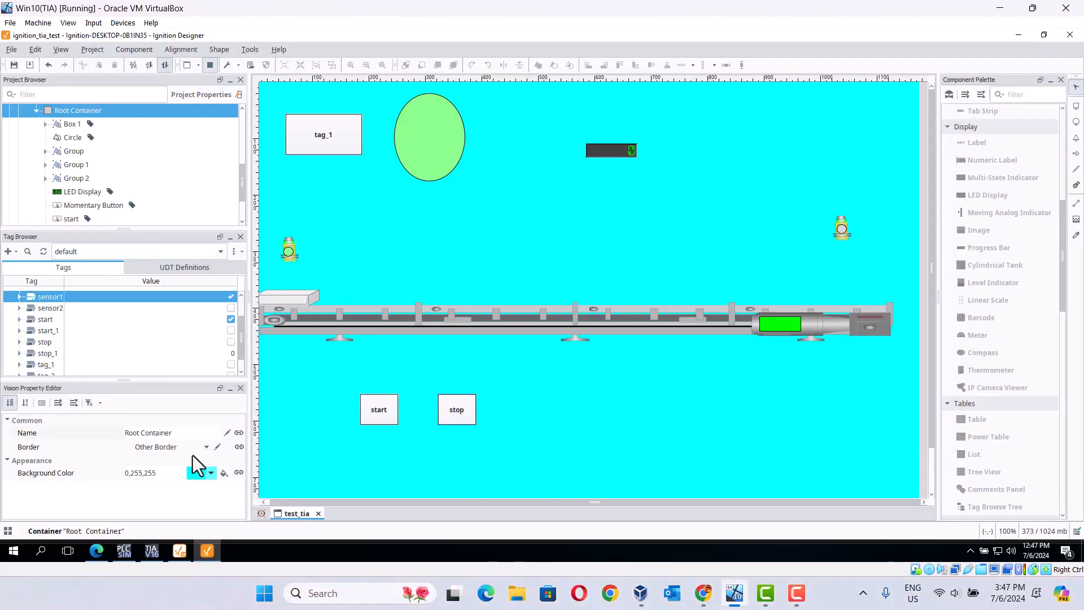
mouse_move(151, 551)
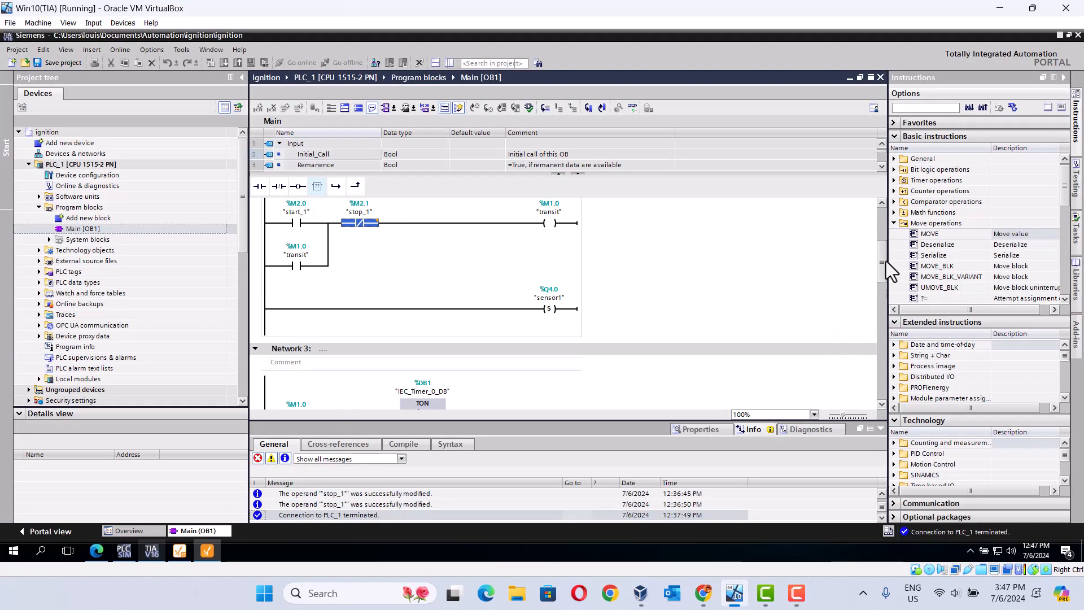
scroll(down, 3)
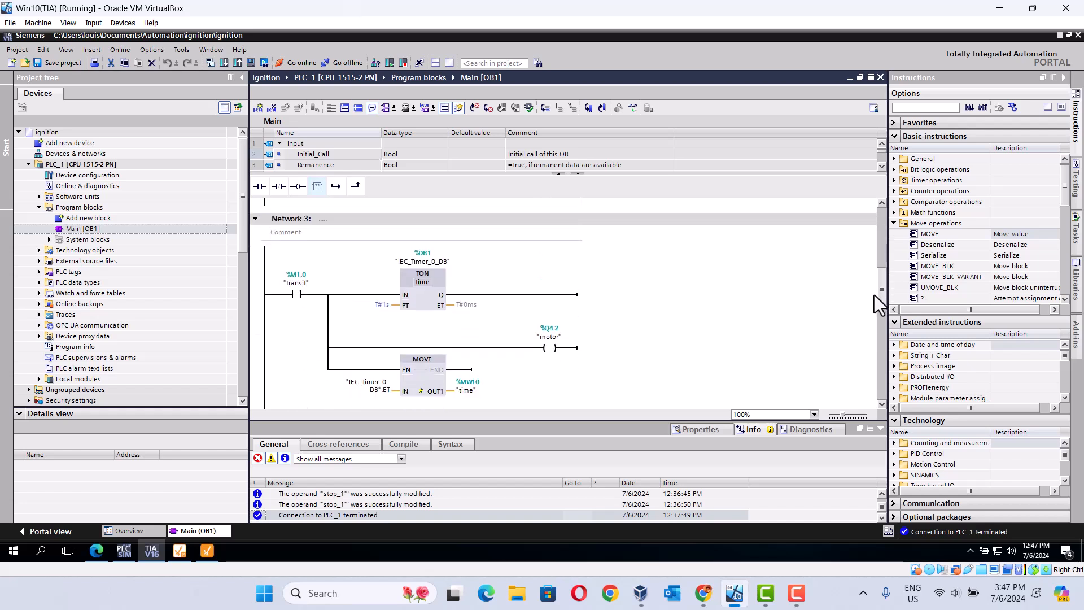
scroll(down, 3)
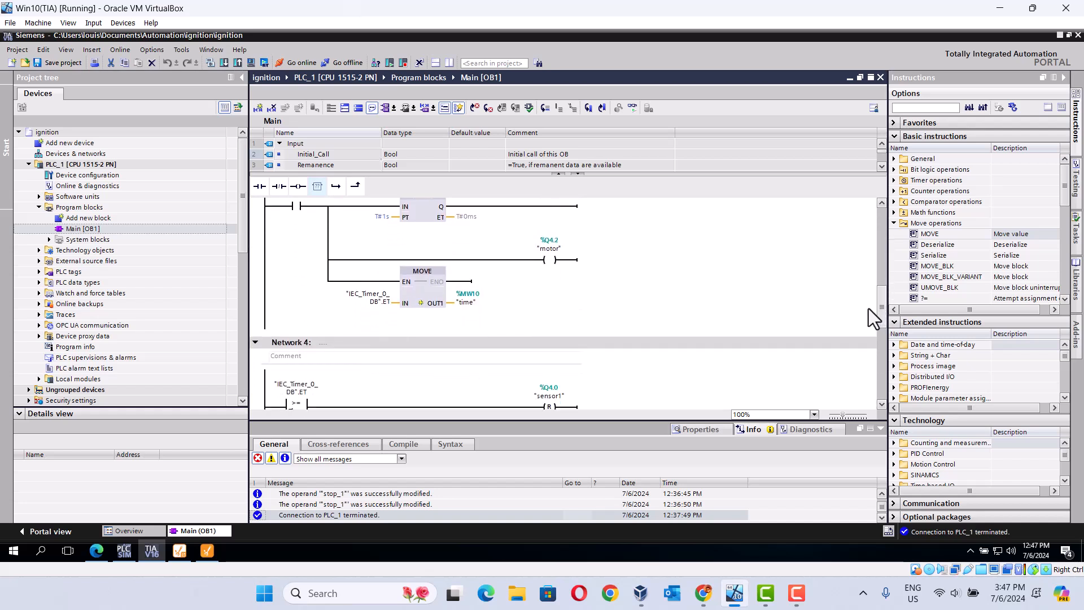
scroll(down, 3)
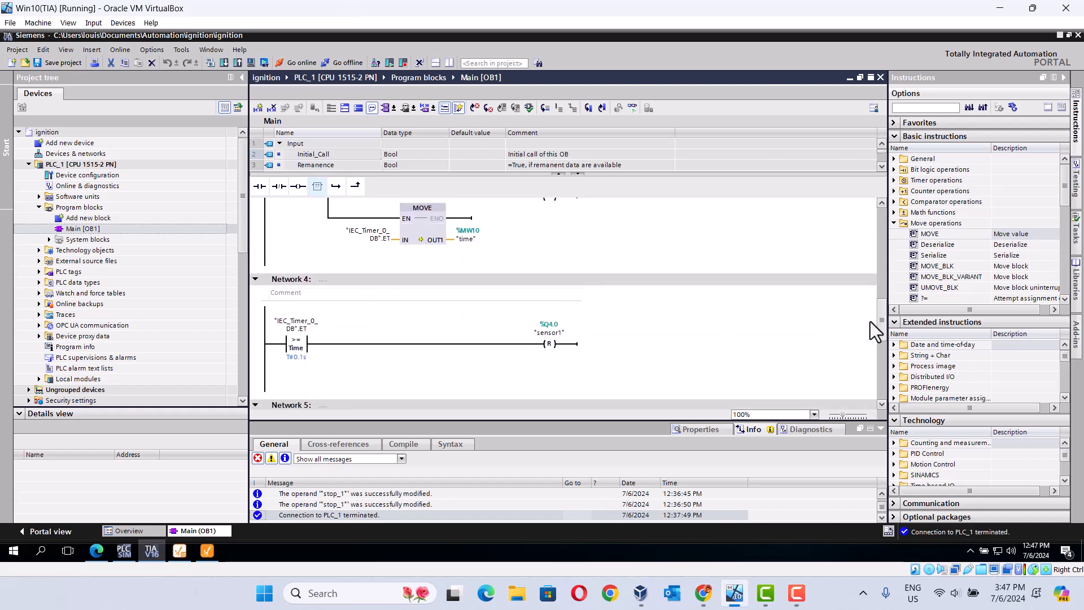
scroll(up, 3)
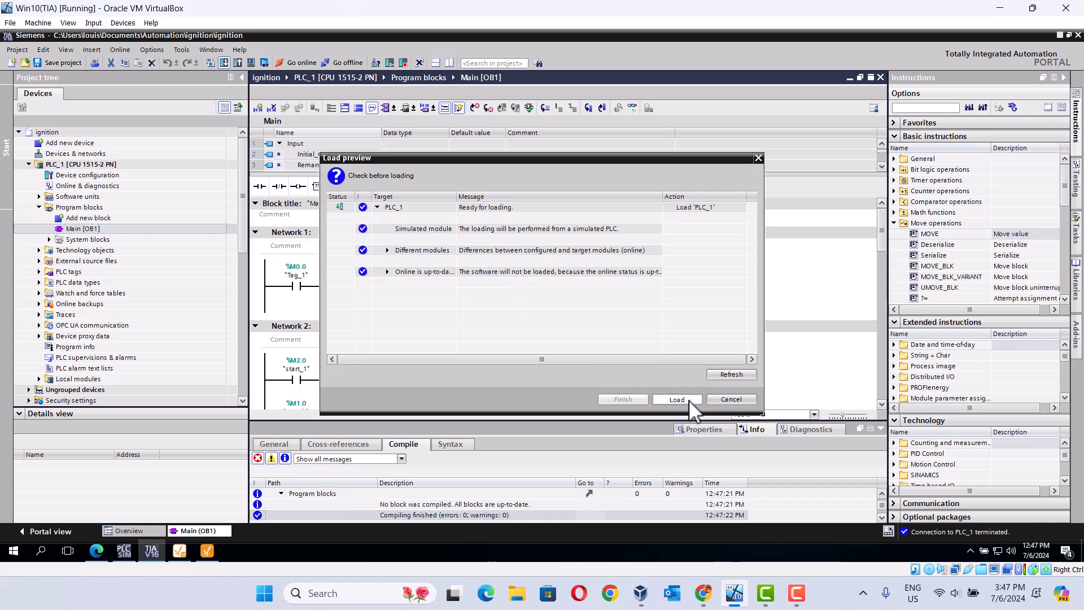
Load the program onto simulated PLC_1 and close the completed load results.
click(676, 399)
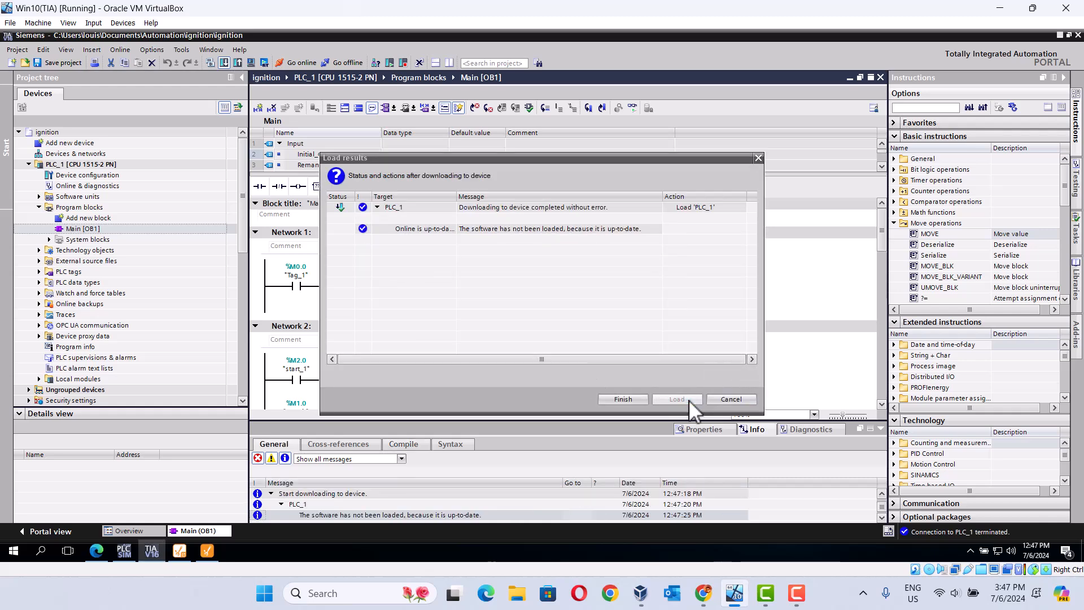
mouse_move(621, 399)
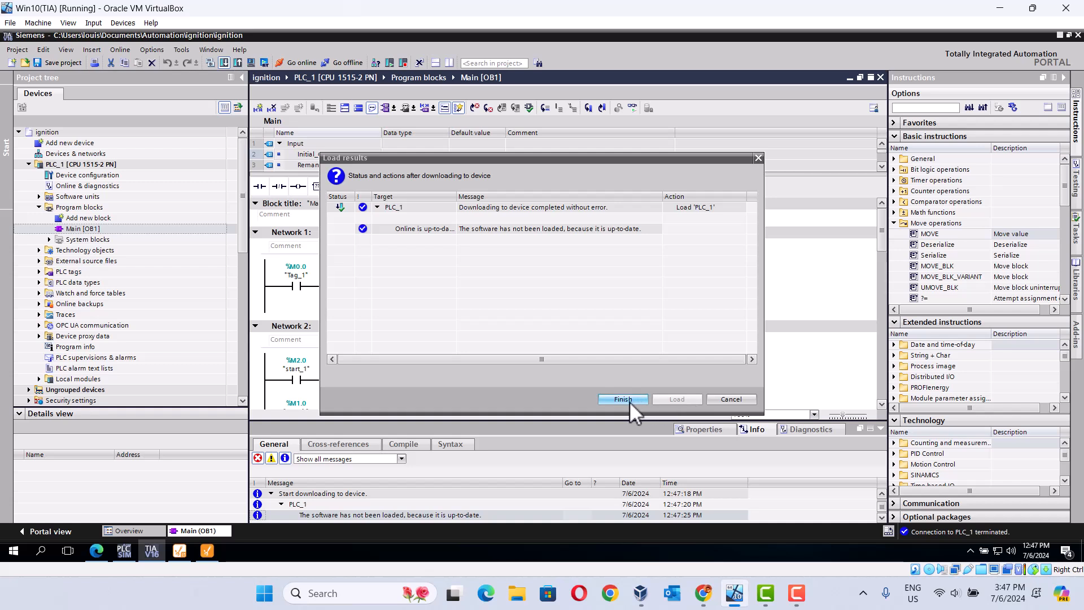
click(621, 399)
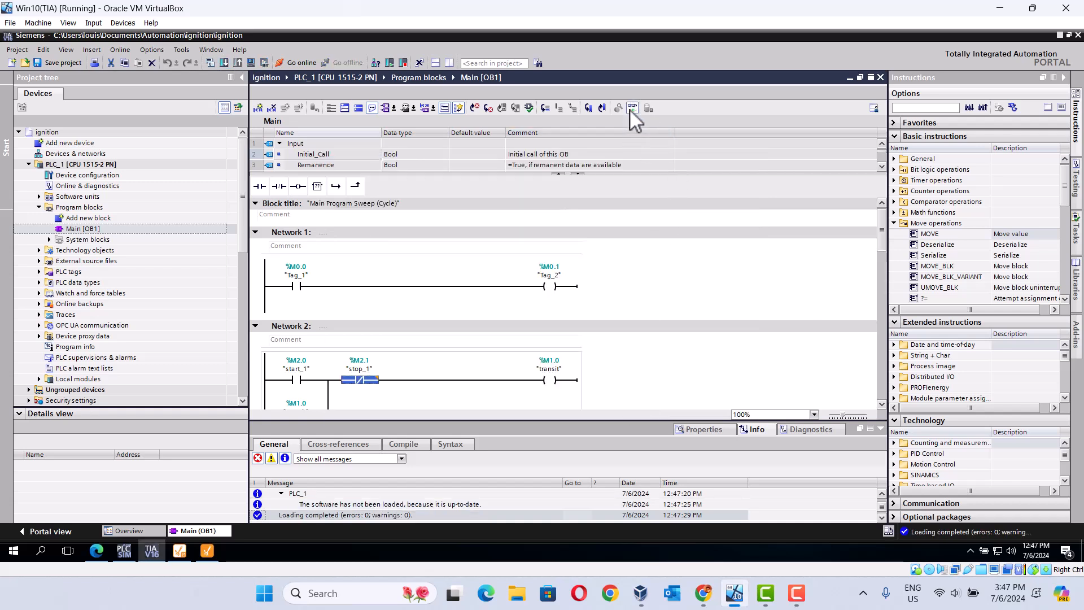
Go online with PLC_1, enable live monitoring and select the start_1 contact in Network 2.
click(297, 62)
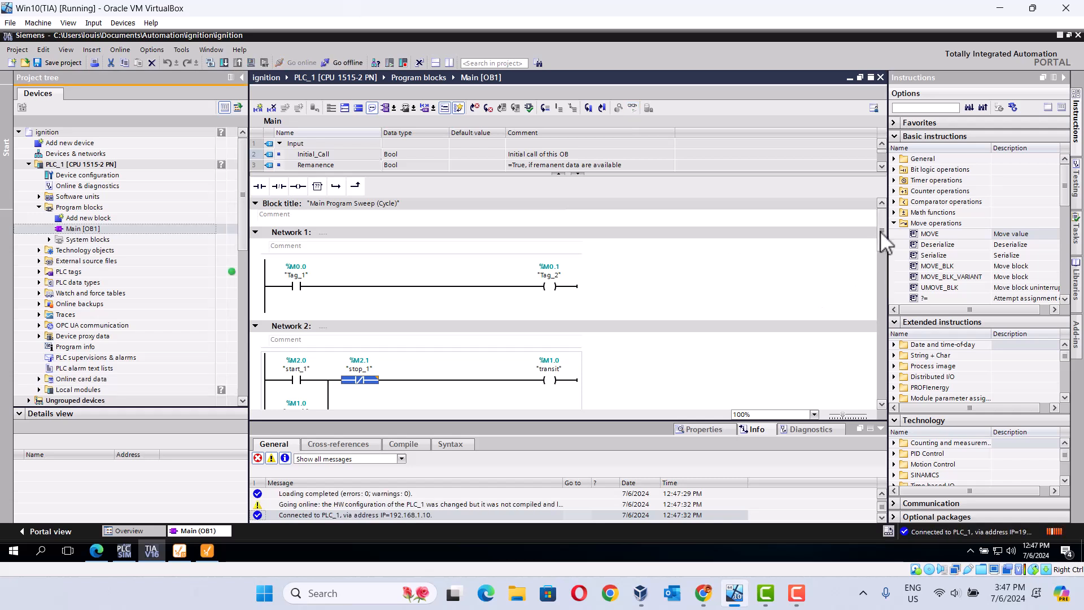
click(1074, 166)
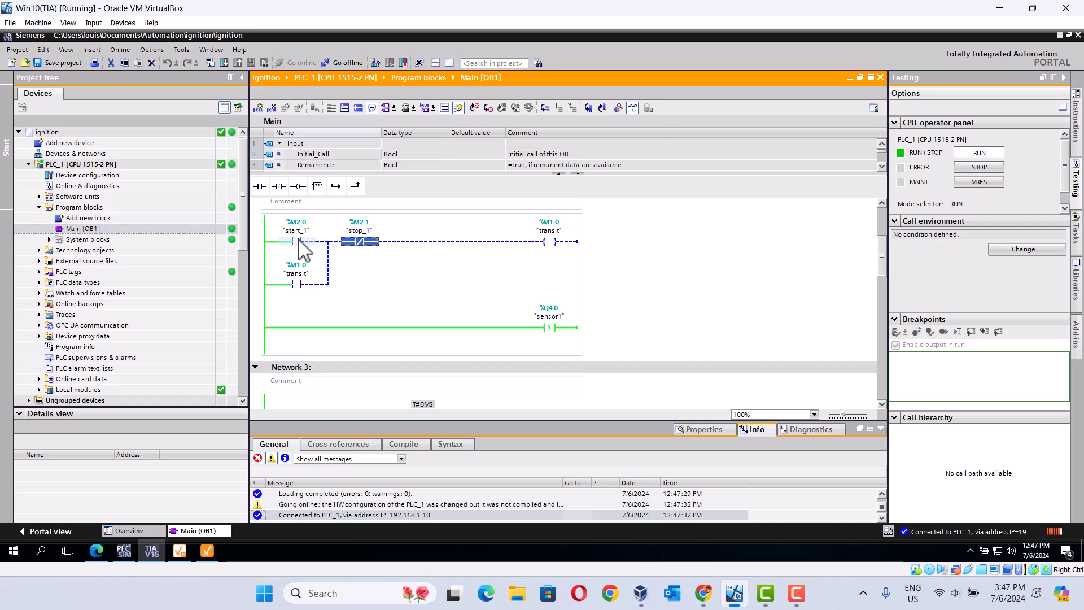
click(296, 241)
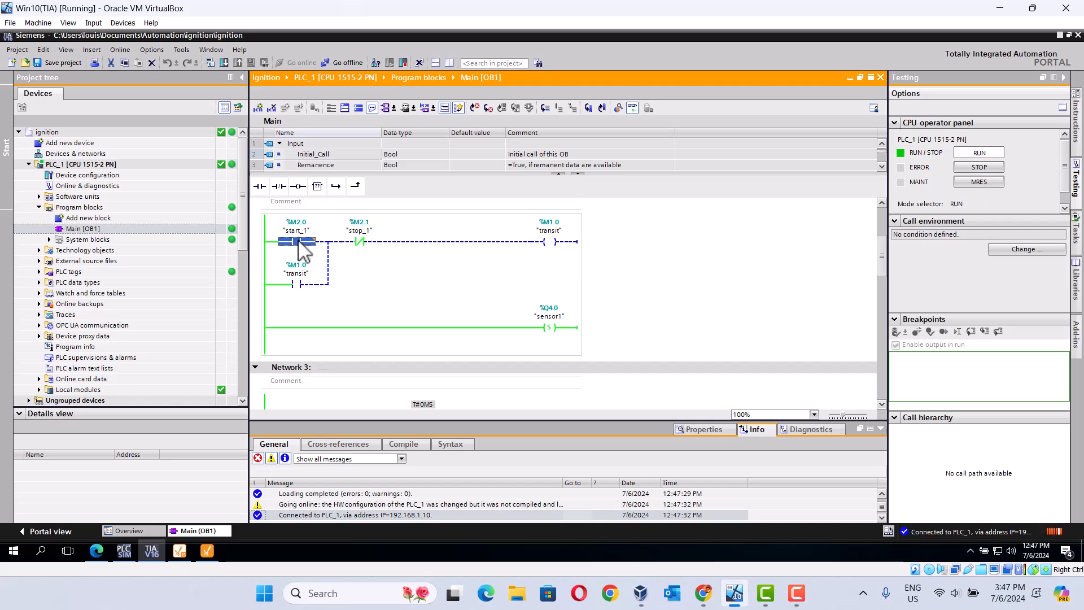
mouse_move(310, 265)
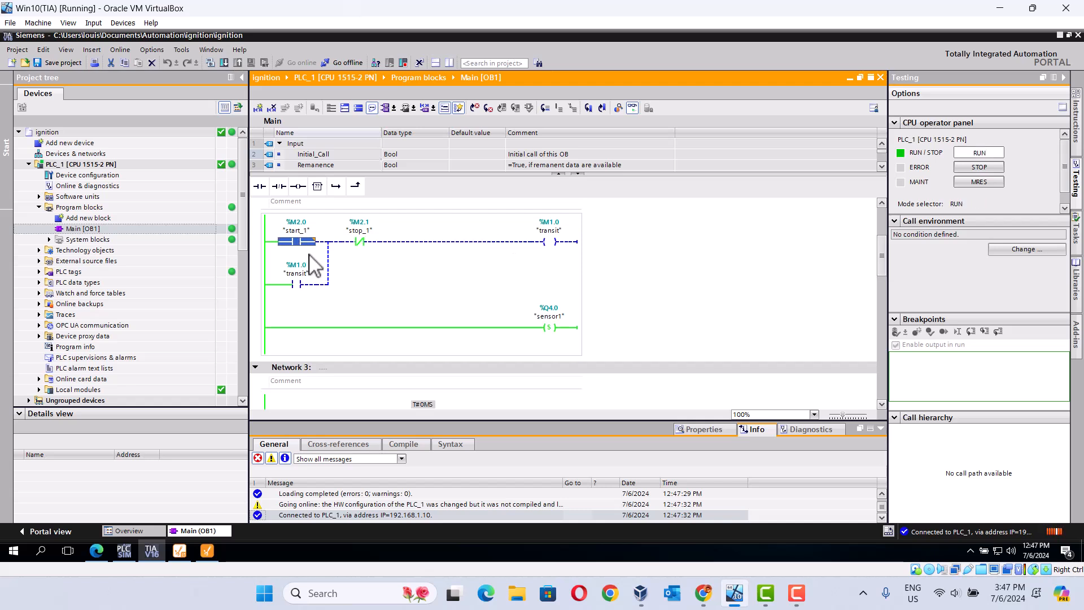
mouse_move(836, 276)
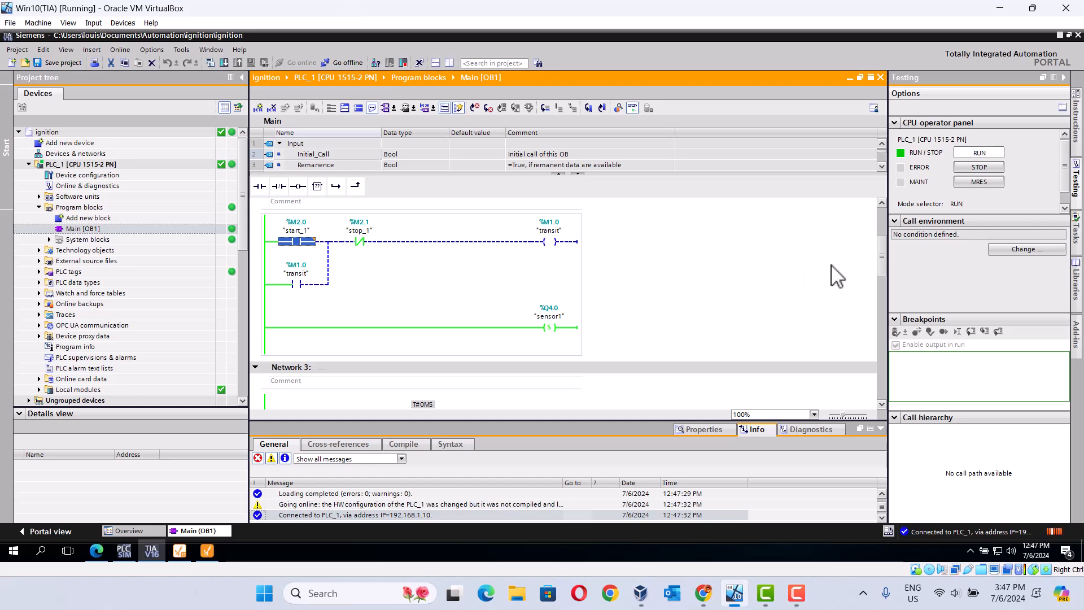
scroll(down, 3)
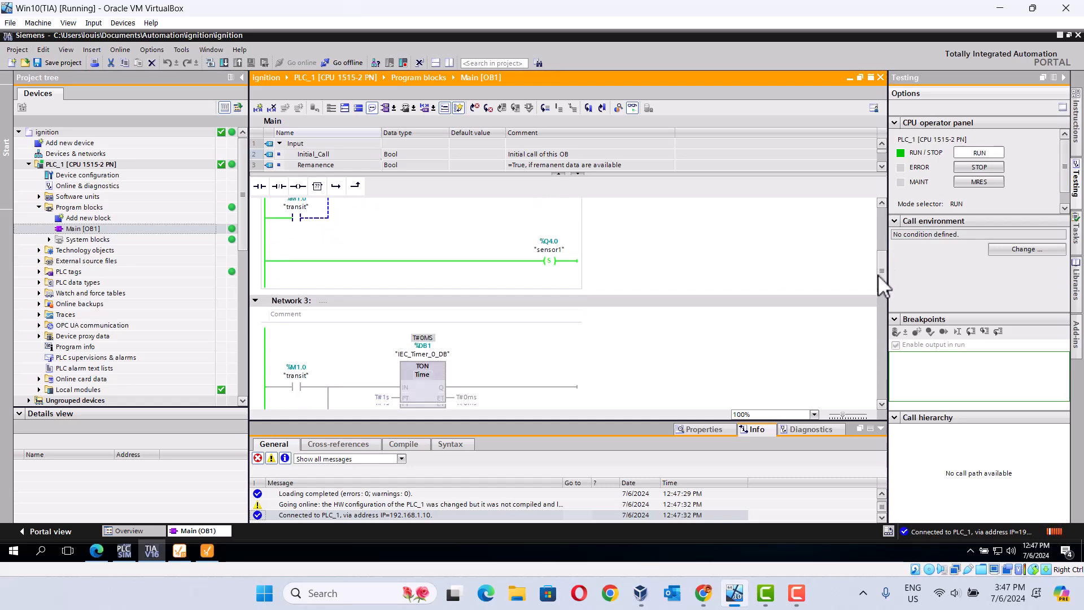
scroll(down, 3)
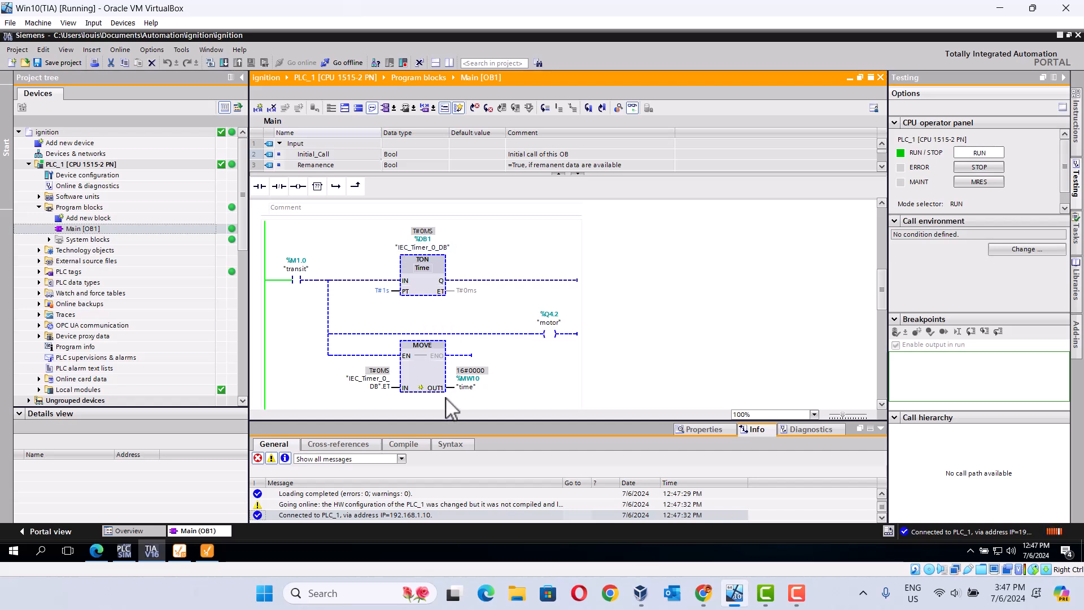
mouse_move(411, 352)
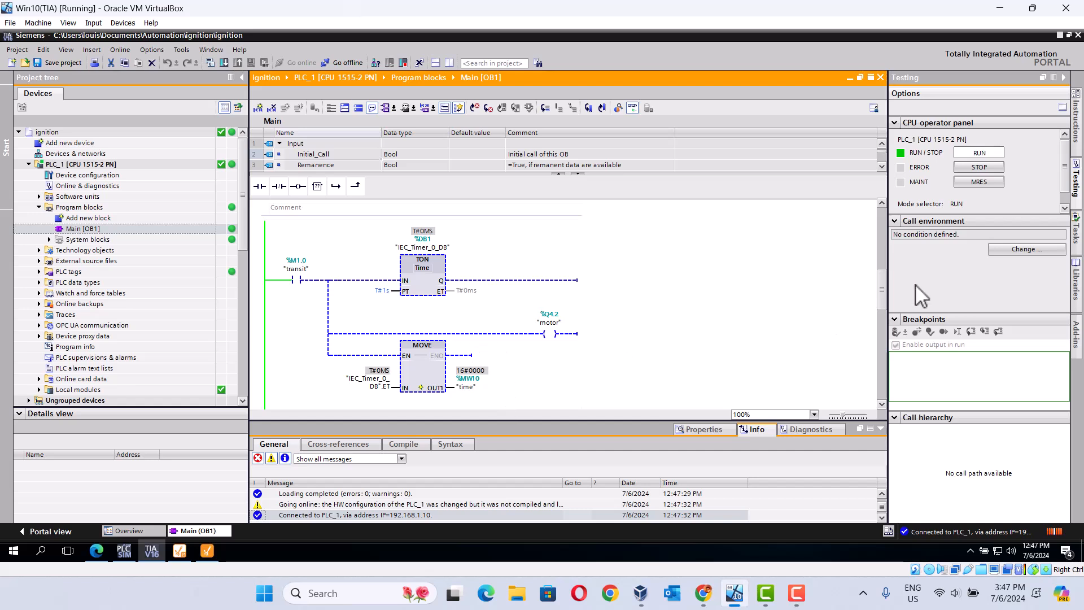
Review the live ladder networks, then minimize the Designer window to reach the desktop.
scroll(down, 3)
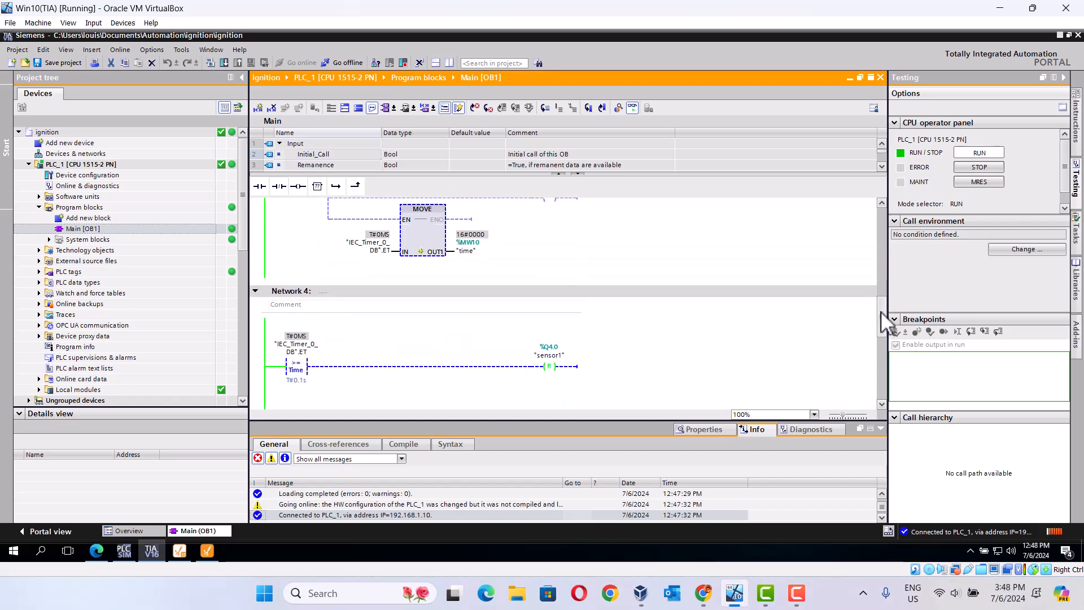
scroll(up, 3)
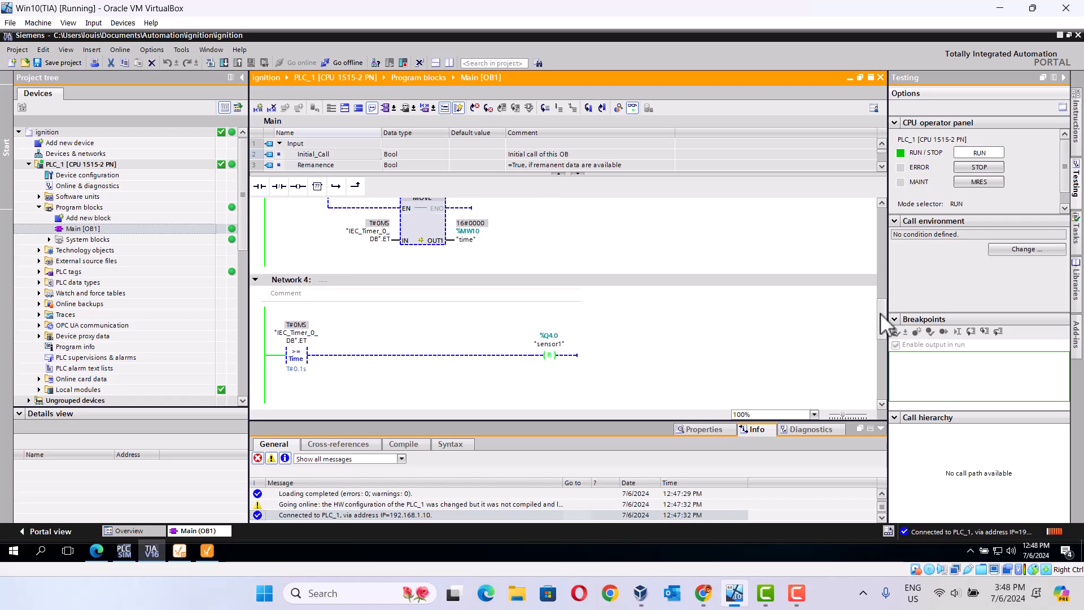
scroll(down, 3)
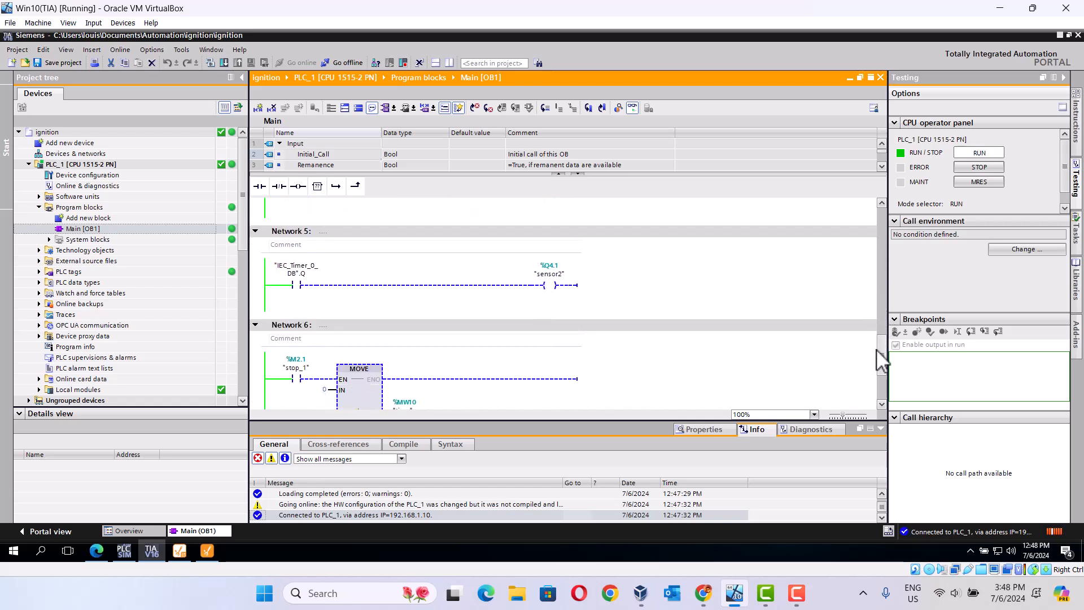
scroll(up, 3)
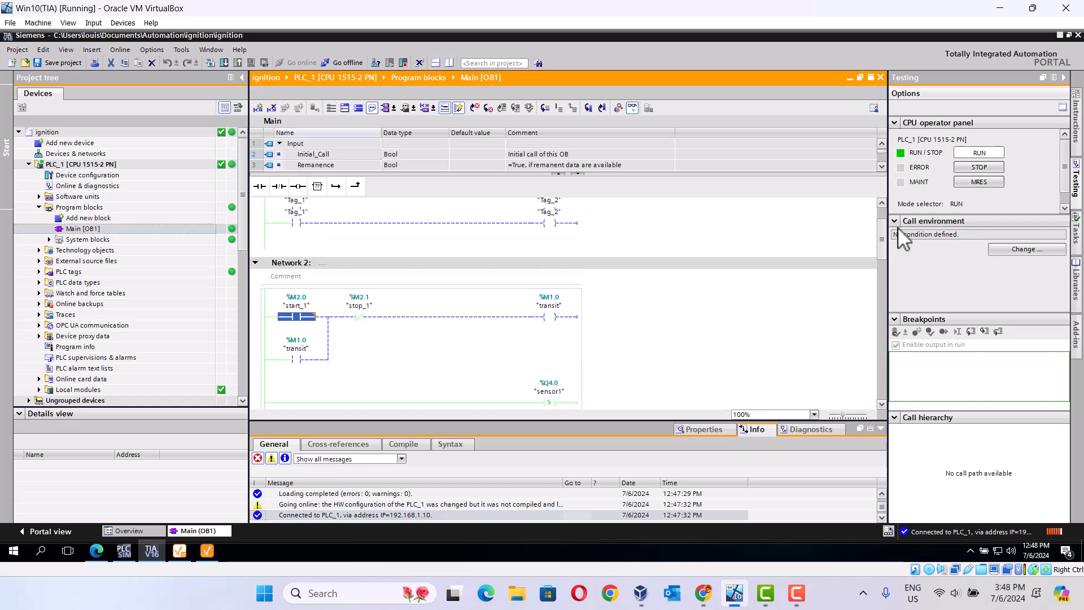
scroll(up, 3)
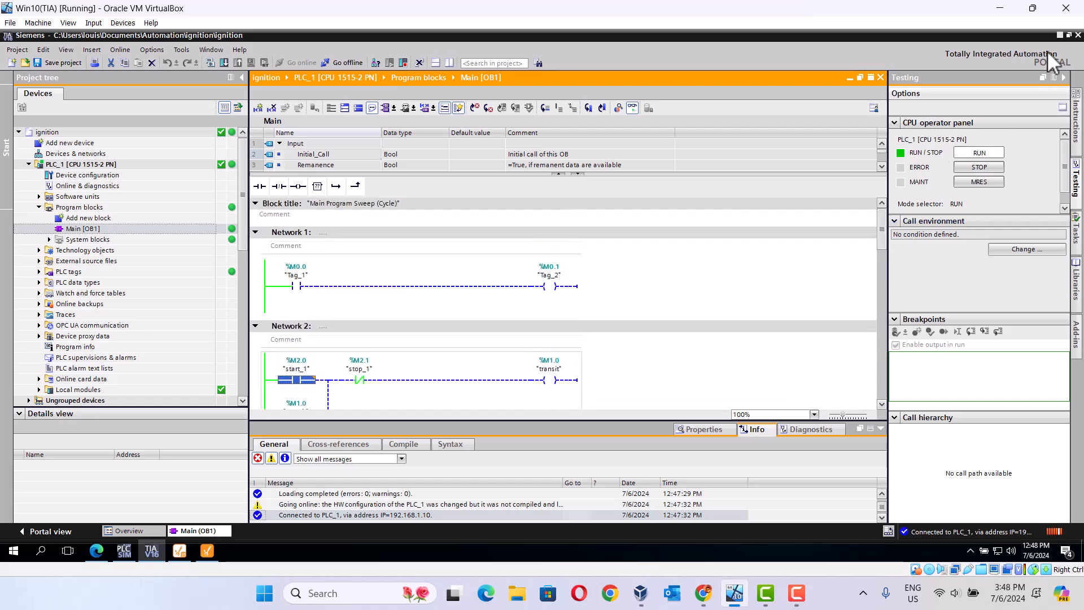
mouse_move(1057, 41)
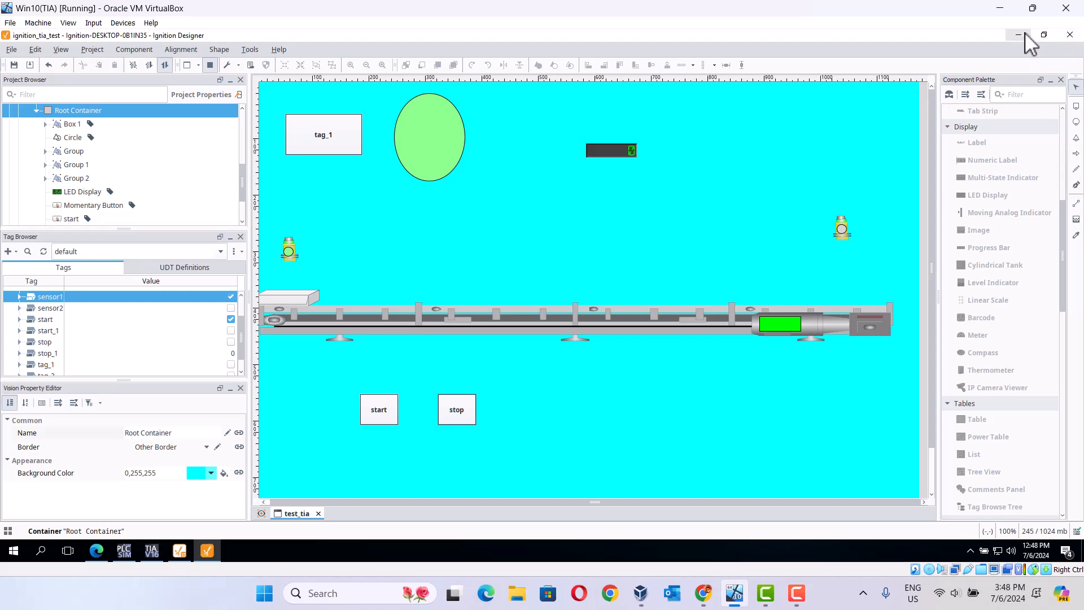
click(1016, 35)
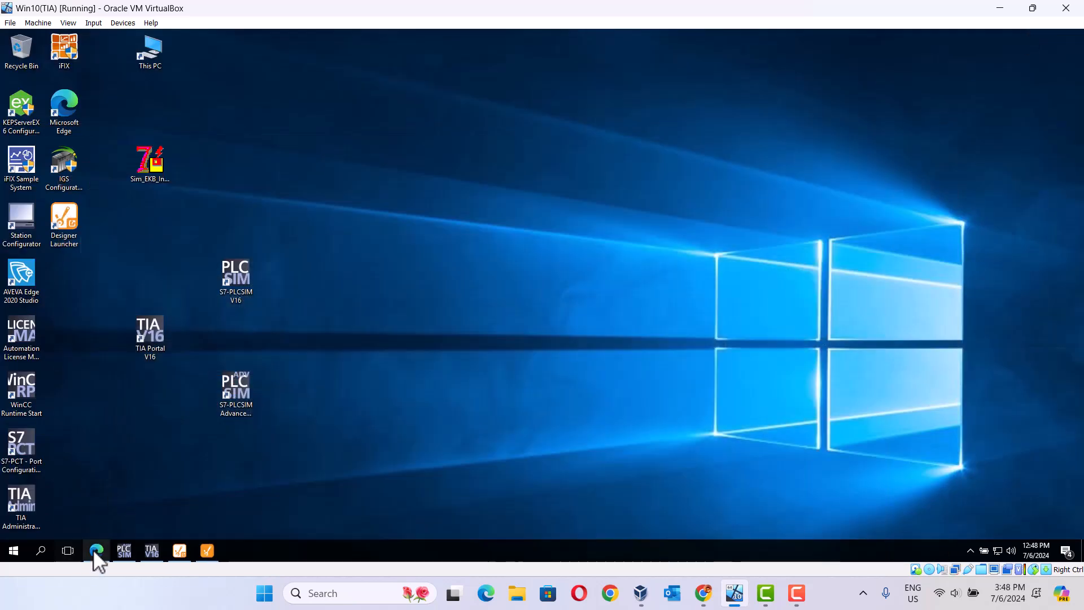
Open the Gateway Config page in Edge and log in as admin.
click(95, 550)
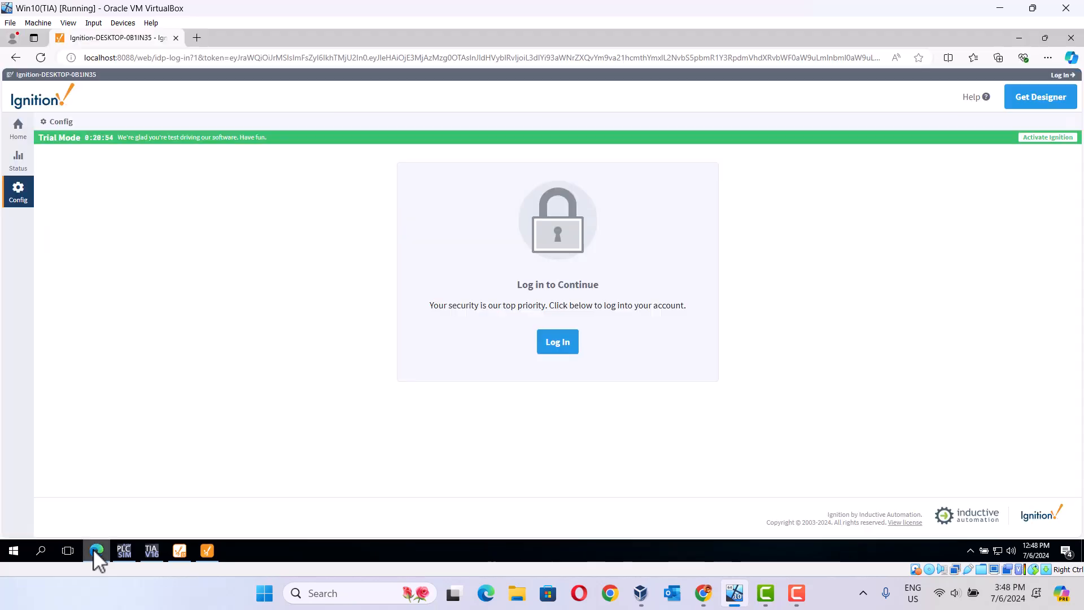
click(558, 342)
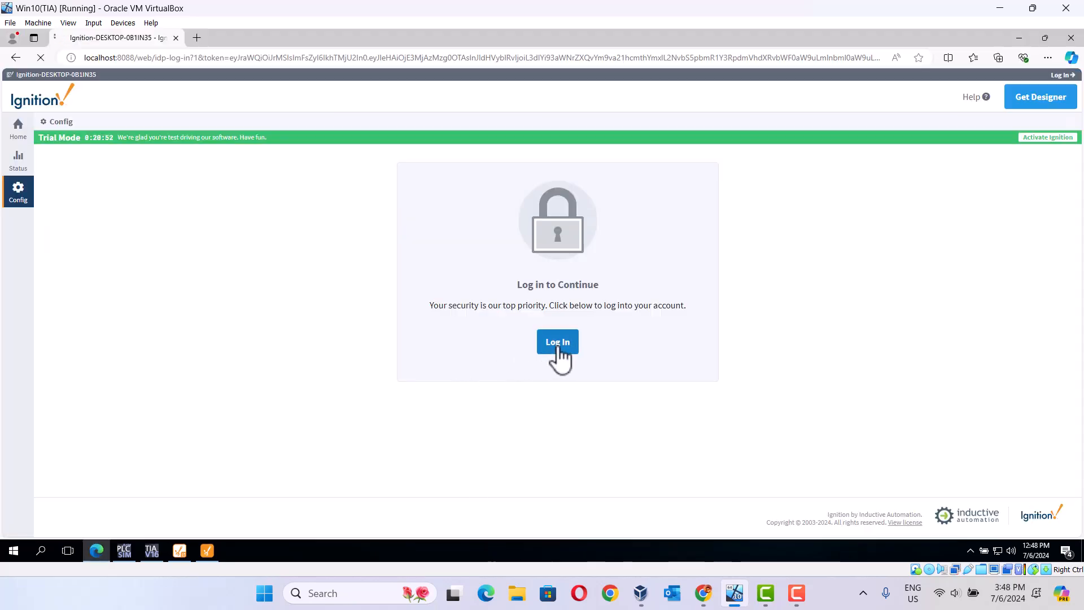
click(557, 342)
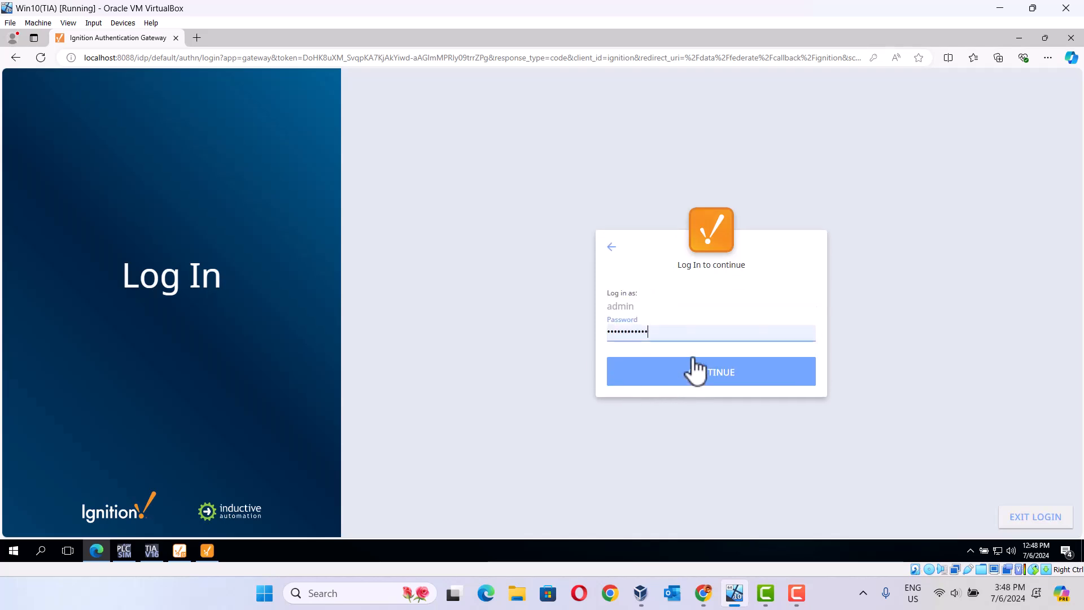
click(710, 372)
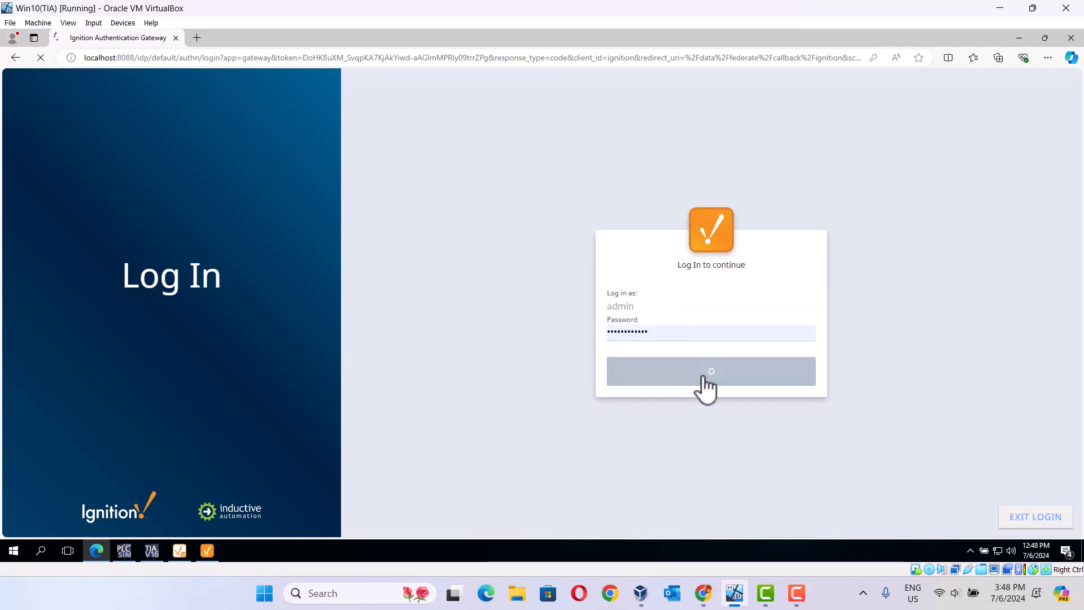
click(710, 371)
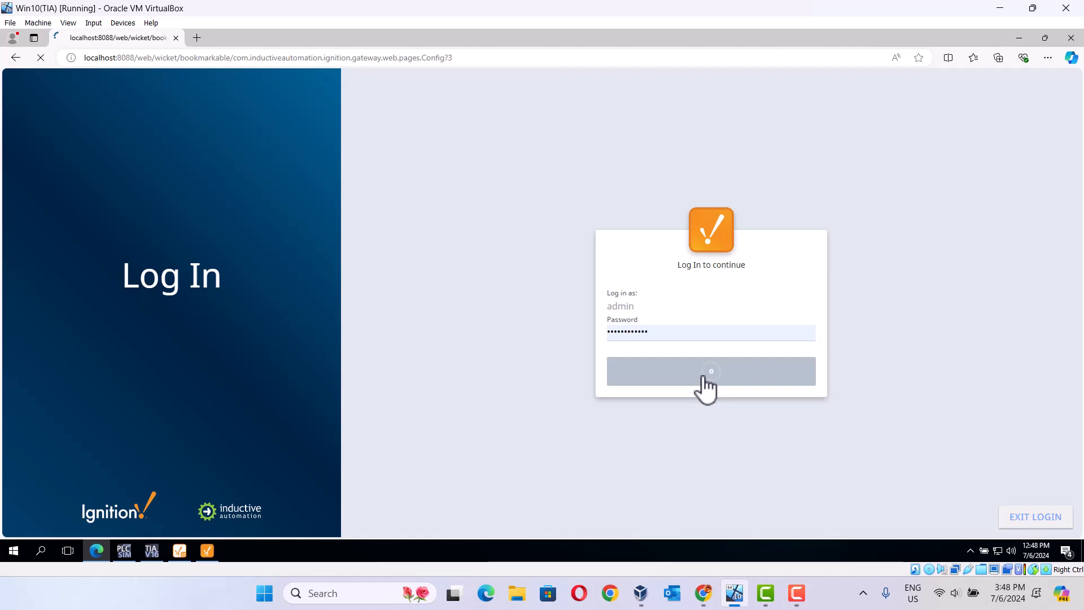
click(711, 372)
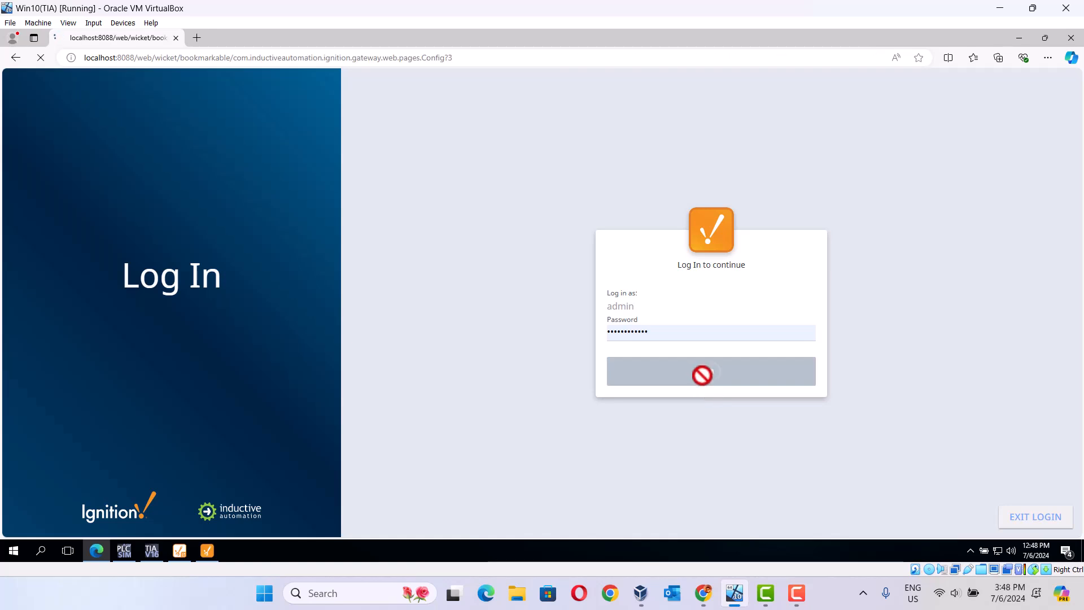
click(710, 371)
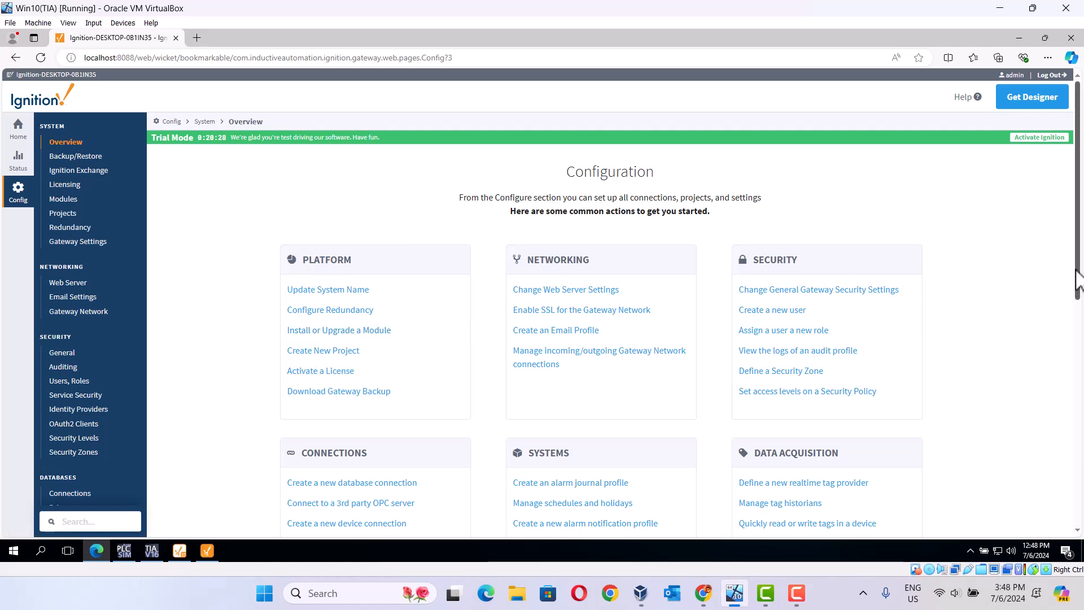
Open OPC UA Device Connections from the Config sidebar, showing ignition_test as Connected.
scroll(down, 3)
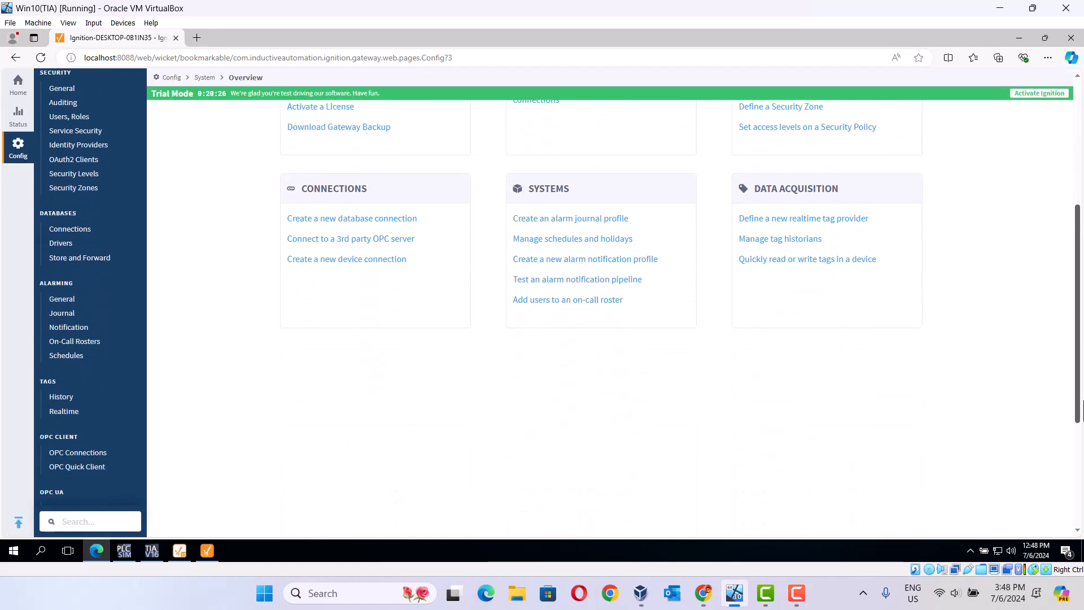
scroll(down, 3)
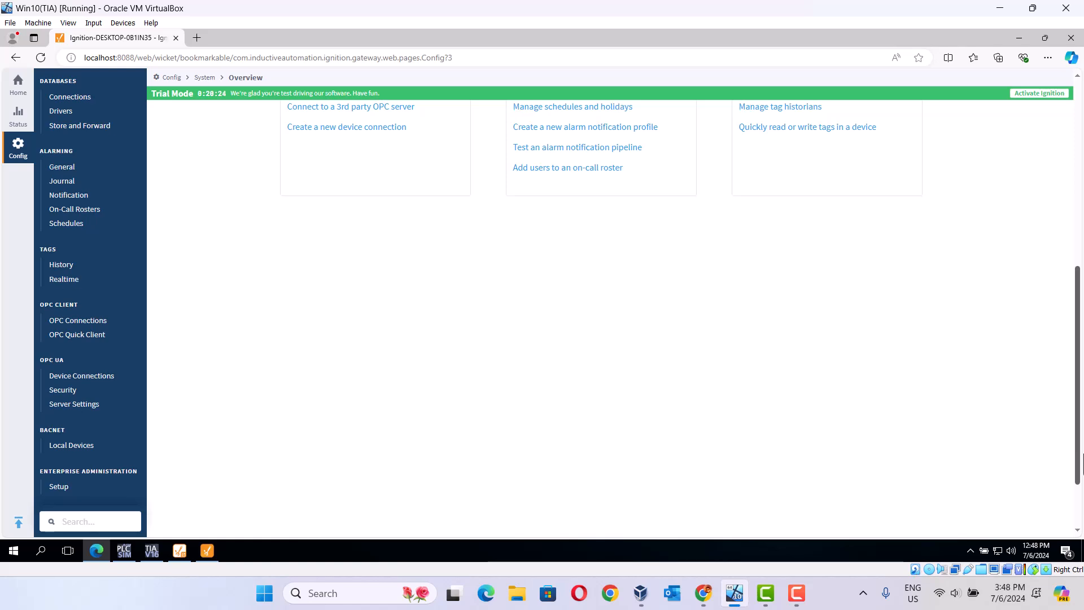
scroll(down, 3)
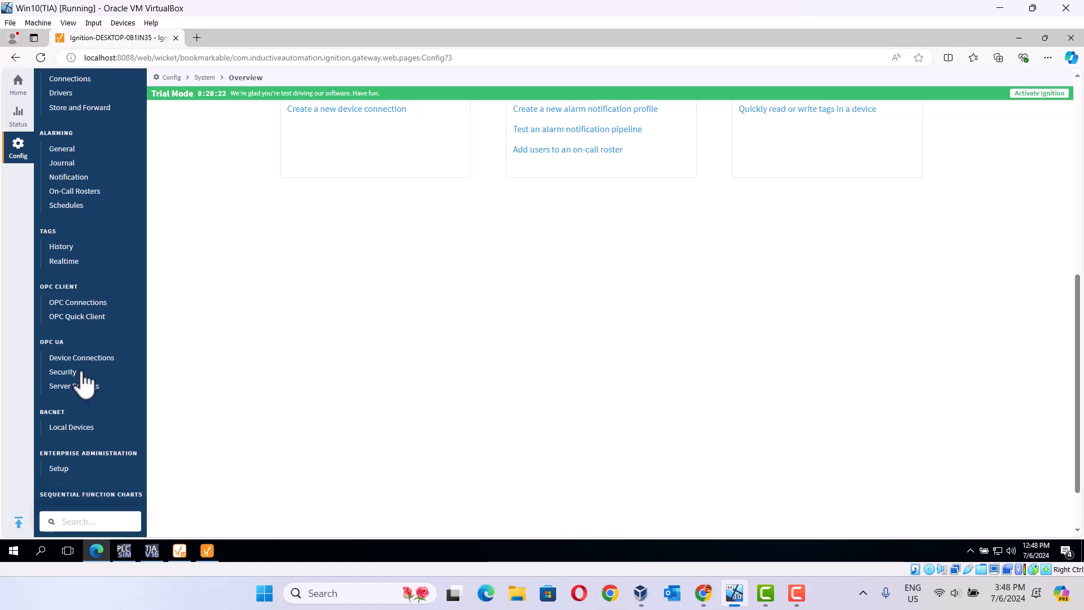
mouse_move(80, 357)
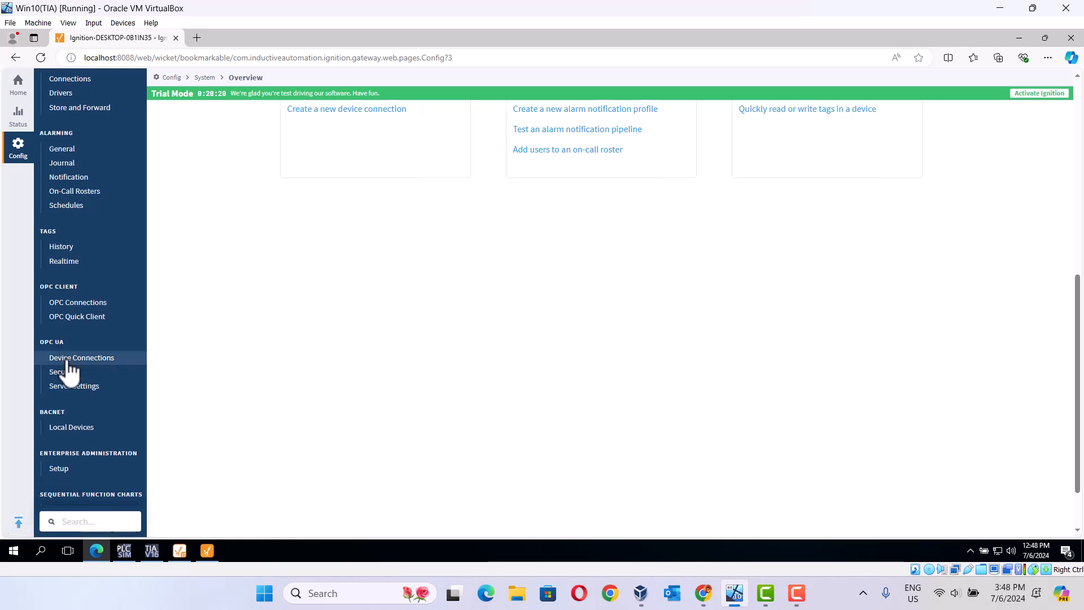
click(81, 357)
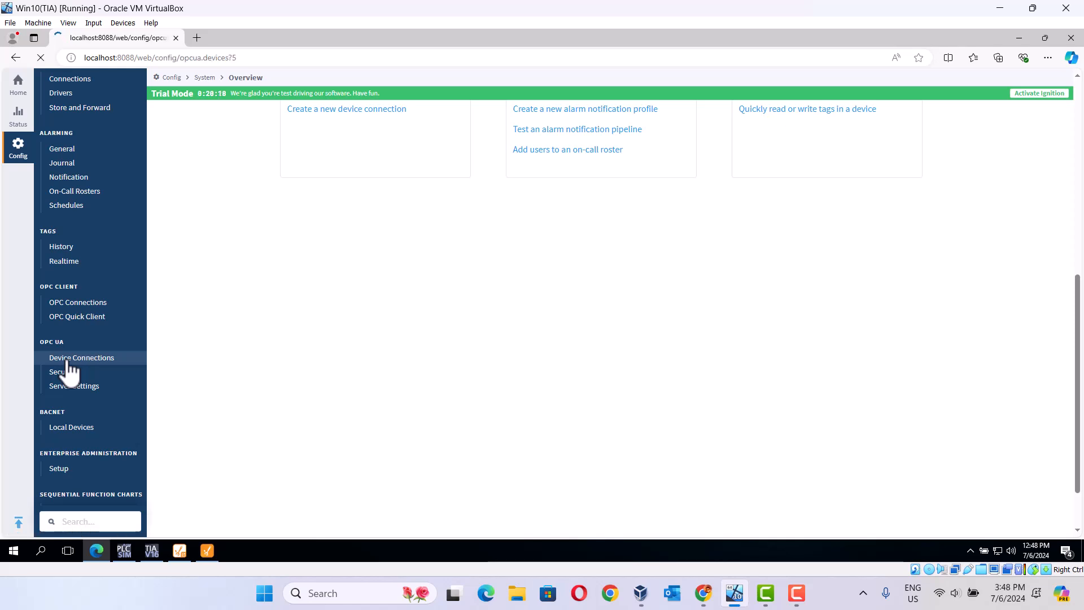
click(81, 358)
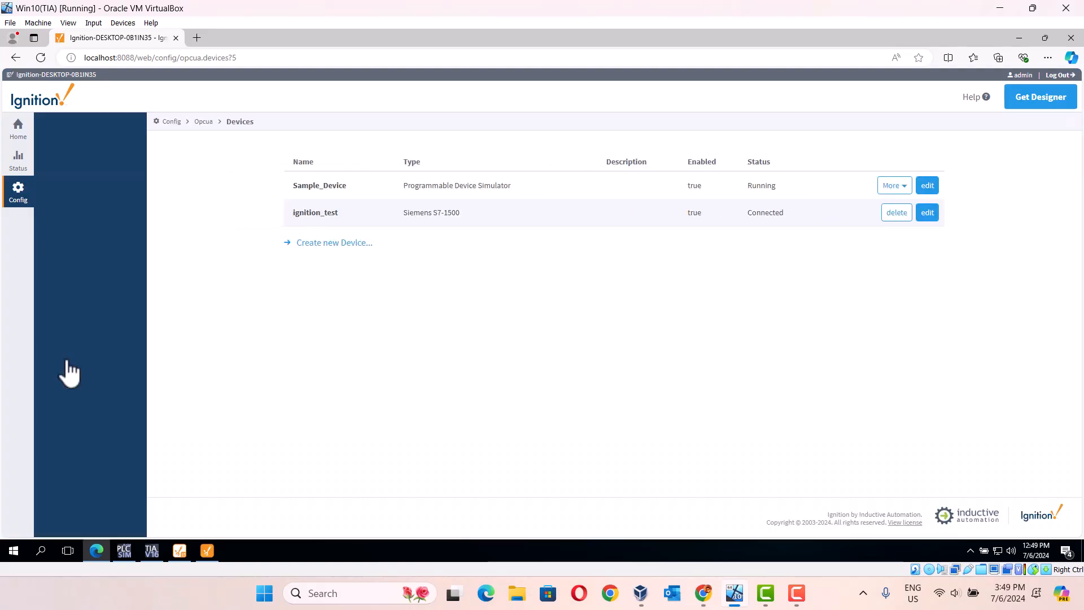
Start a new device connection, select the Siemens S7-1500 driver and continue.
click(18, 192)
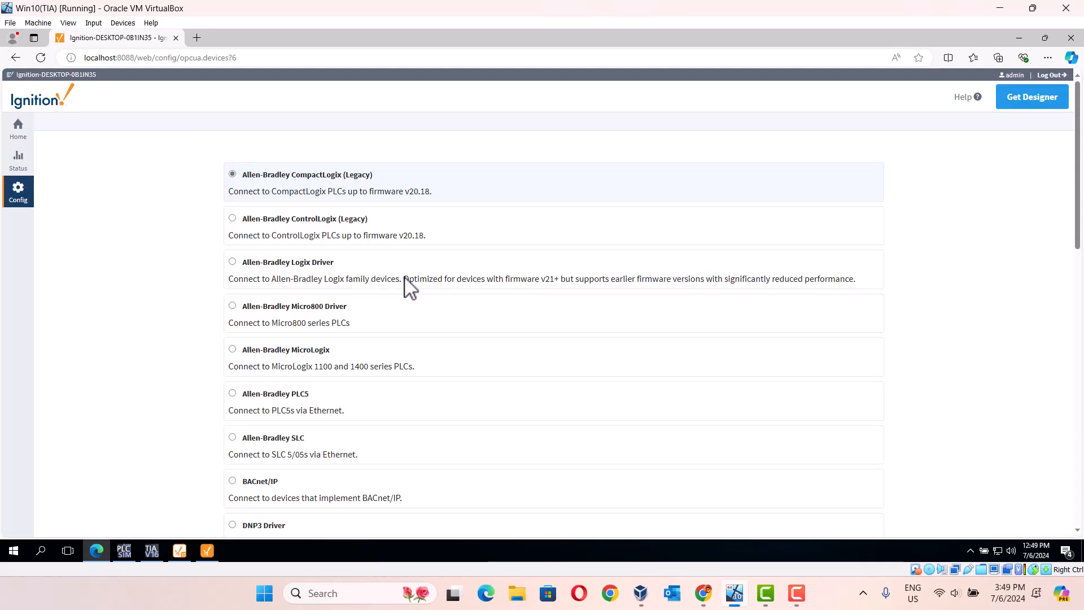
click(18, 192)
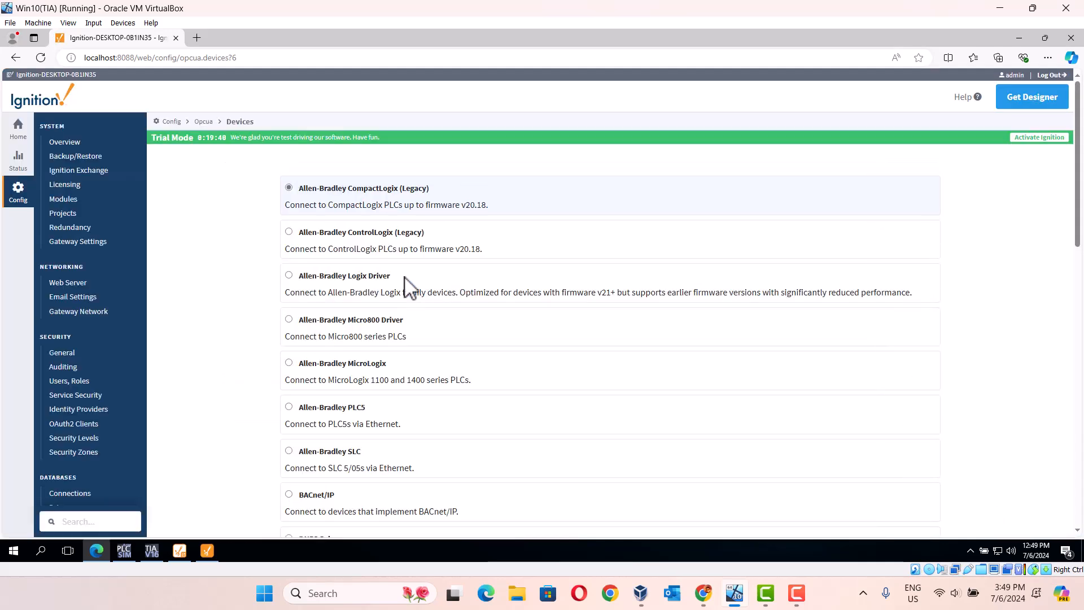
mouse_move(964, 397)
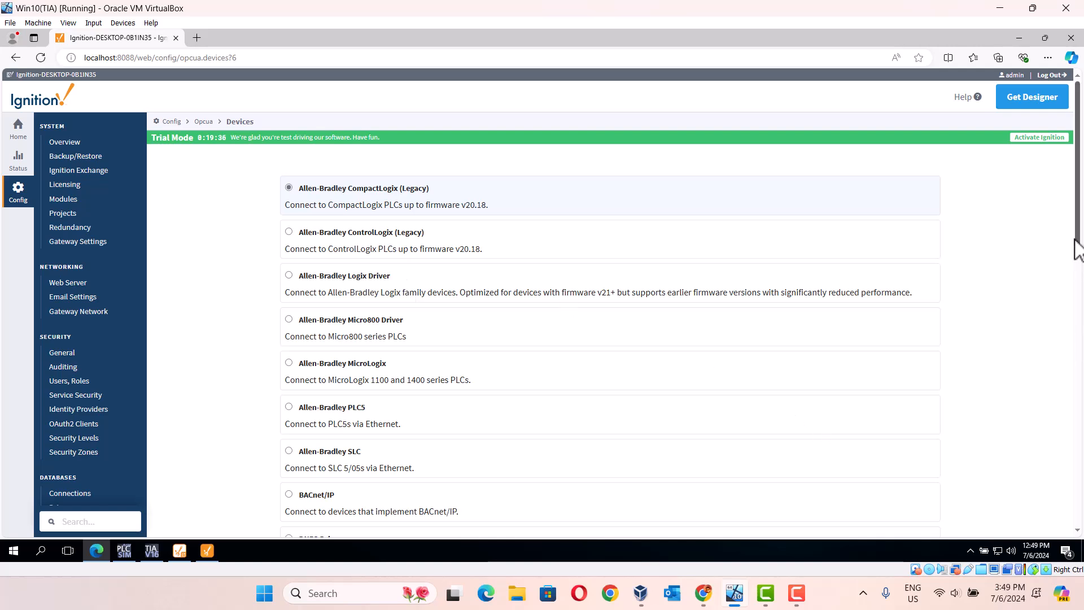
scroll(down, 3)
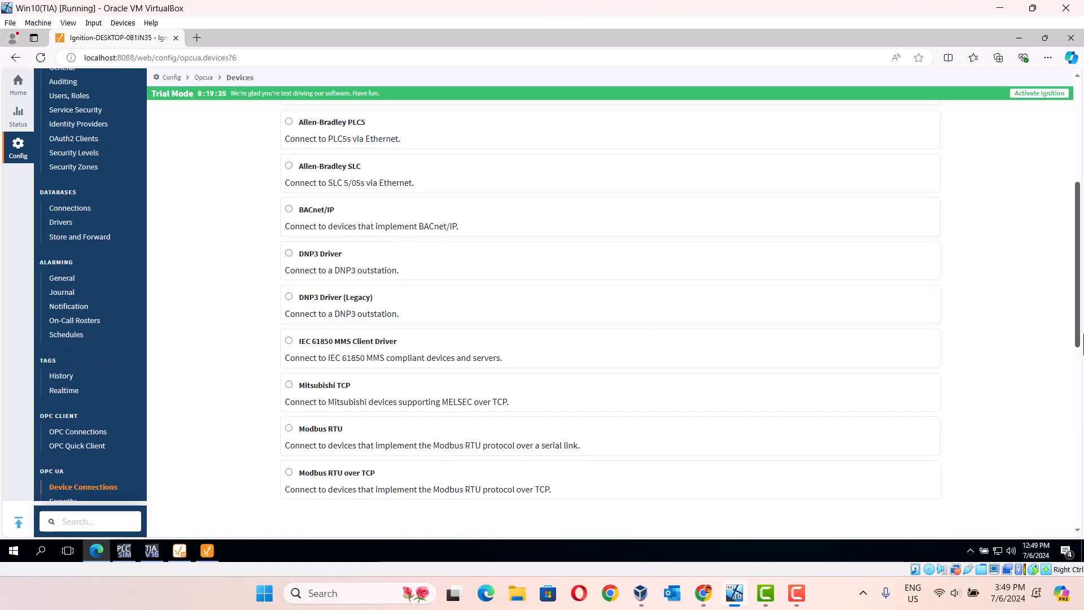
scroll(down, 3)
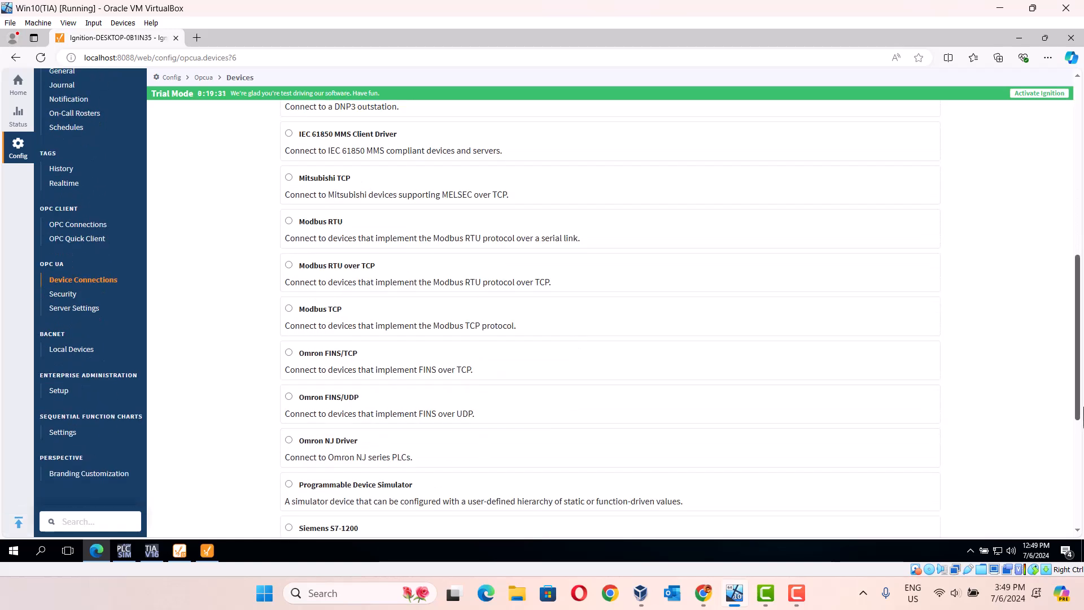
scroll(down, 3)
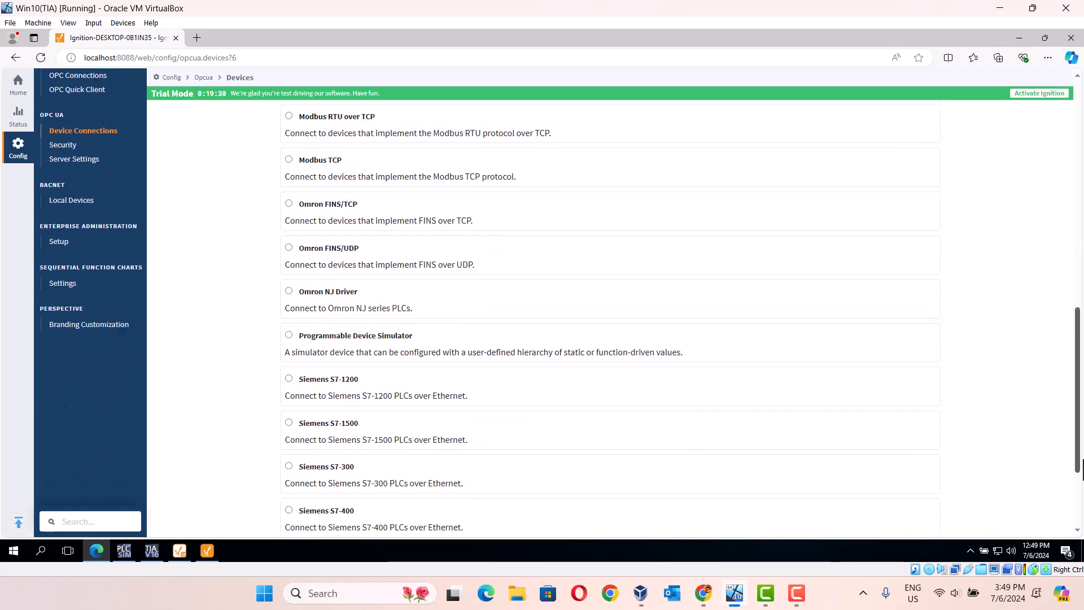
click(288, 422)
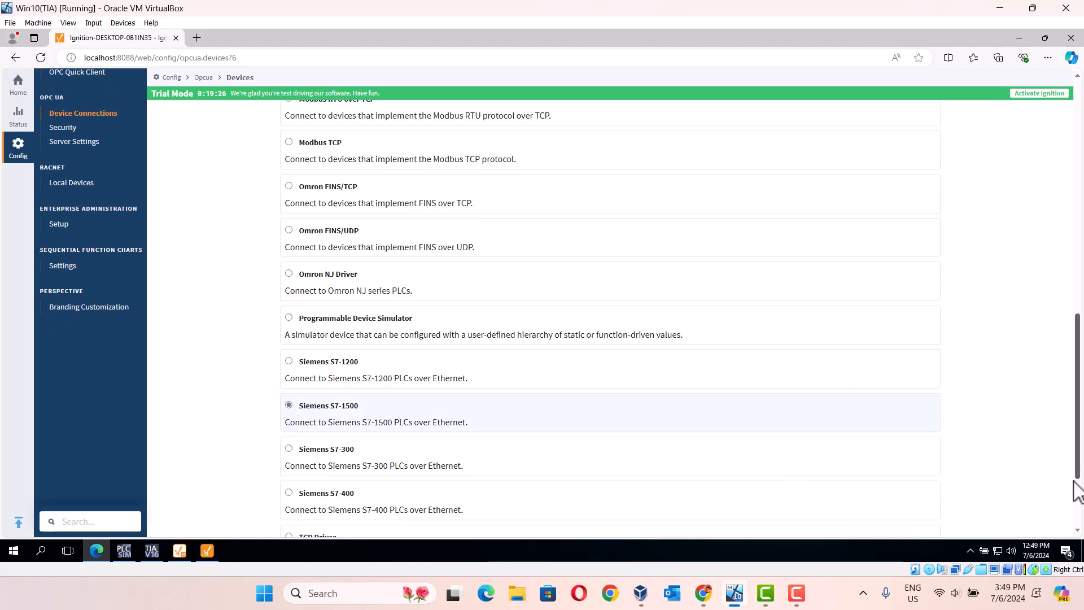
scroll(down, 3)
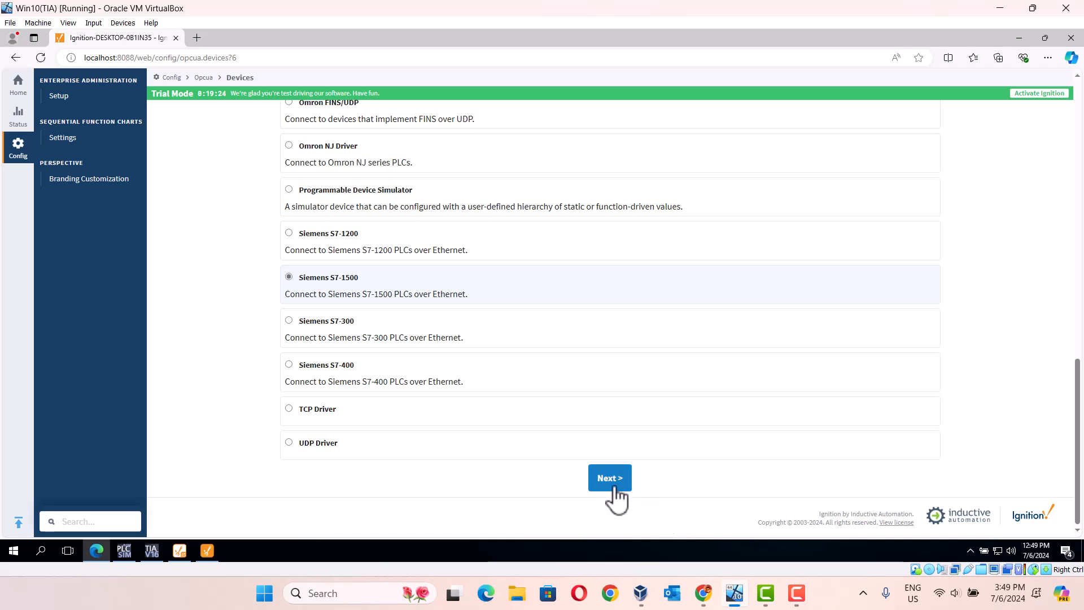
click(609, 477)
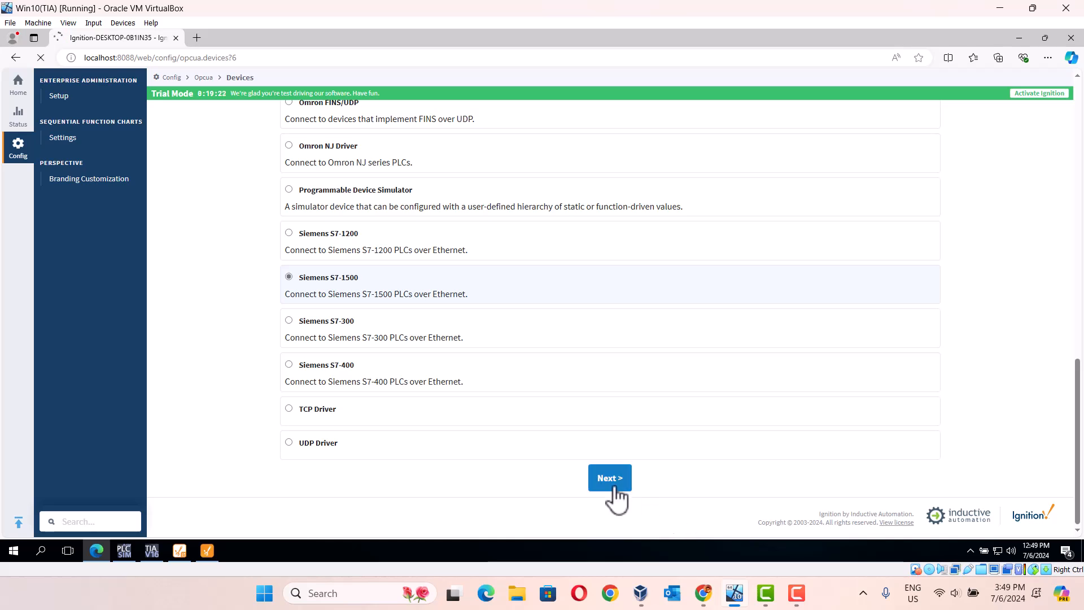
click(609, 478)
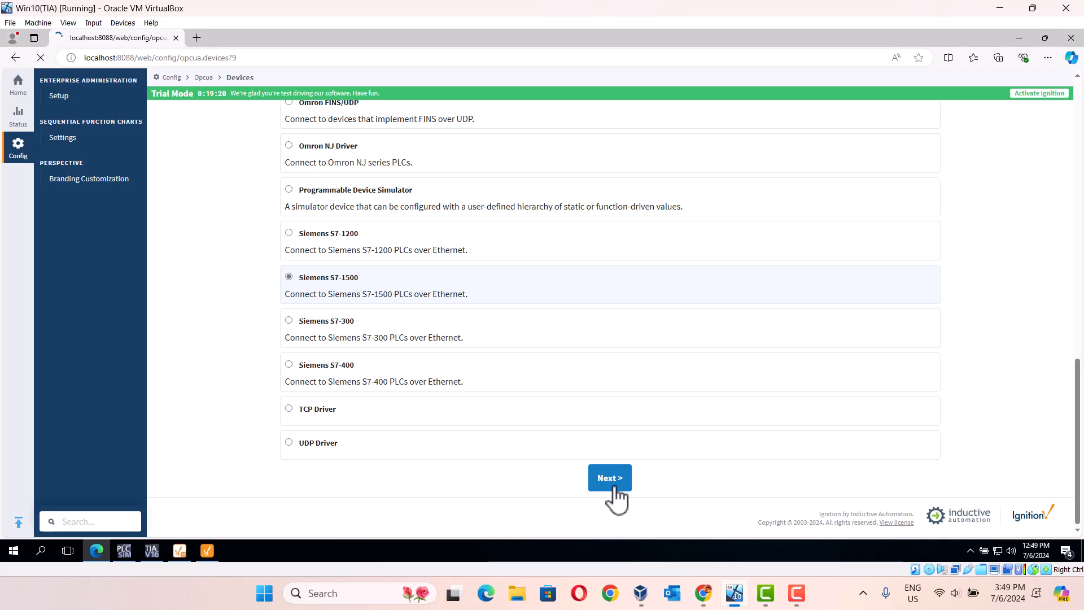
Enter device name 's7-1500 test' and pick saved hostname 192.168.1.10.
click(609, 477)
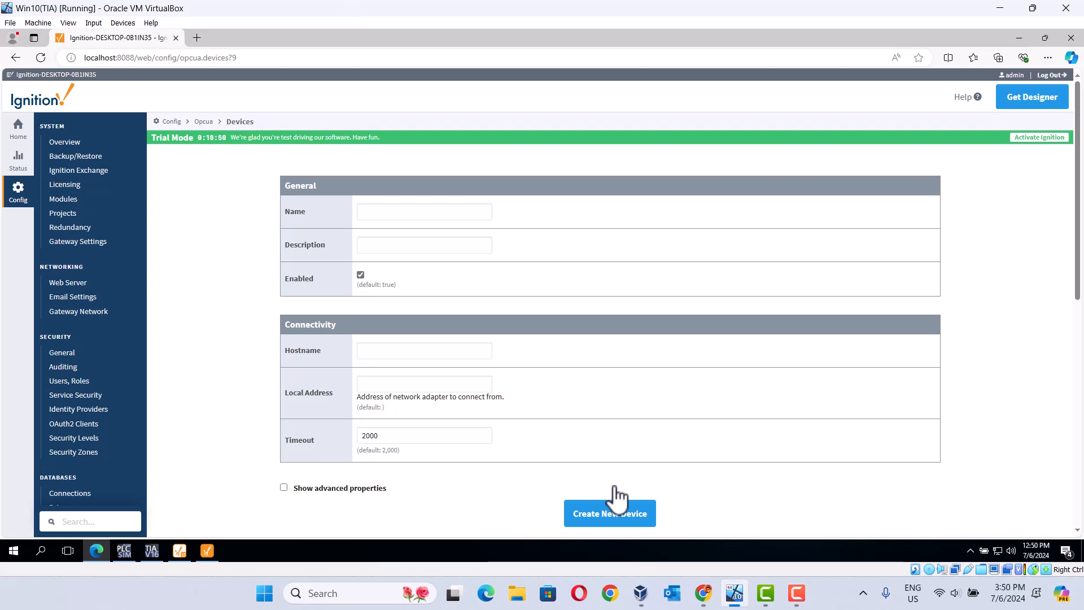
mouse_move(463, 245)
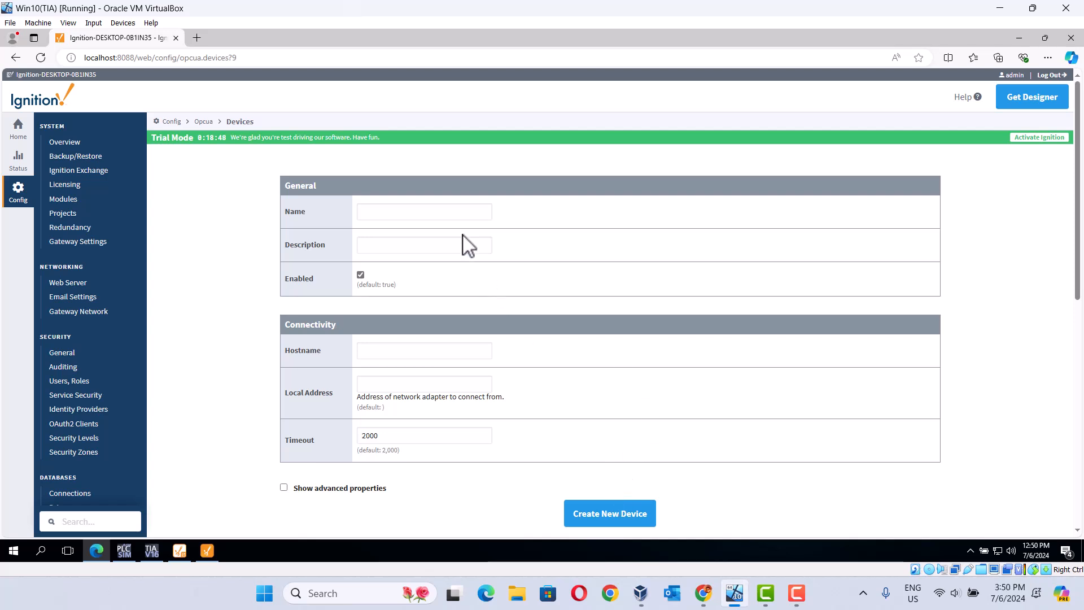
click(424, 211)
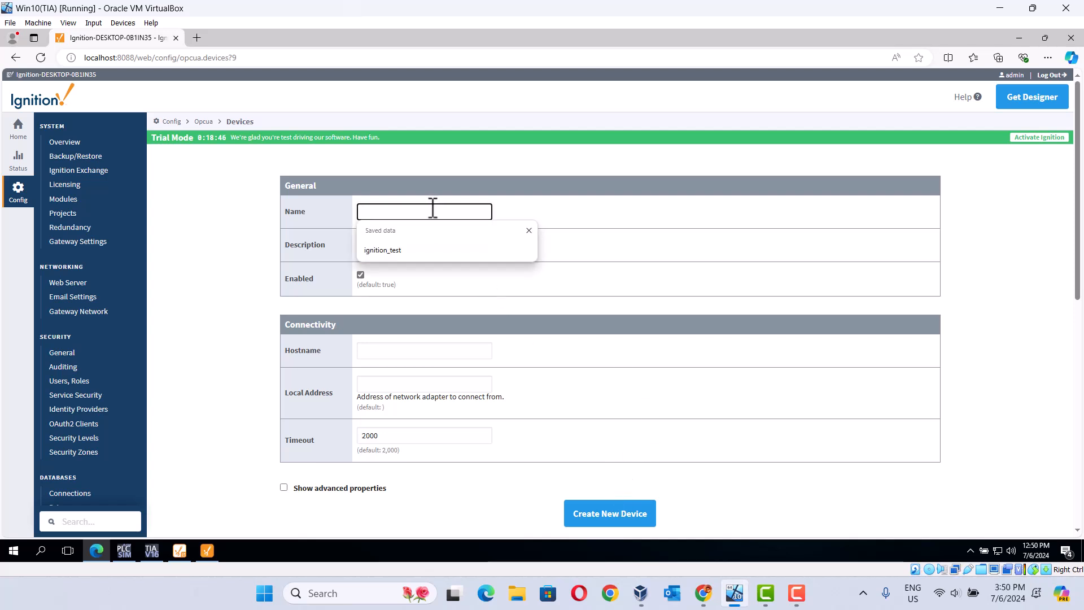
text(s)
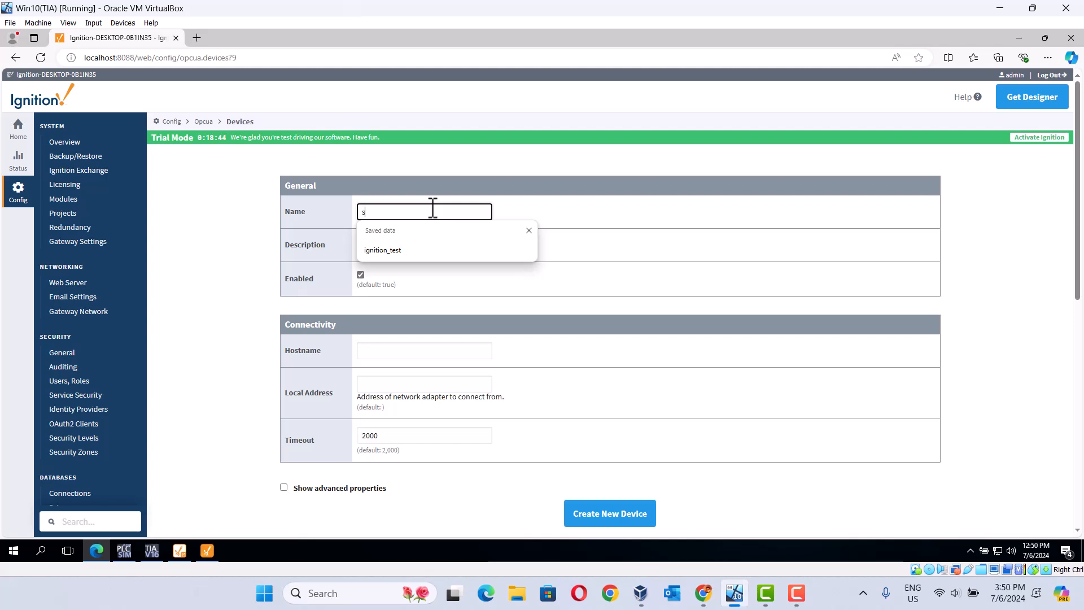
text(7)
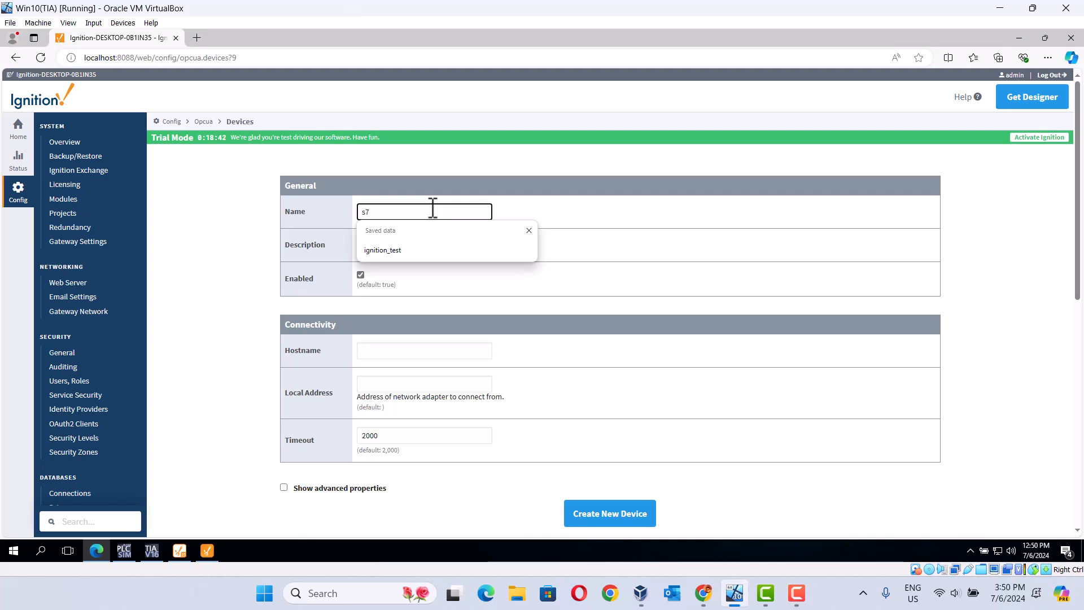
text(-1500)
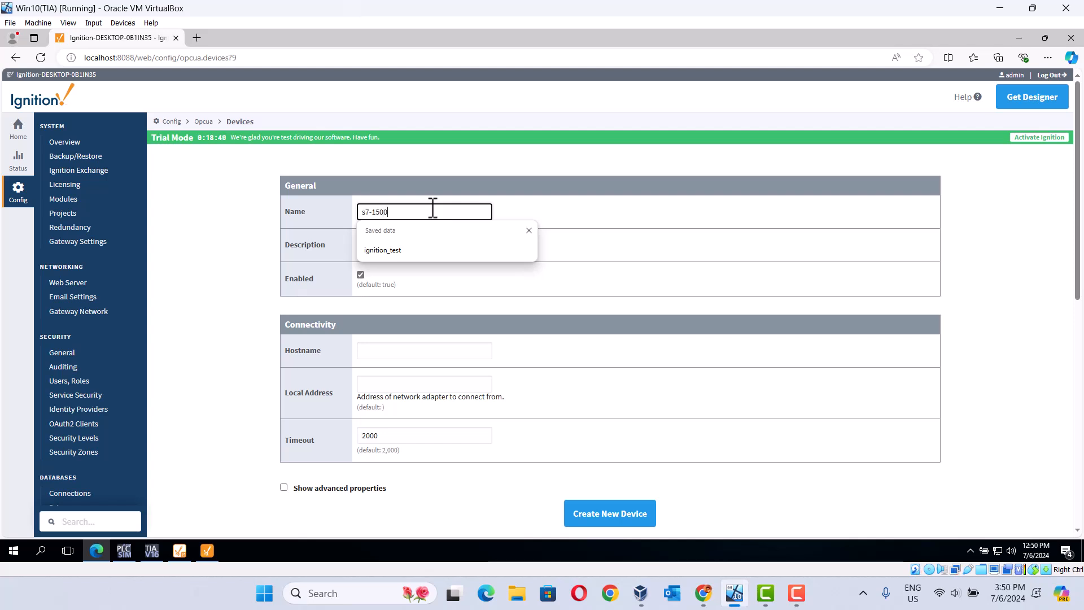
text(t)
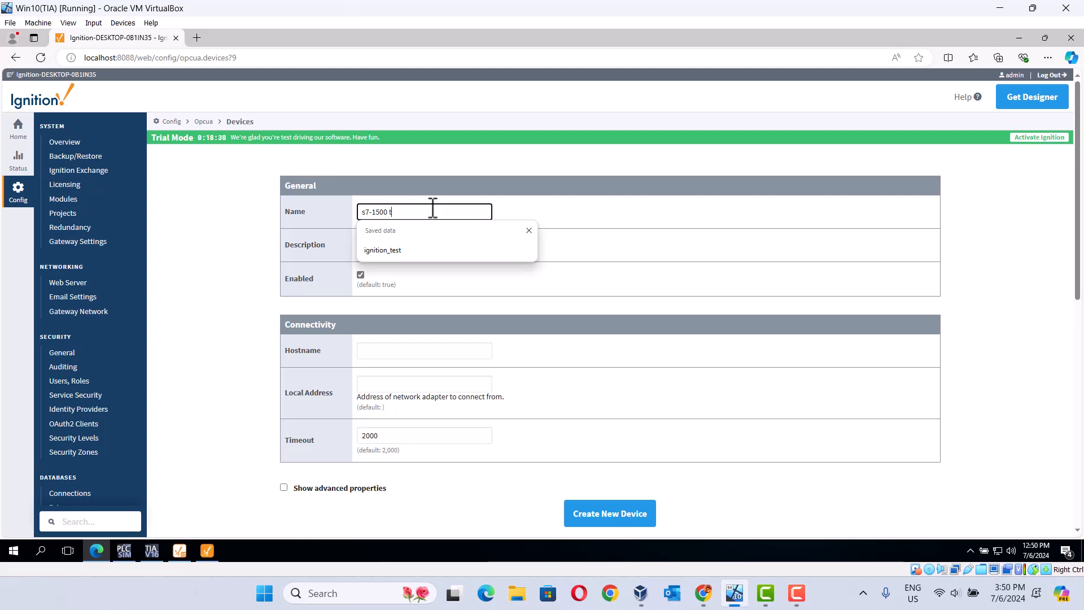
click(382, 249)
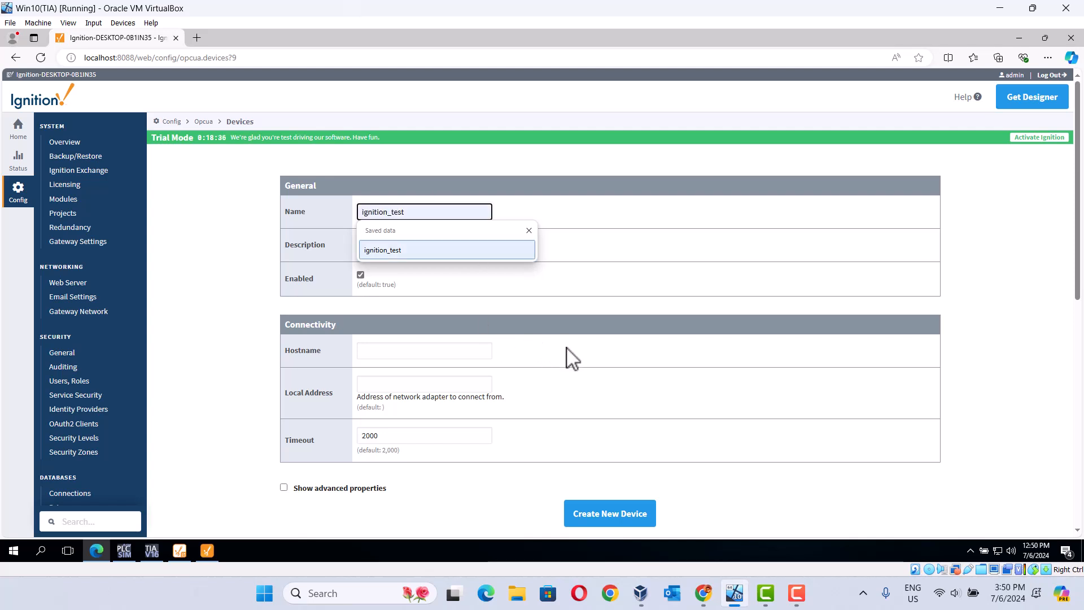
text(s7-1500 test)
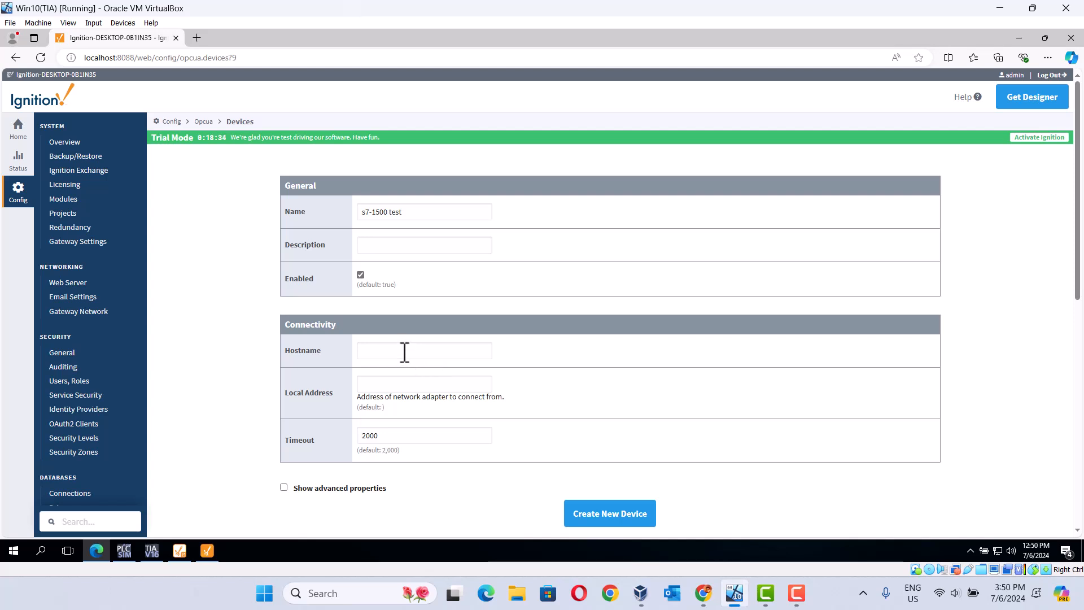
click(423, 351)
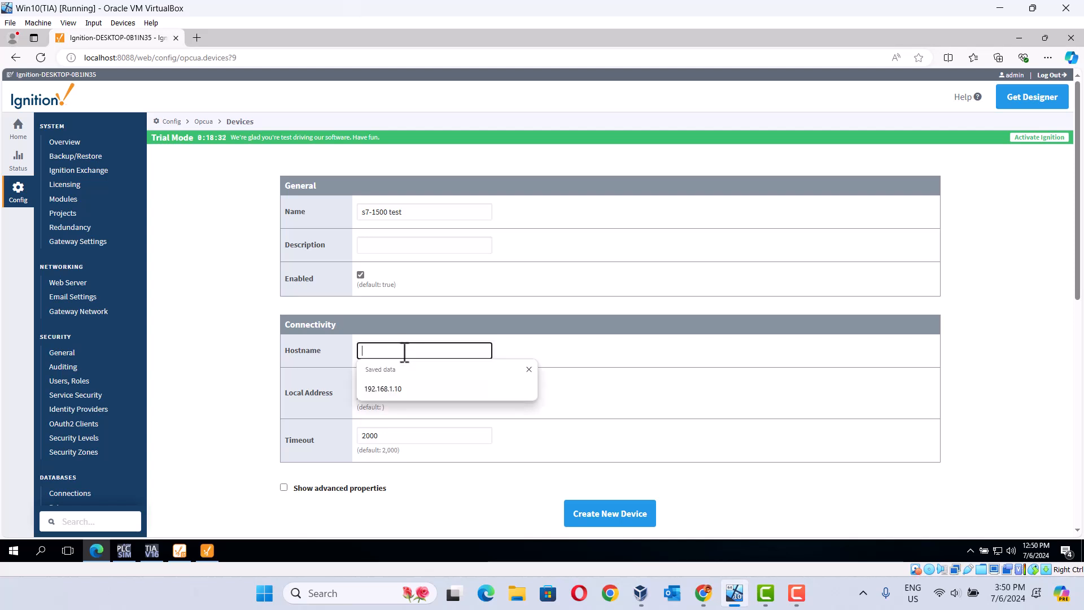
click(382, 388)
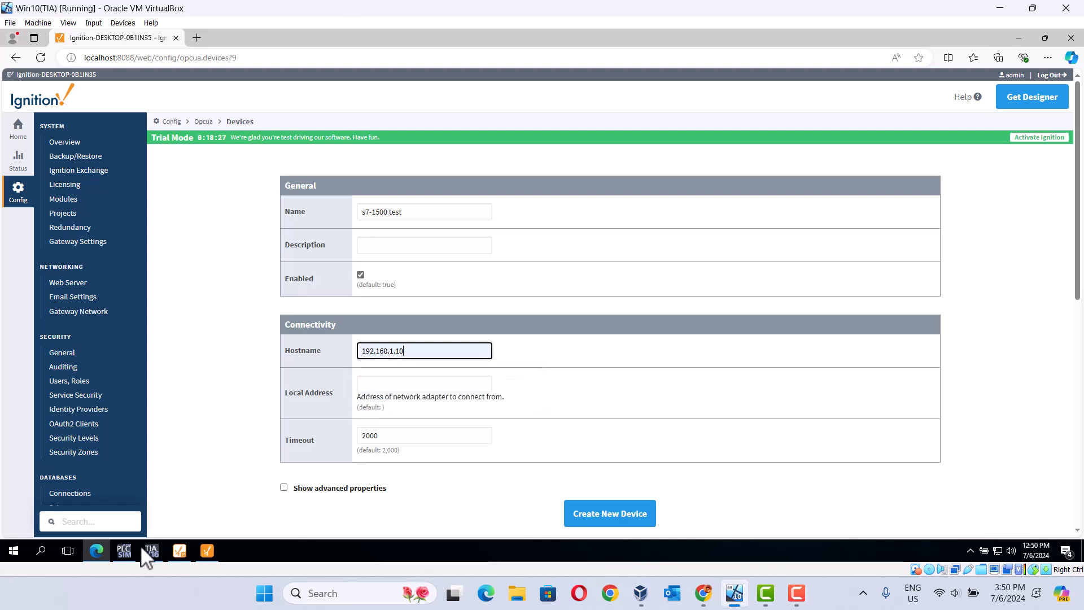
click(123, 551)
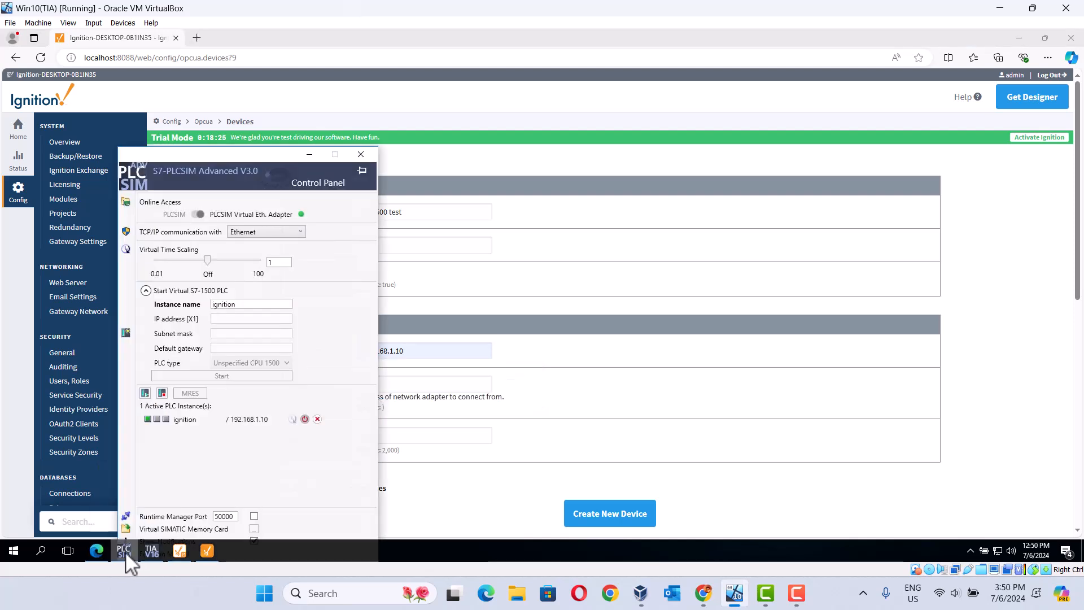
mouse_move(237, 464)
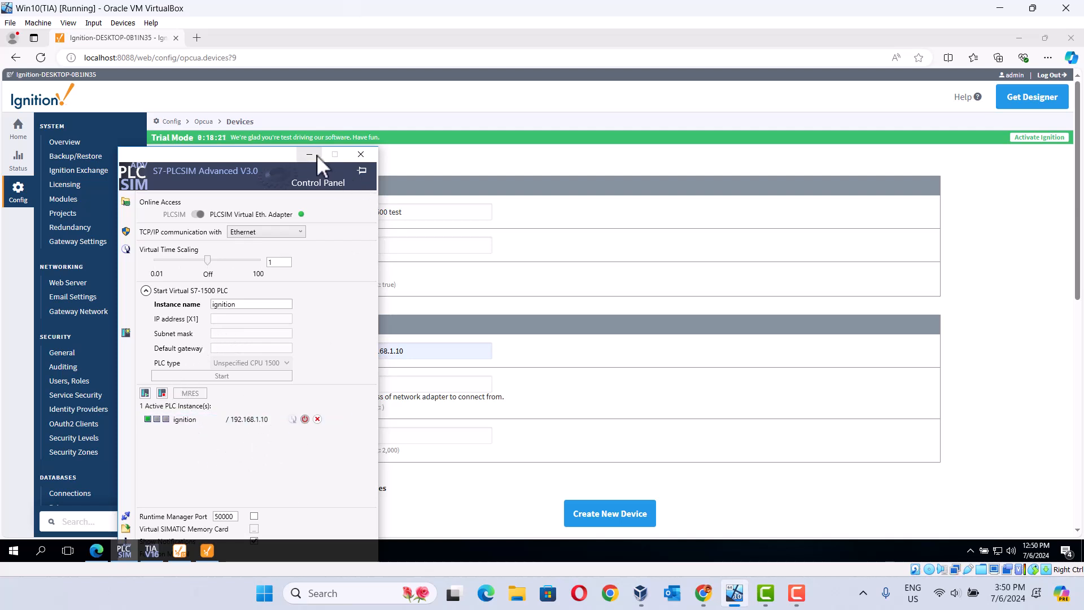
click(309, 155)
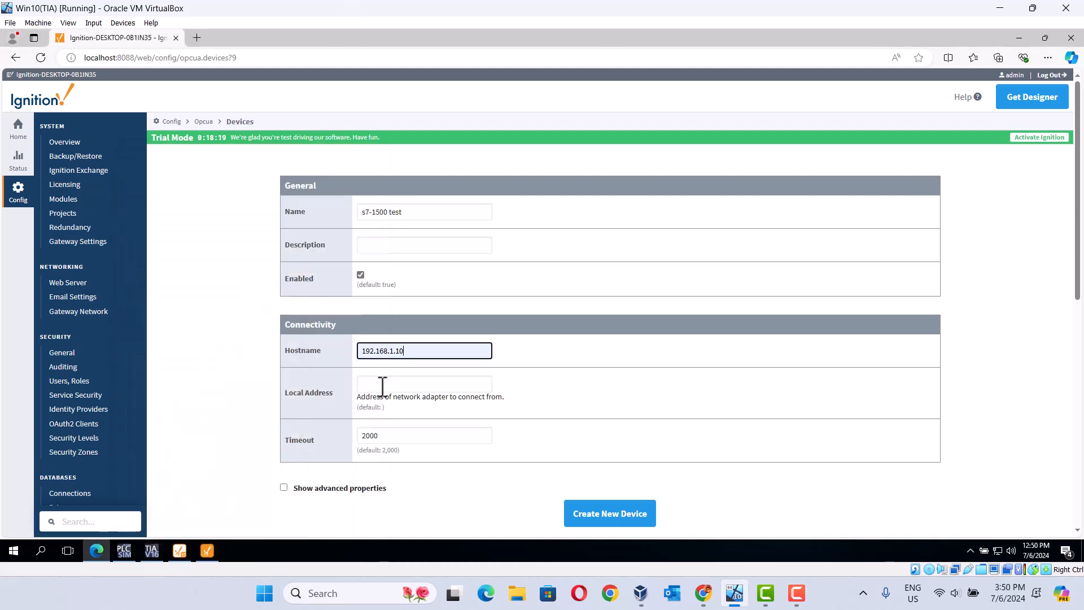
click(424, 384)
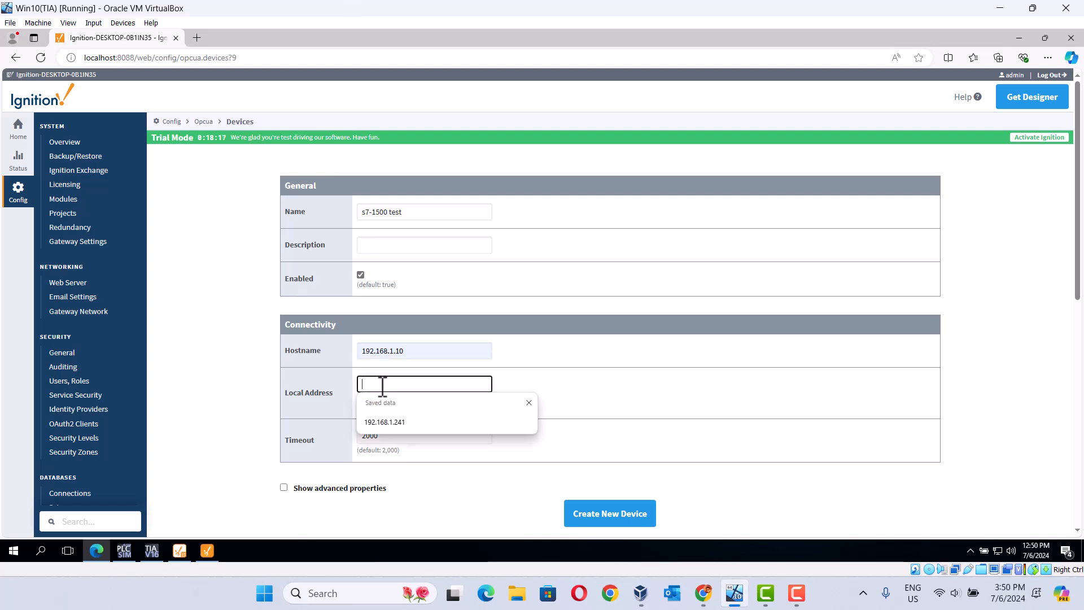
click(470, 503)
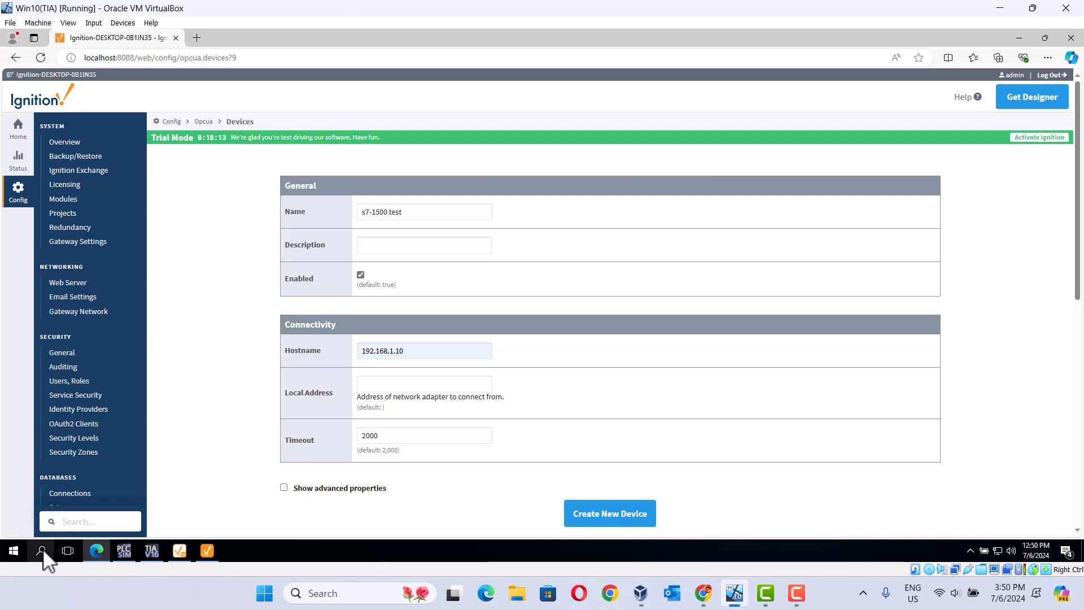
Run ipconfig in Command Prompt to read Ethernet 2's 192.168.1.241 address, then close it.
click(40, 550)
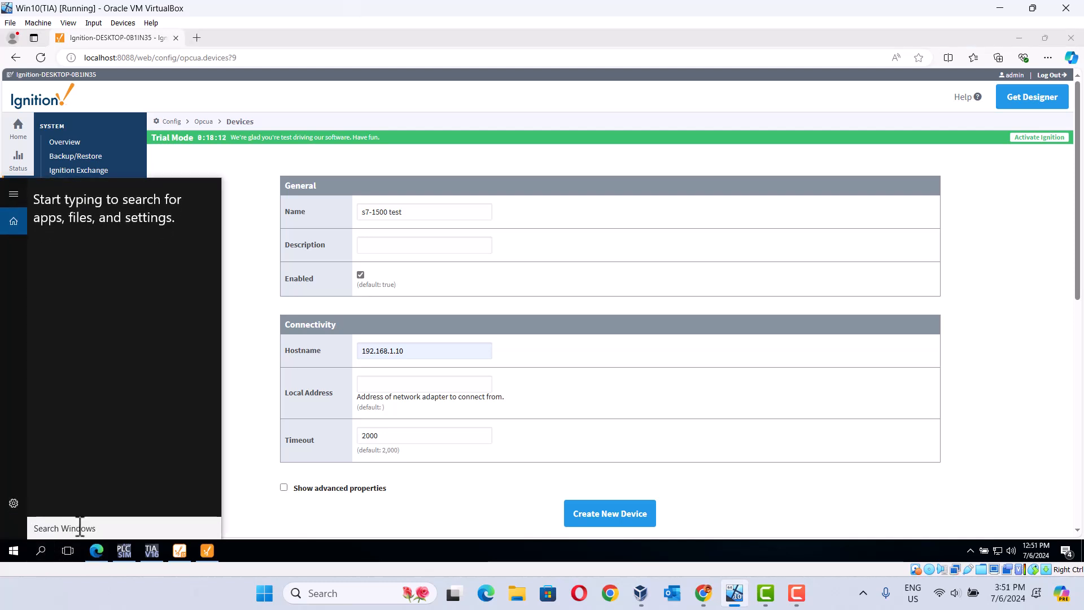
text(cmd)
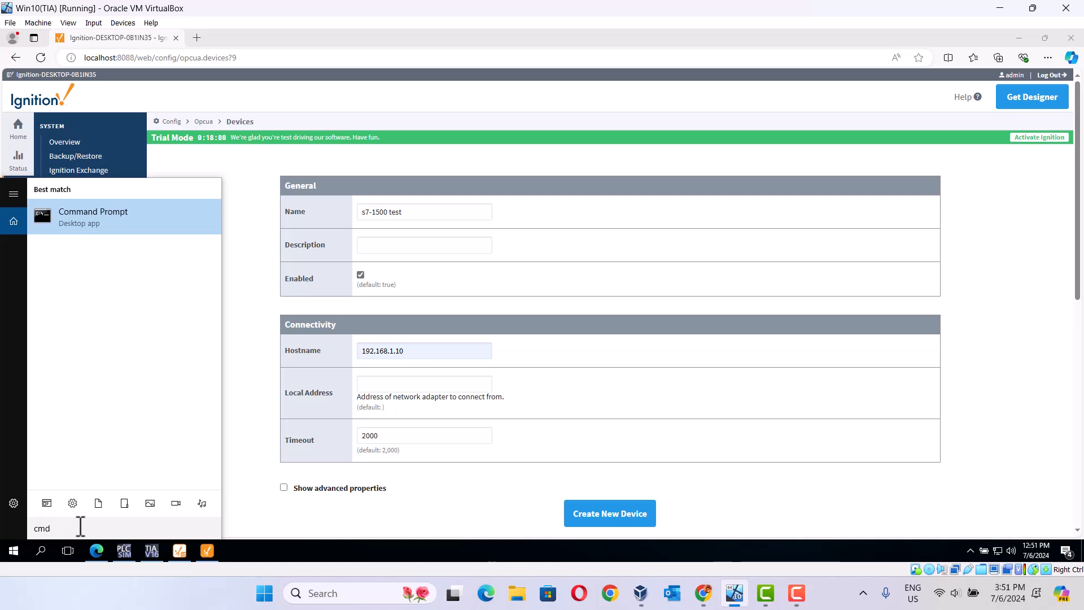
mouse_move(129, 186)
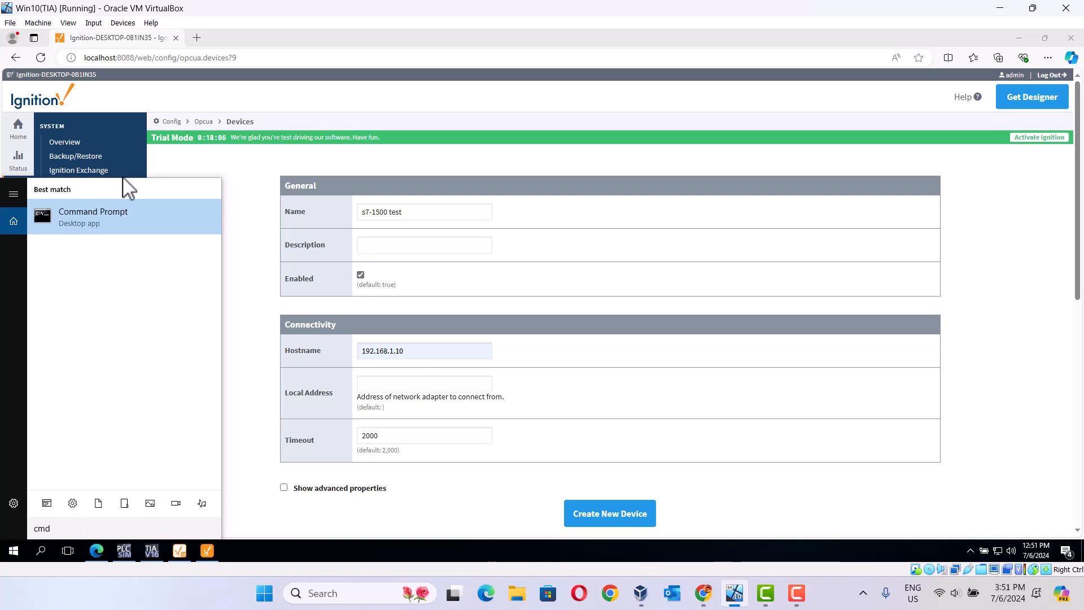
click(93, 217)
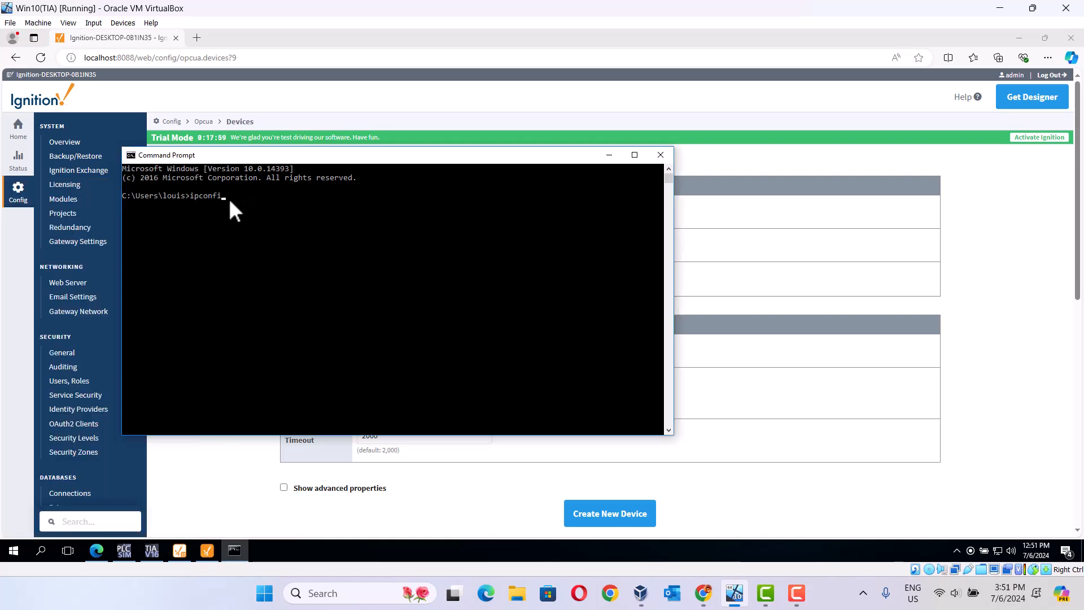
key(Return)
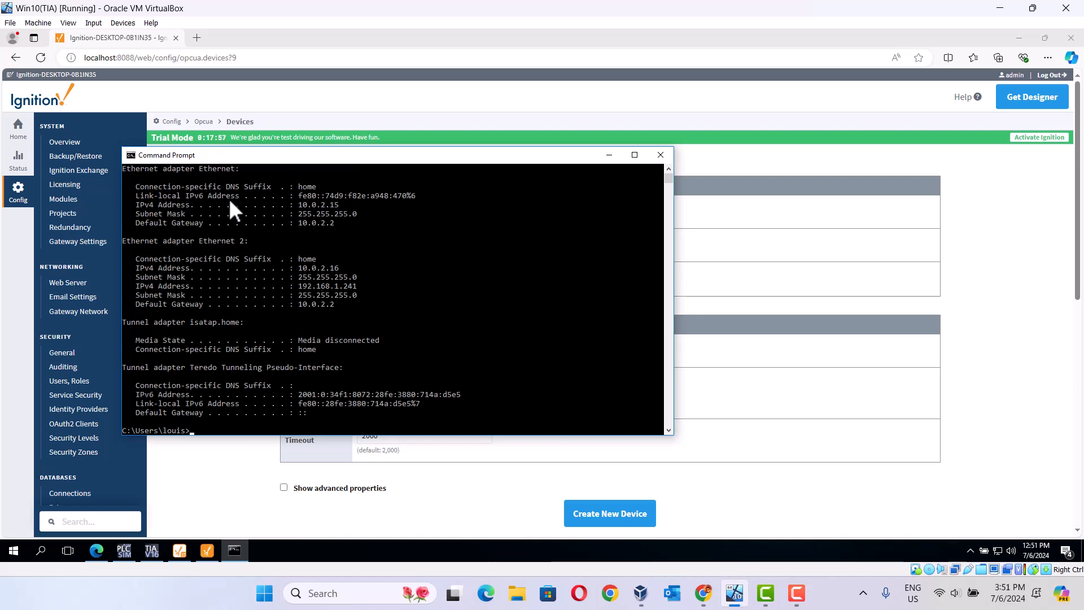
mouse_move(249, 265)
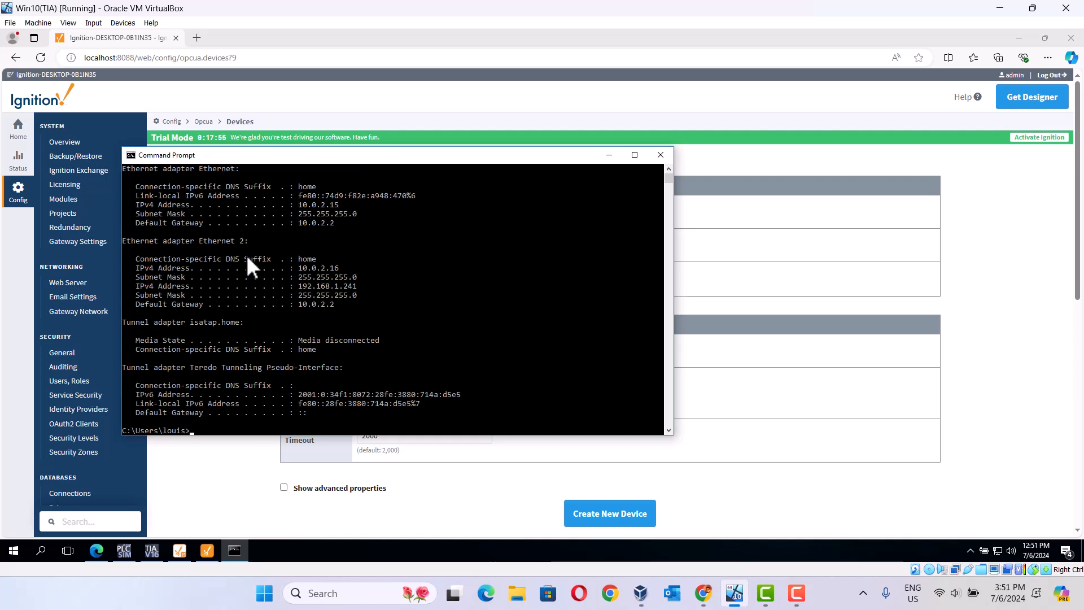
mouse_move(308, 305)
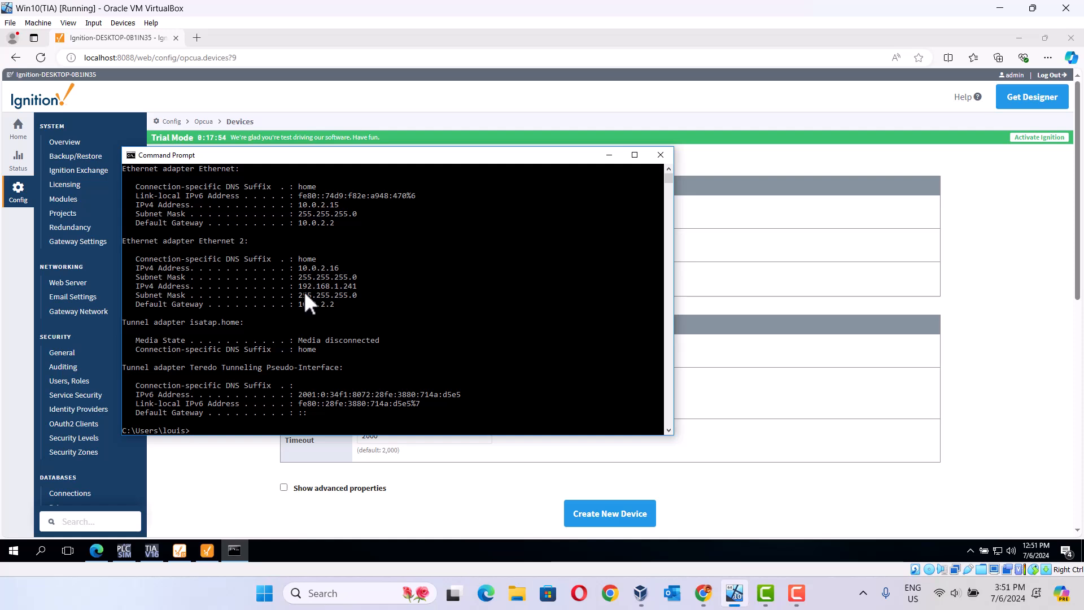
mouse_move(164, 263)
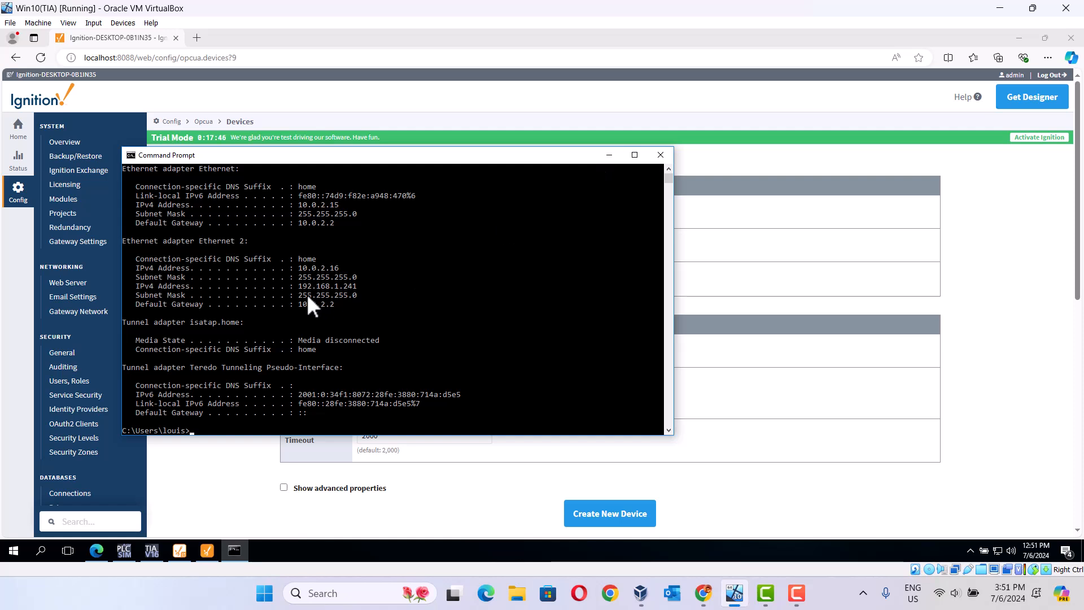
mouse_move(622, 173)
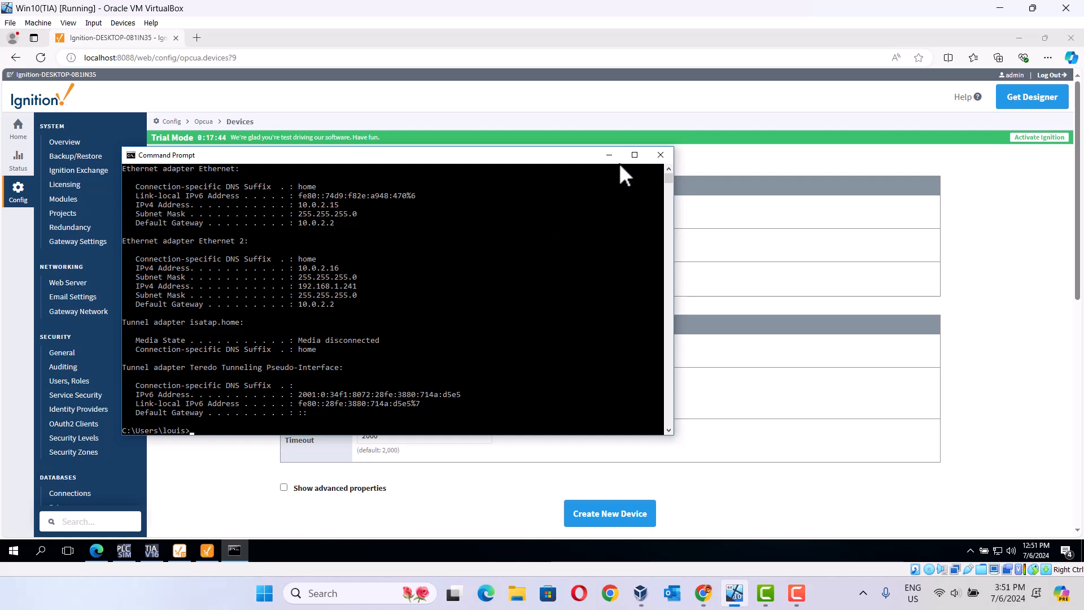
click(659, 154)
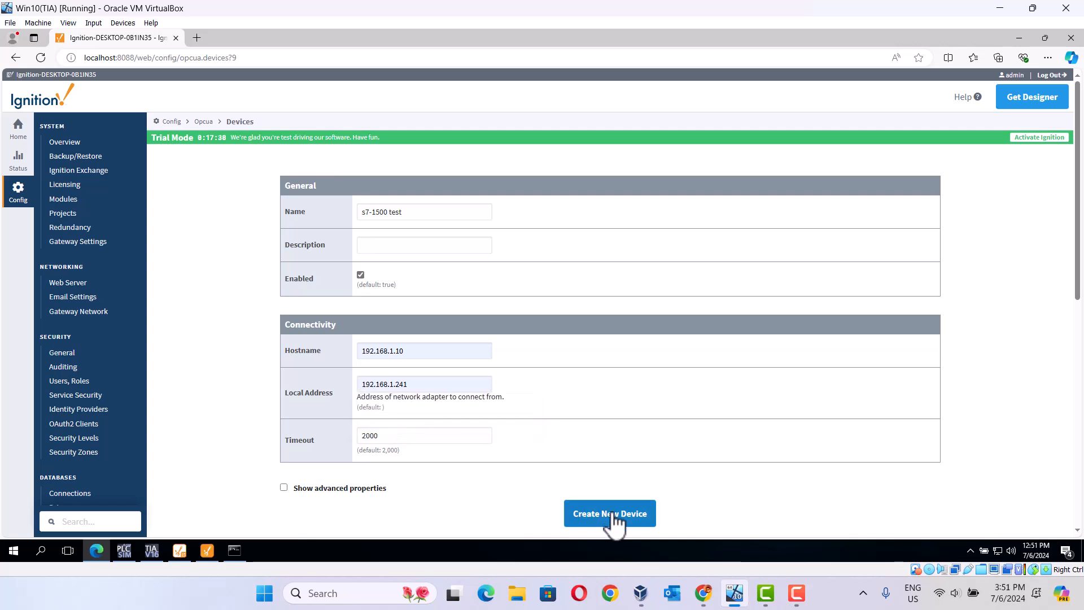
Create the 's7-1500 test' device so it shows Connected beside ignition_test.
click(609, 513)
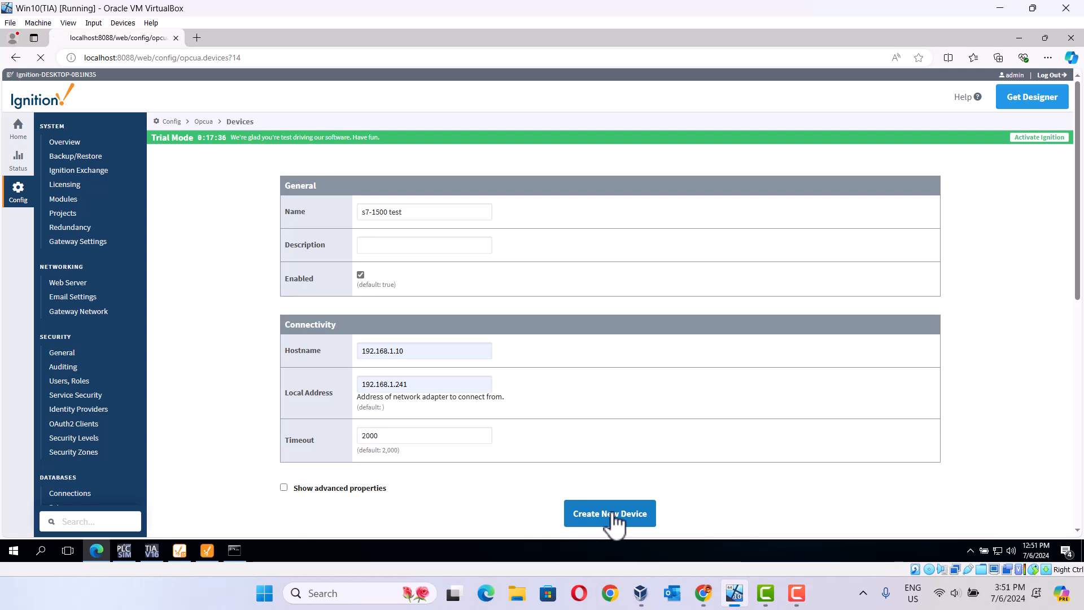
click(609, 514)
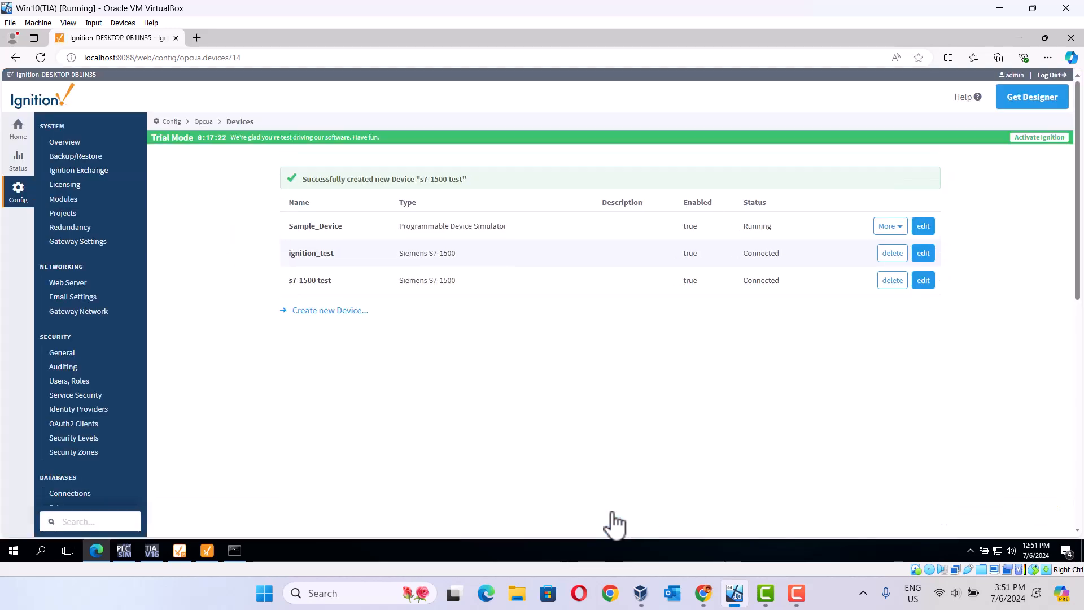
mouse_move(738, 280)
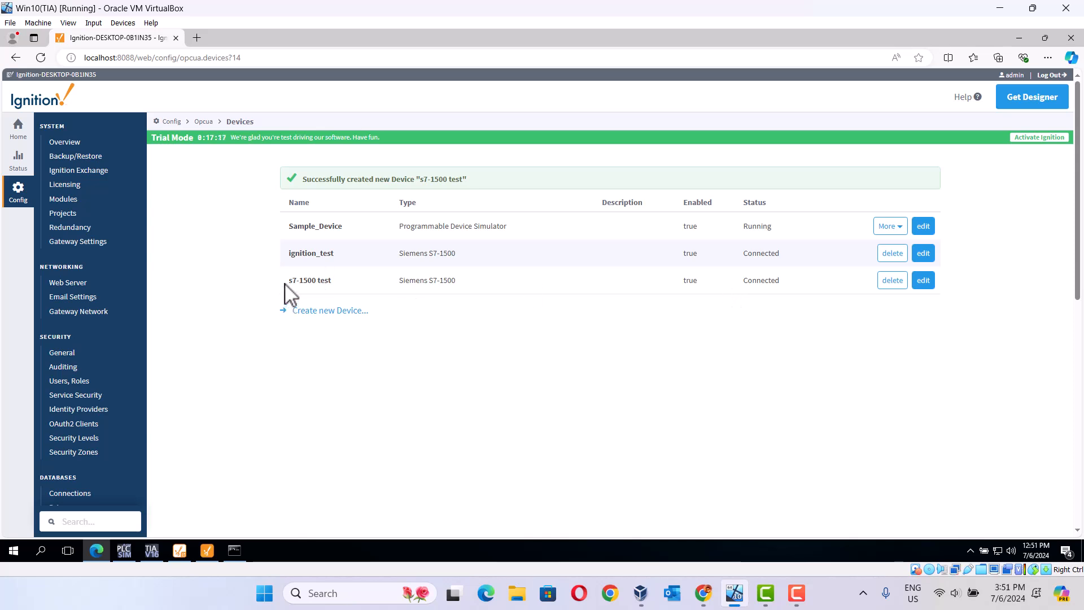
mouse_move(820, 308)
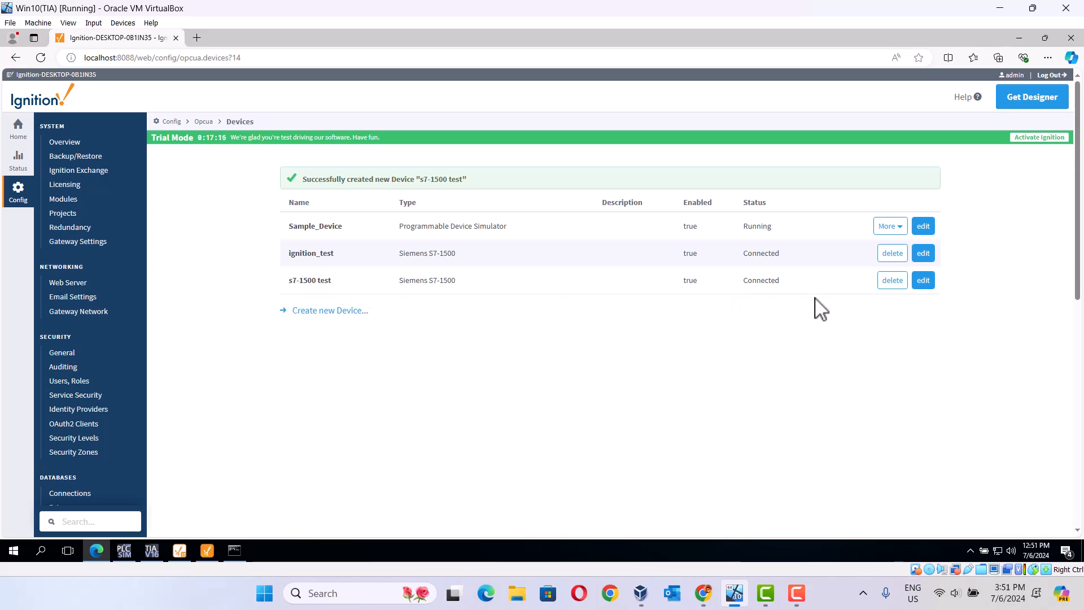
mouse_move(132, 567)
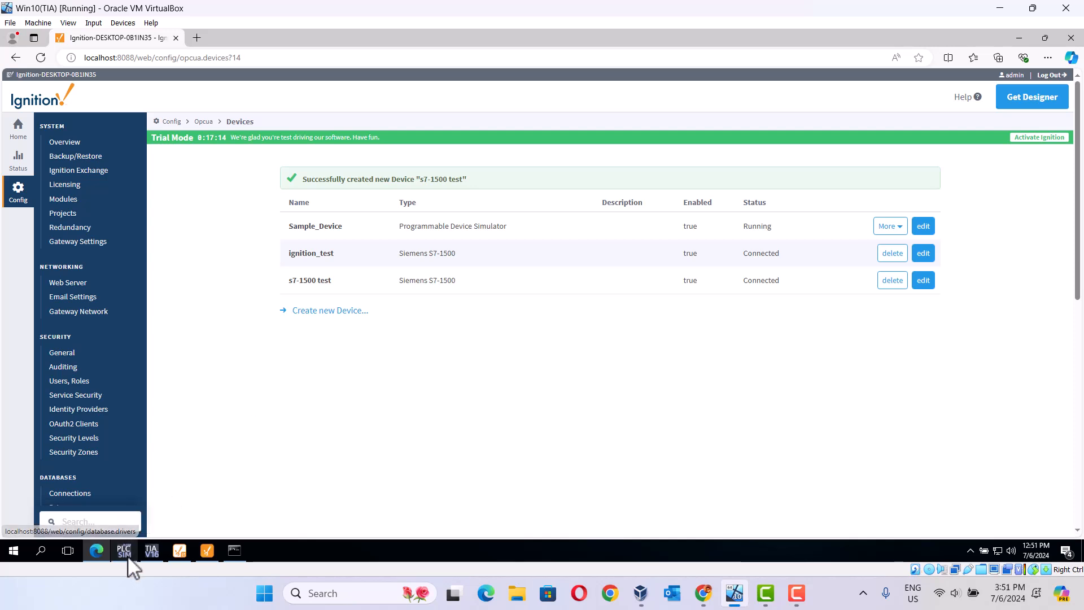
mouse_move(151, 550)
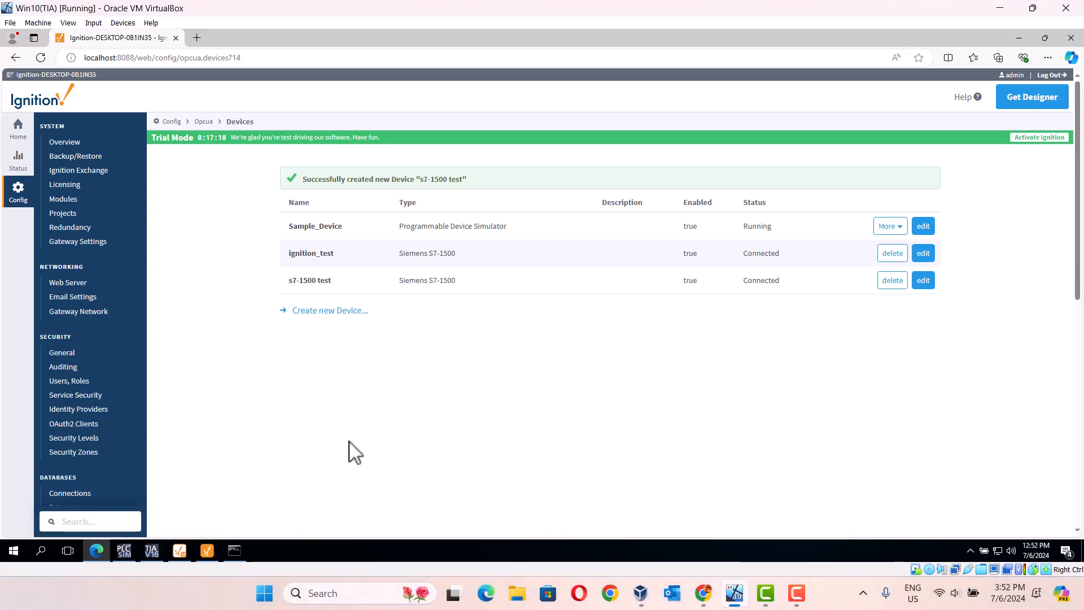
mouse_move(1017, 38)
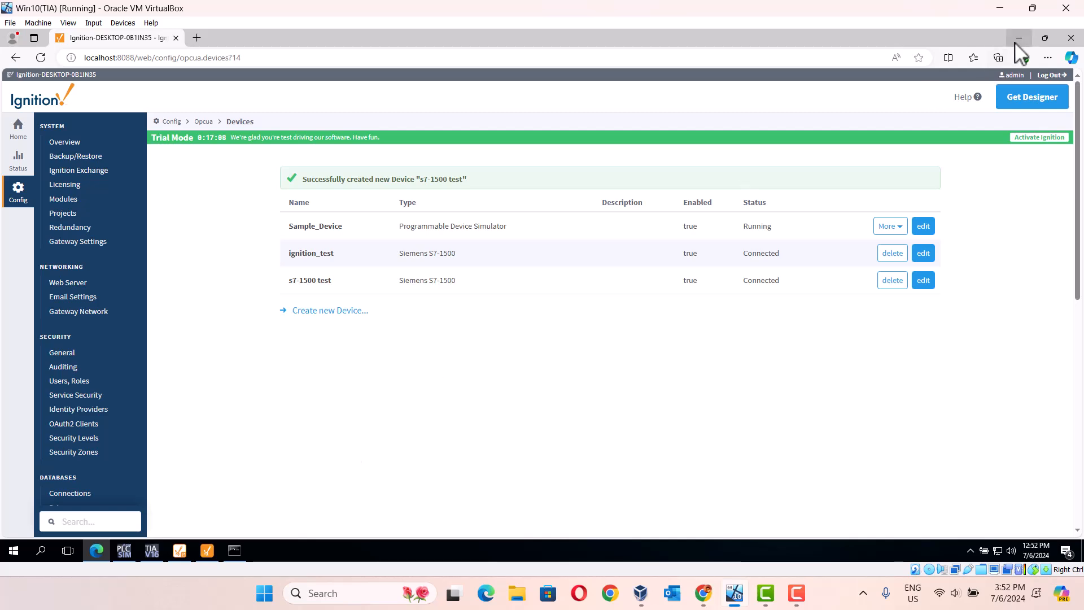
Minimize the browser window holding the Gateway devices page.
click(1018, 37)
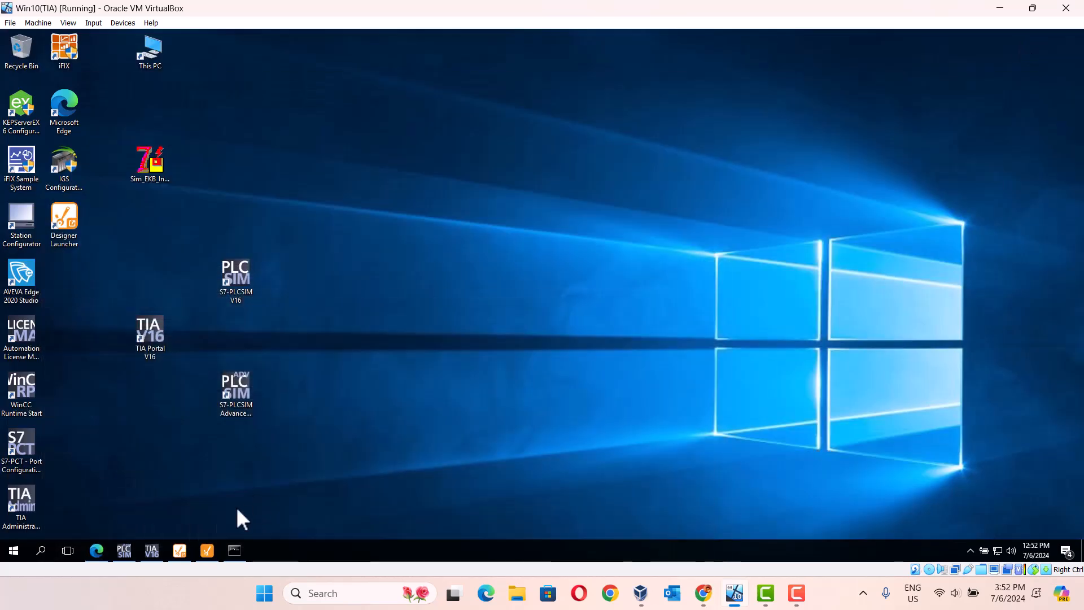
mouse_move(234, 550)
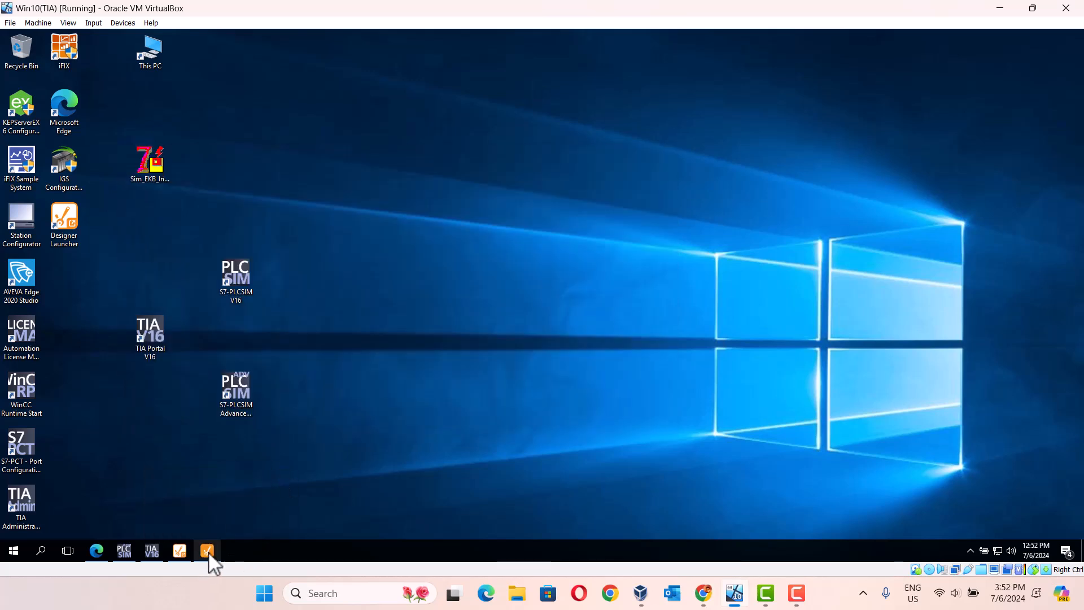
Return to the Designer's test_tia conveyor screen and collapse the tia_direct tag folder.
click(206, 550)
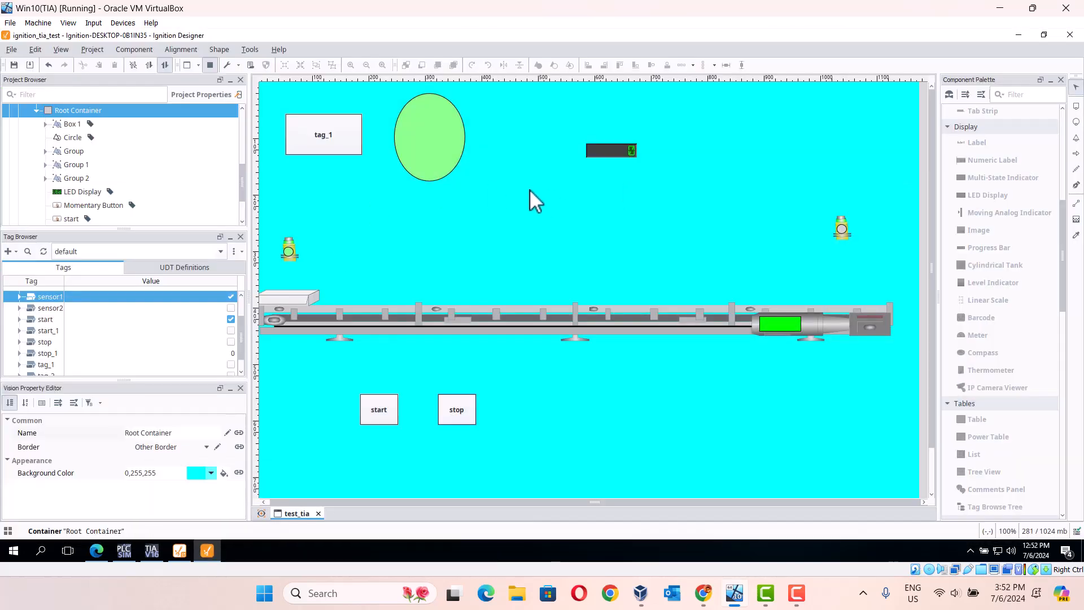
mouse_move(265, 421)
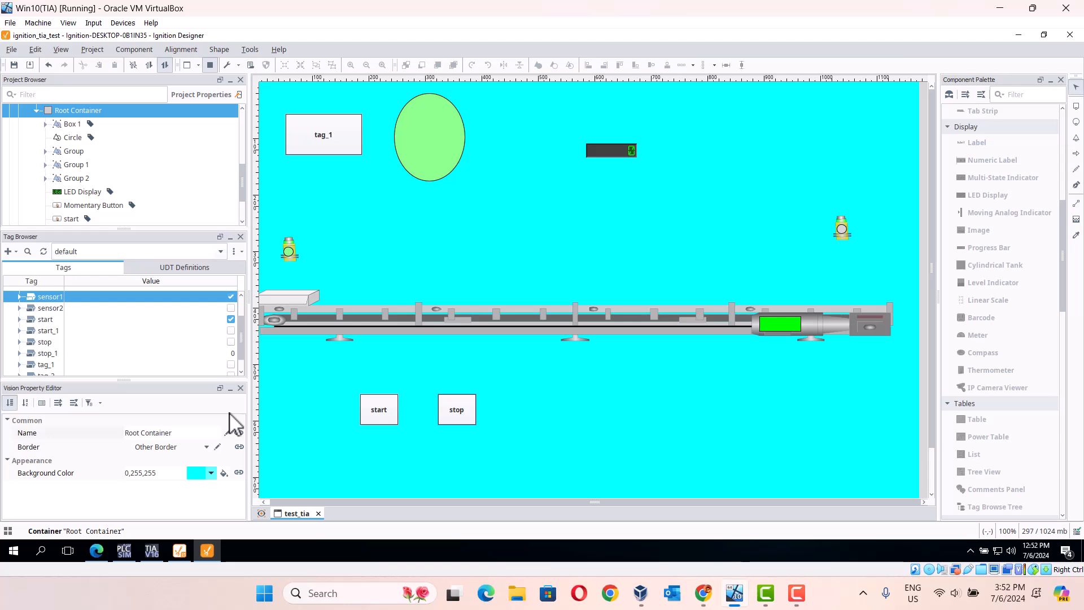
mouse_move(369, 404)
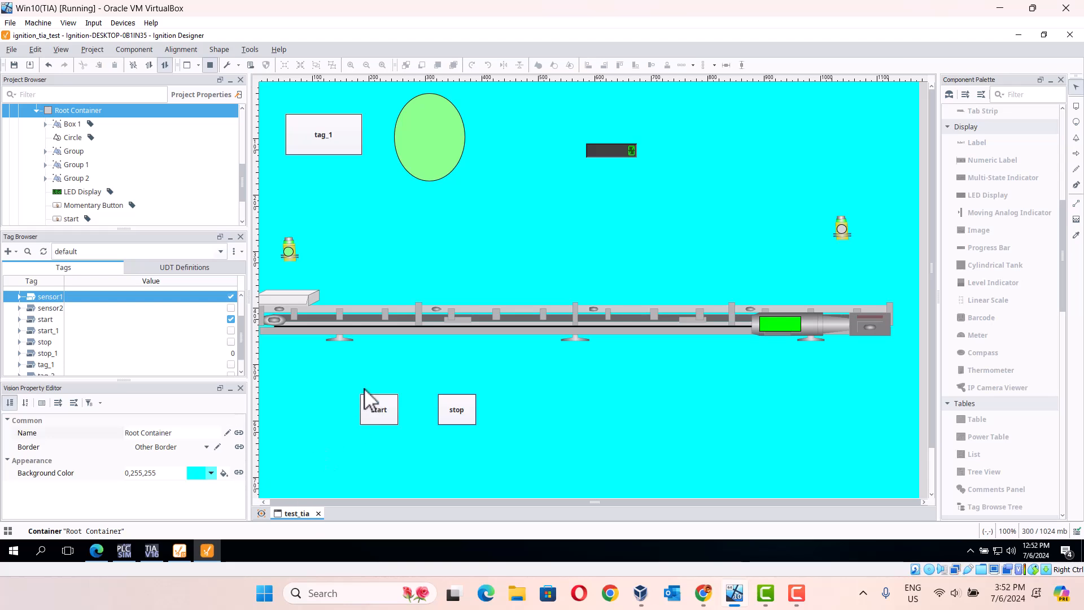
mouse_move(296, 307)
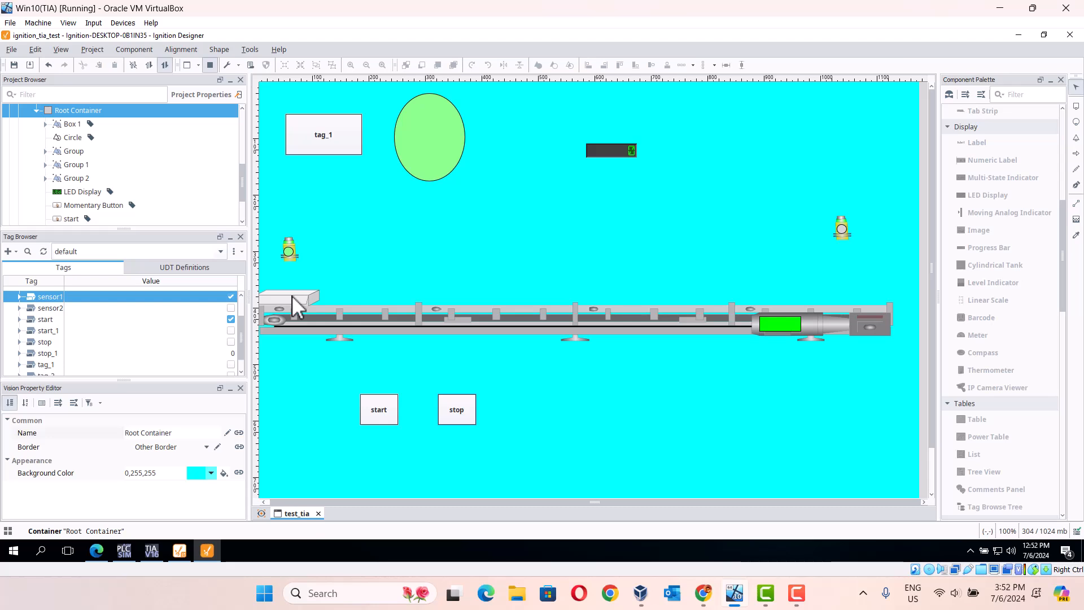
mouse_move(249, 314)
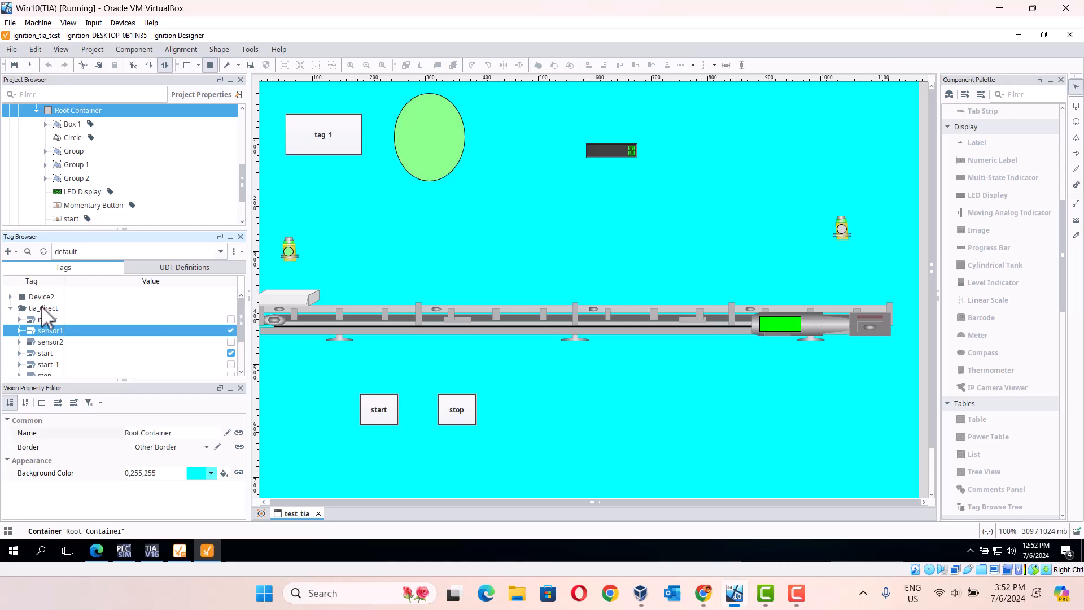
click(18, 308)
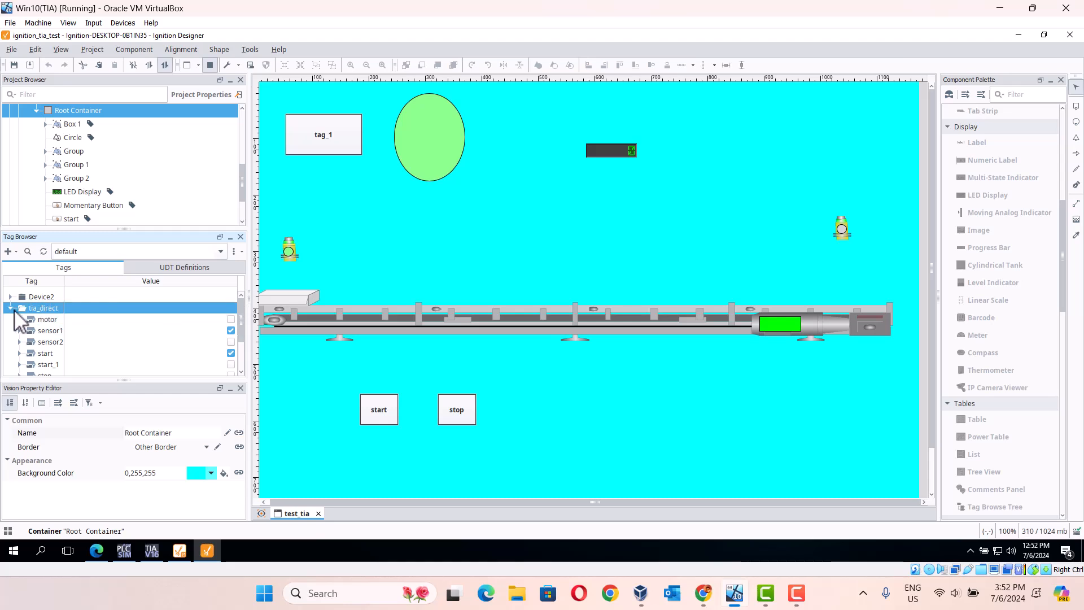
click(12, 307)
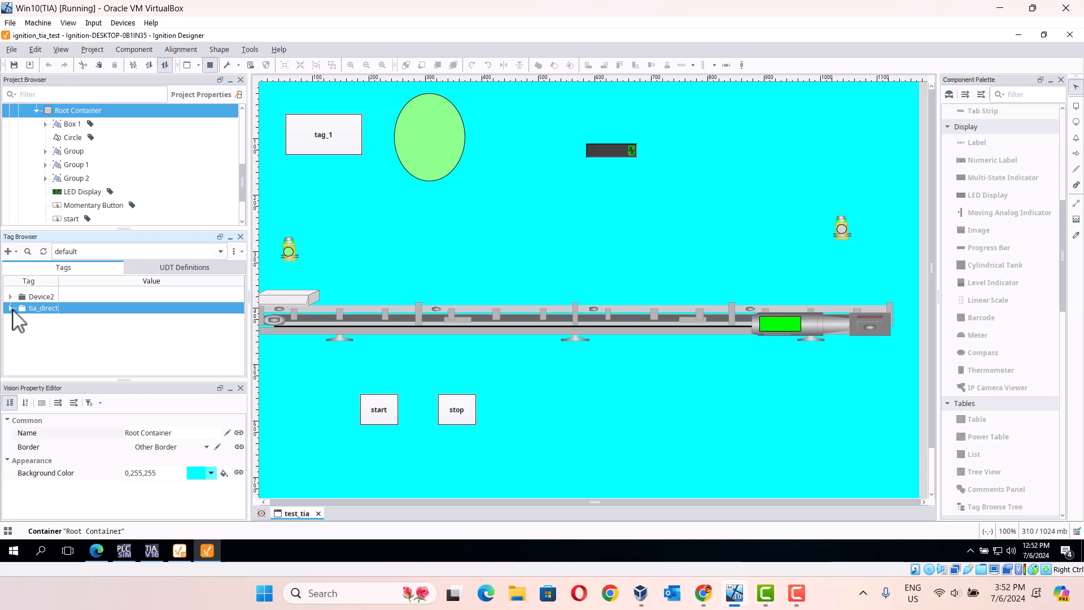
mouse_move(21, 320)
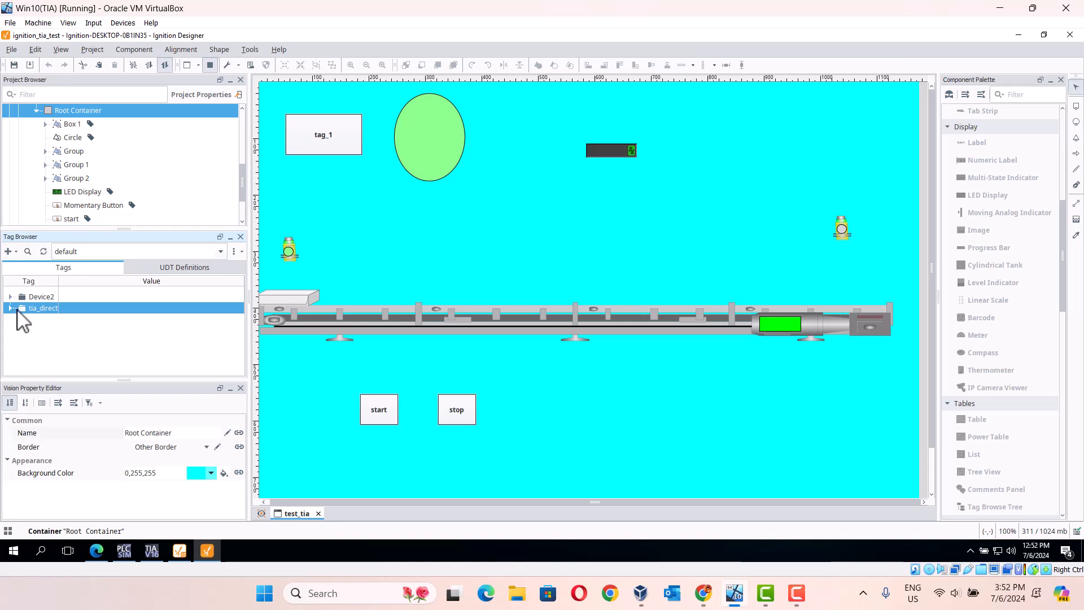
mouse_move(27, 318)
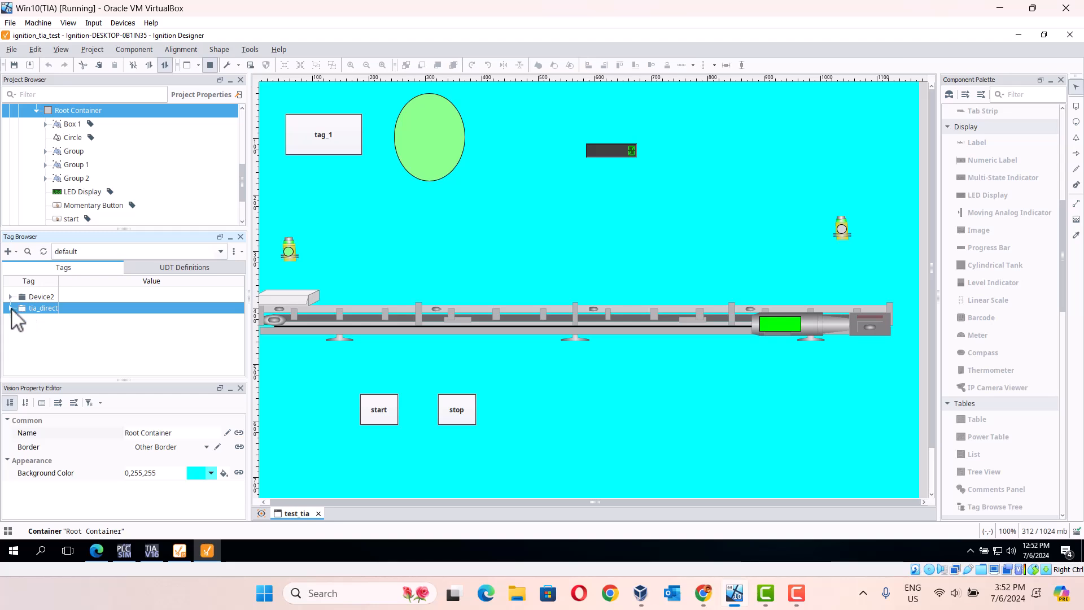
right_click(43, 308)
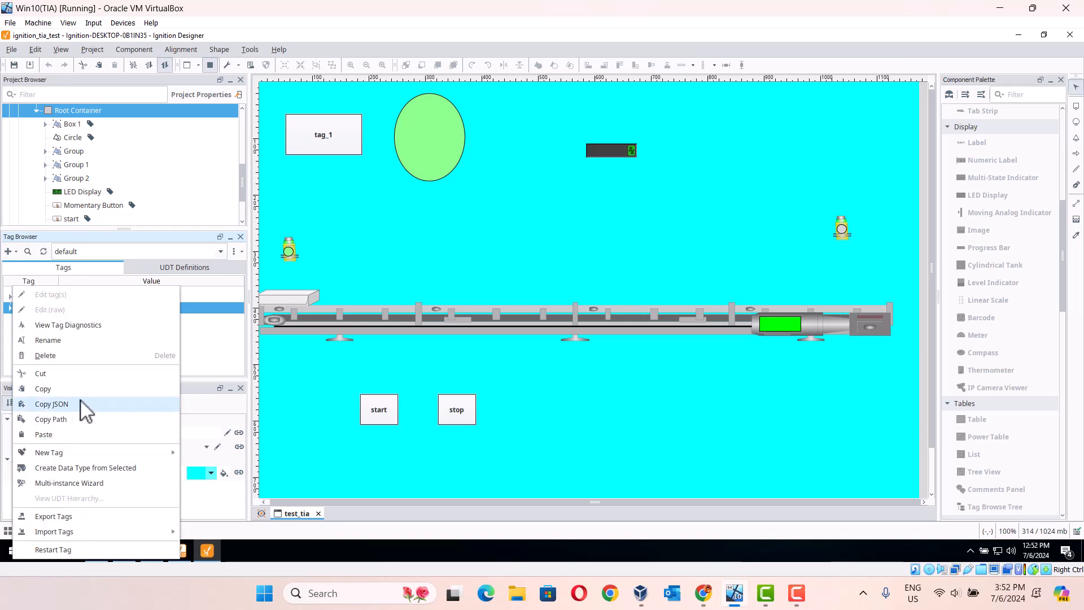
mouse_move(315, 382)
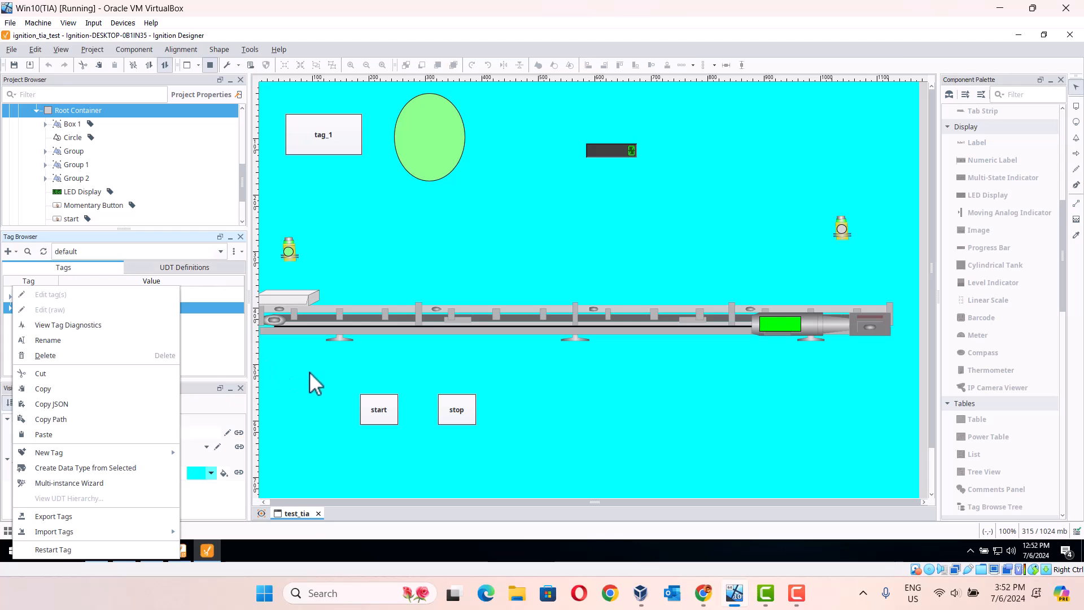
click(9, 250)
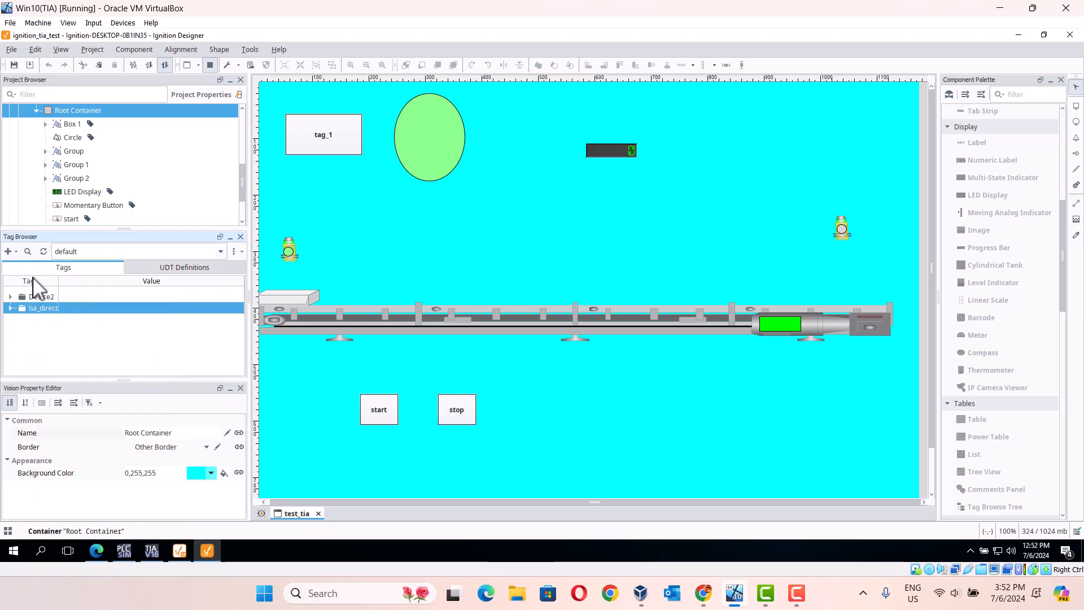
Create a 'new tia' tag folder inside tia_direct and expand tia_direct to show it.
click(7, 250)
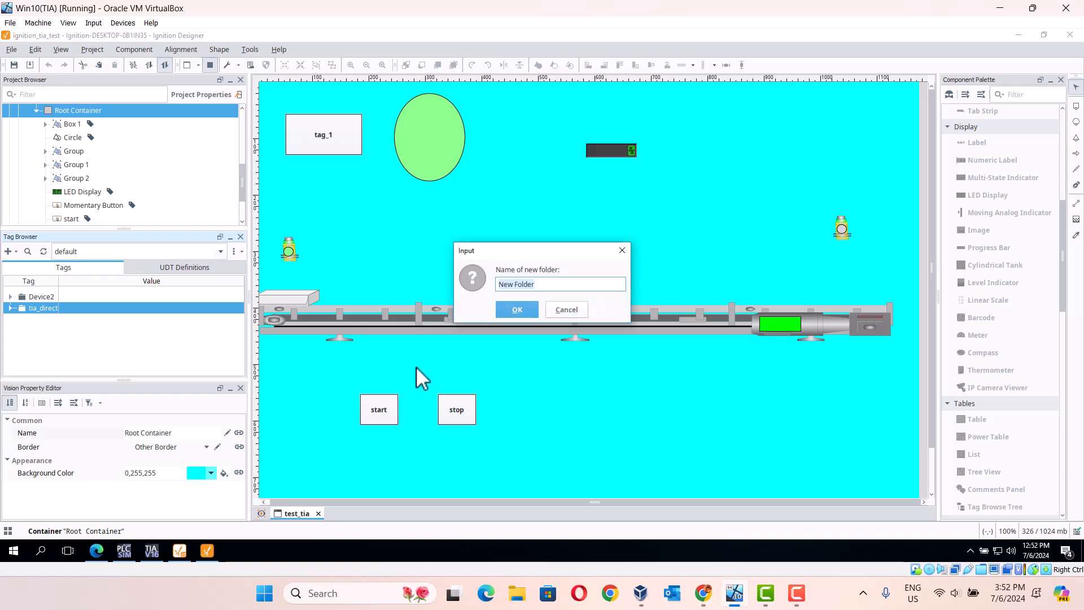
text(new)
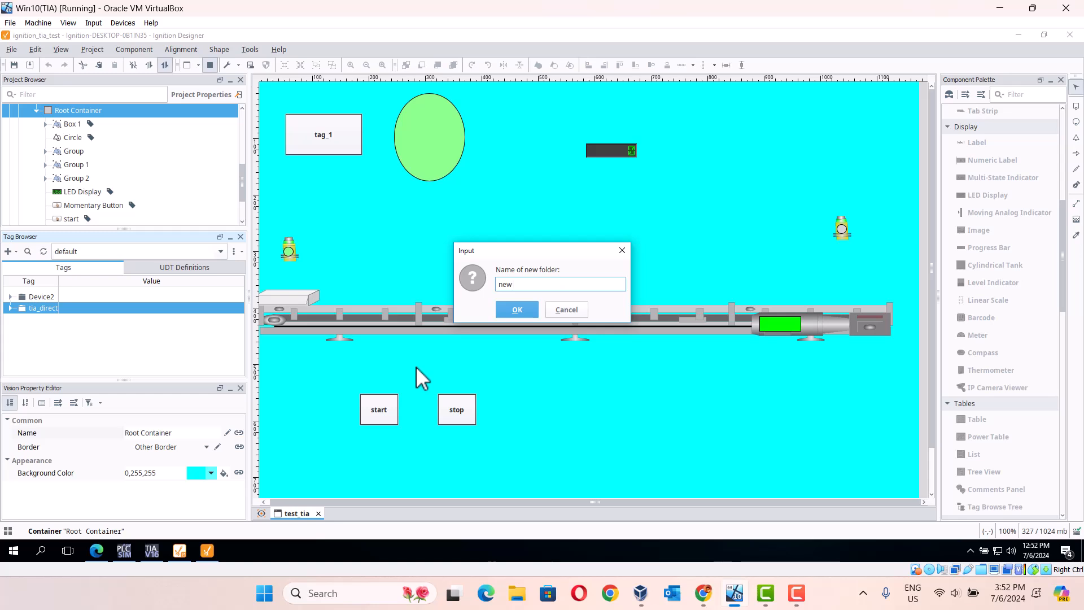
text(tia)
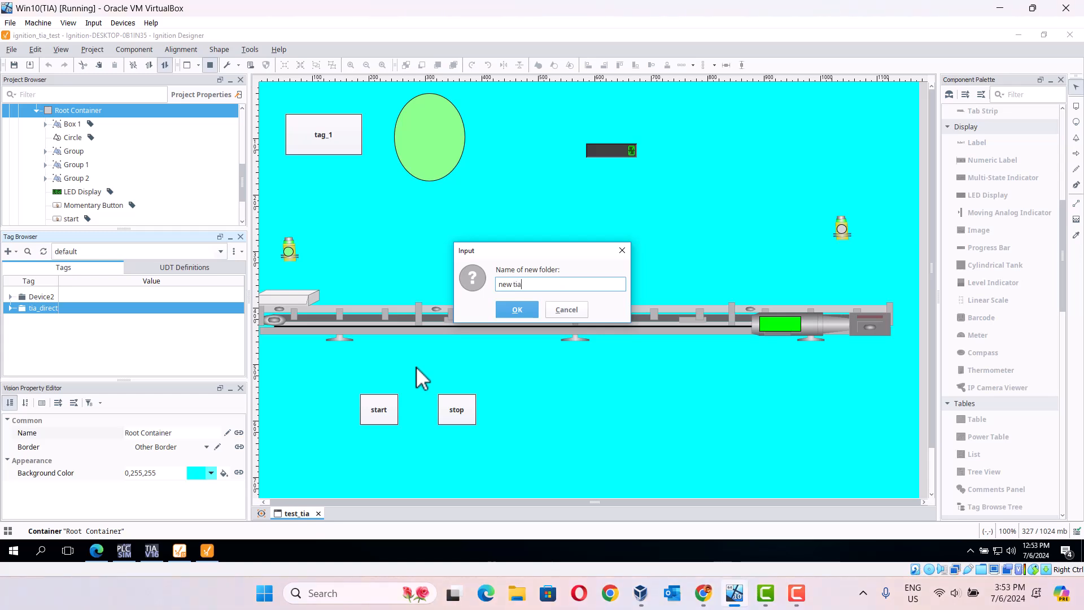
mouse_move(455, 400)
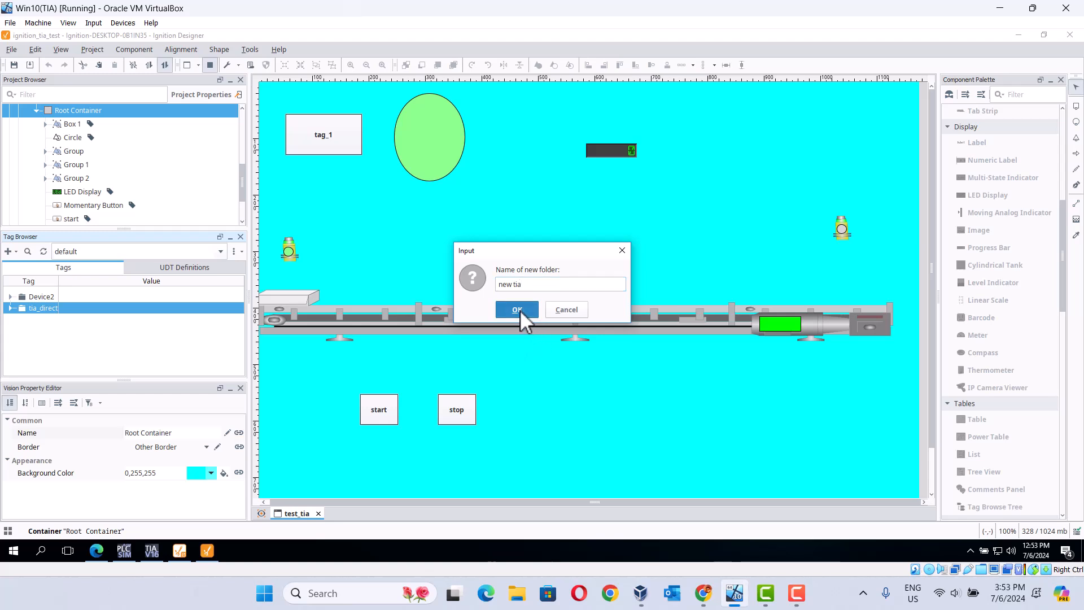
click(516, 309)
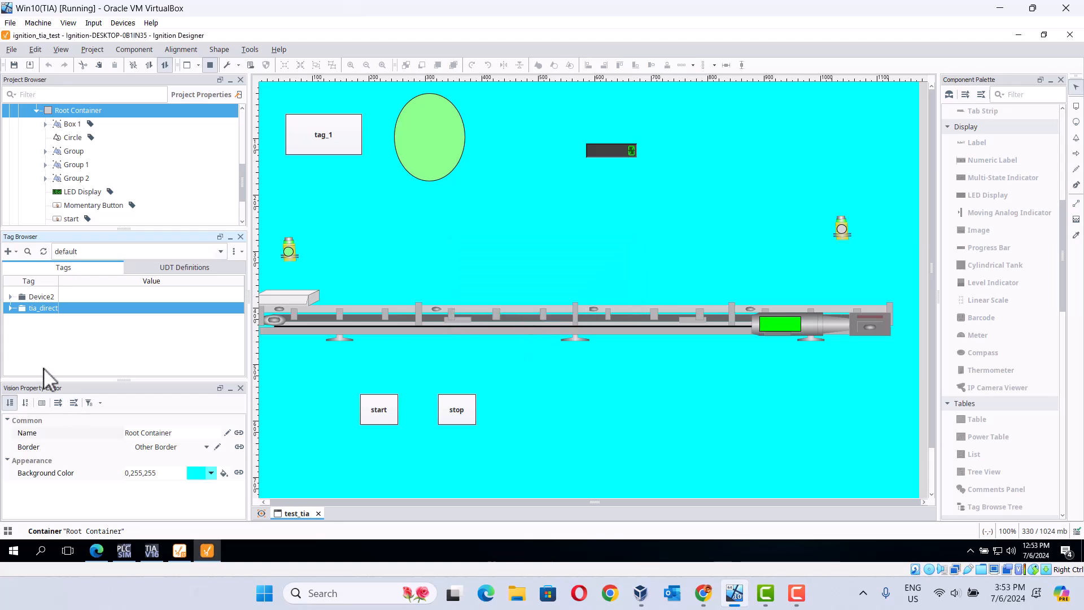
click(12, 308)
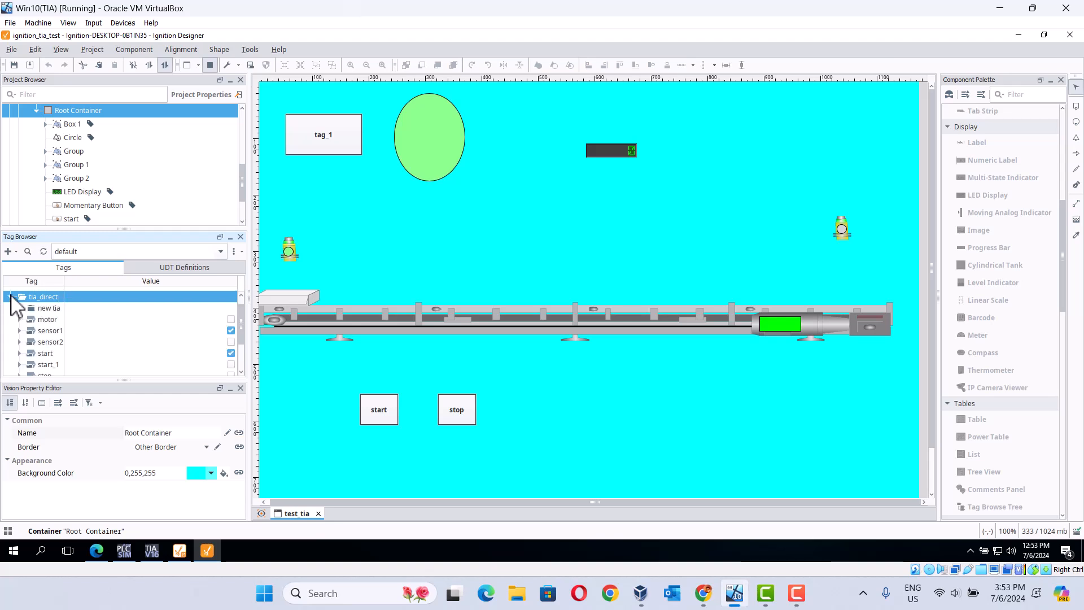
right_click(42, 296)
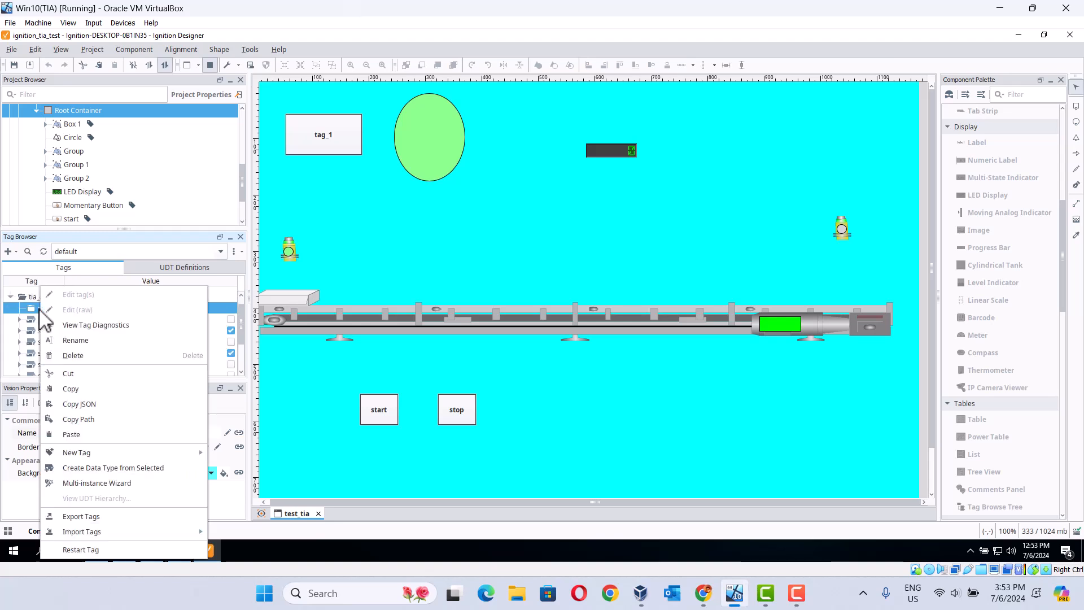
mouse_move(82, 531)
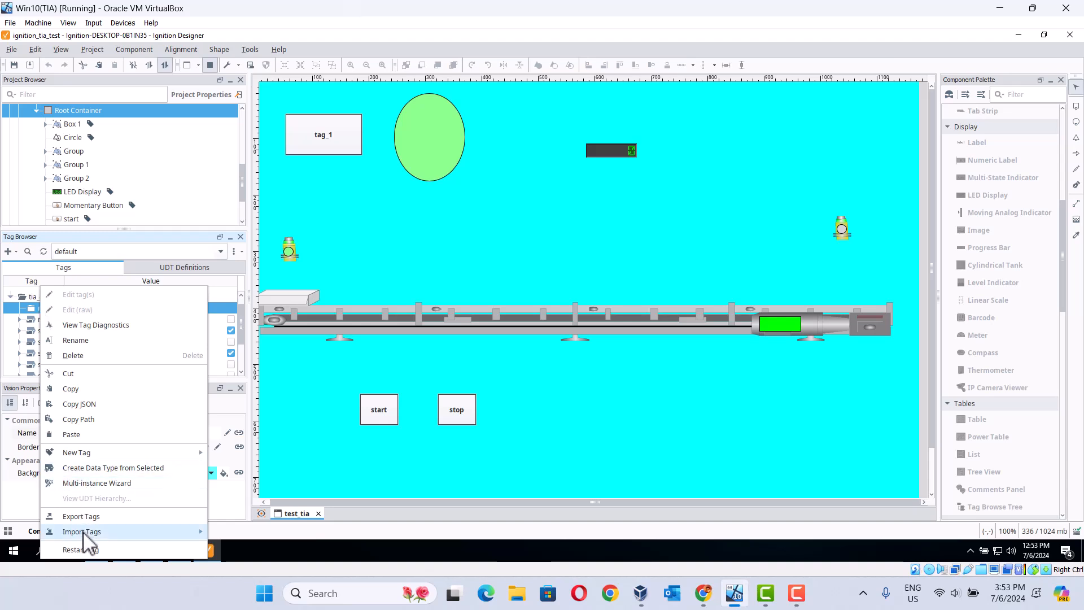
mouse_move(95, 371)
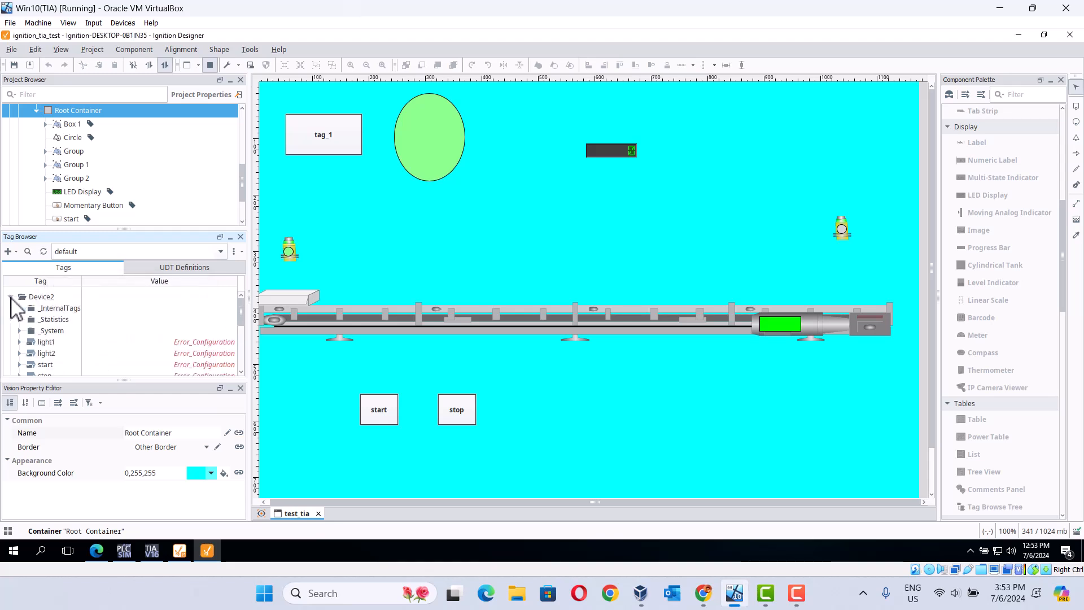
Collapse Device2, start a new tag folder from the + menu, then cancel the prompt.
click(12, 308)
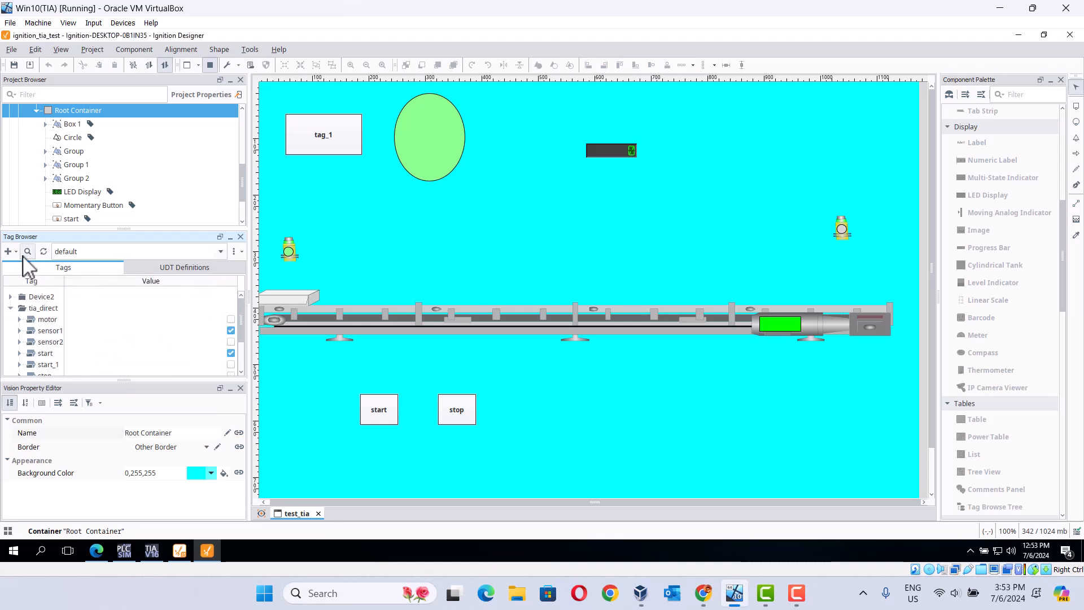
click(7, 251)
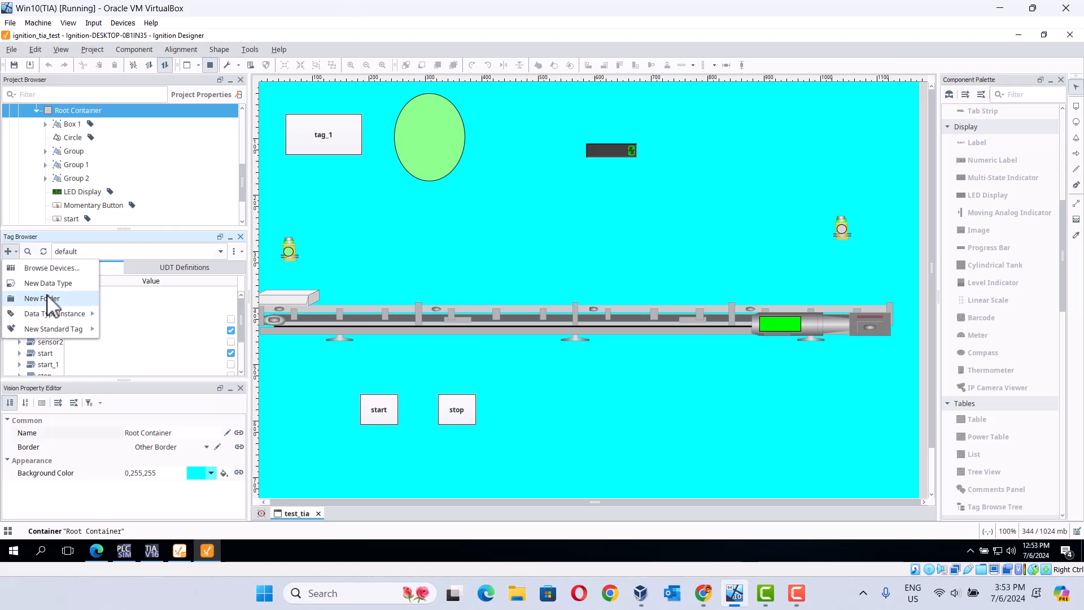
click(41, 298)
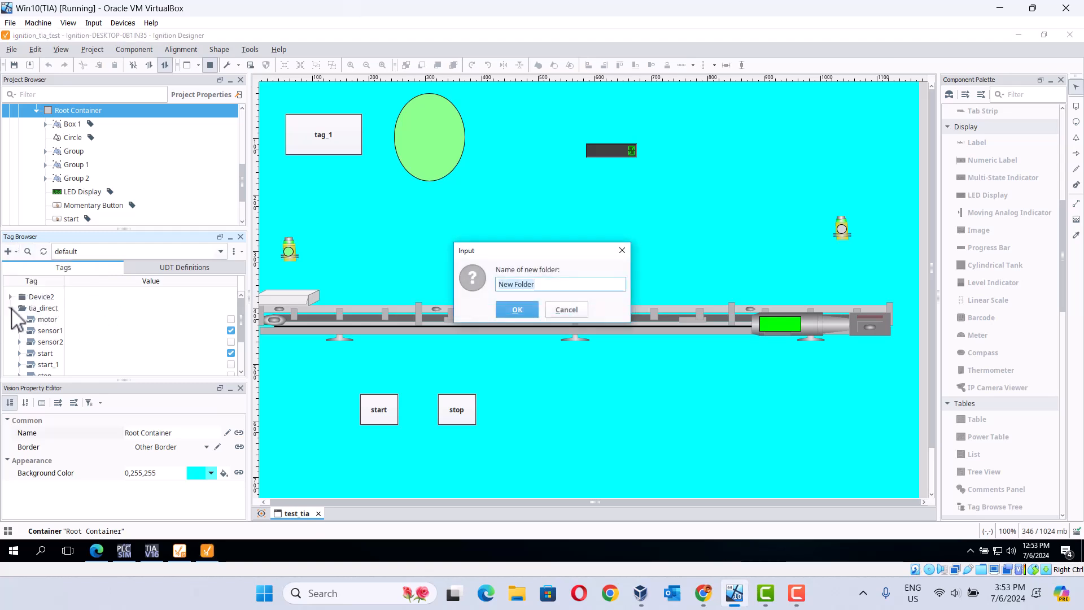
click(565, 309)
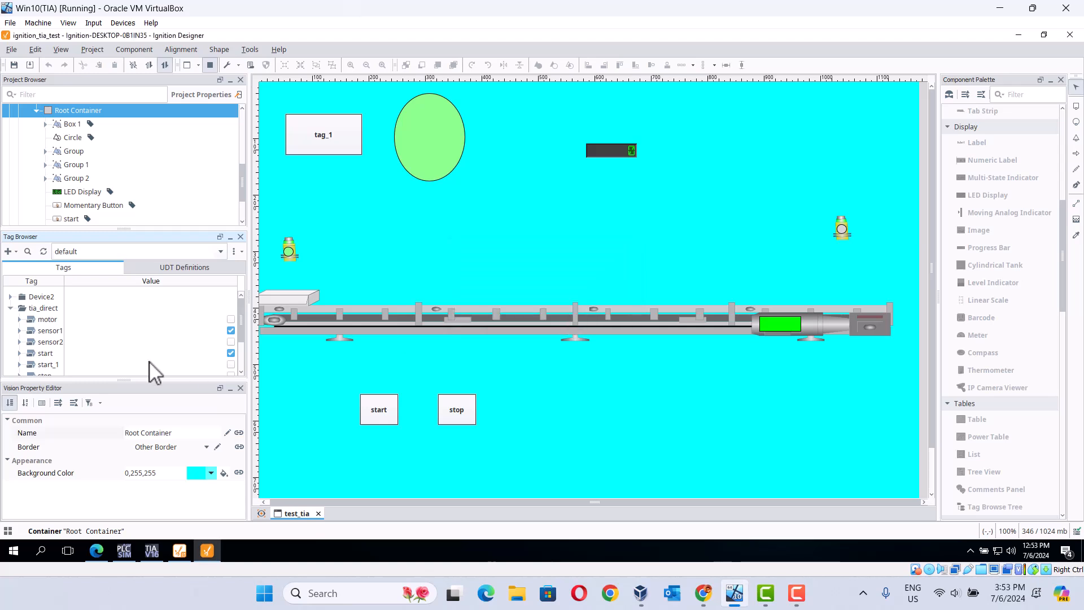
Create a top-level tag folder named 'new siemens' beside Device2 and tia_direct.
click(12, 308)
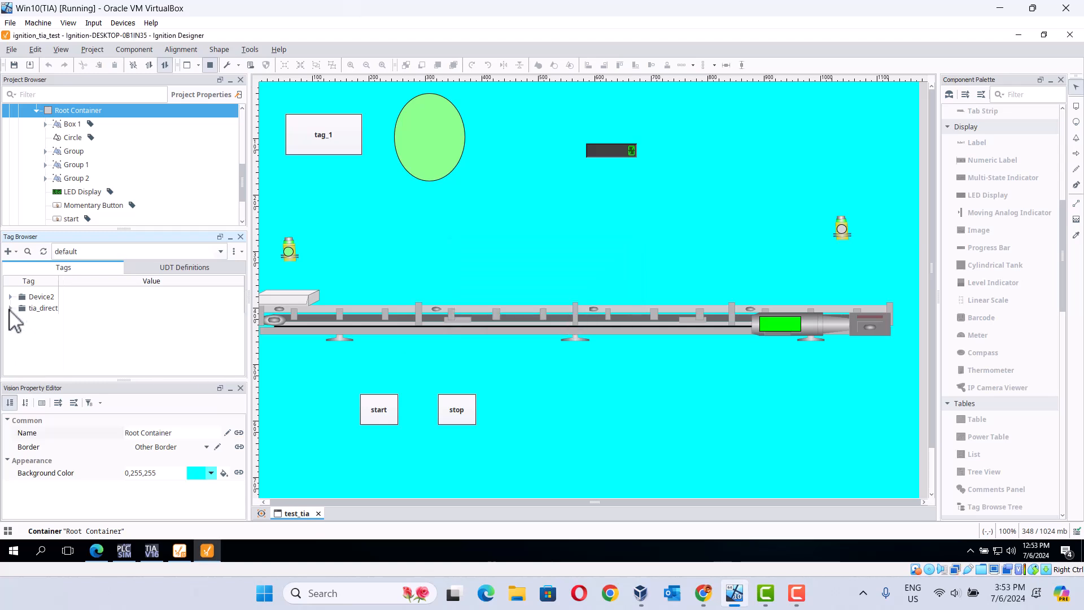
click(7, 251)
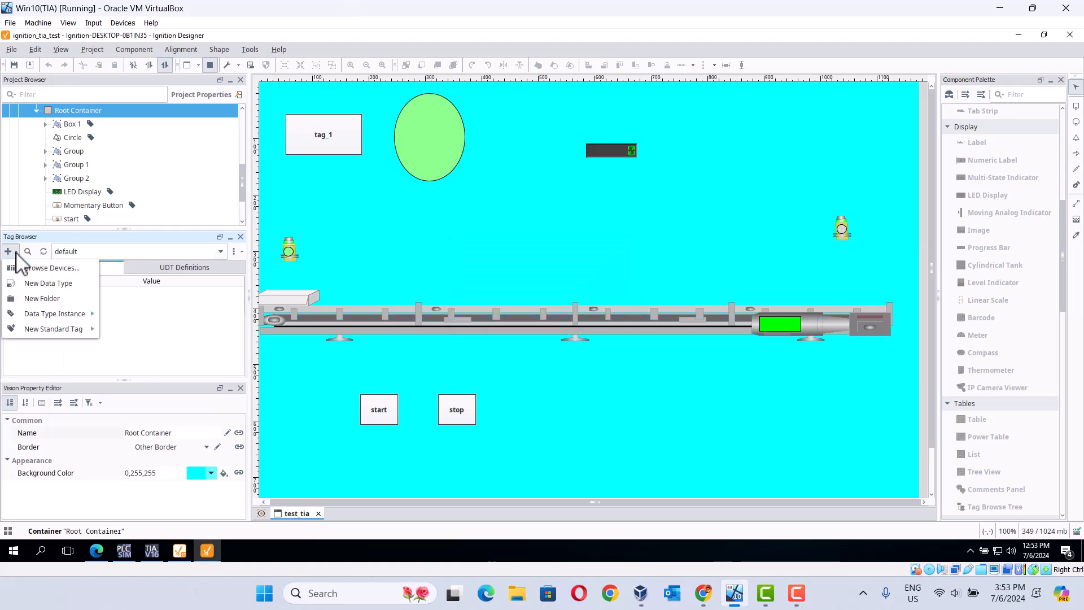
click(41, 298)
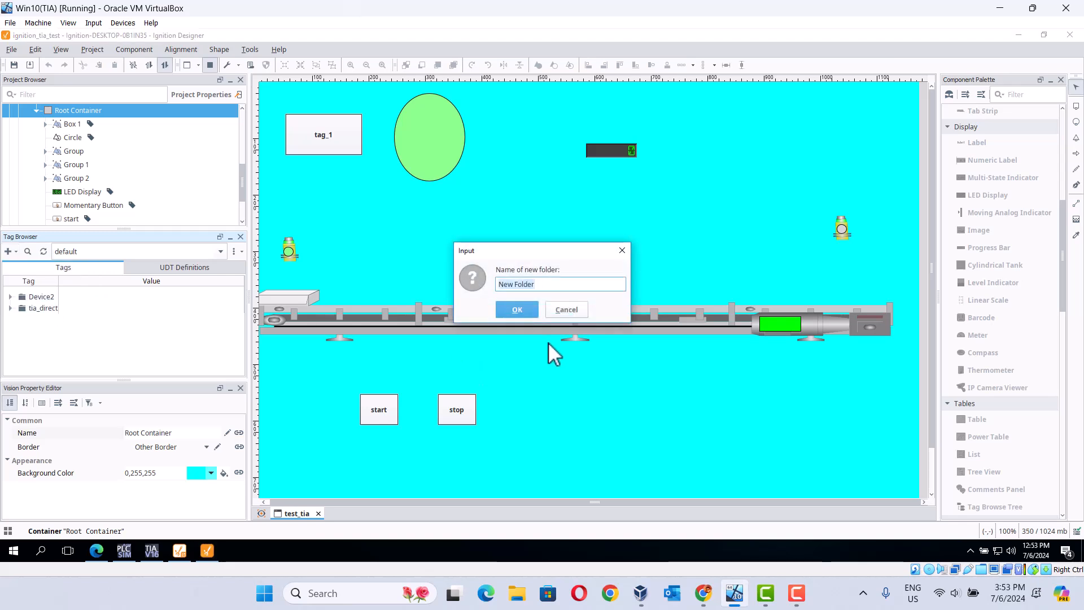
text(new)
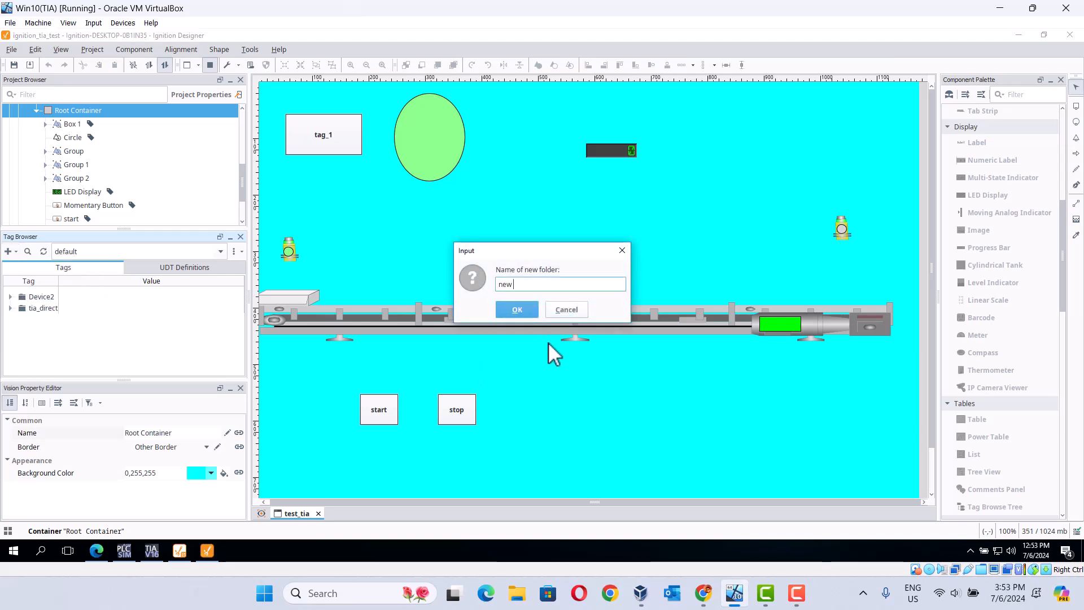
text(s)
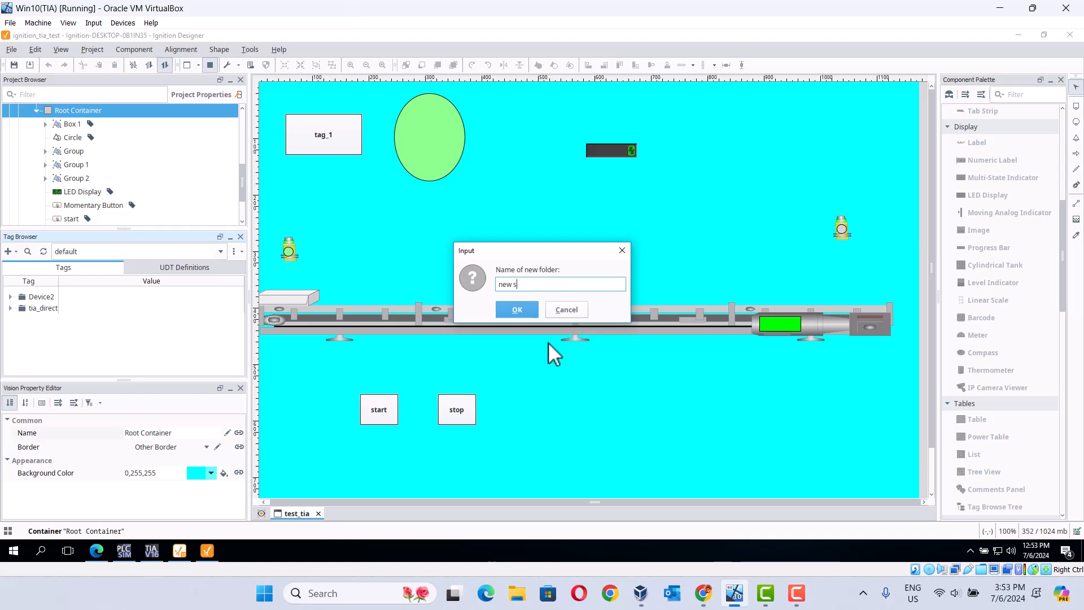
text(iemens)
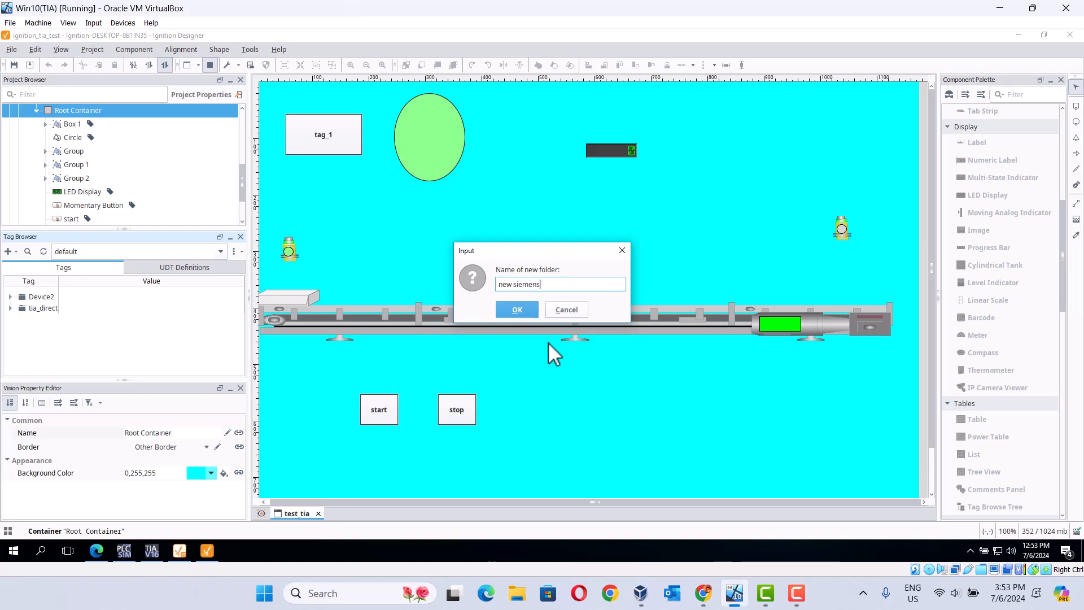
mouse_move(539, 332)
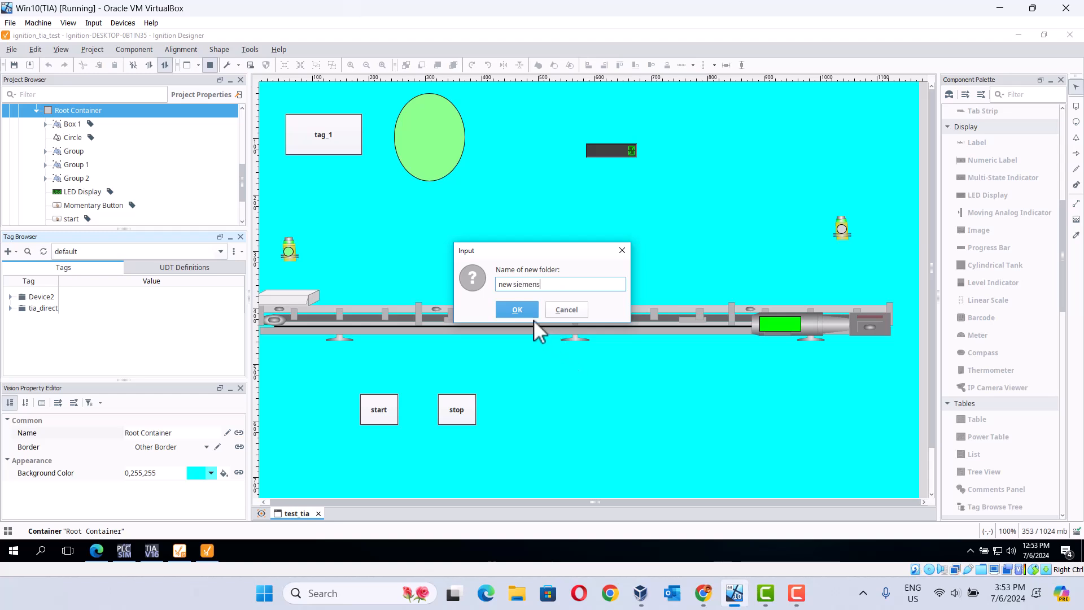
click(517, 309)
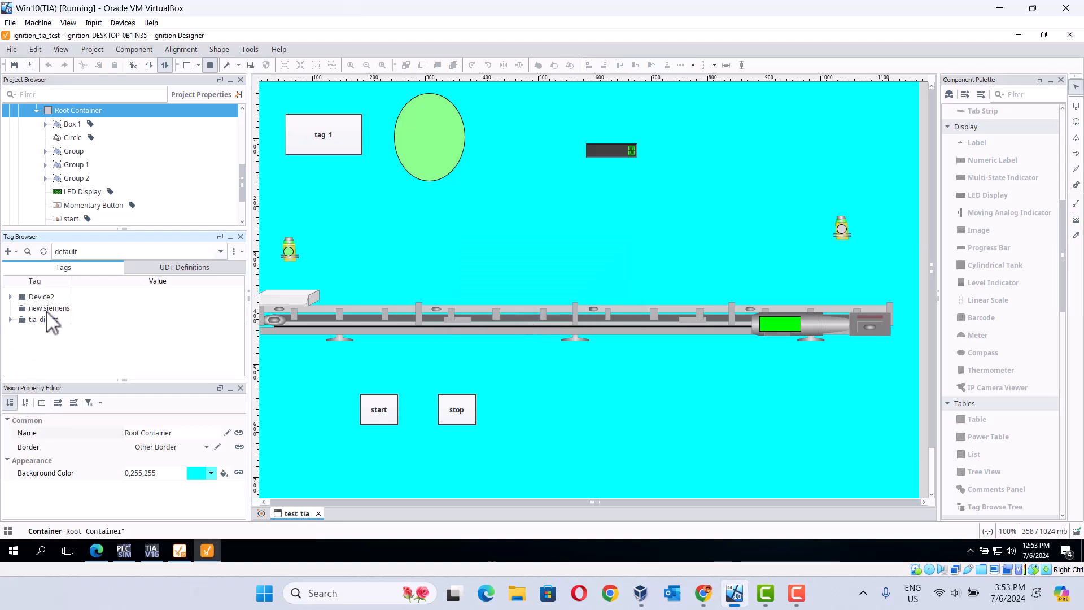
Add standard tag 'strat' under new siemens as Boolean on Ignition OPC UA Server.
right_click(48, 308)
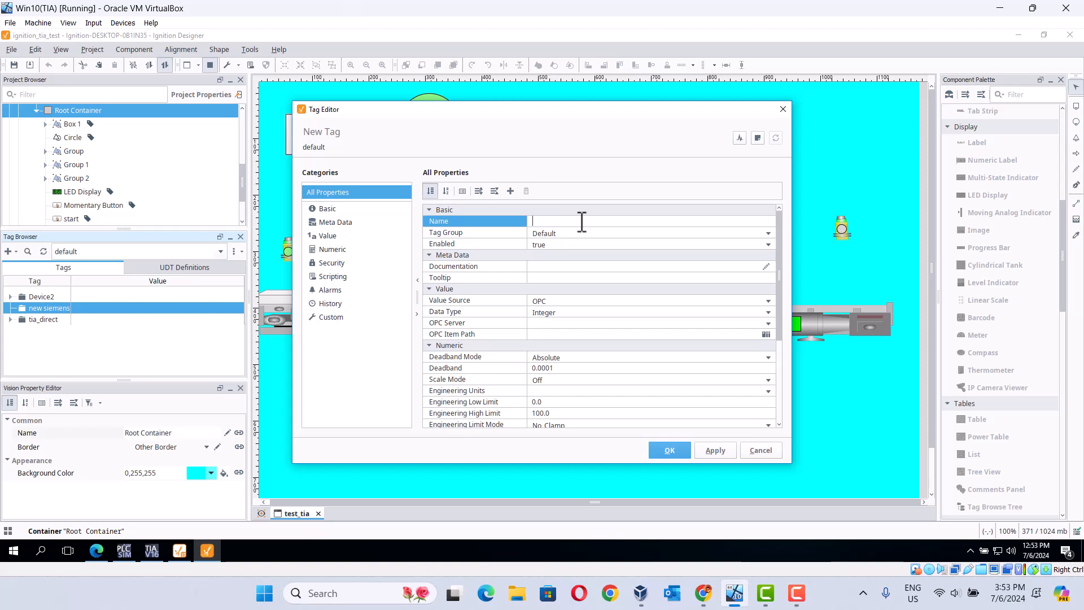
text(strat)
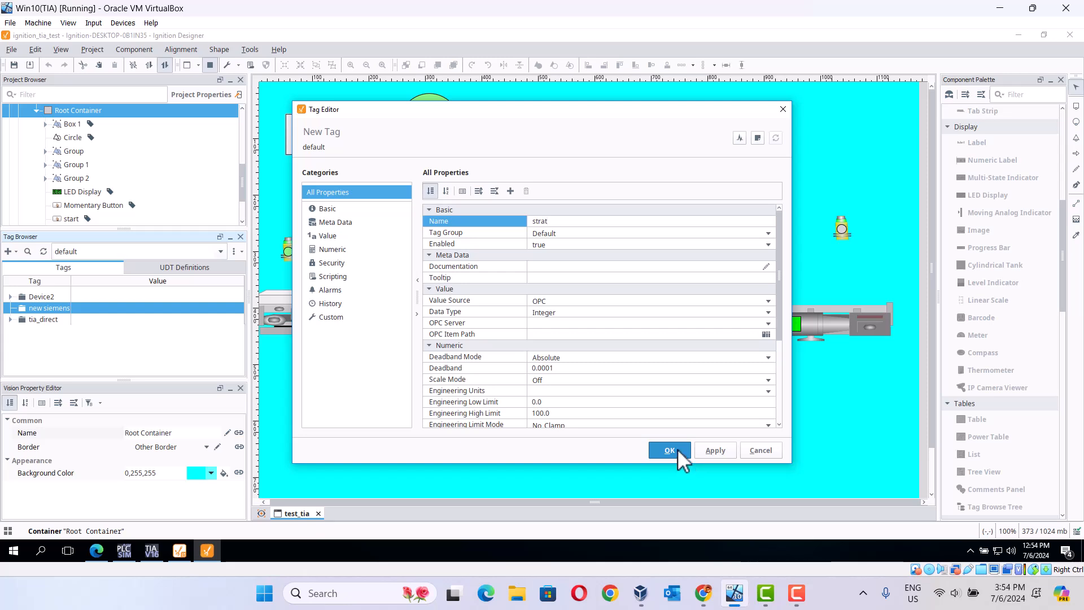
mouse_move(763, 320)
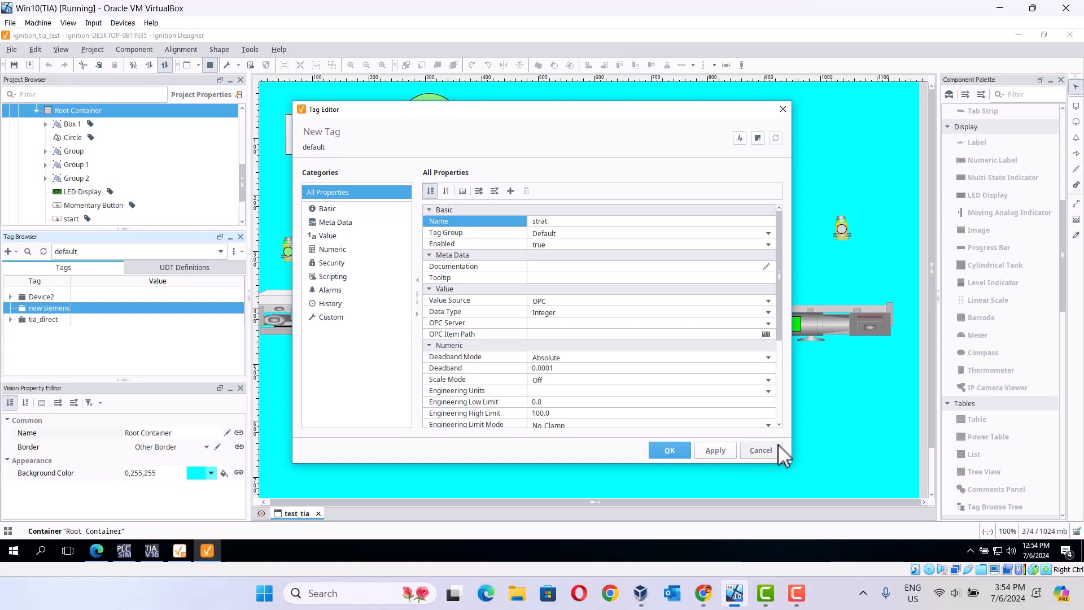
mouse_move(769, 318)
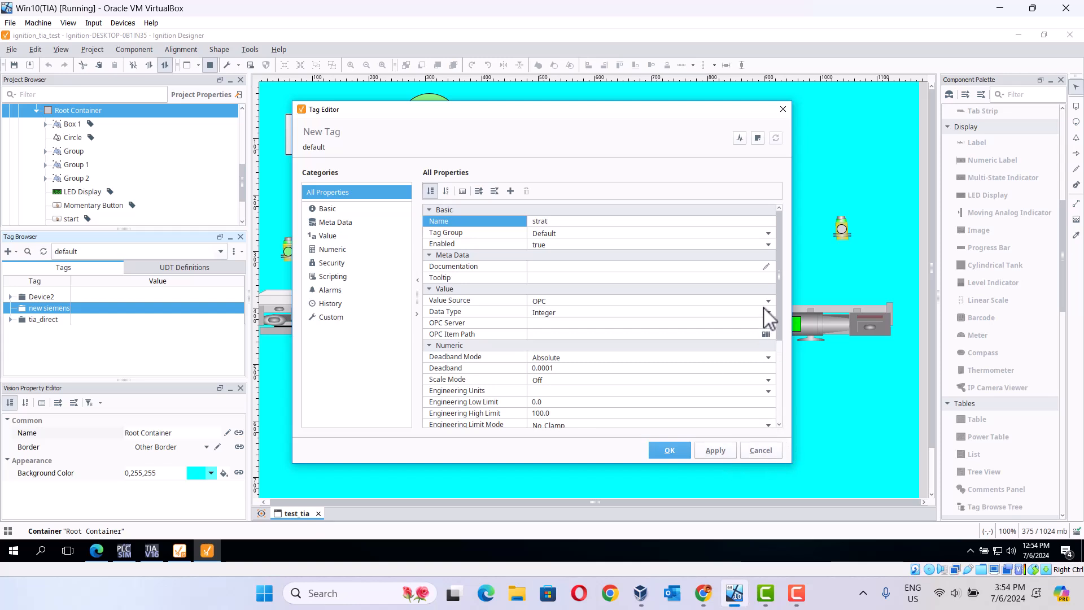
click(766, 312)
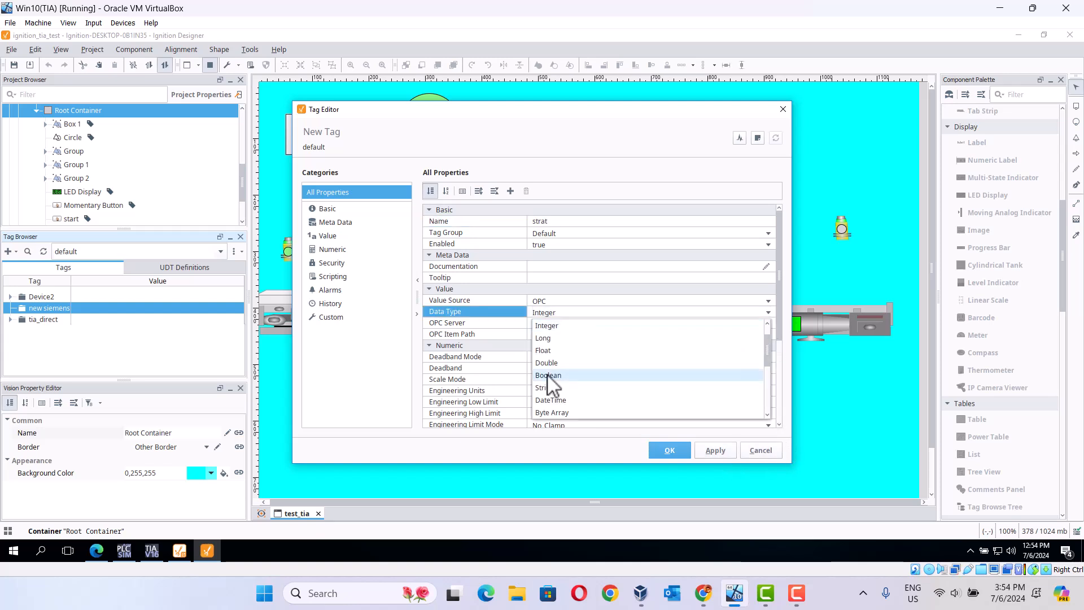
click(548, 375)
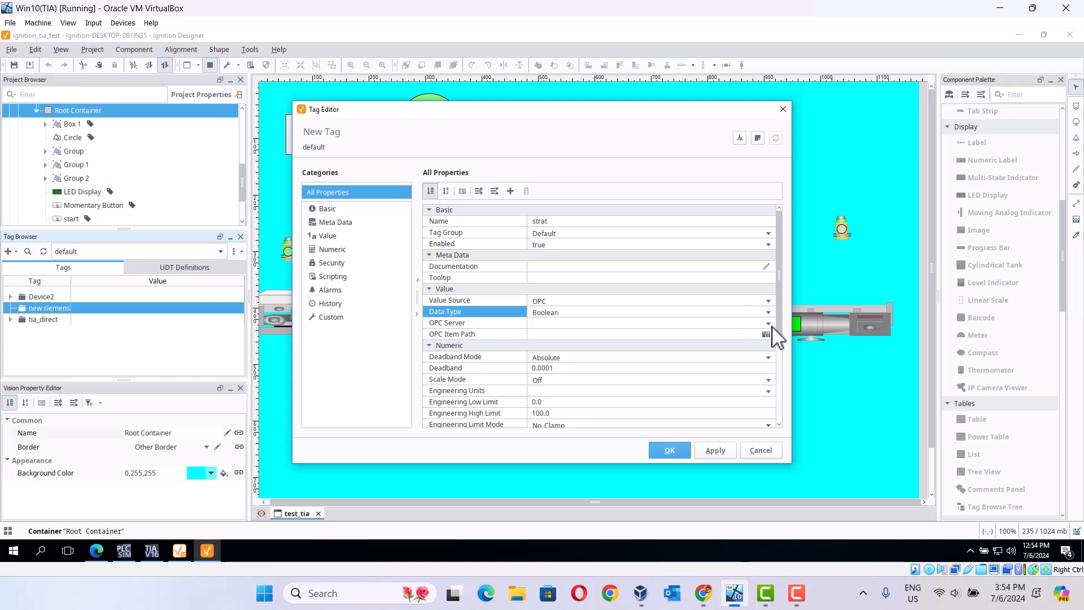
click(766, 322)
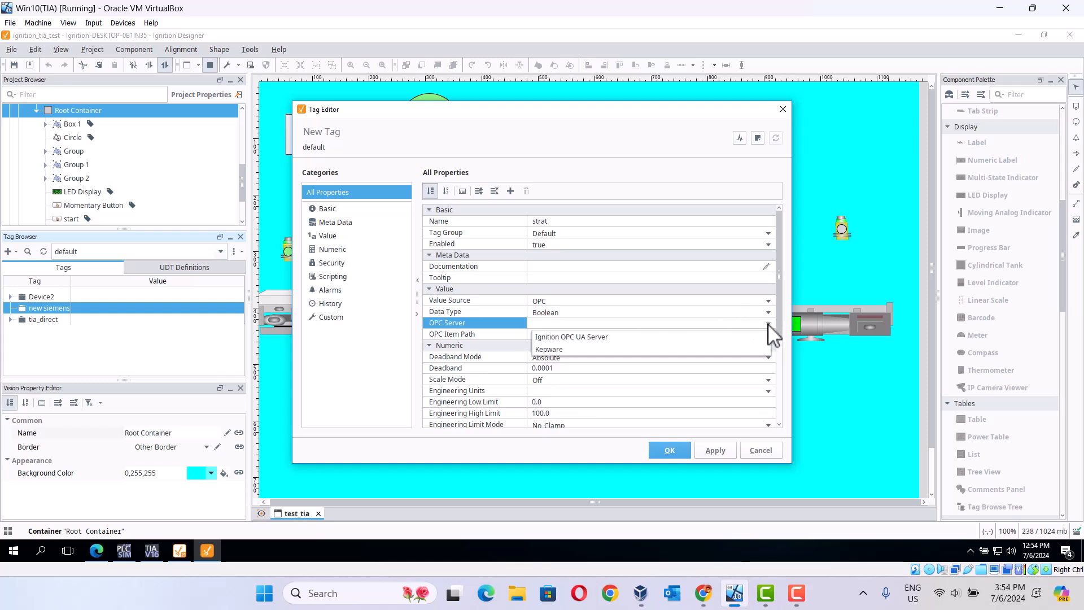
click(571, 336)
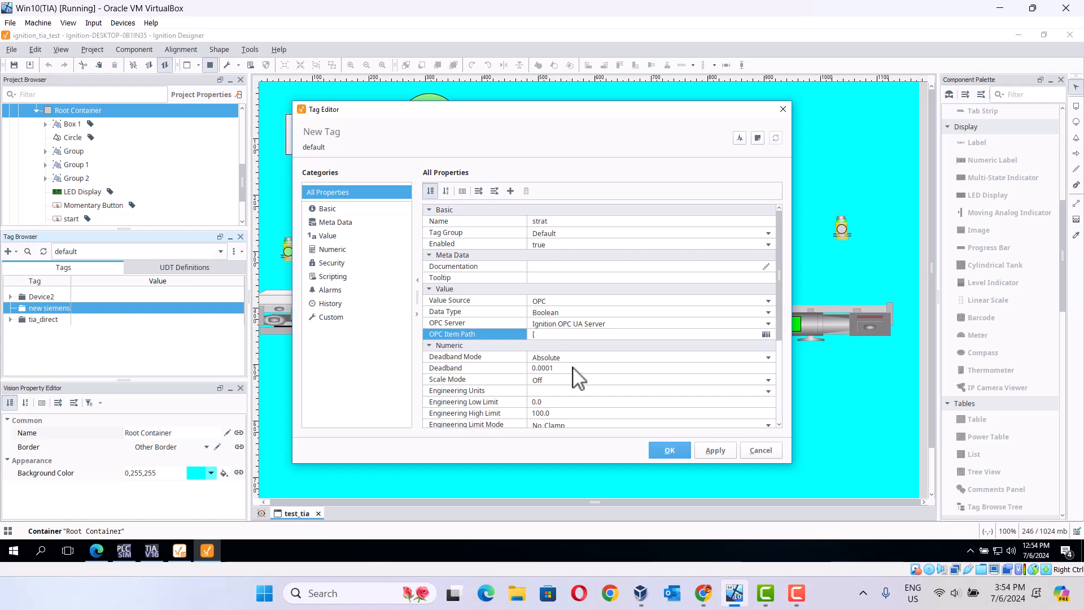
mouse_move(97, 551)
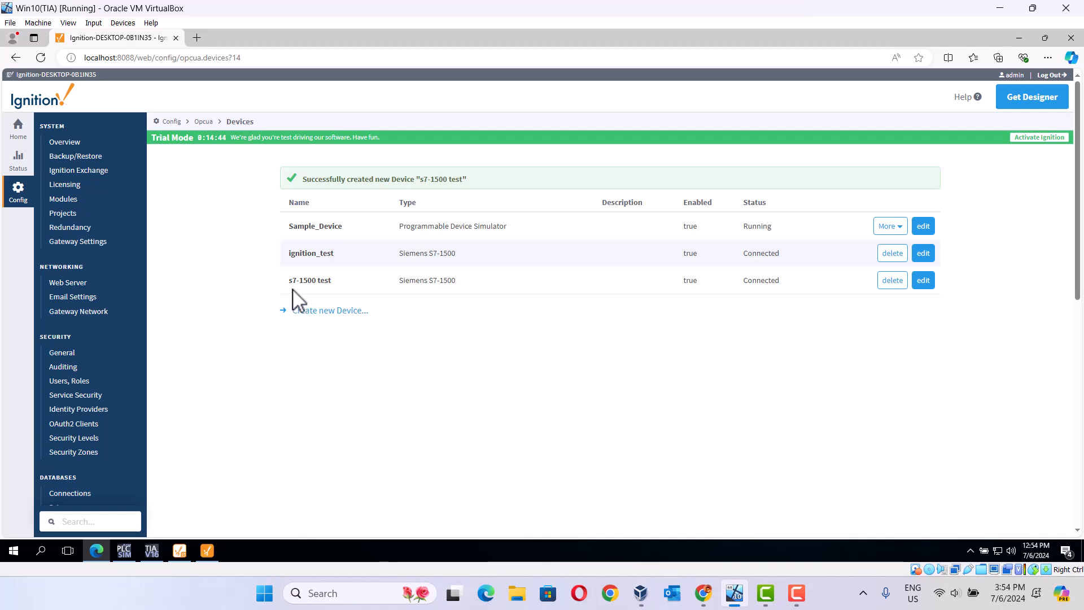
mouse_move(207, 551)
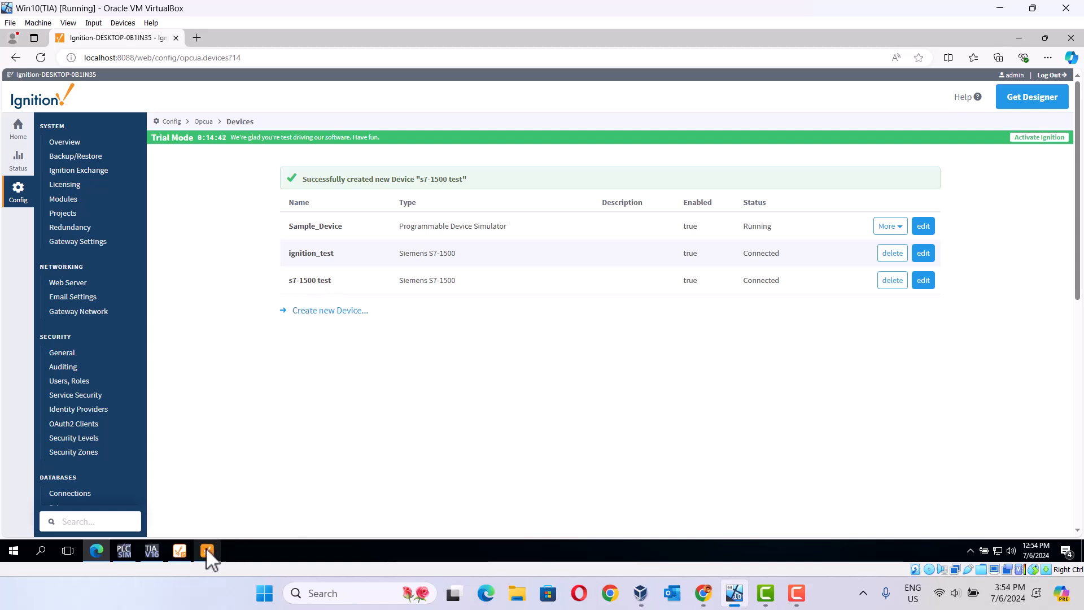
Check the Gateway device name and enter '[s7-1500 test]' in strat's OPC item path.
click(206, 550)
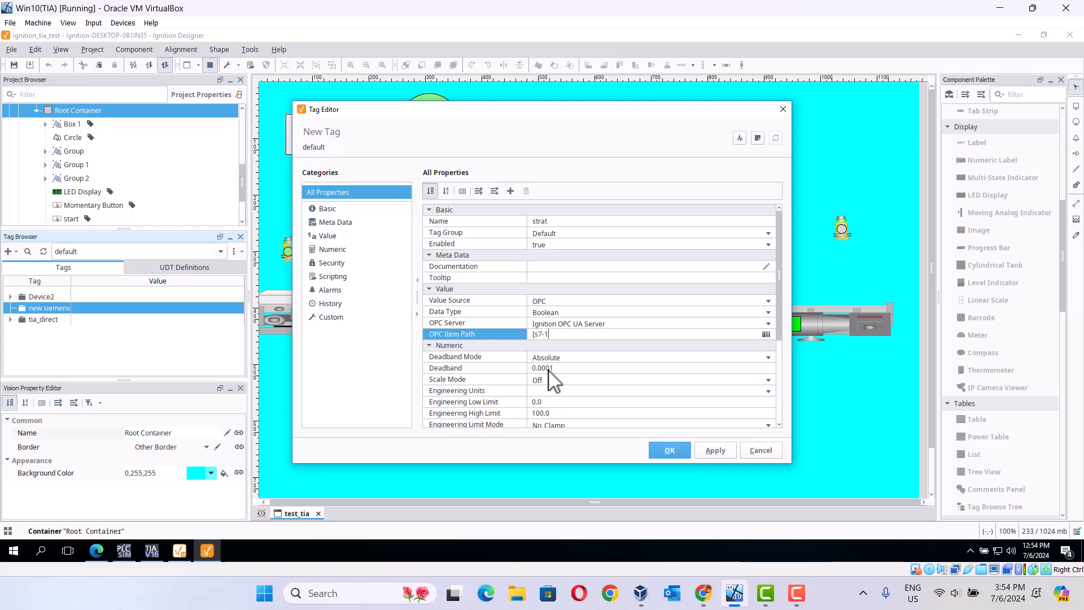
text(500)
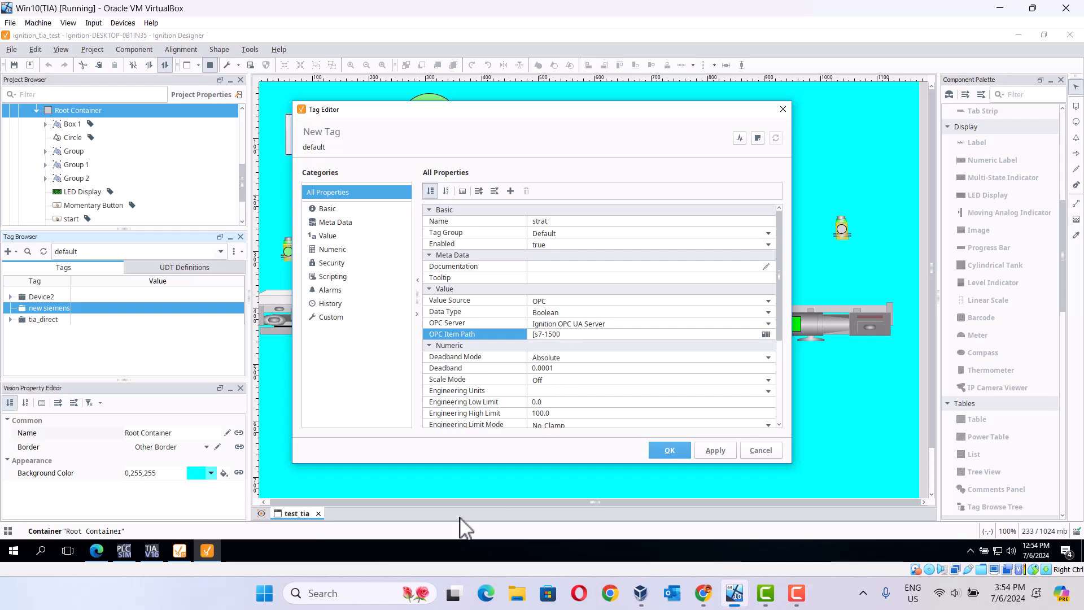
mouse_move(96, 551)
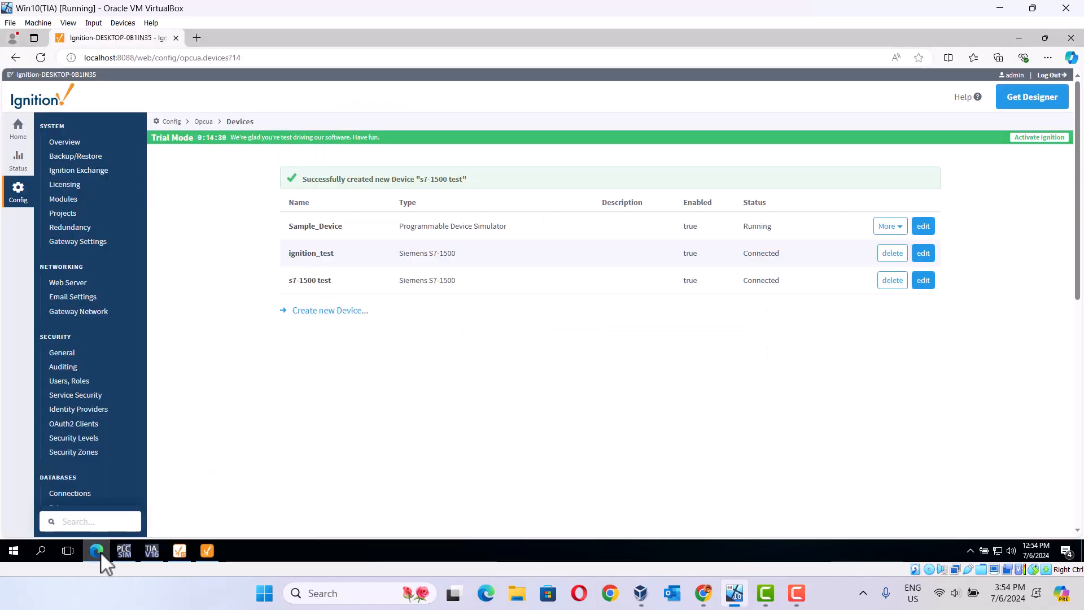
click(207, 550)
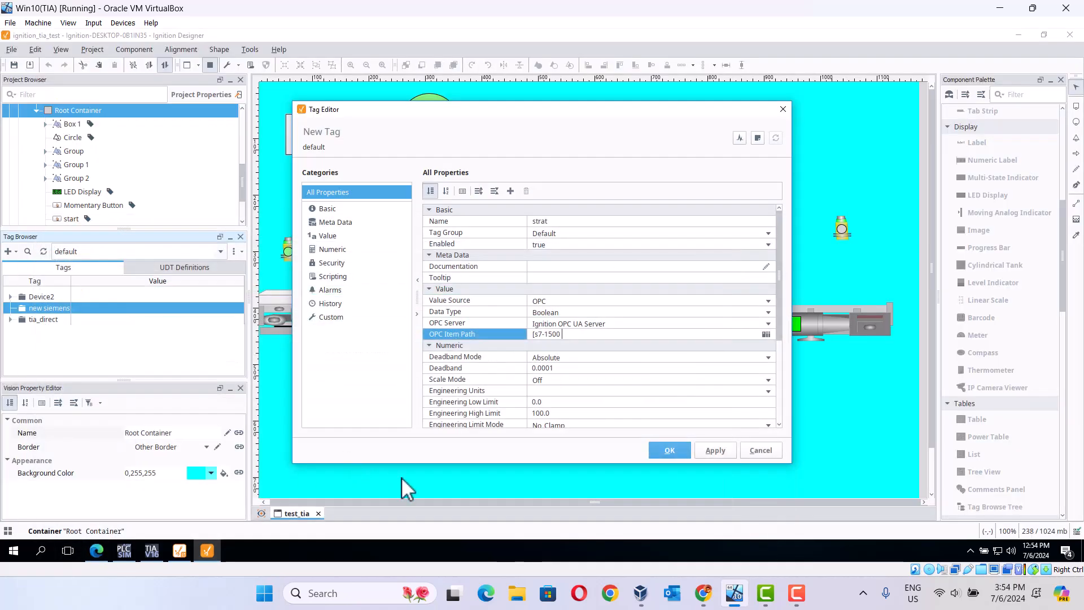
text(test)
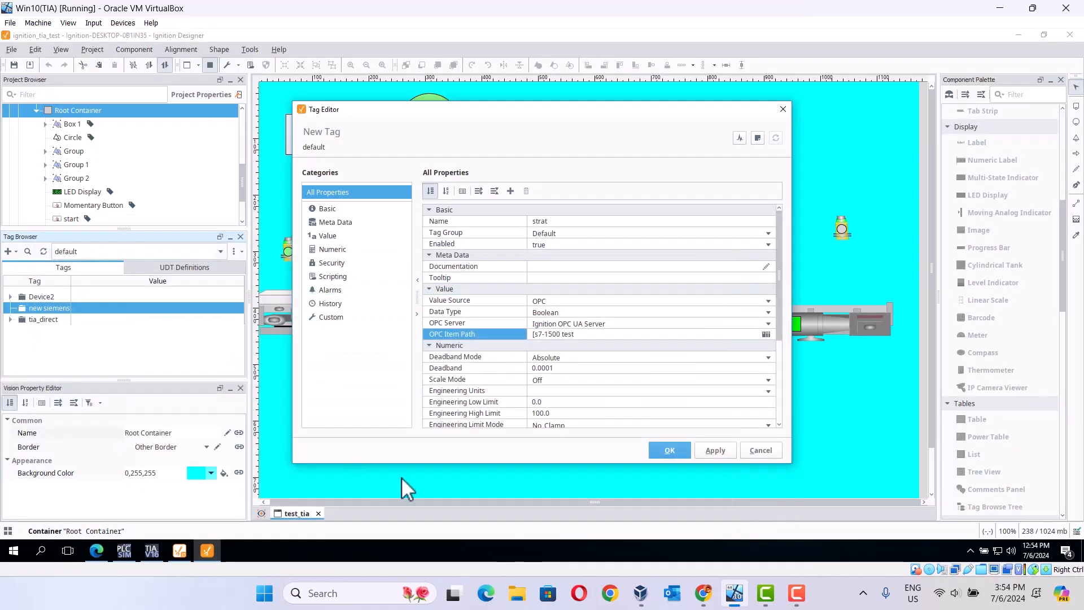
click(622, 333)
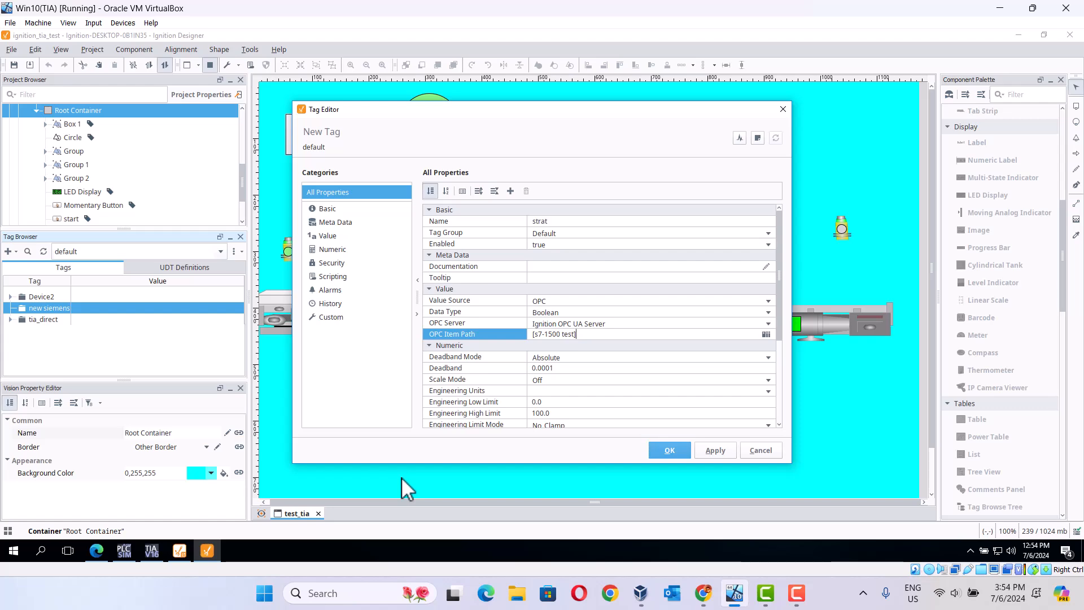
mouse_move(233, 577)
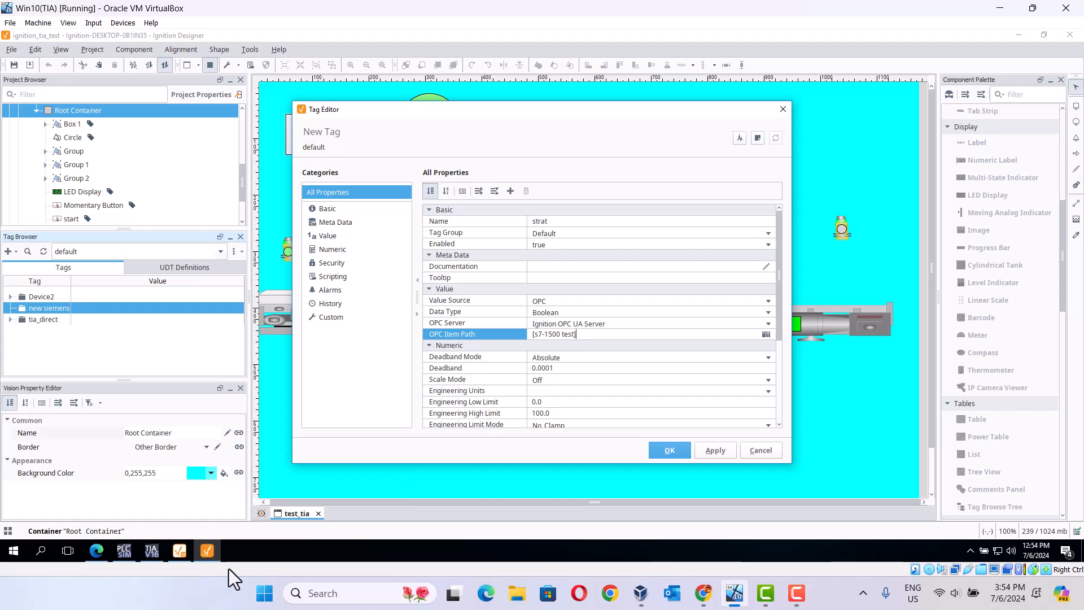
click(151, 551)
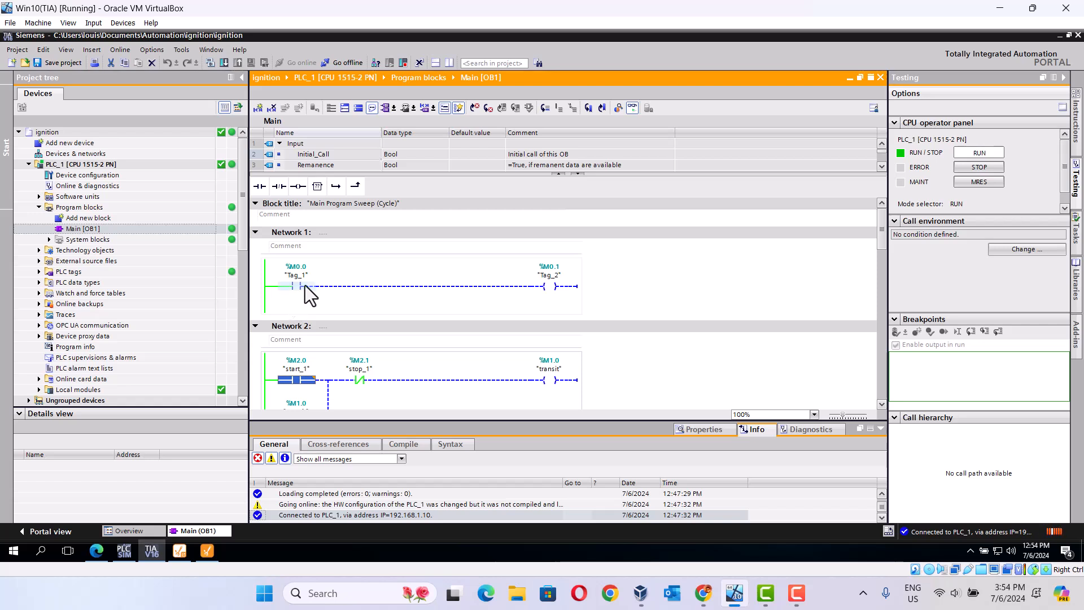
mouse_move(700, 368)
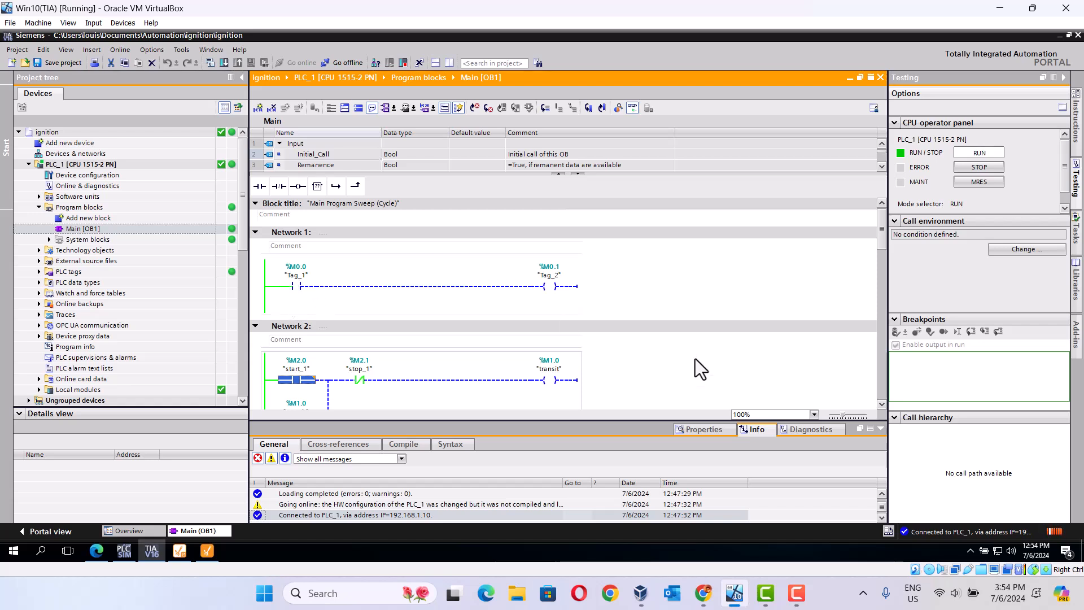
Scroll the Main [OB1] ladder to read start_1 %M2.0 and stop_1 %M2.1.
scroll(down, 3)
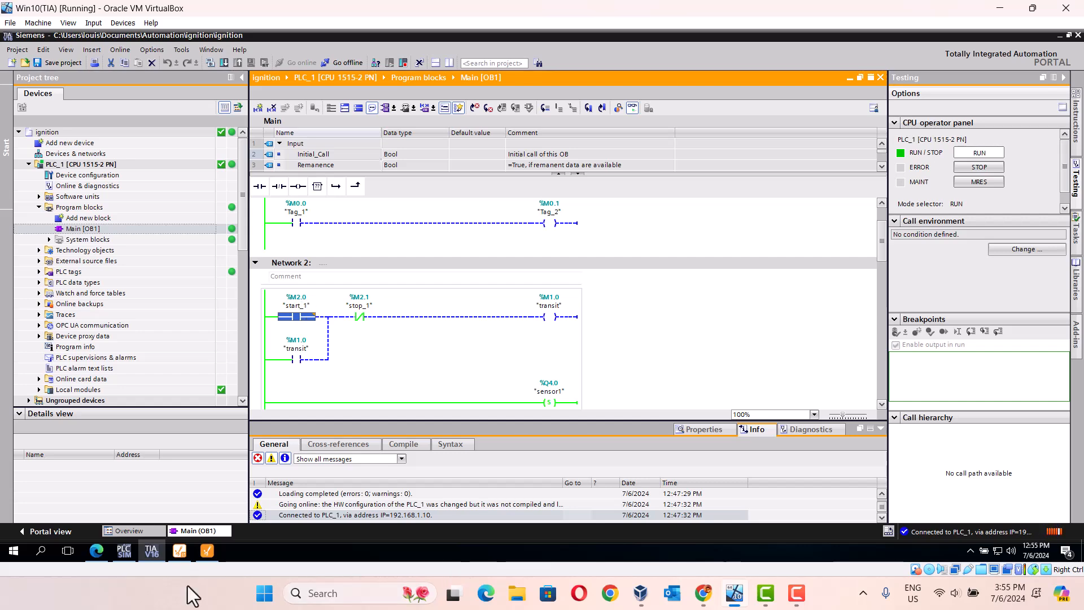
click(206, 551)
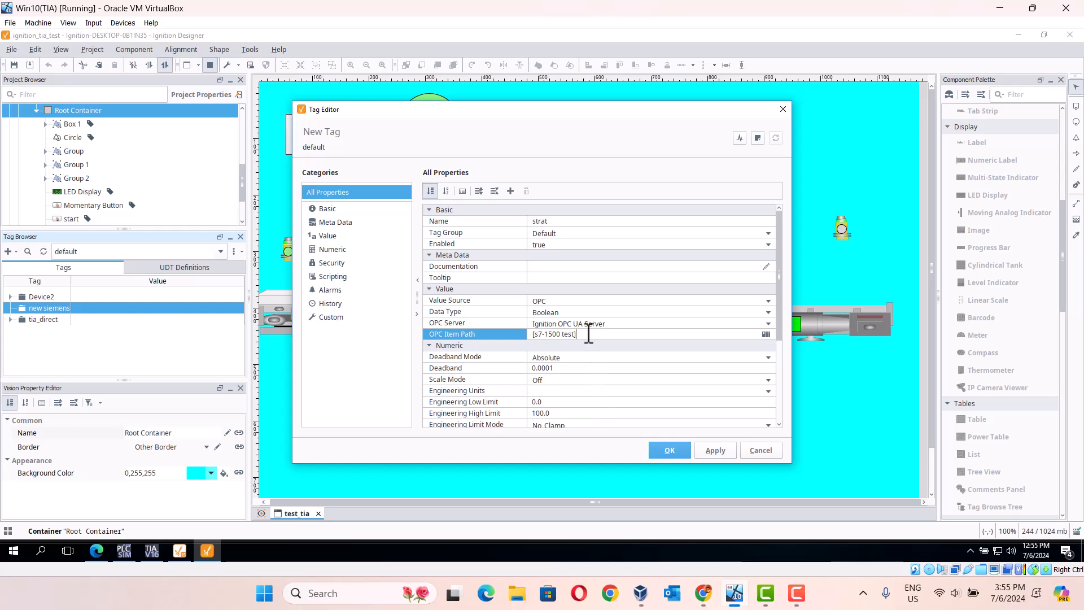
Type 'MX' after [s7-1500 test] in the strat tag's OPC Item Path.
text(MX)
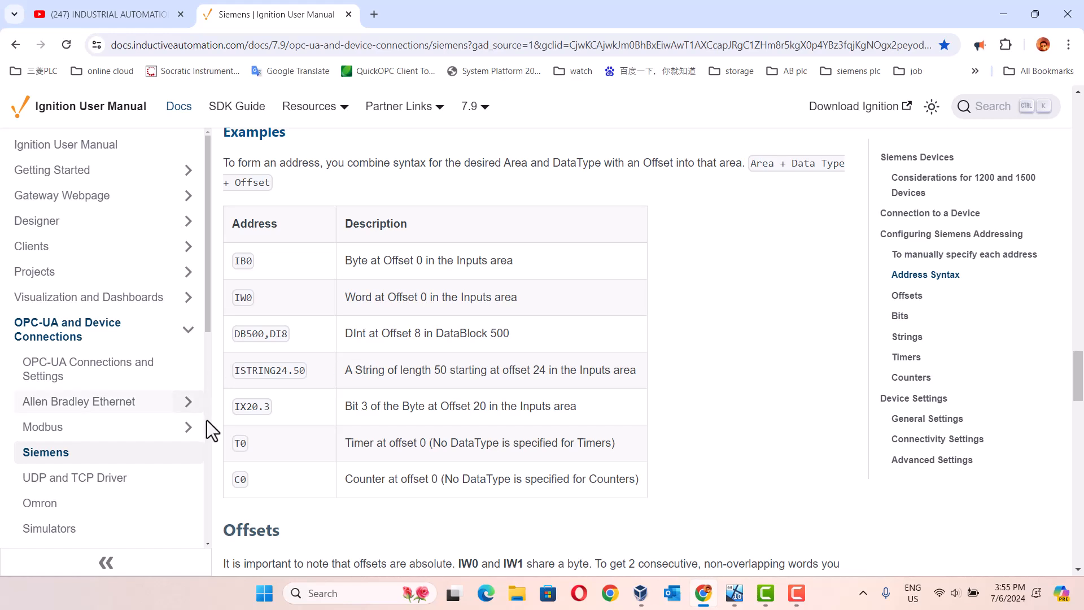
mouse_move(312, 443)
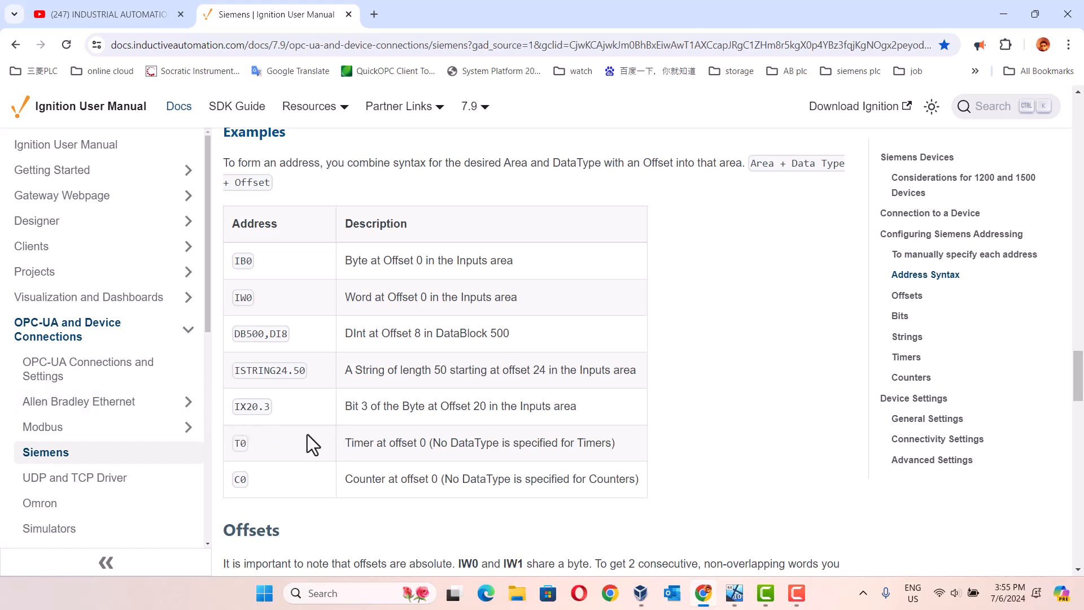
mouse_move(1078, 338)
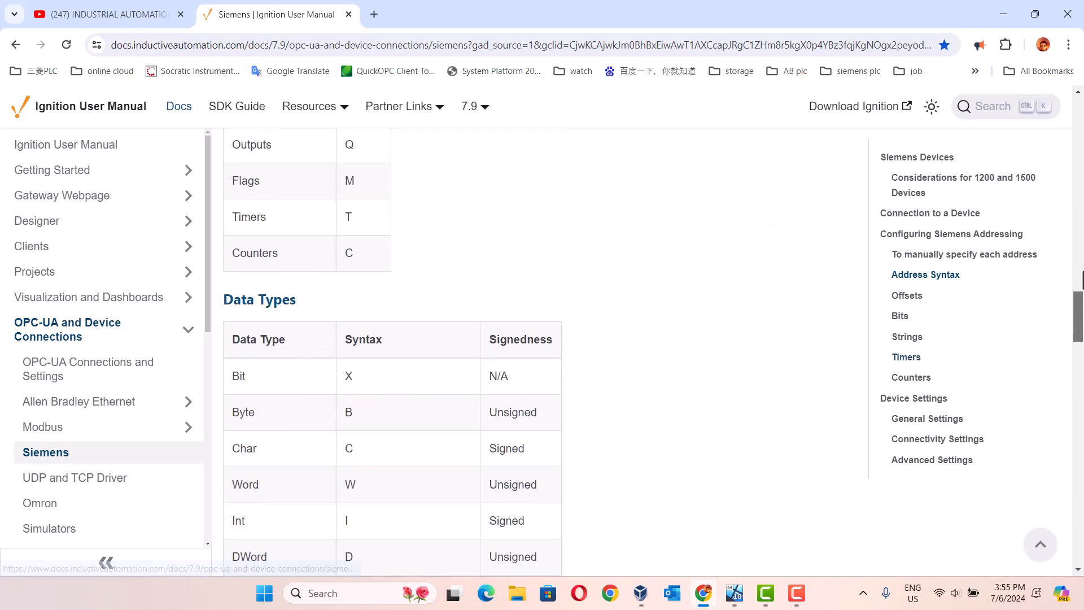
Scroll the Siemens driver manual up to the Areas and Data Types syntax tables.
scroll(up, 3)
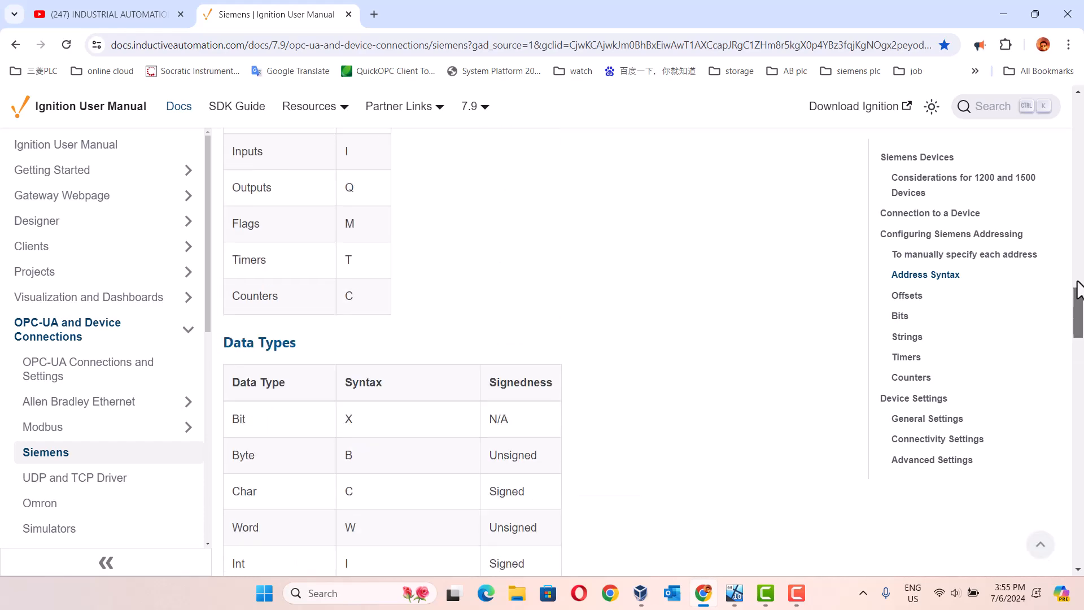
scroll(up, 3)
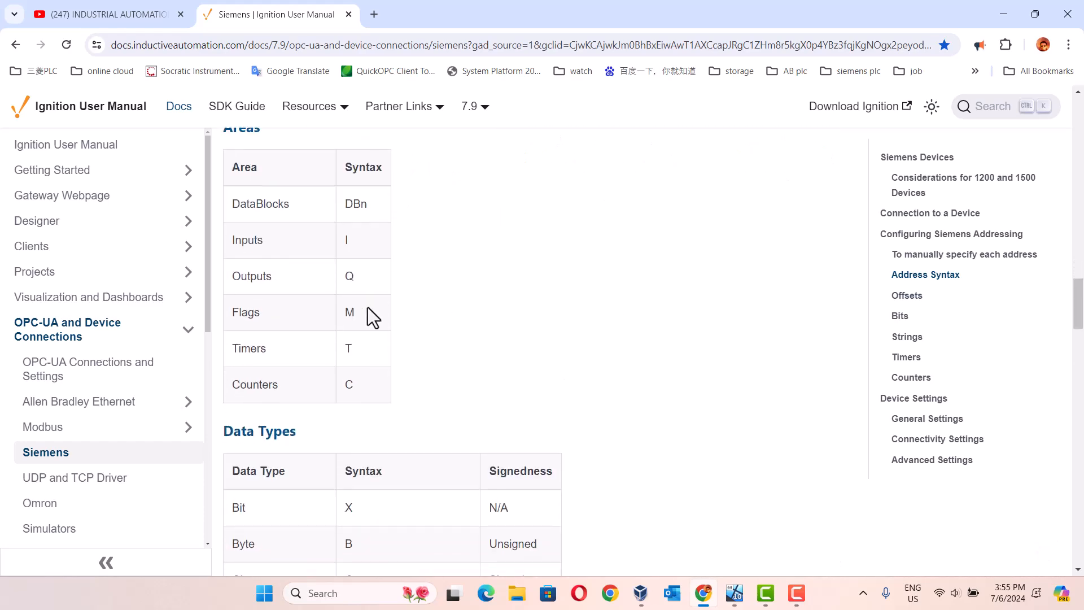
mouse_move(697, 579)
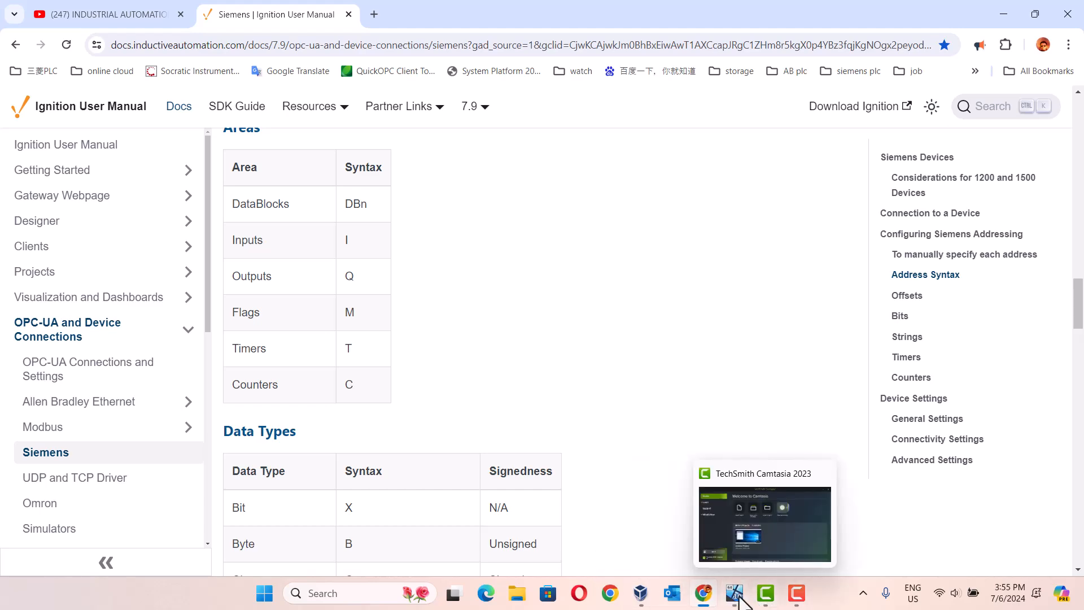
click(734, 592)
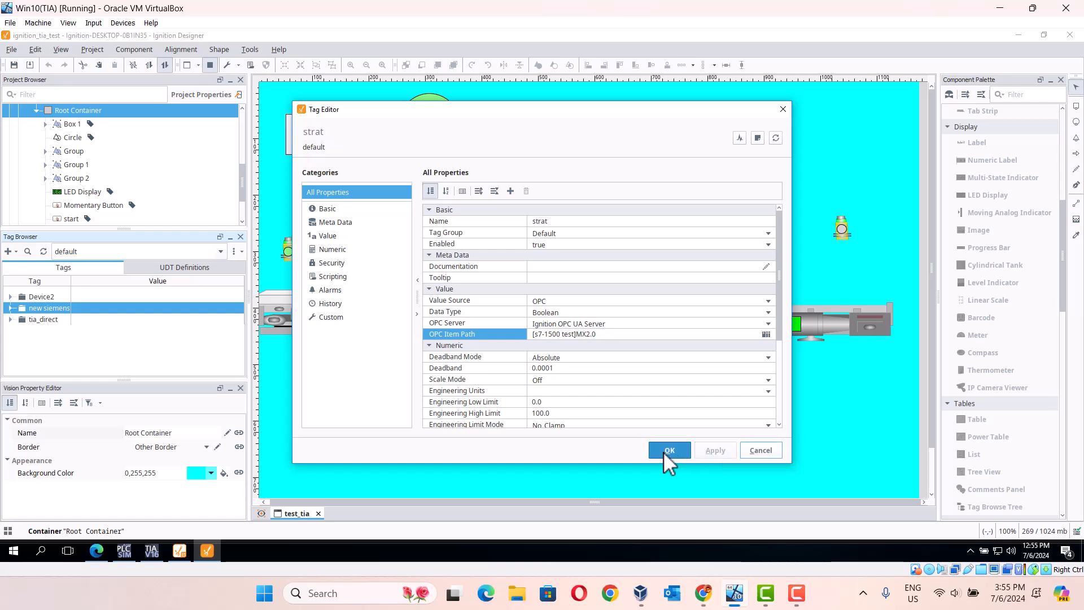
Save the strat tag, then expand new siemens and tia_direct and select motor.
click(668, 450)
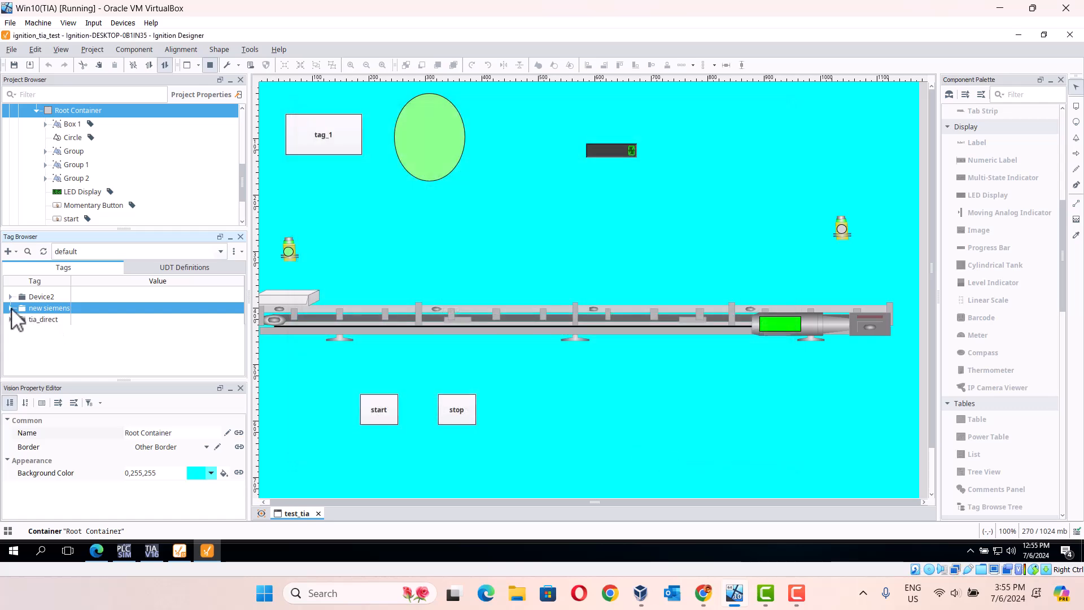
click(11, 308)
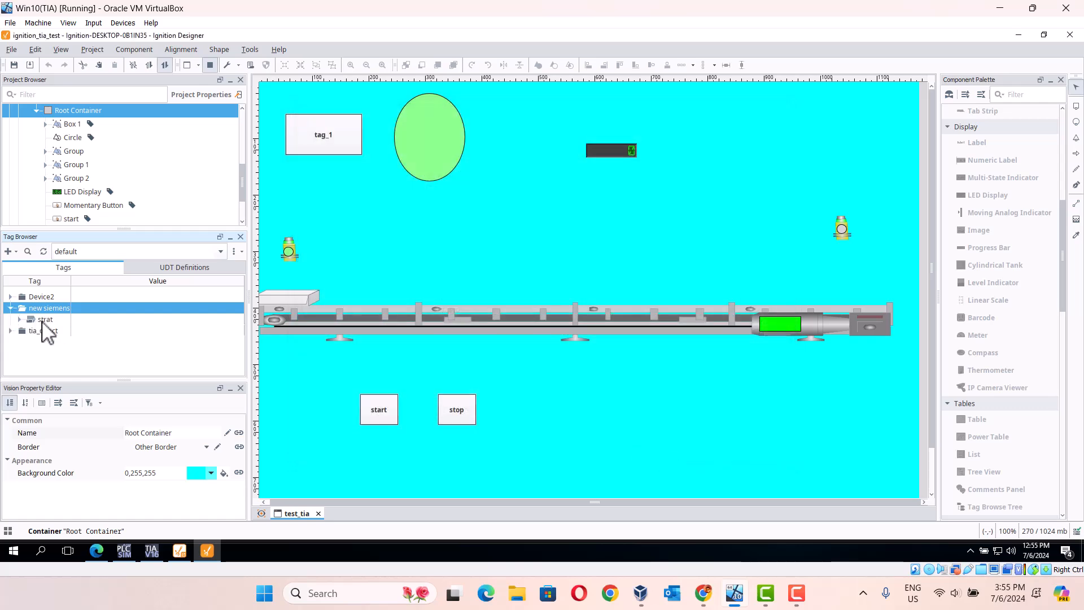
click(11, 318)
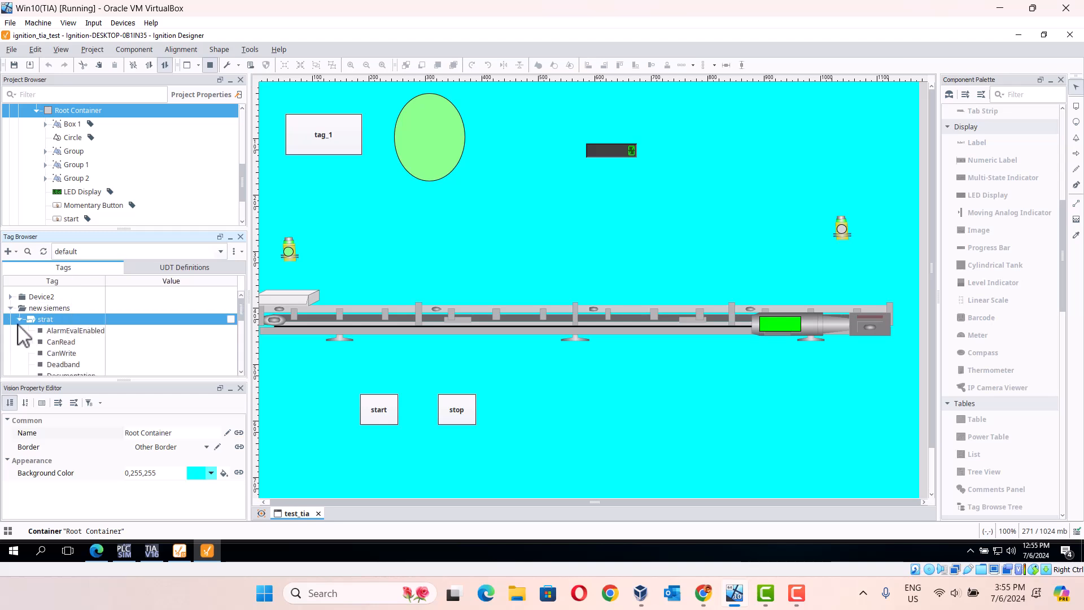
click(21, 319)
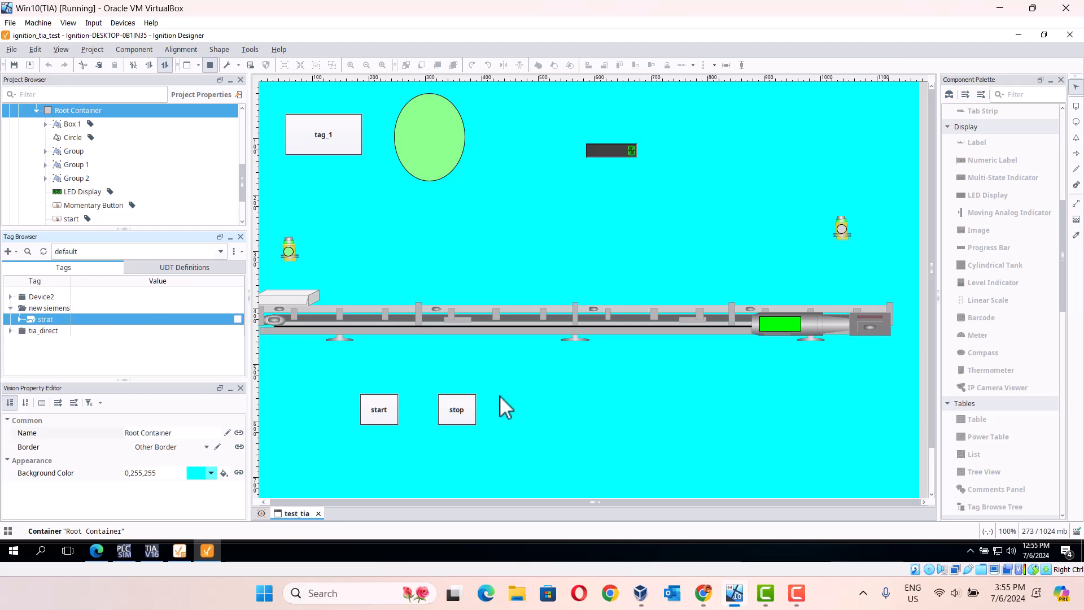
mouse_move(18, 345)
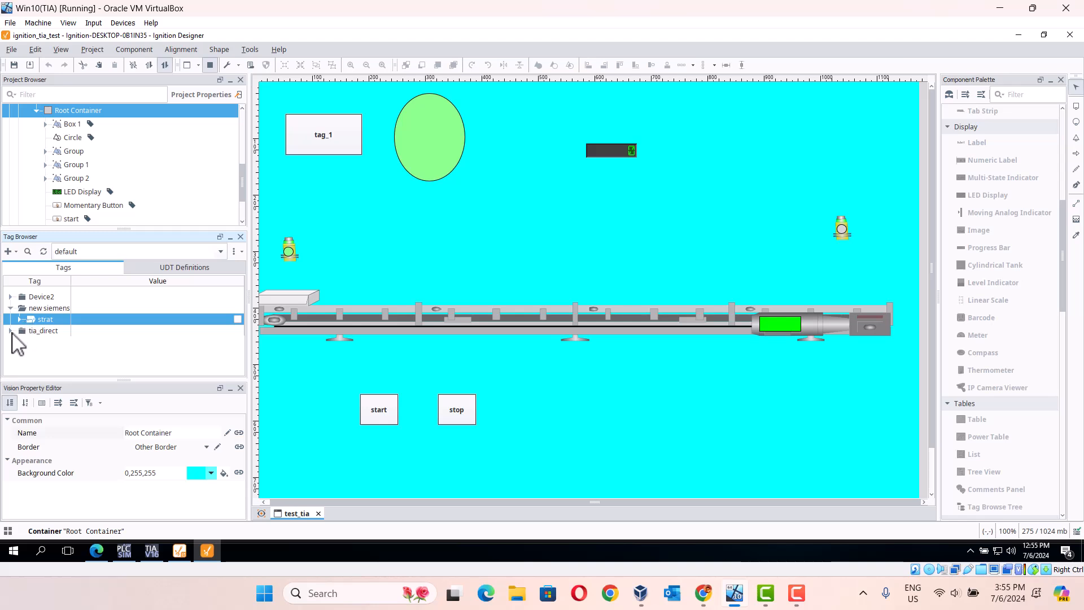
click(11, 330)
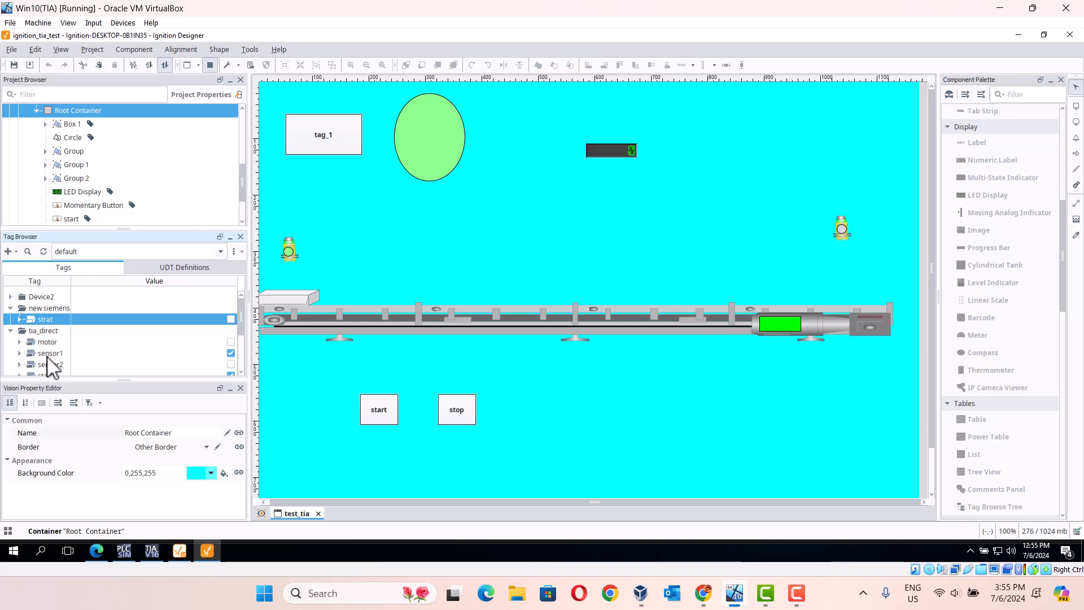
mouse_move(290, 261)
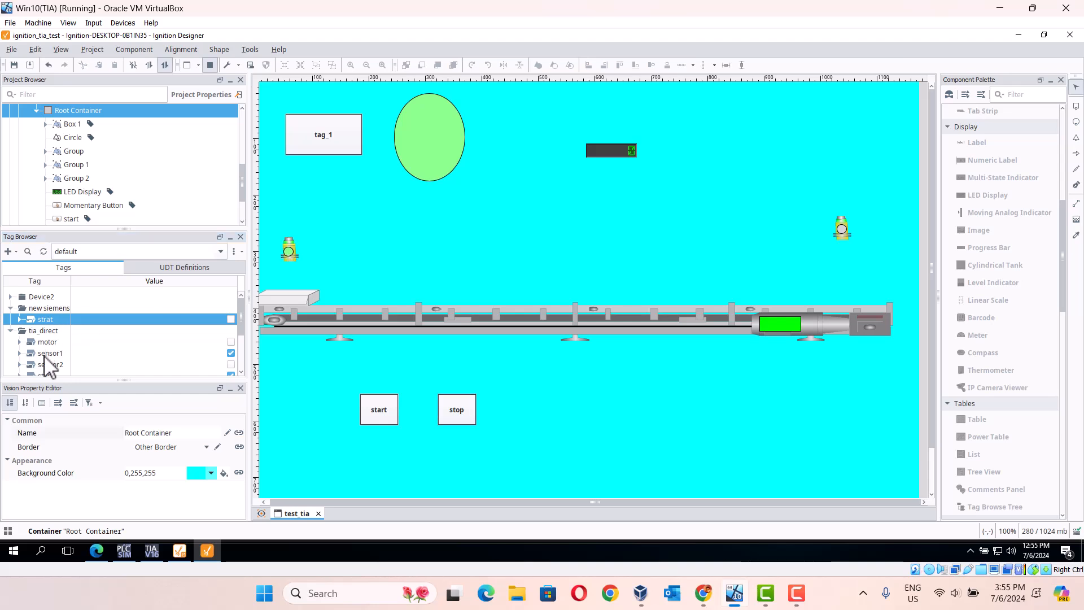
click(49, 352)
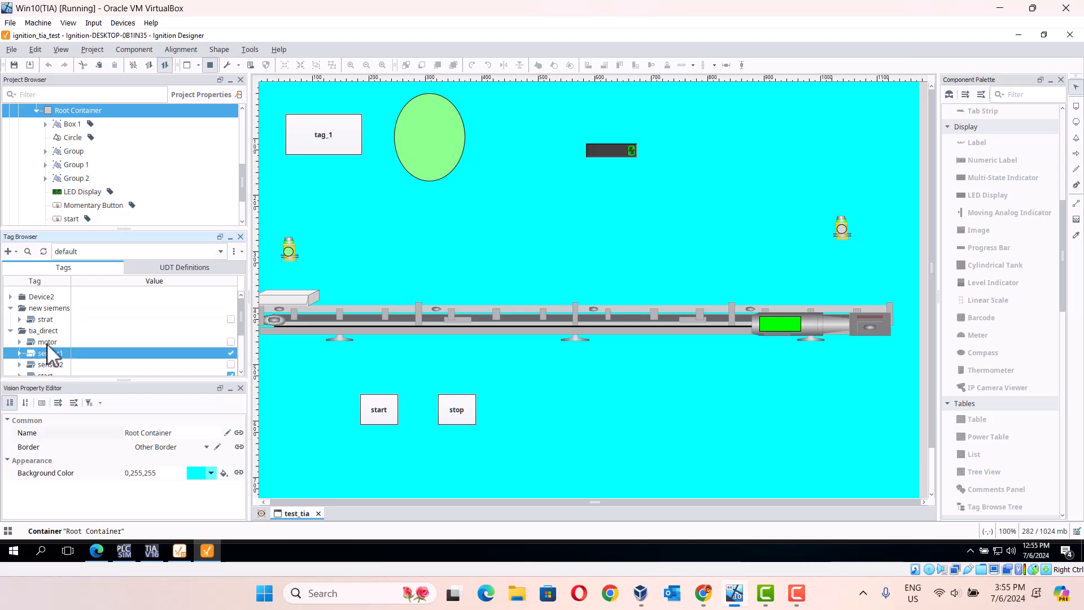
click(47, 342)
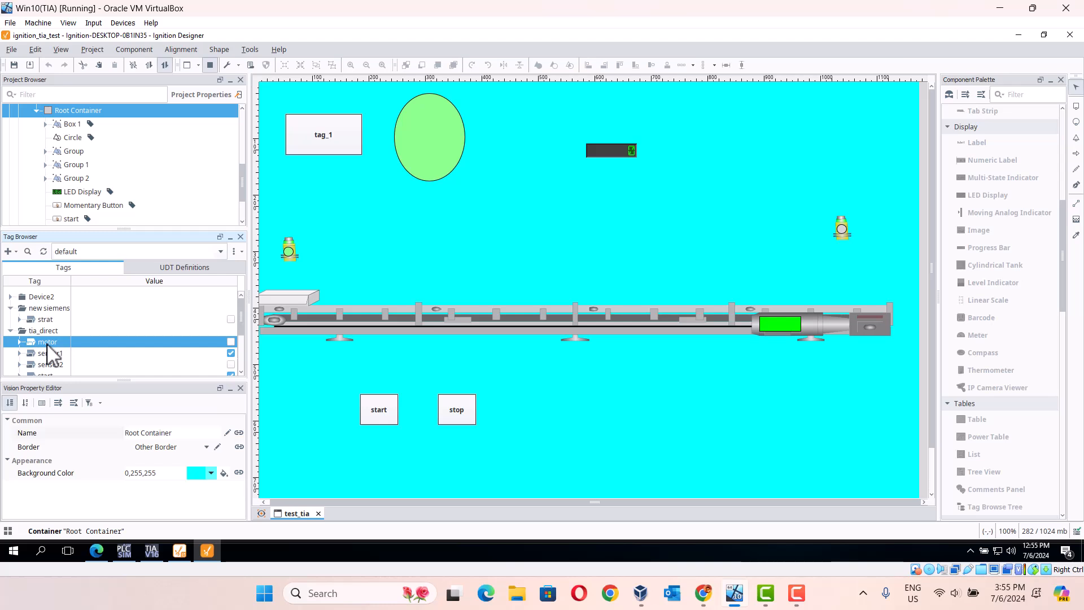
Open the motor tag's editor to check item path [ignition_test]QX4.2 against Gateway devices.
double_click(47, 341)
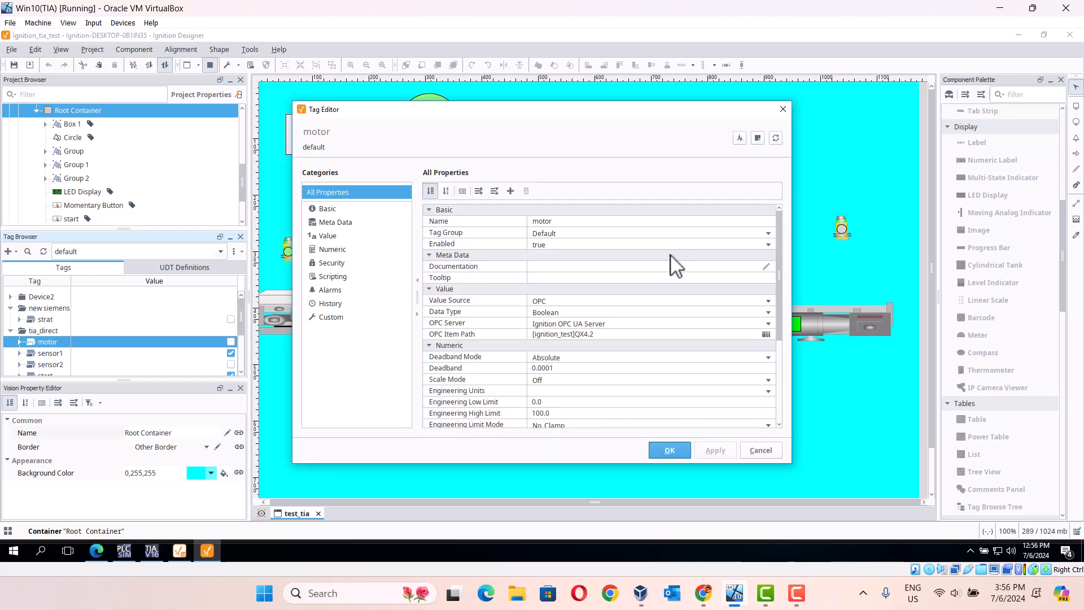
mouse_move(542, 344)
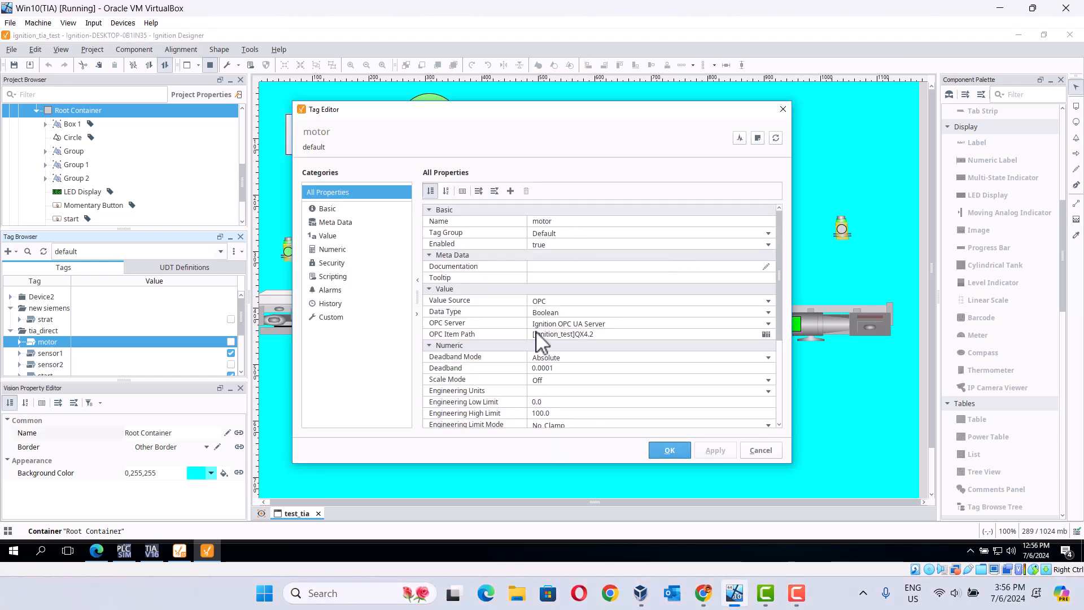
mouse_move(541, 345)
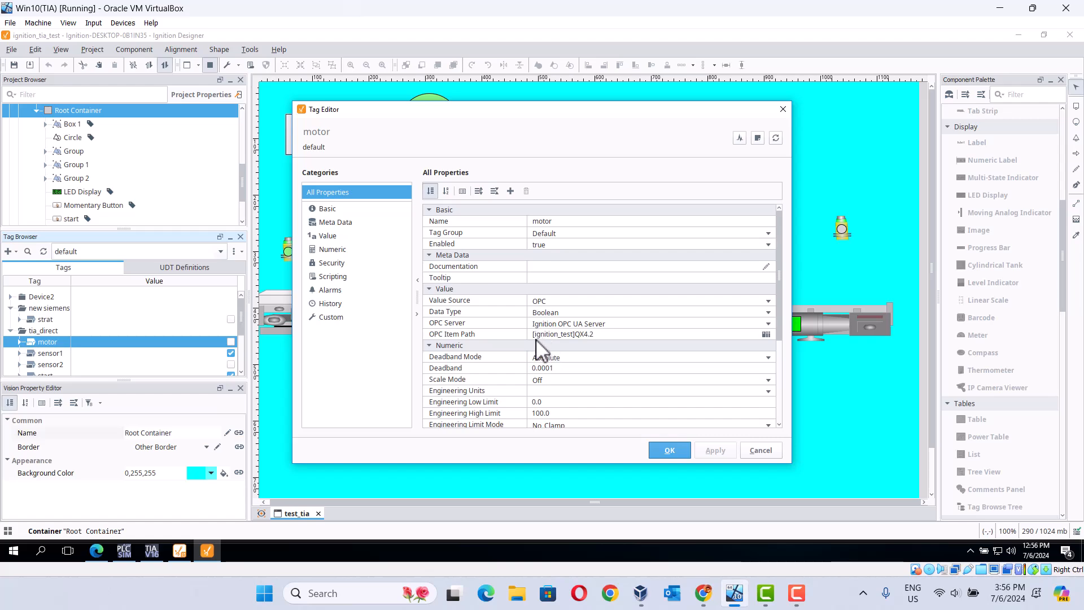
mouse_move(117, 543)
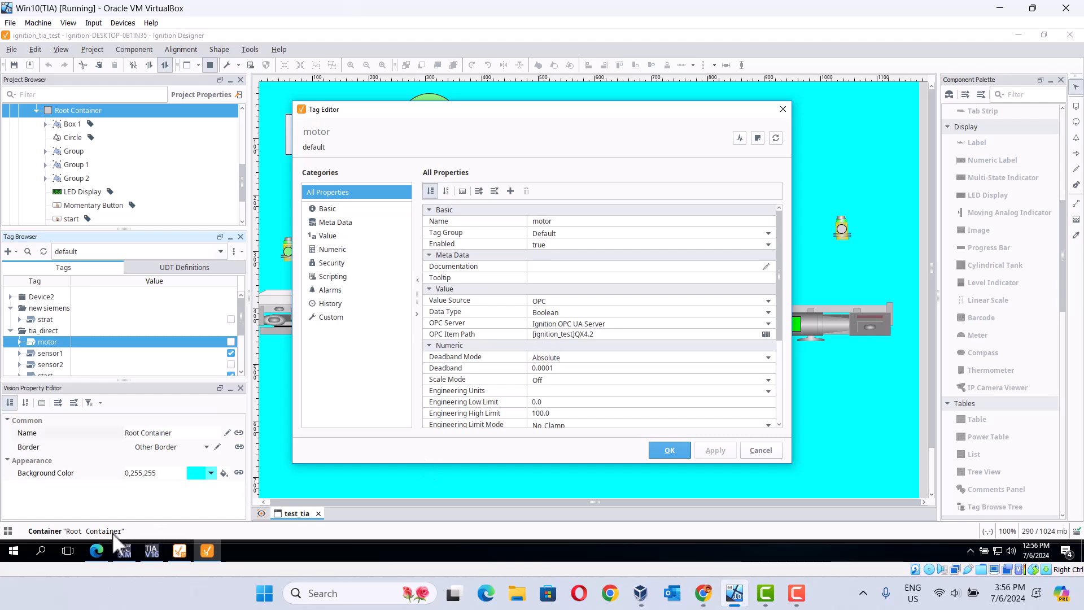
click(96, 551)
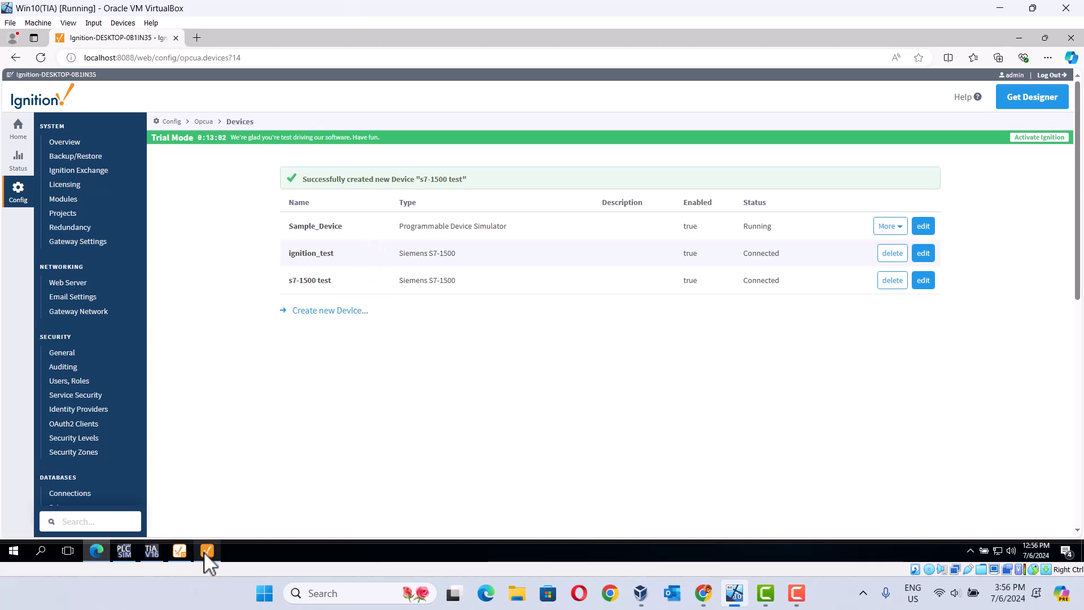
click(207, 551)
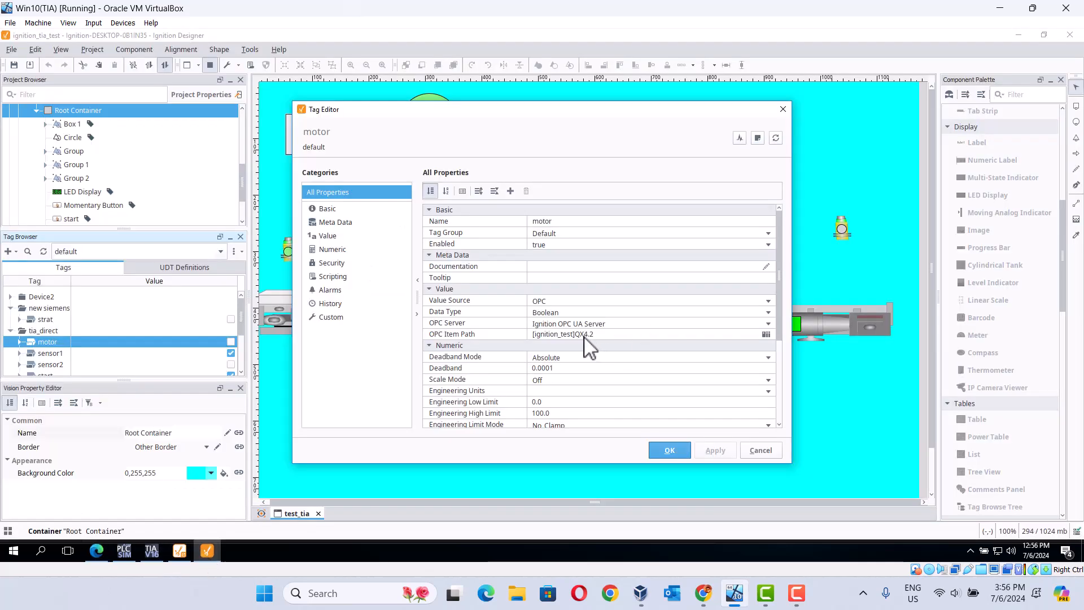
mouse_move(584, 352)
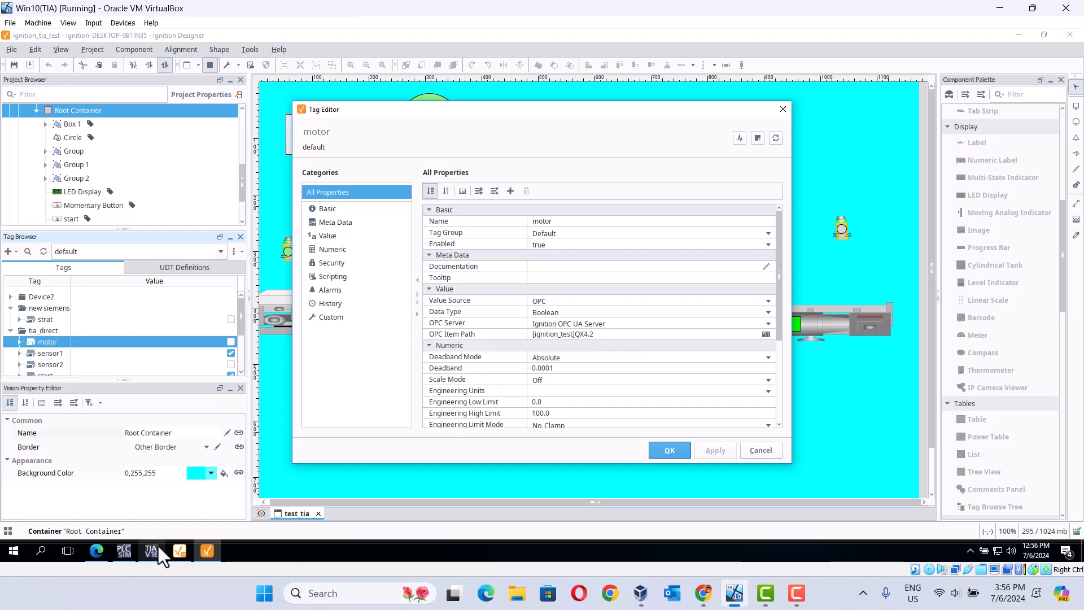
click(150, 551)
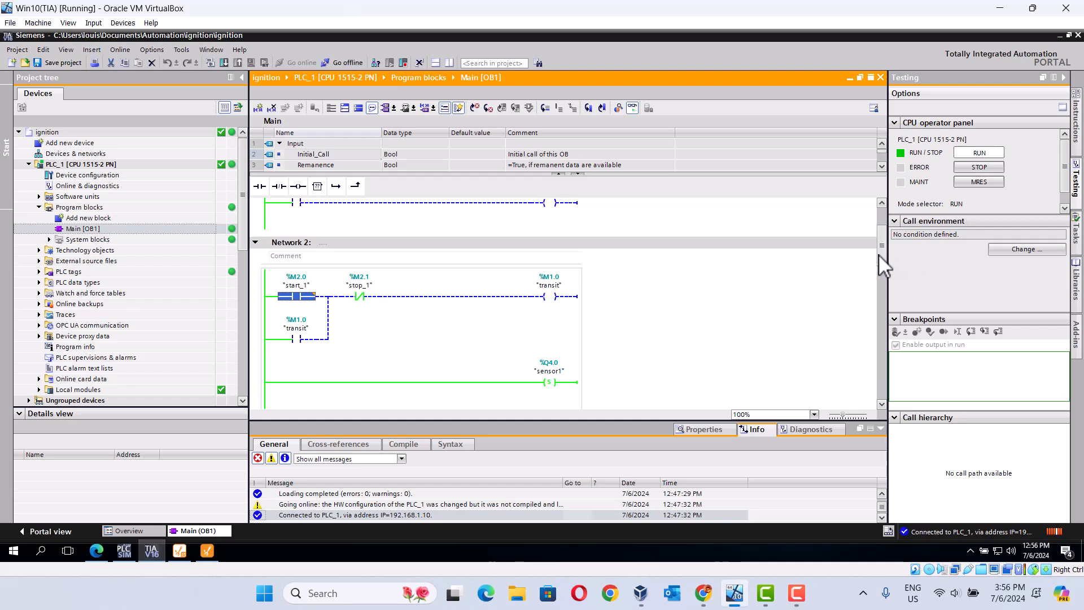
Scroll Main [OB1] down to Network 3 to find the %Q4.2 motor coil.
scroll(down, 3)
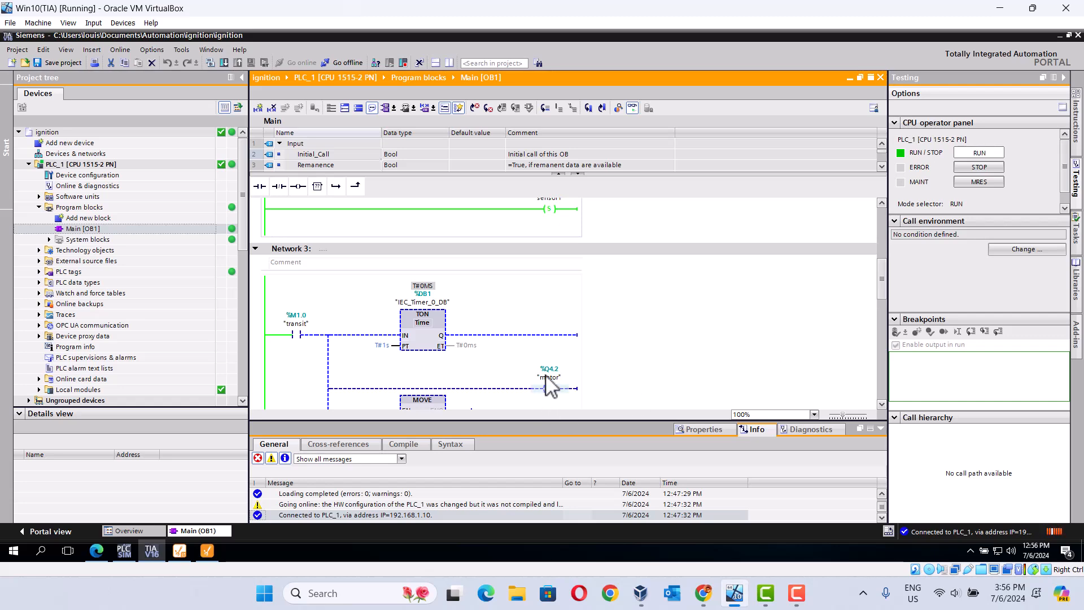
mouse_move(733, 593)
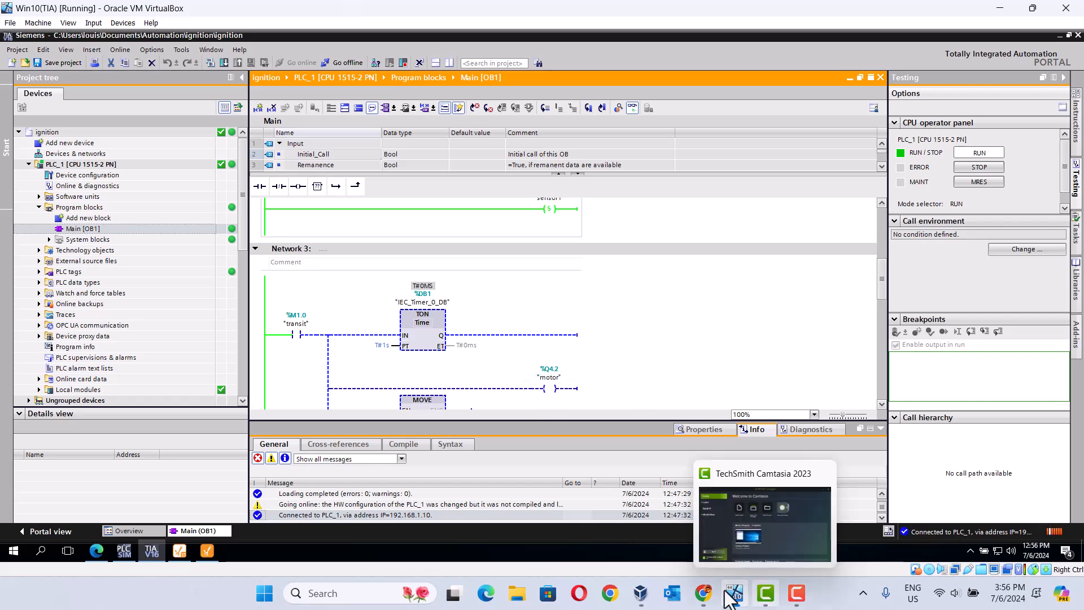
Recheck the Q output area letter in the manual's Siemens Areas table, then return to the VM.
click(702, 593)
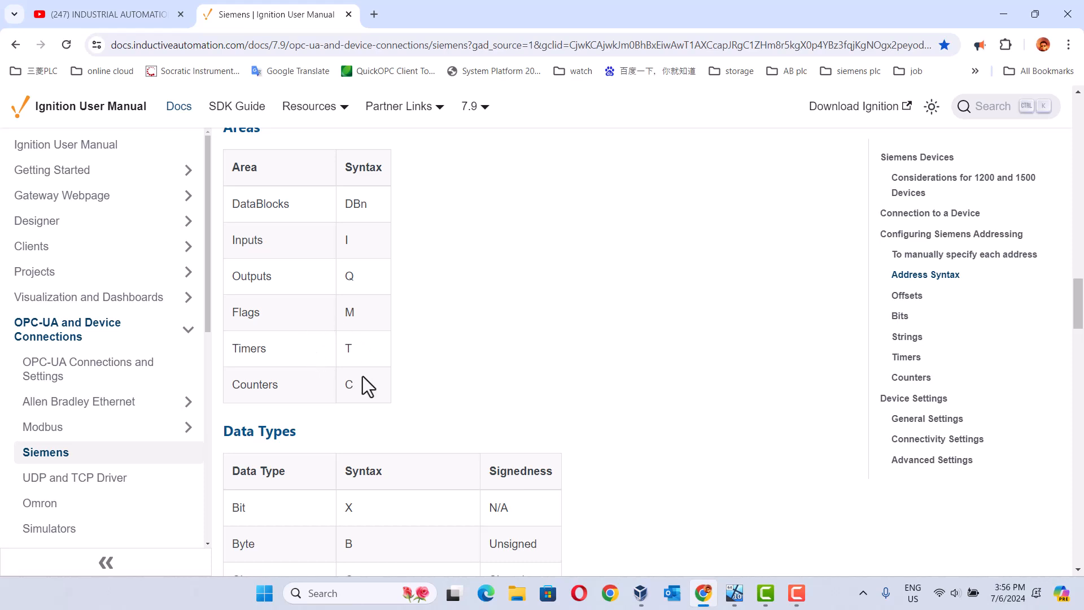
mouse_move(607, 594)
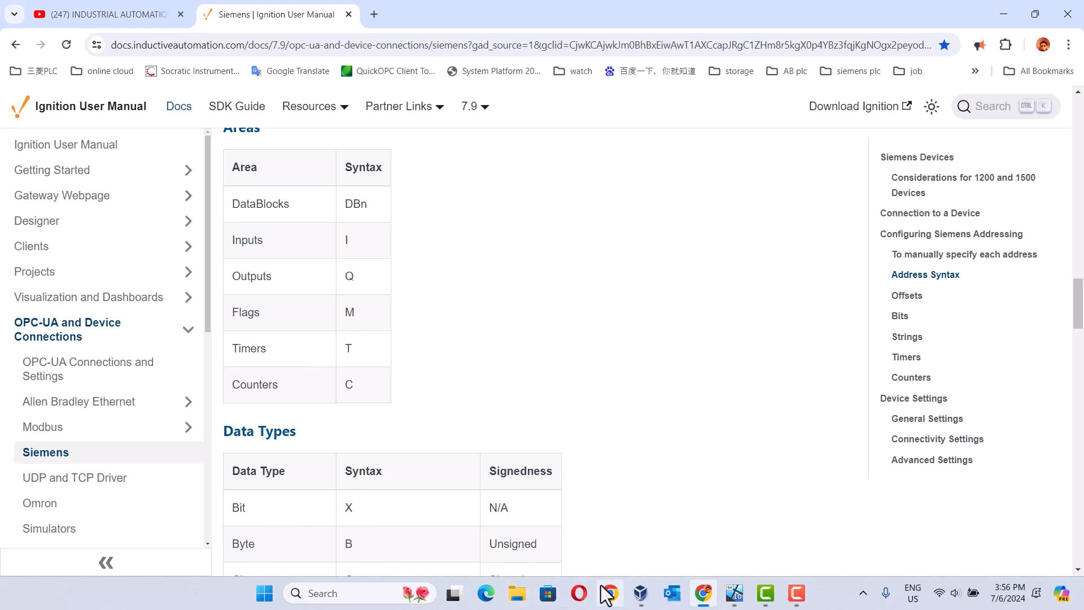
mouse_move(639, 594)
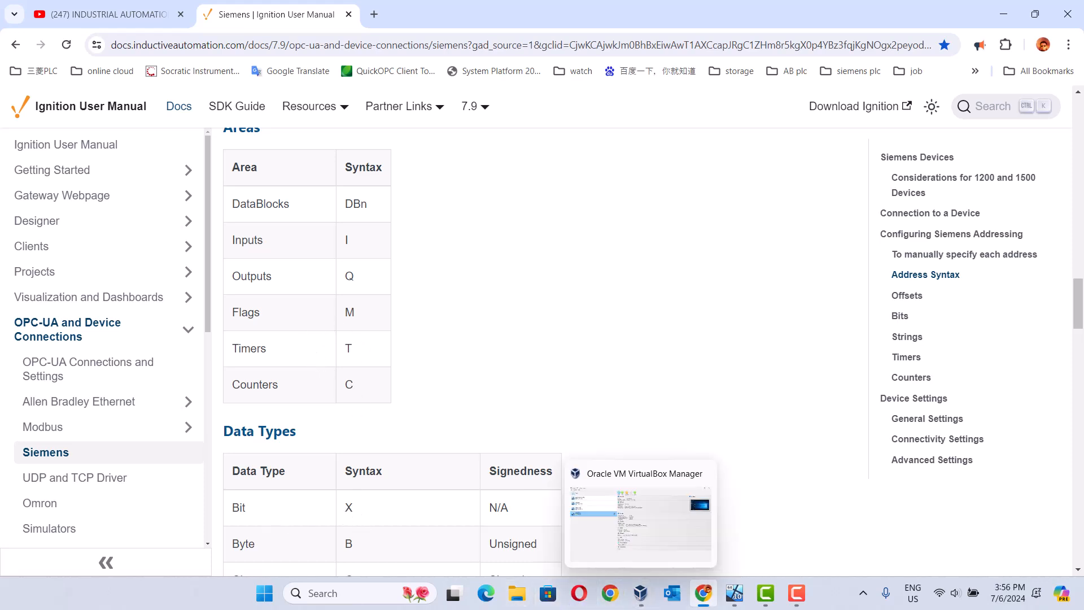
mouse_move(734, 594)
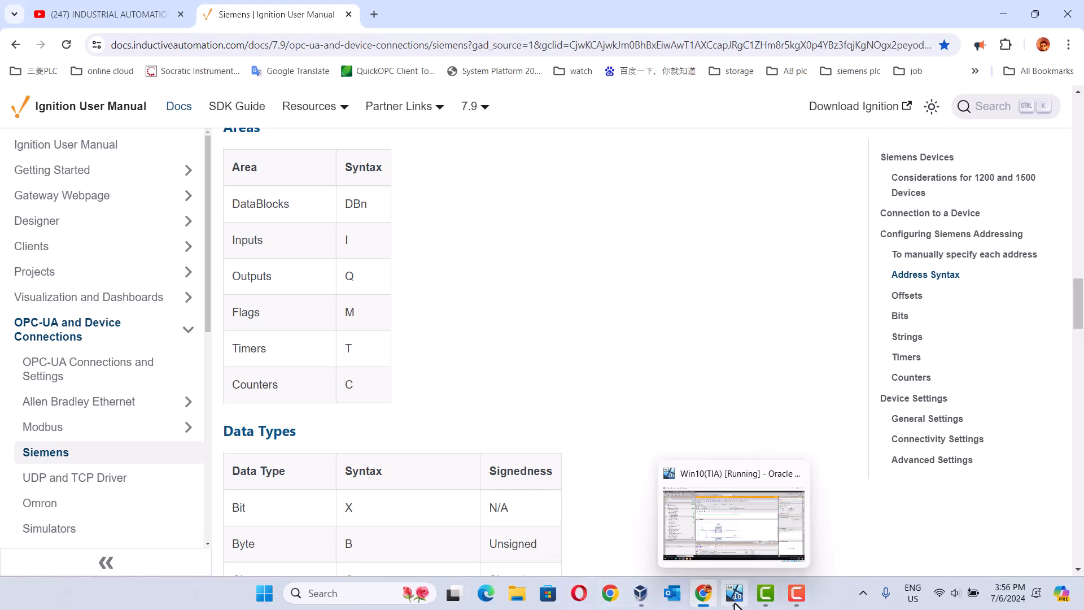
click(733, 515)
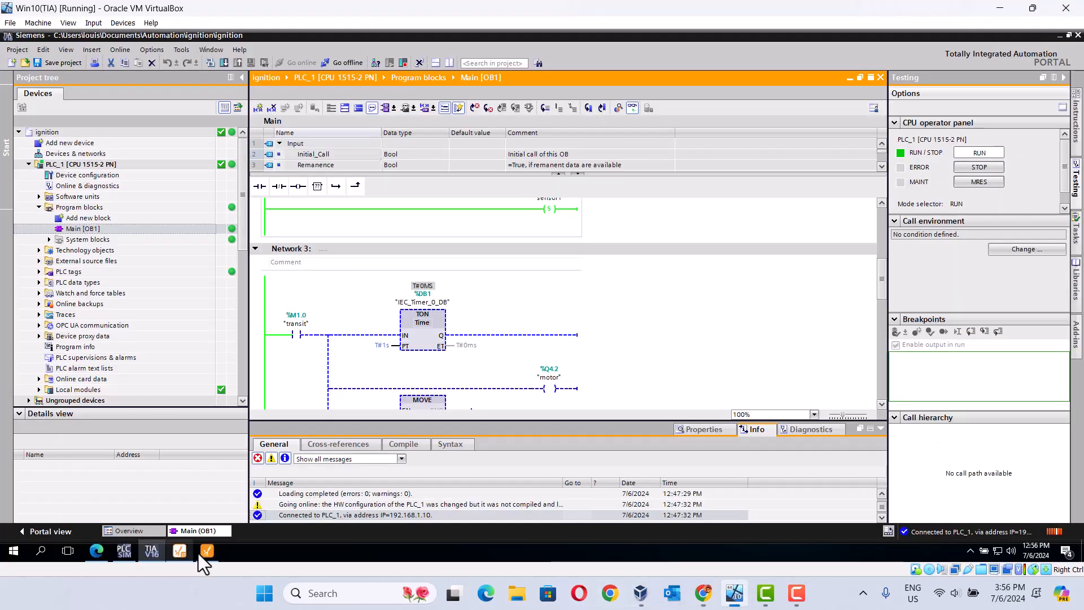
Close the motor tag's settings and view Network 3's MOVE block writing to %MW10 'time'.
click(178, 551)
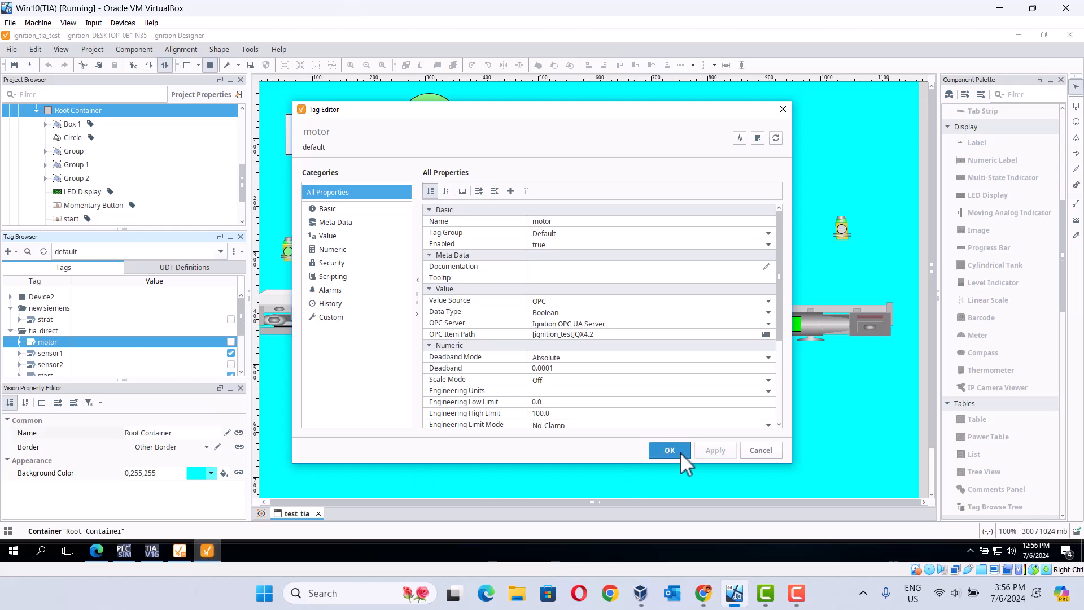
click(668, 449)
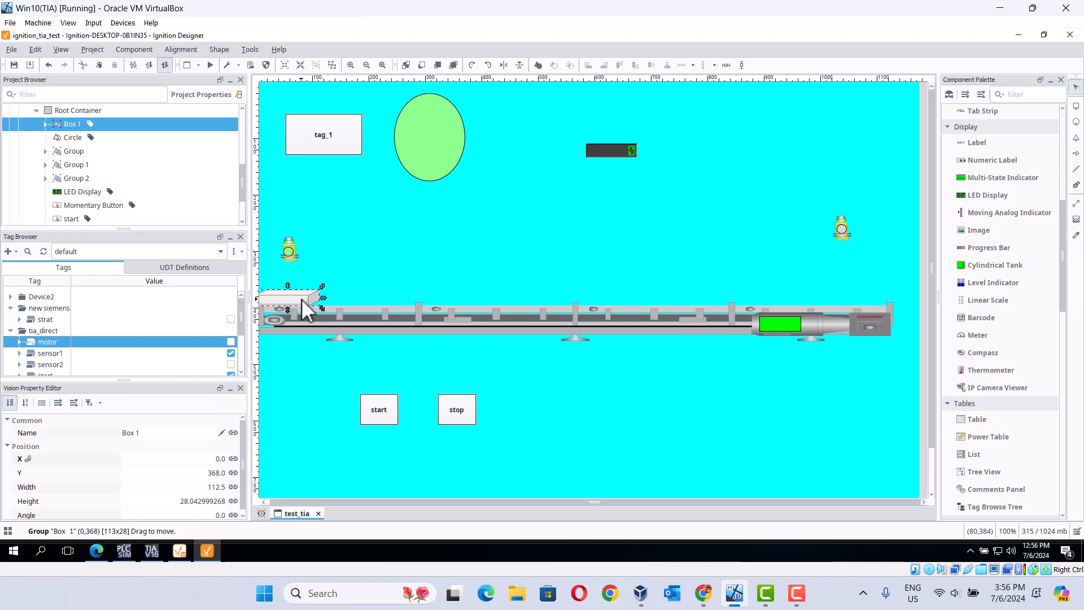
mouse_move(263, 525)
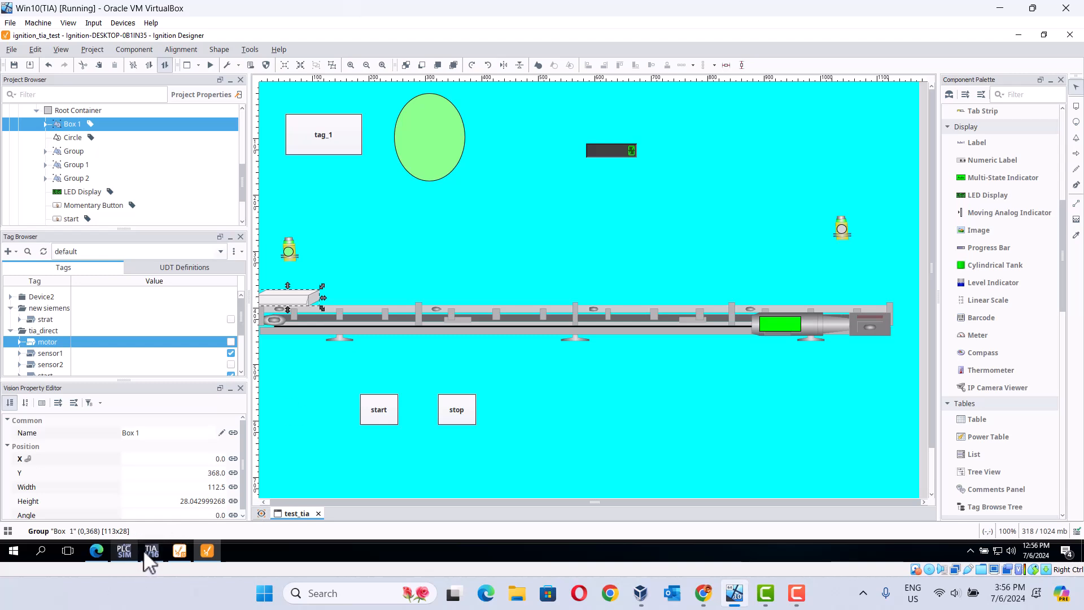
click(150, 551)
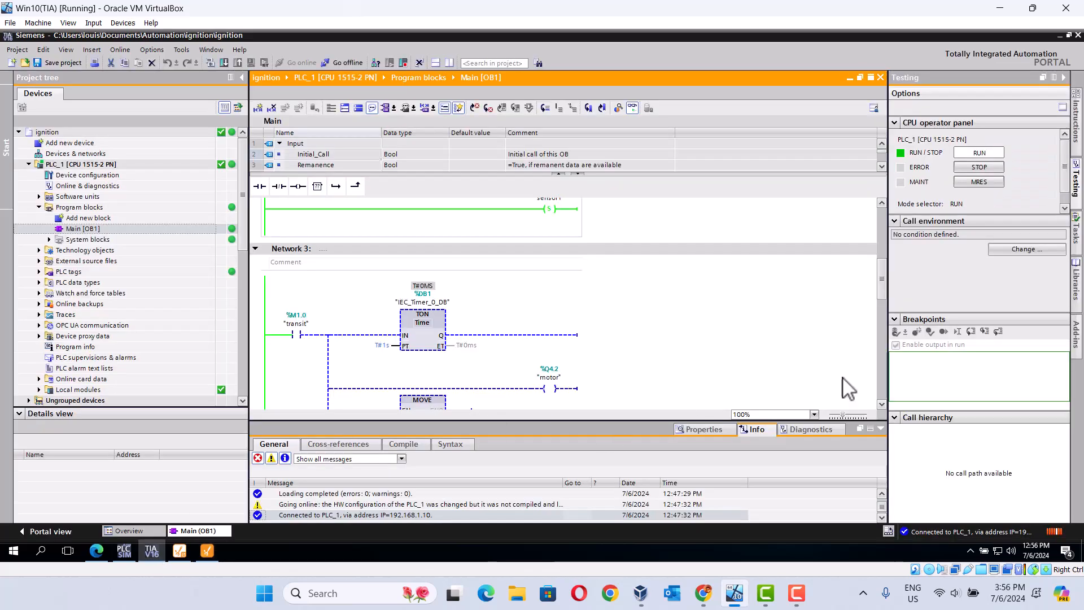
scroll(down, 3)
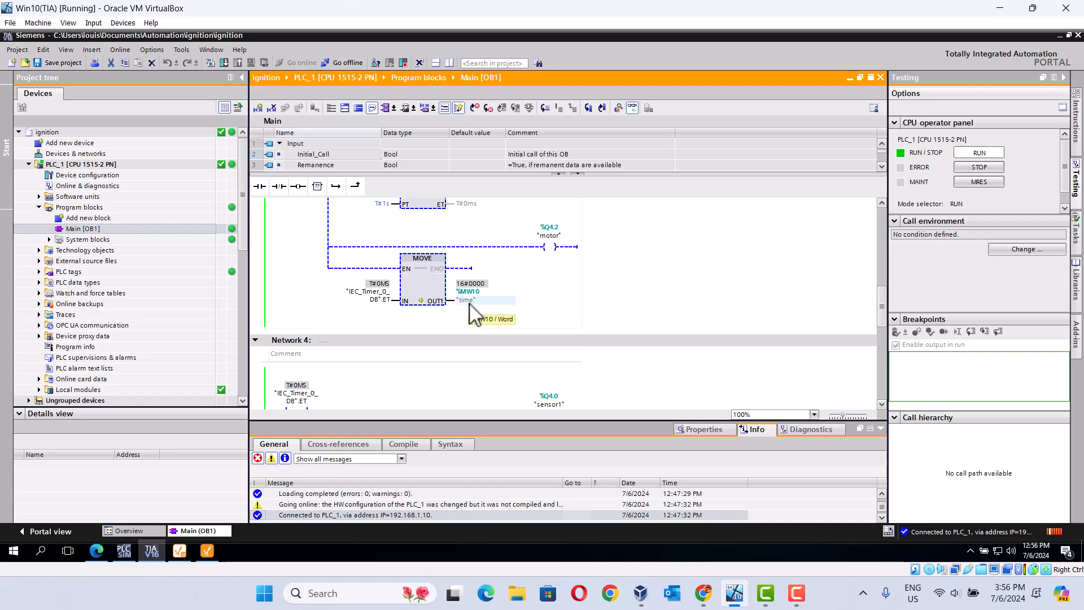
mouse_move(206, 550)
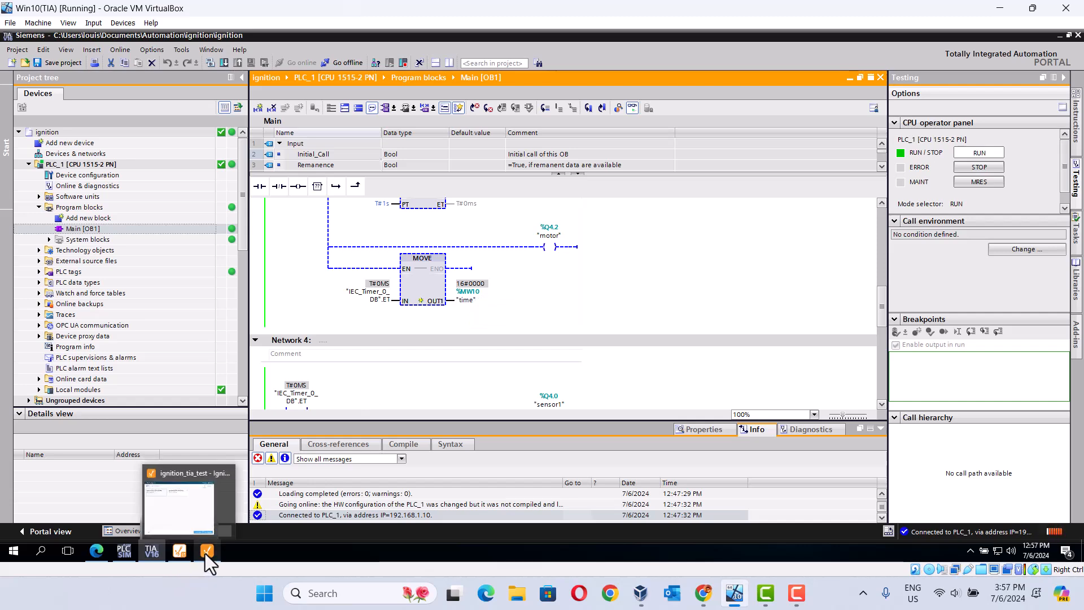
Select the LED Display and scroll the Tag Browser to pick the time tag.
click(177, 504)
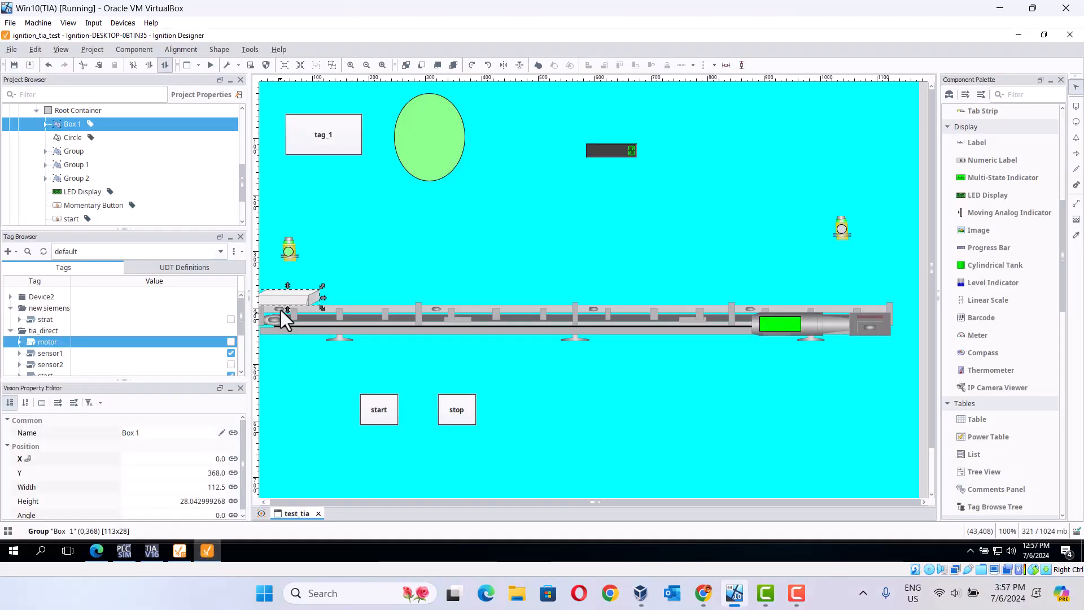
mouse_move(816, 369)
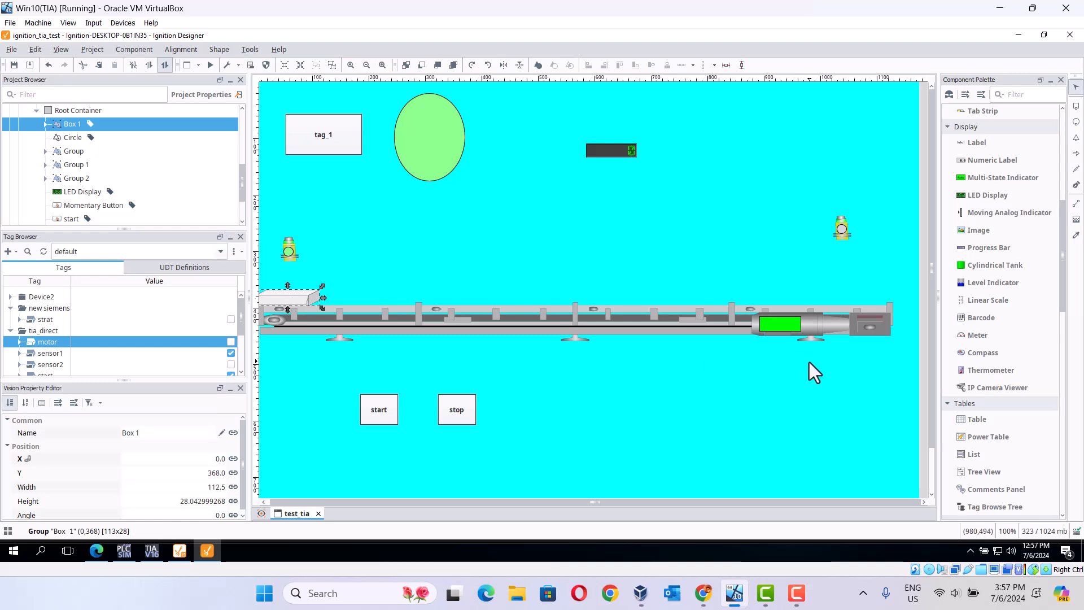
mouse_move(782, 335)
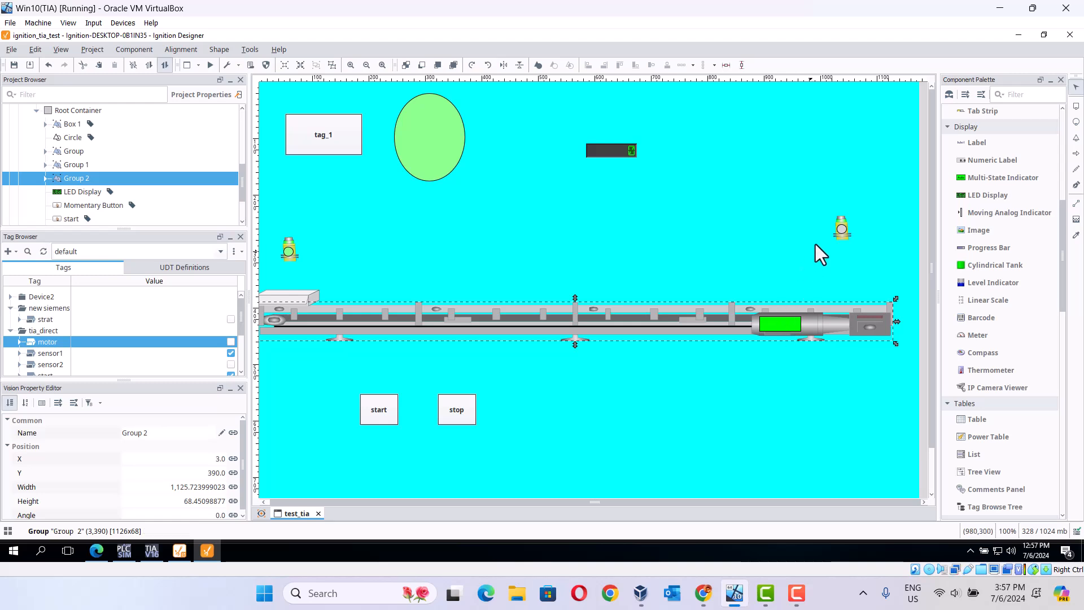
mouse_move(625, 159)
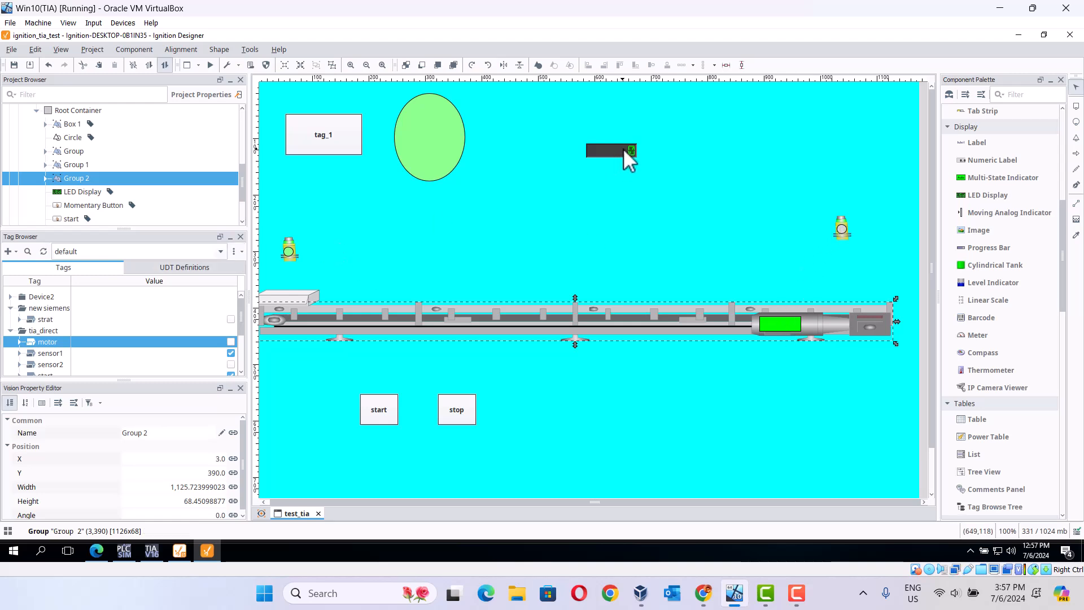
mouse_move(624, 164)
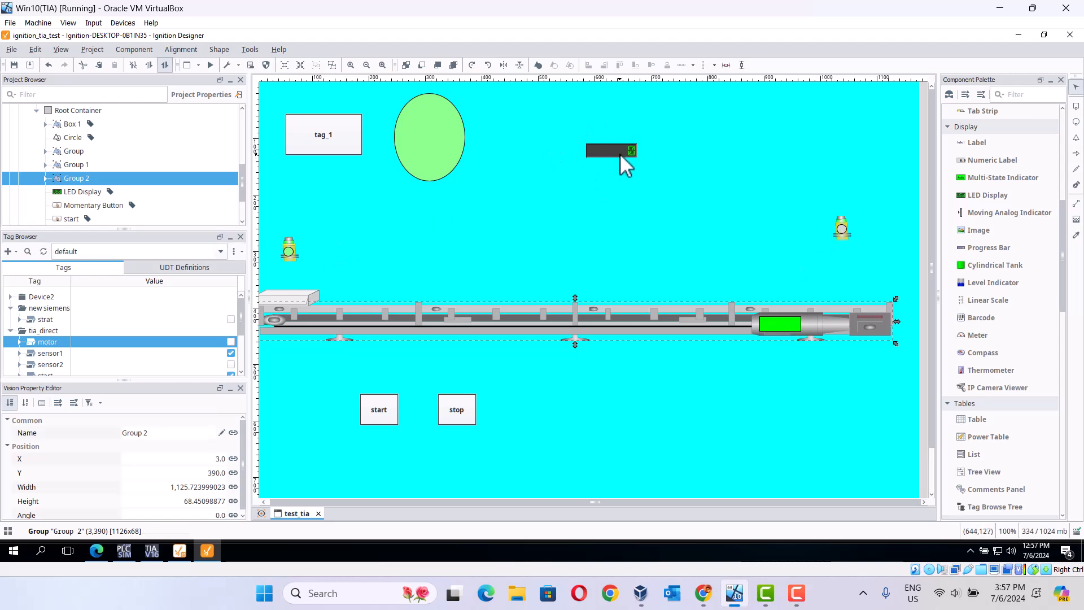
click(610, 151)
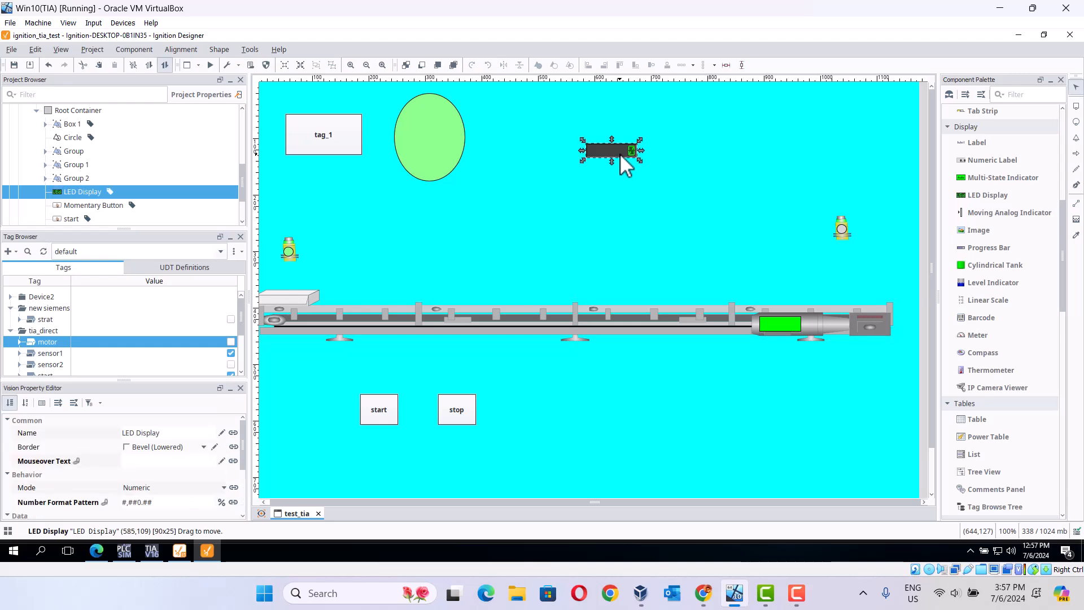
mouse_move(243, 332)
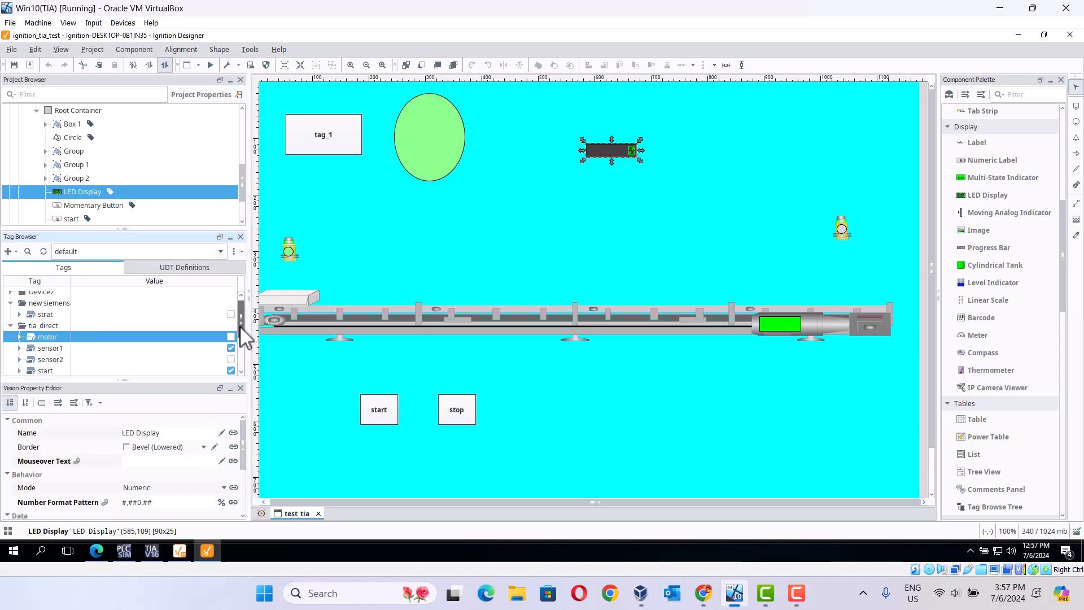
scroll(down, 3)
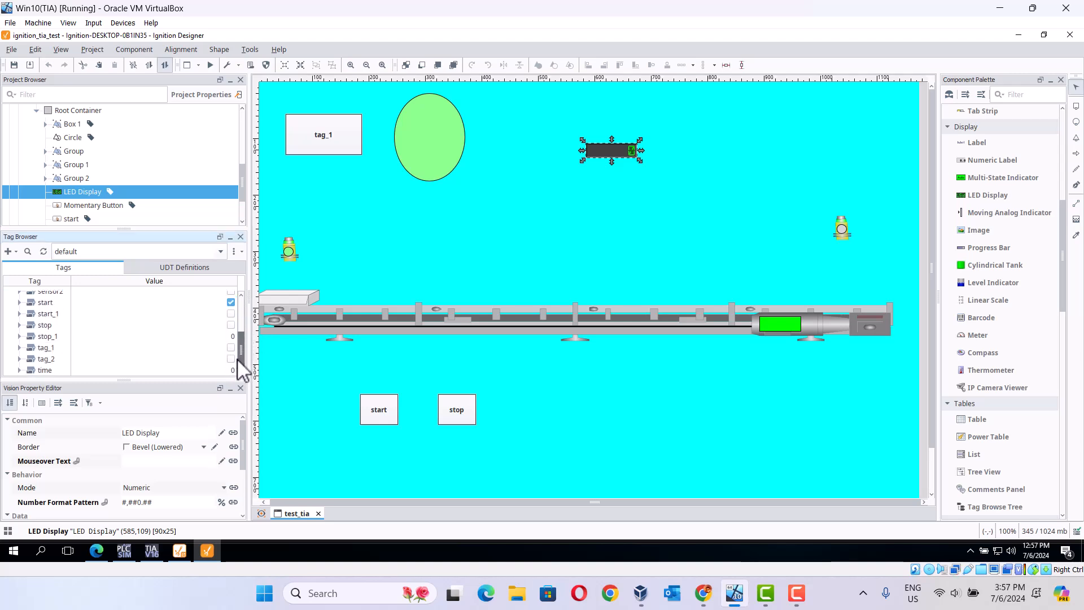
mouse_move(45, 394)
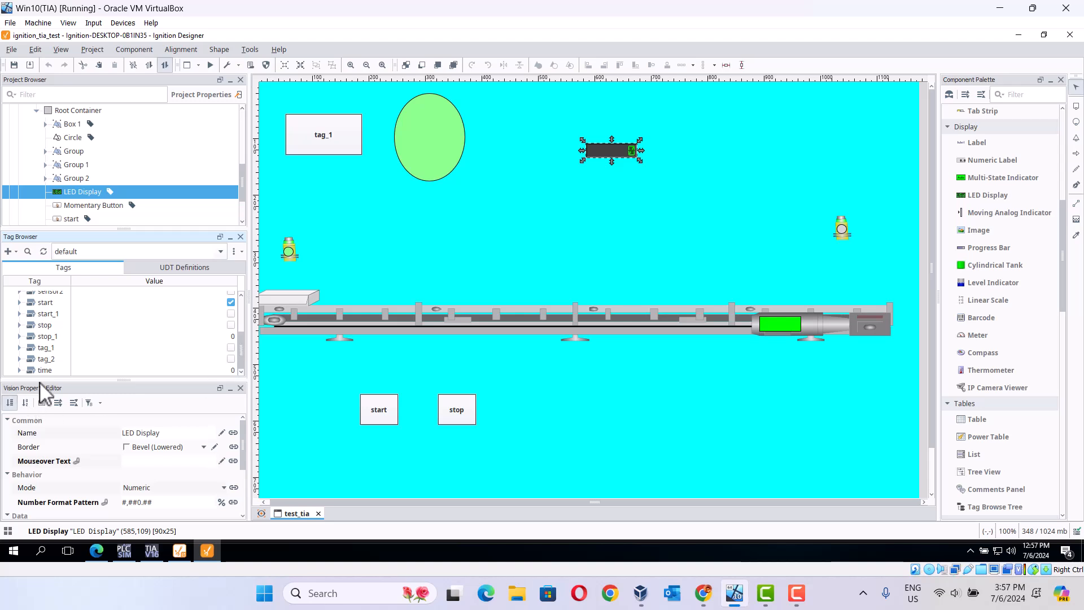
click(43, 369)
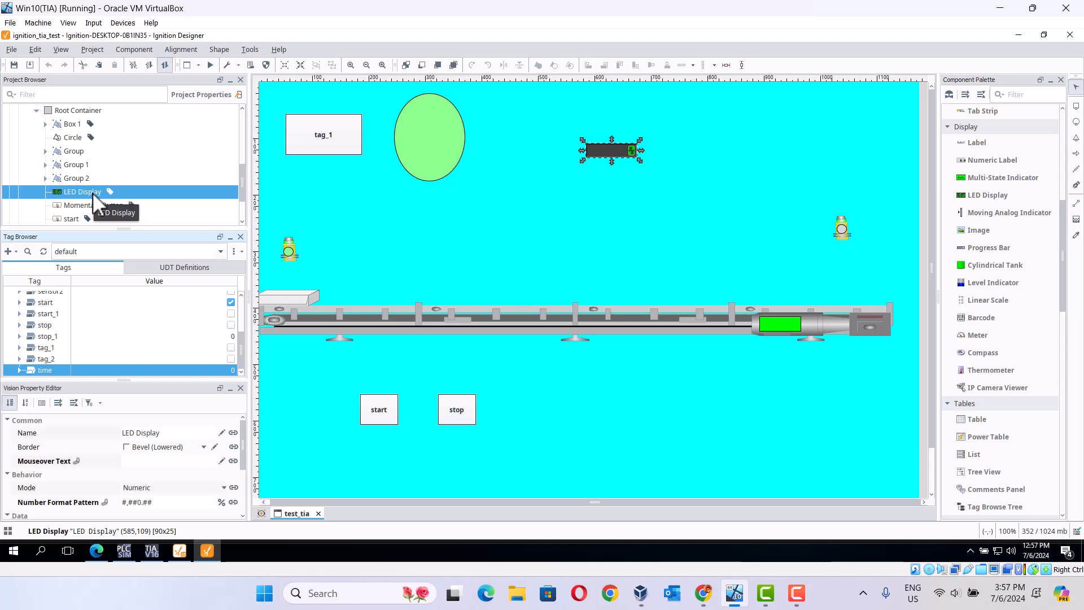
Delete the old LED Display from the test_tia conveyor screen, confirming with Yes.
right_click(611, 150)
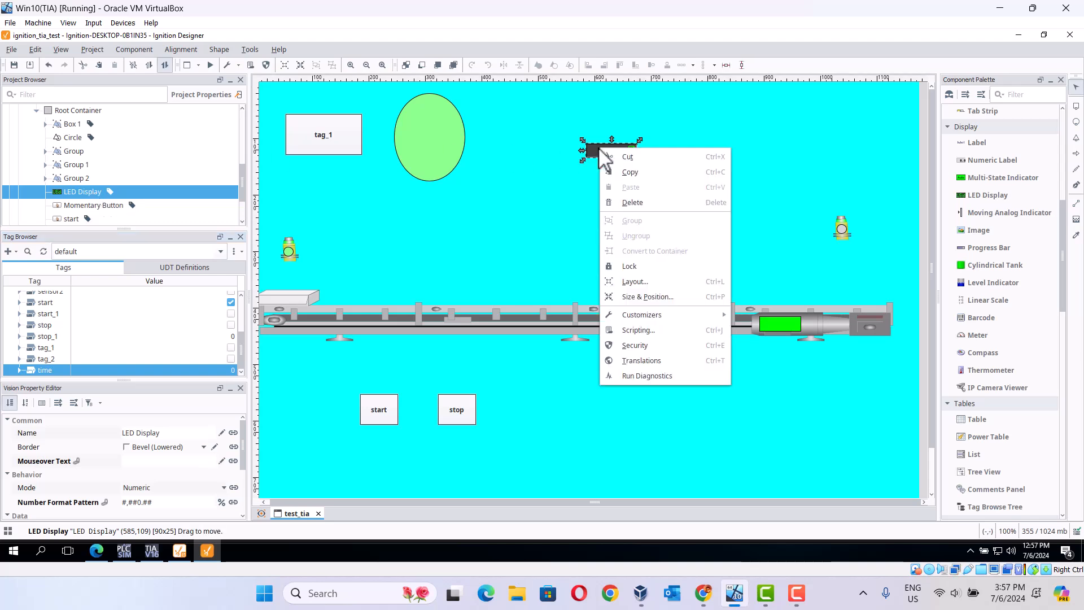
click(632, 202)
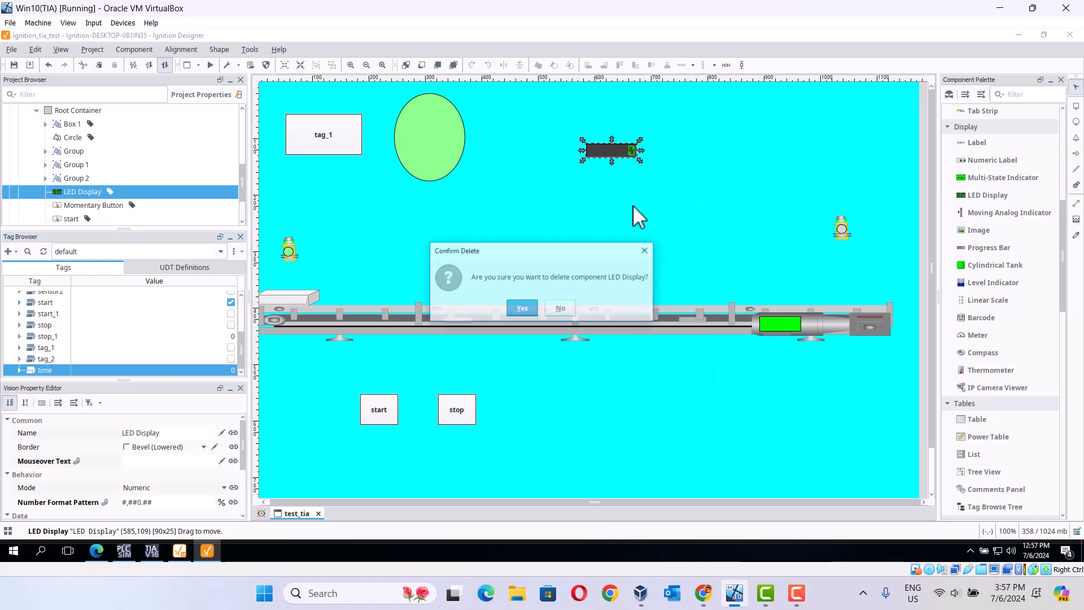
click(521, 307)
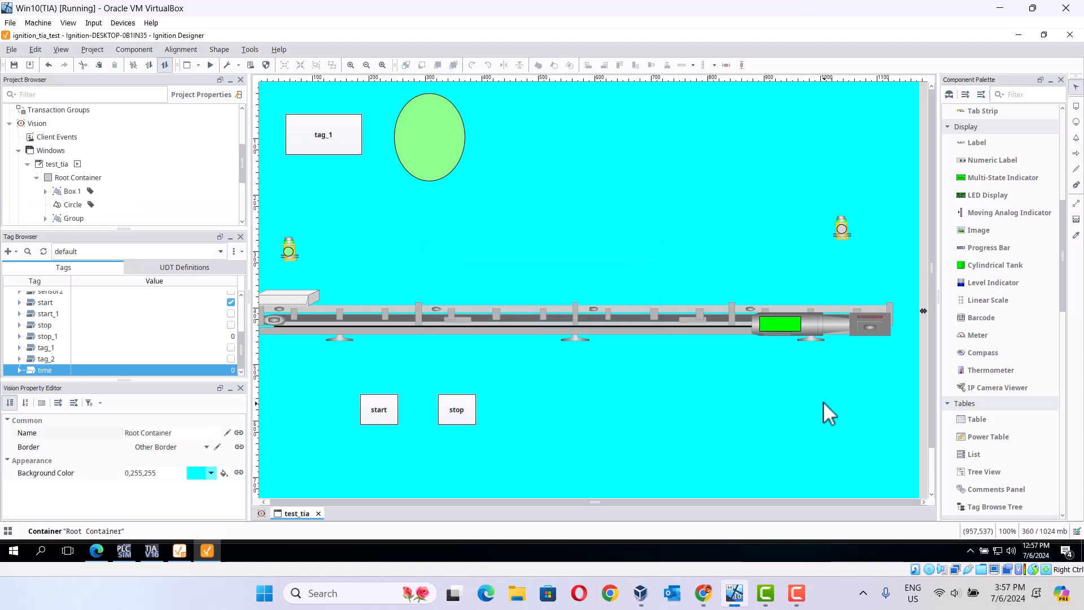
mouse_move(976, 335)
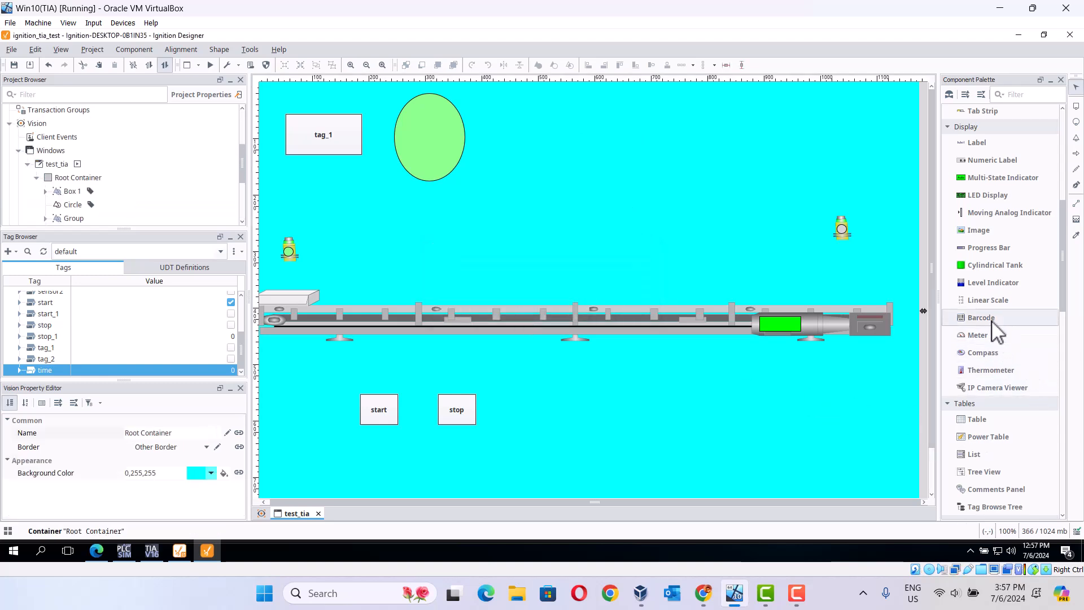
mouse_move(1066, 283)
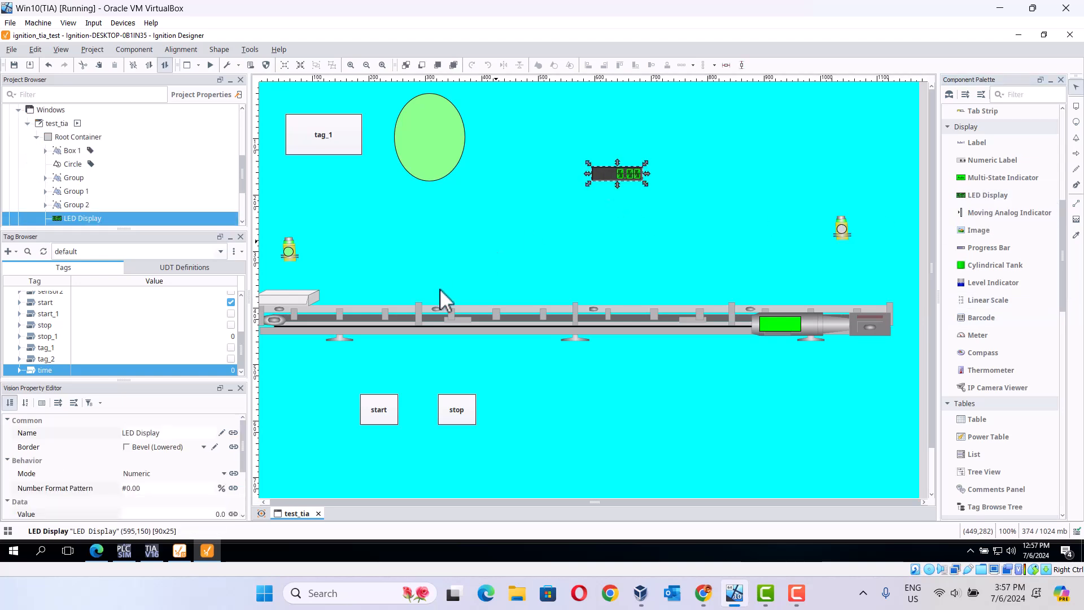
mouse_move(45, 384)
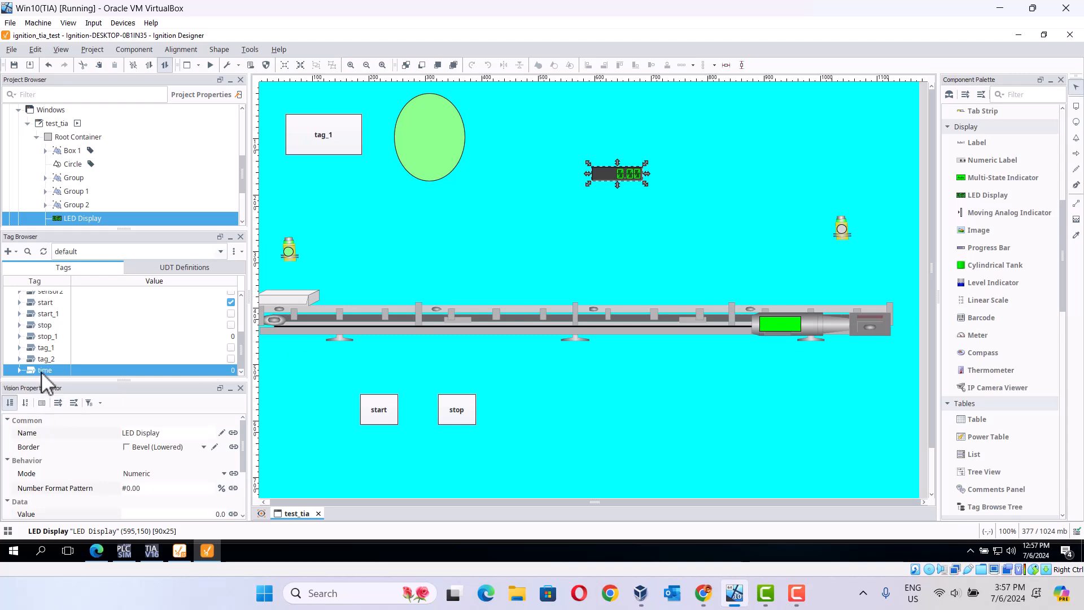
mouse_move(523, 267)
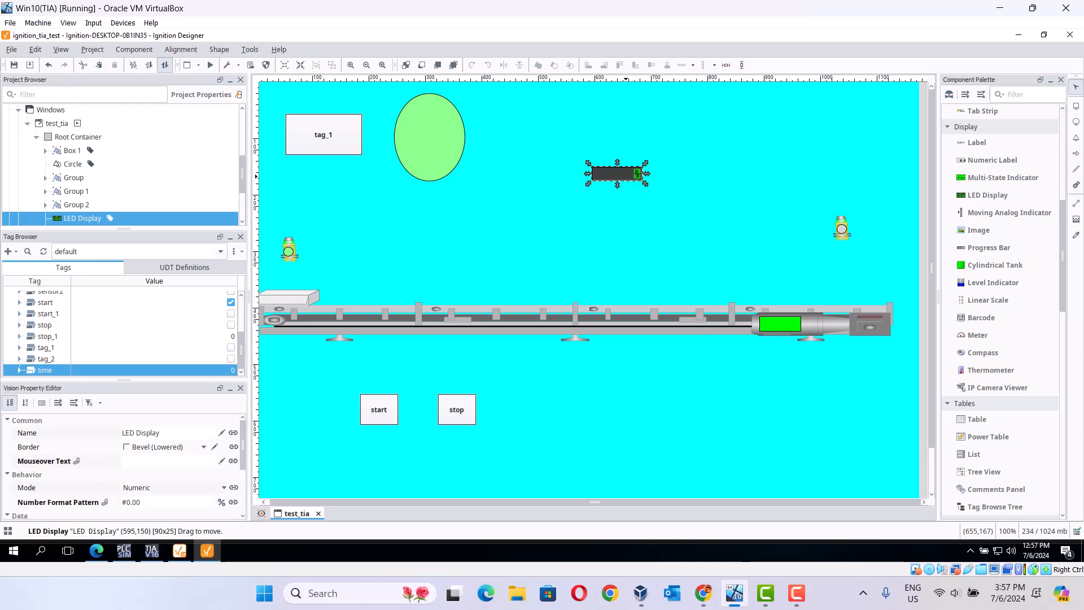
click(585, 214)
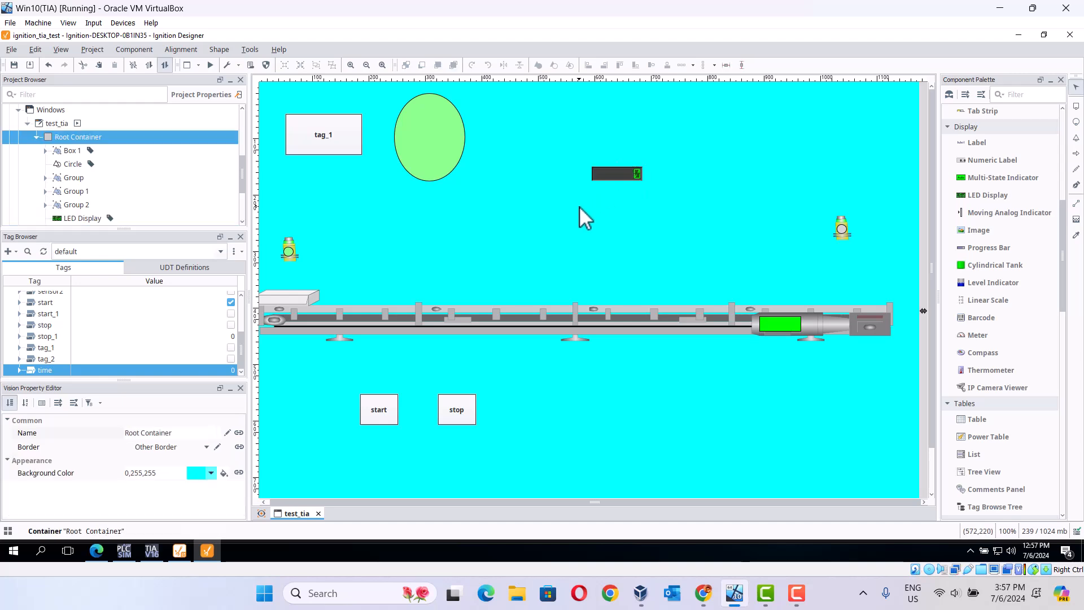
mouse_move(378, 408)
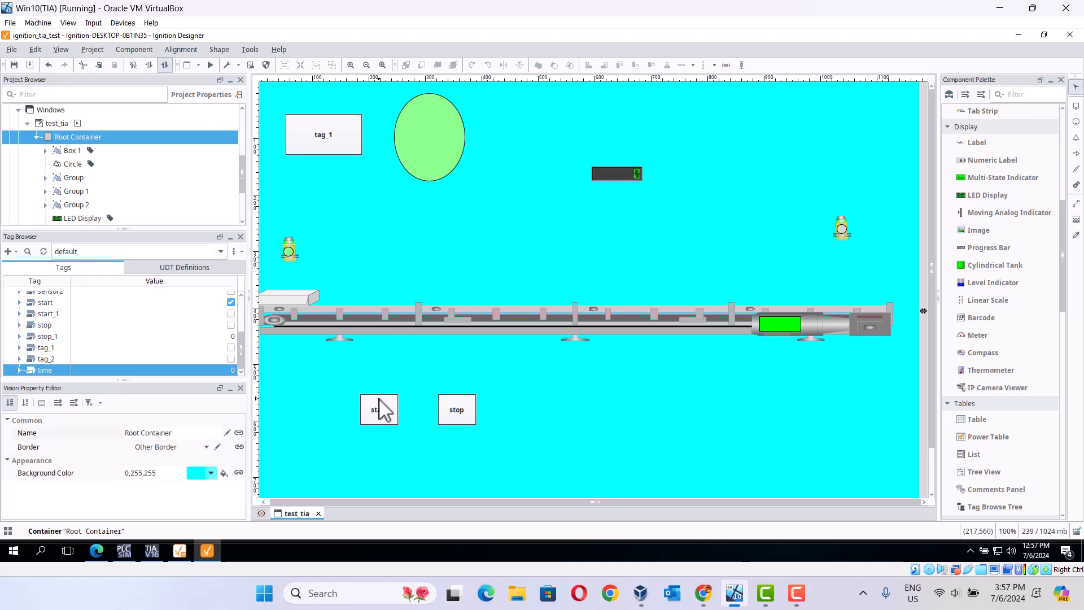
mouse_move(404, 425)
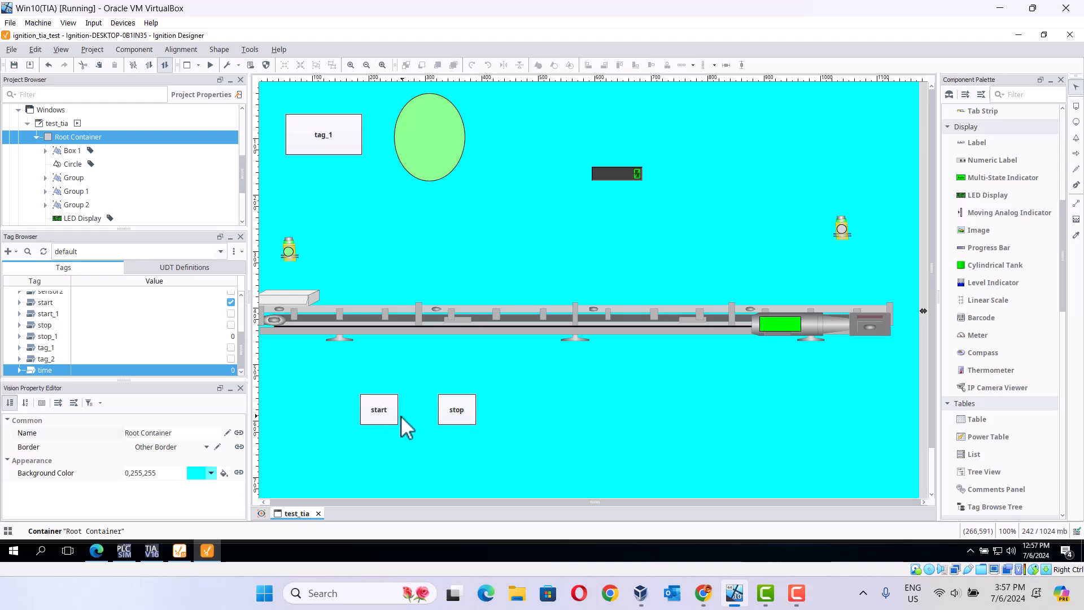
click(378, 409)
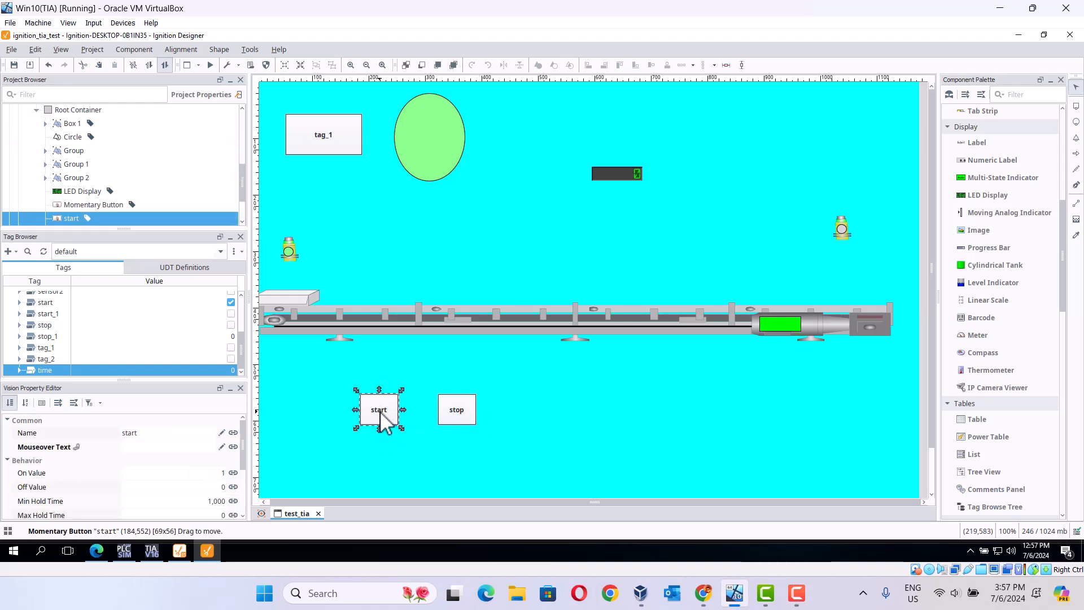
mouse_move(76, 325)
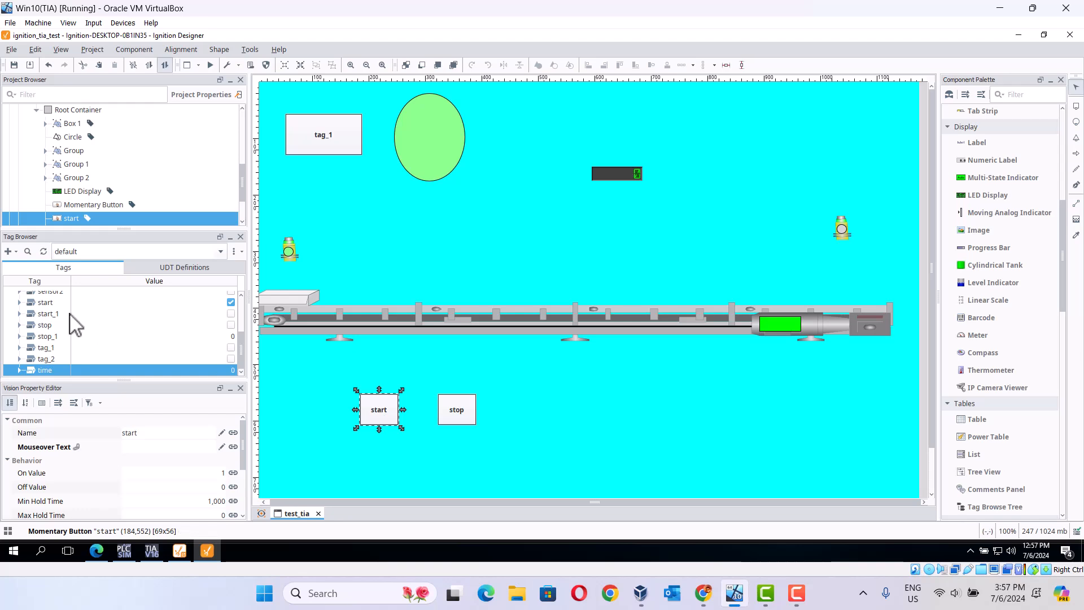
double_click(47, 314)
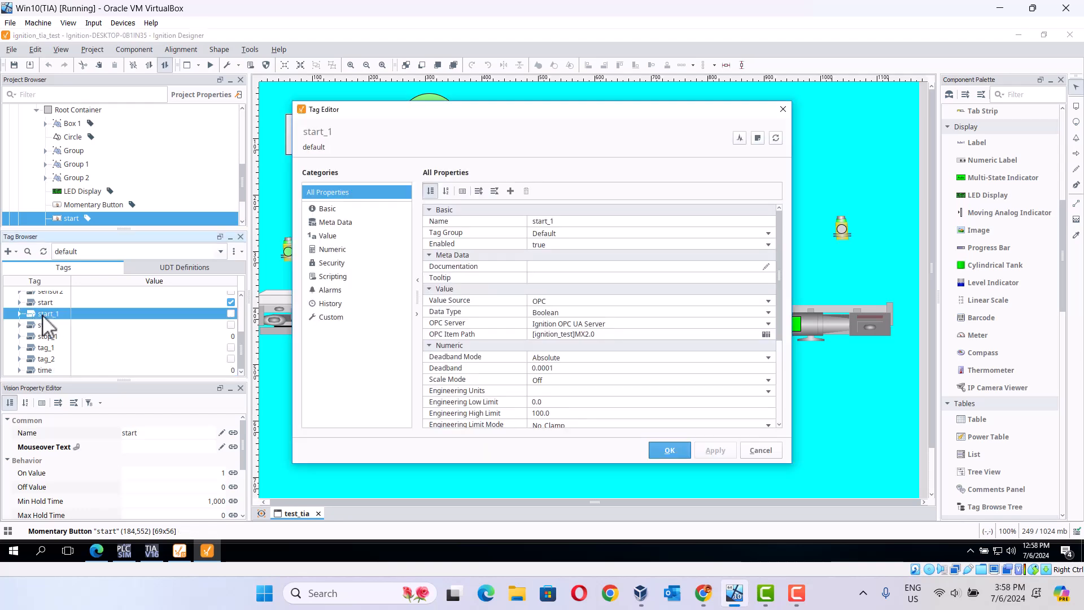
mouse_move(566, 349)
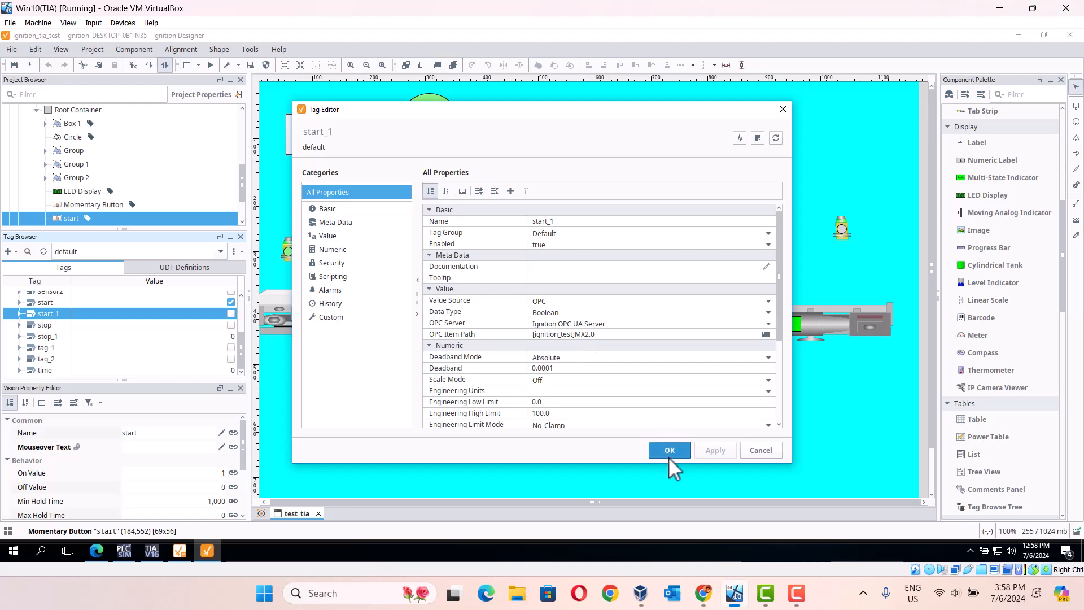
click(667, 450)
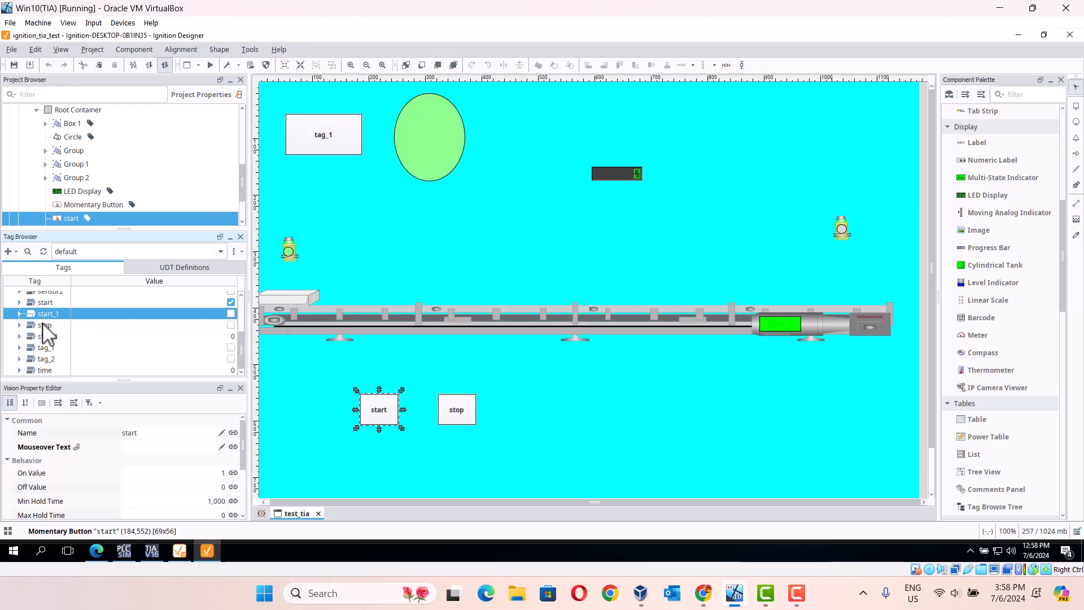
double_click(47, 335)
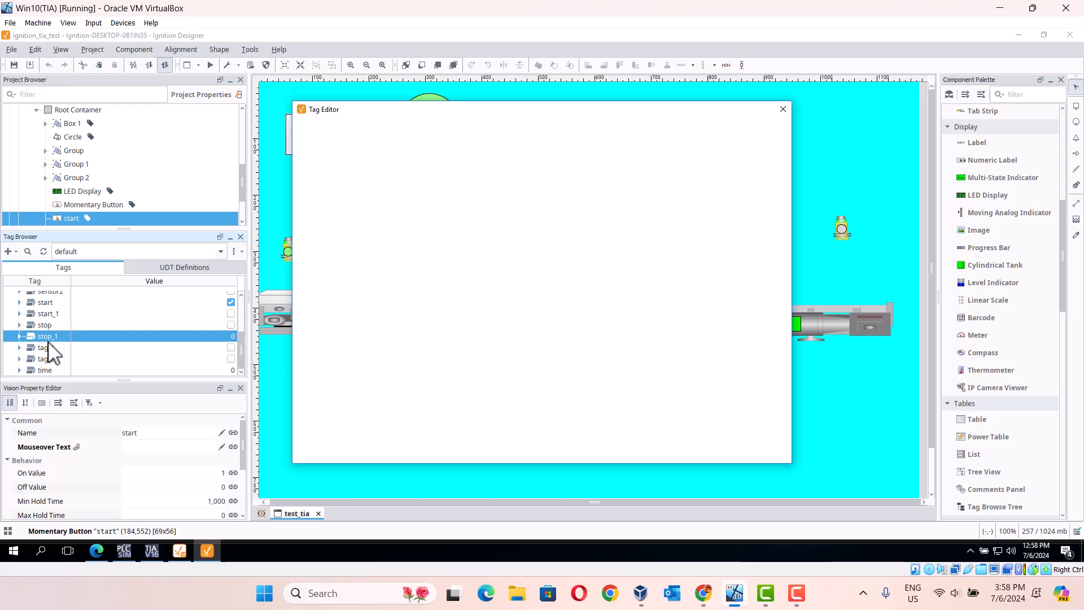
double_click(47, 335)
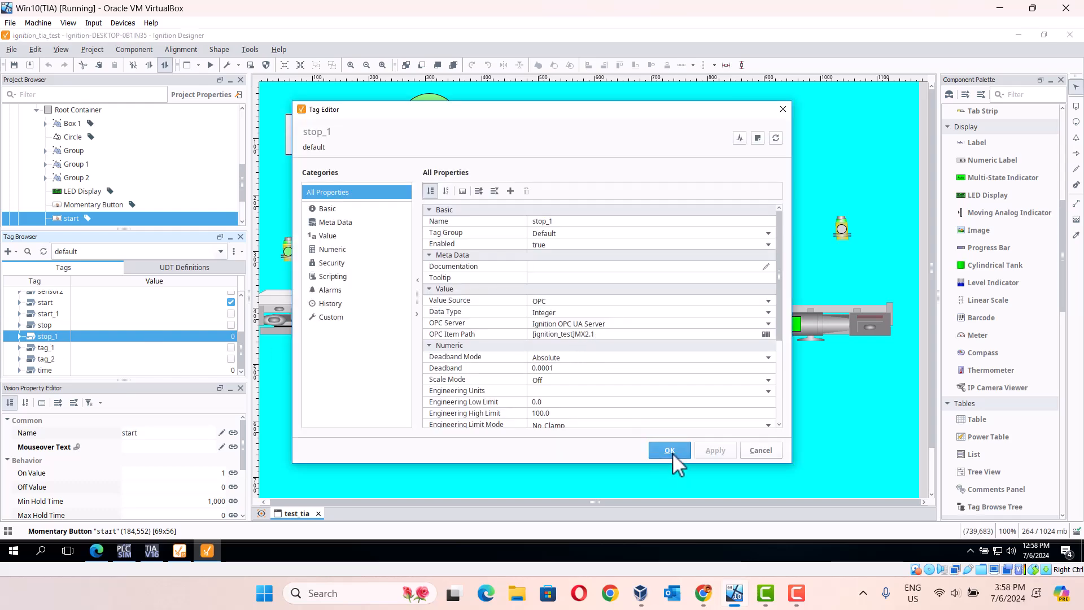
click(667, 450)
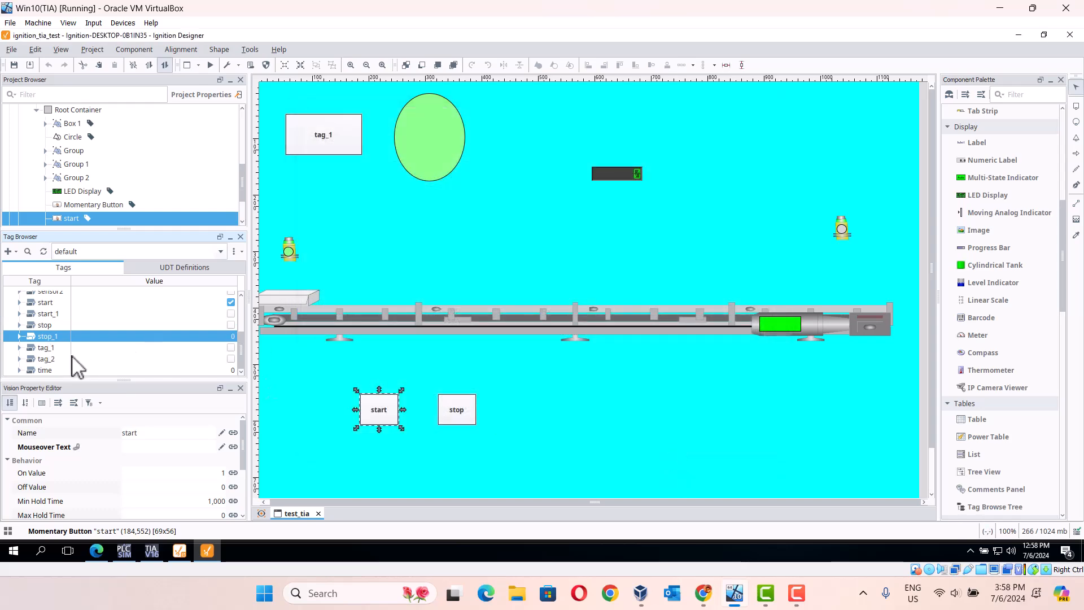
mouse_move(45, 348)
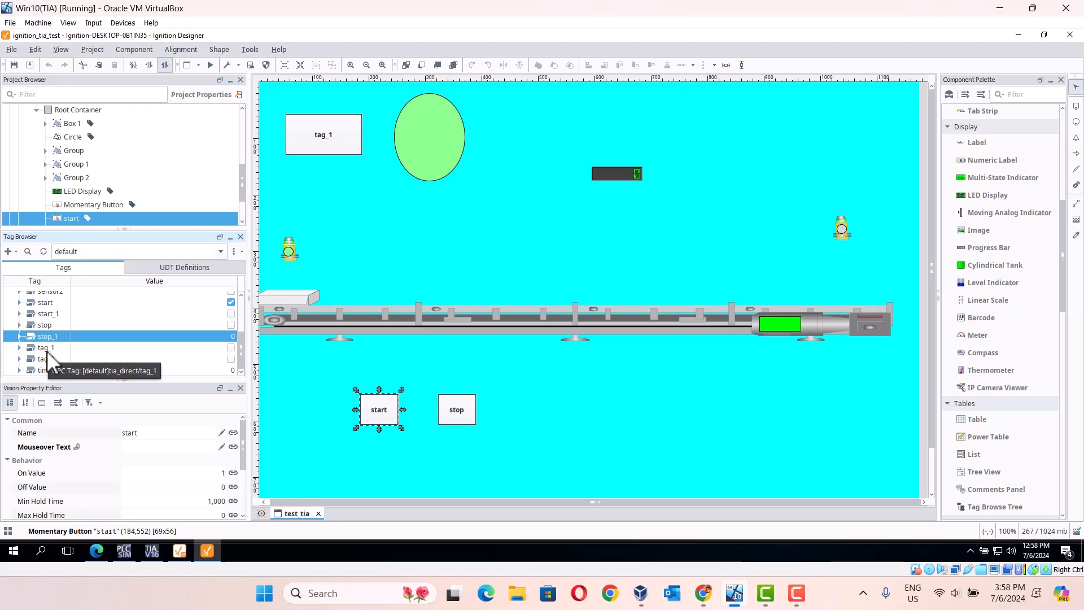
mouse_move(197, 320)
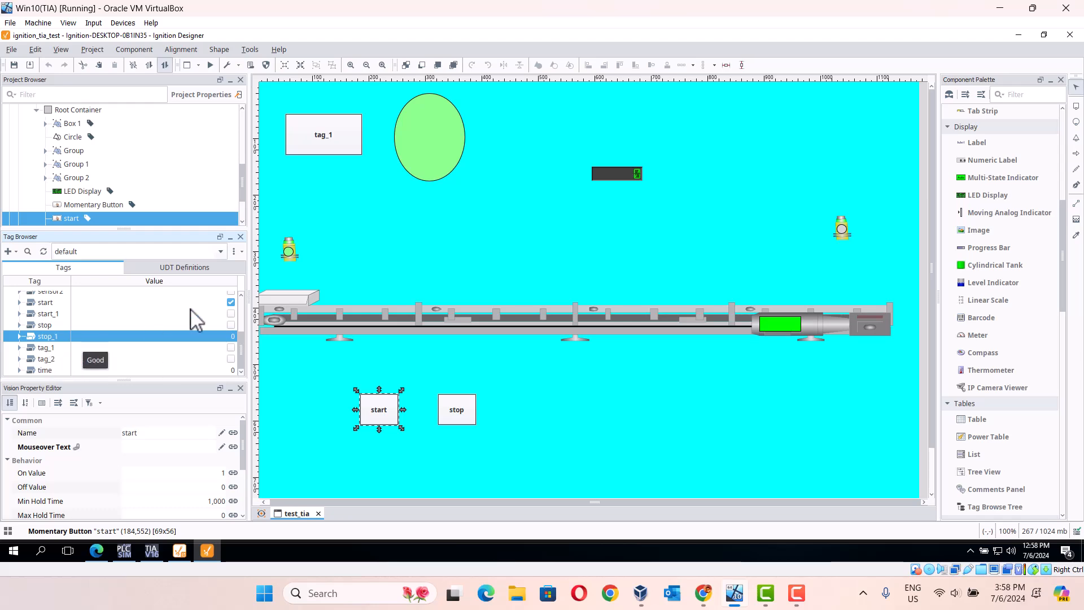
Open the time tag's Tag Editor and compare its MW10 address with TIA Portal.
scroll(up, 3)
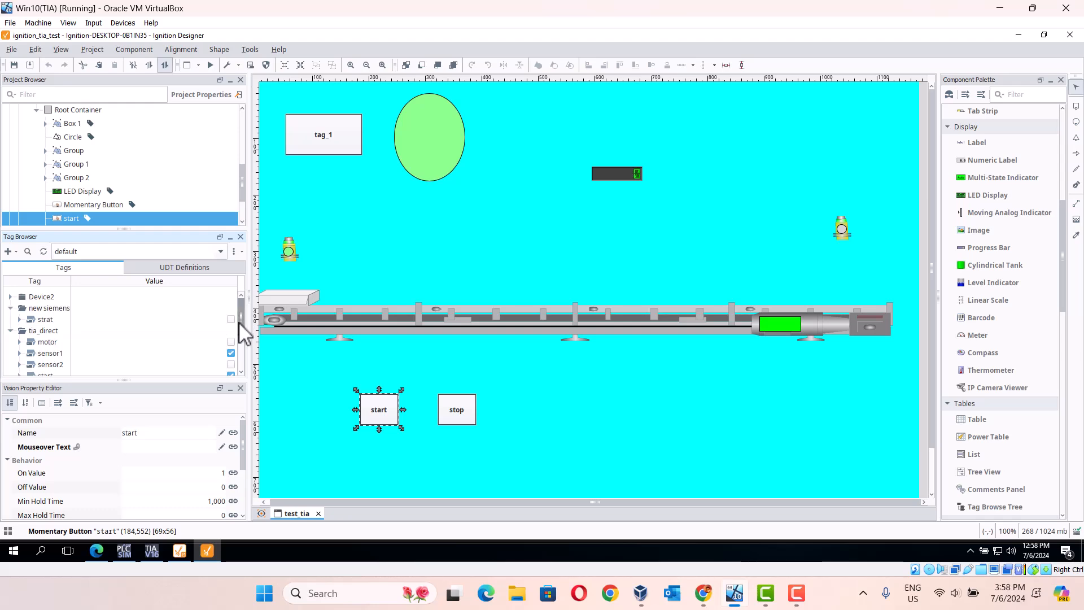
scroll(down, 3)
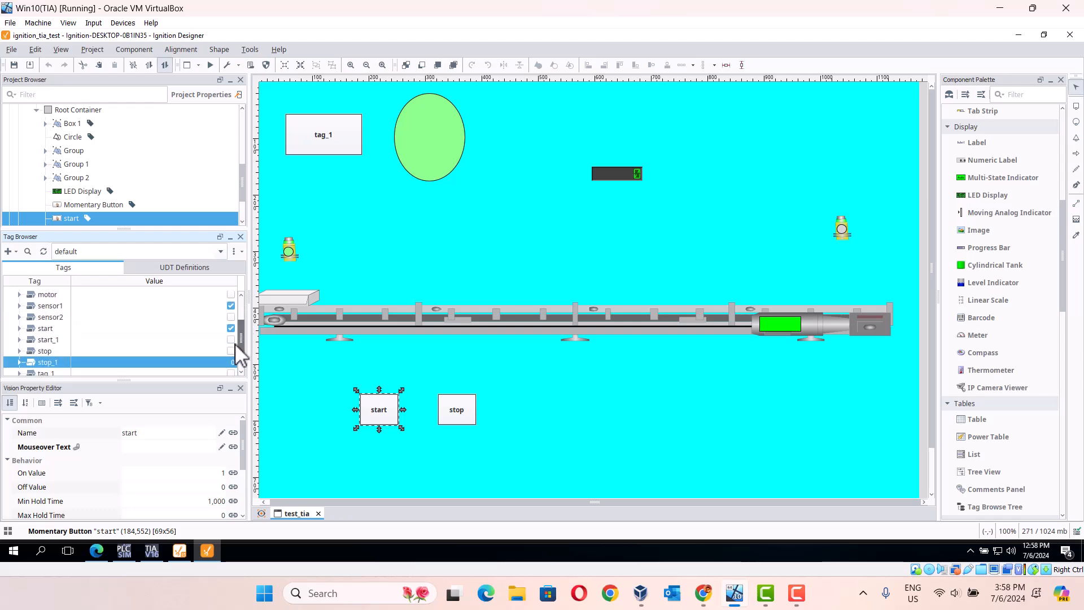
scroll(down, 3)
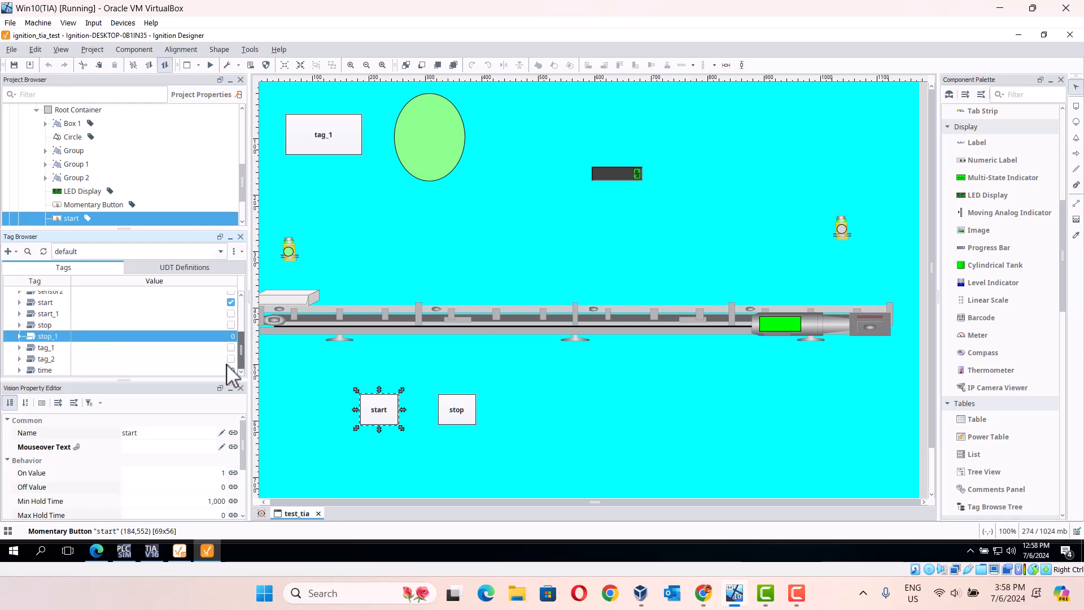
click(44, 369)
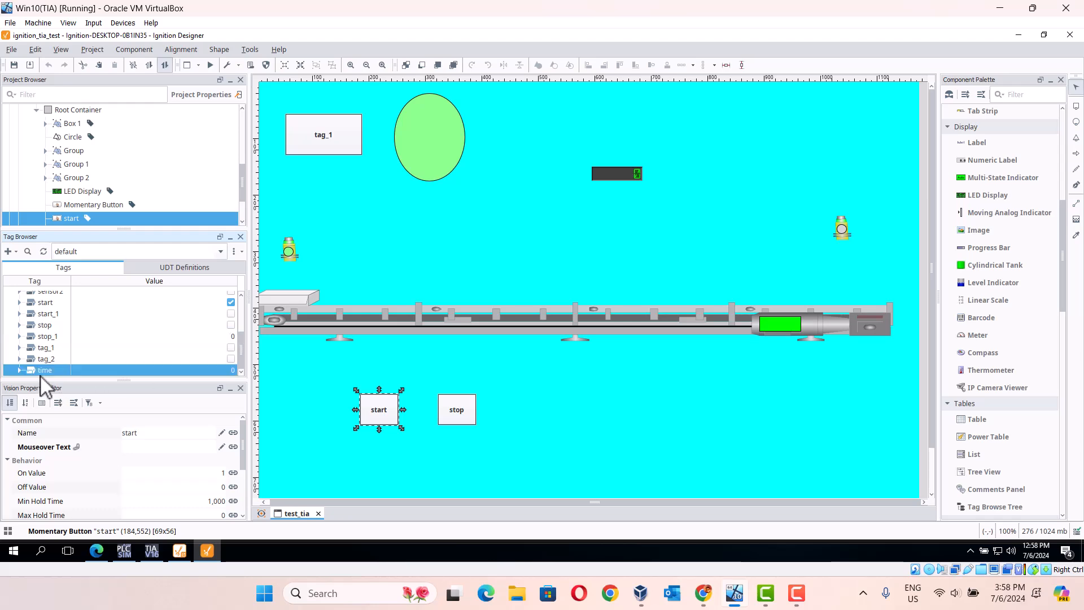
double_click(44, 370)
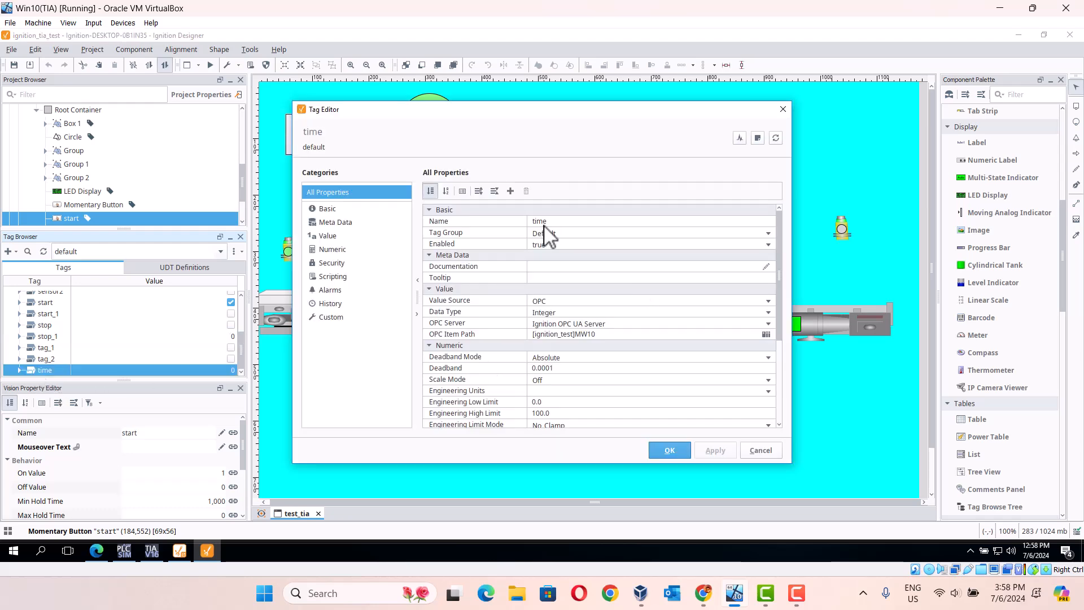
mouse_move(546, 420)
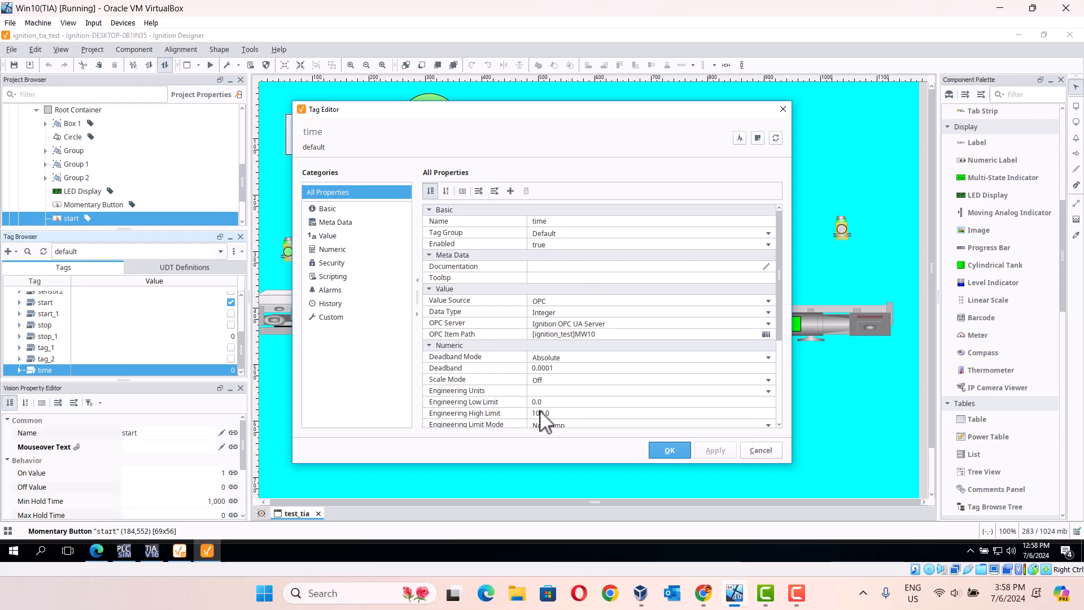
click(151, 551)
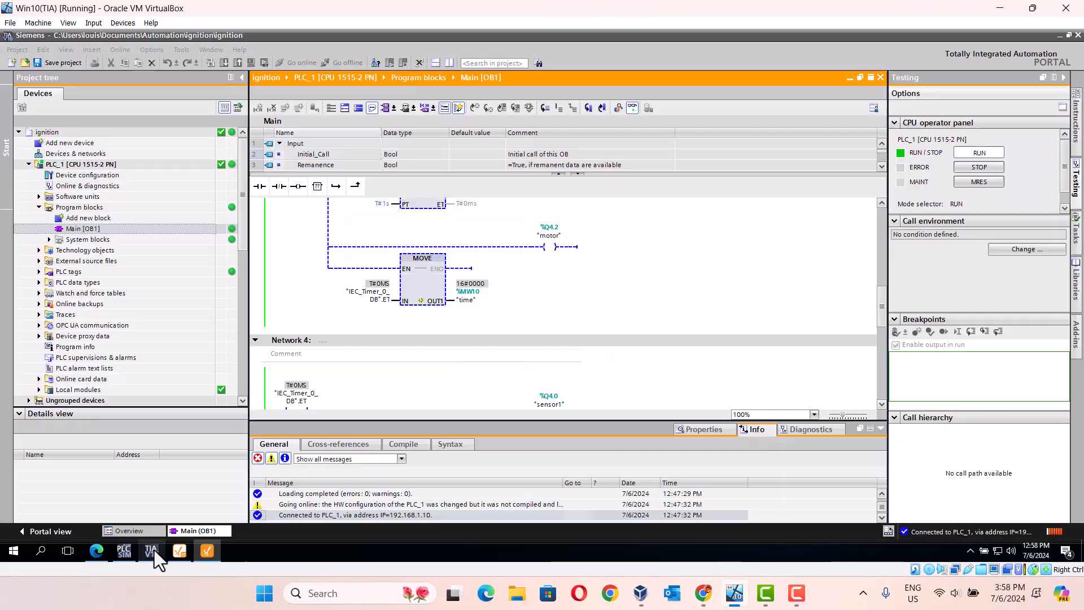
mouse_move(218, 574)
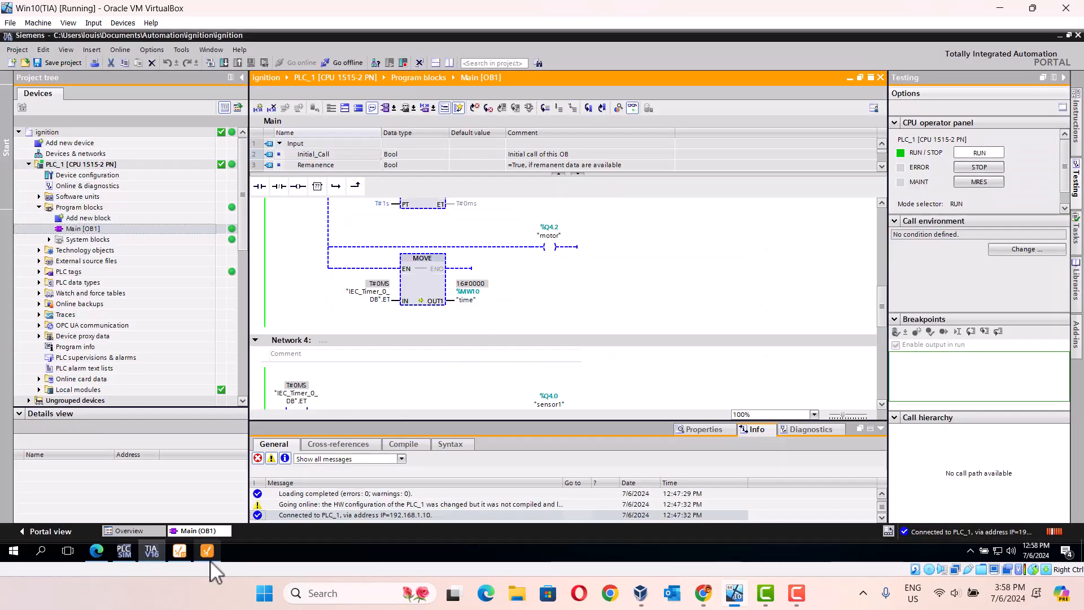
click(207, 551)
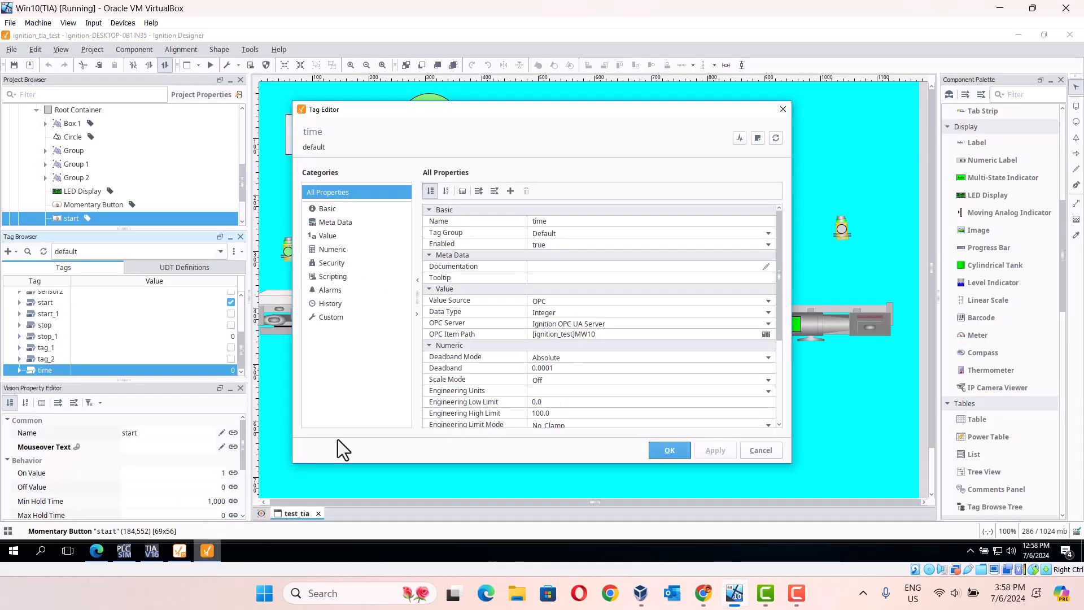
mouse_move(594, 344)
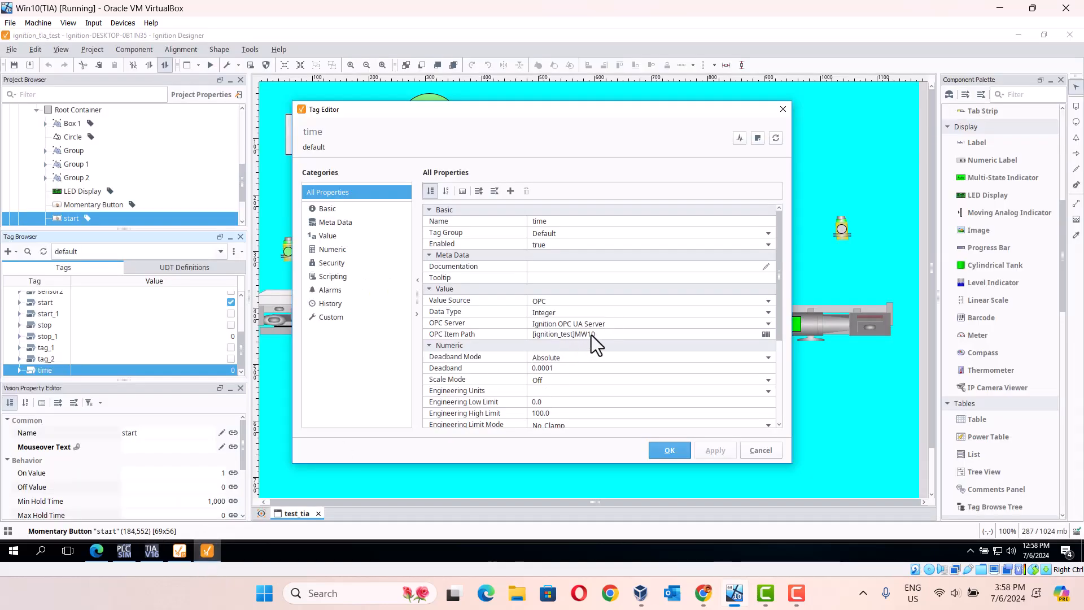
mouse_move(702, 594)
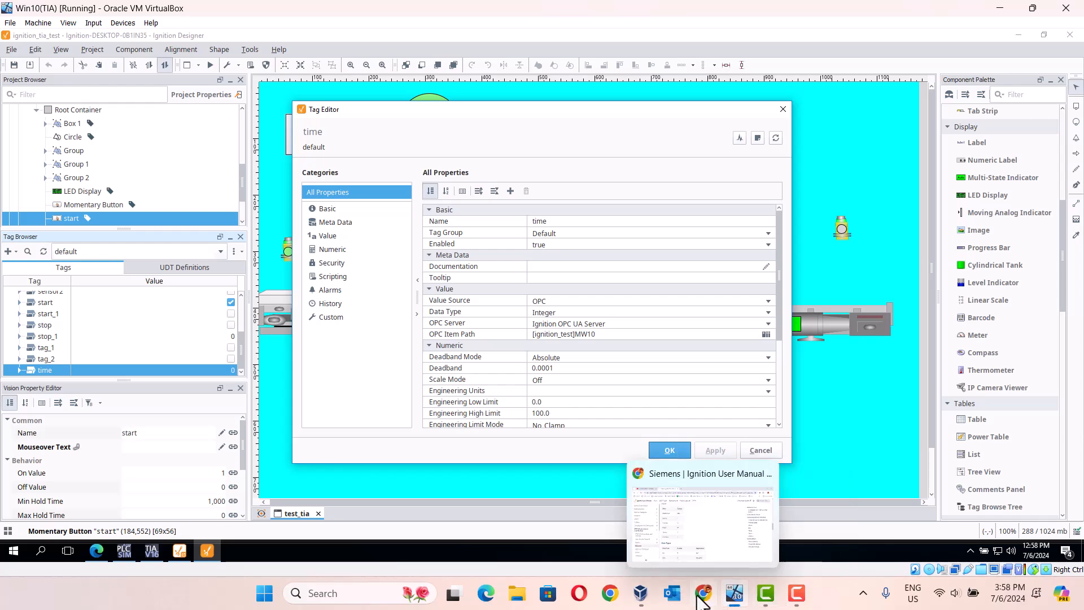
Show the manual's Siemens data-type syntax table, with W for Word and I for Int.
click(702, 512)
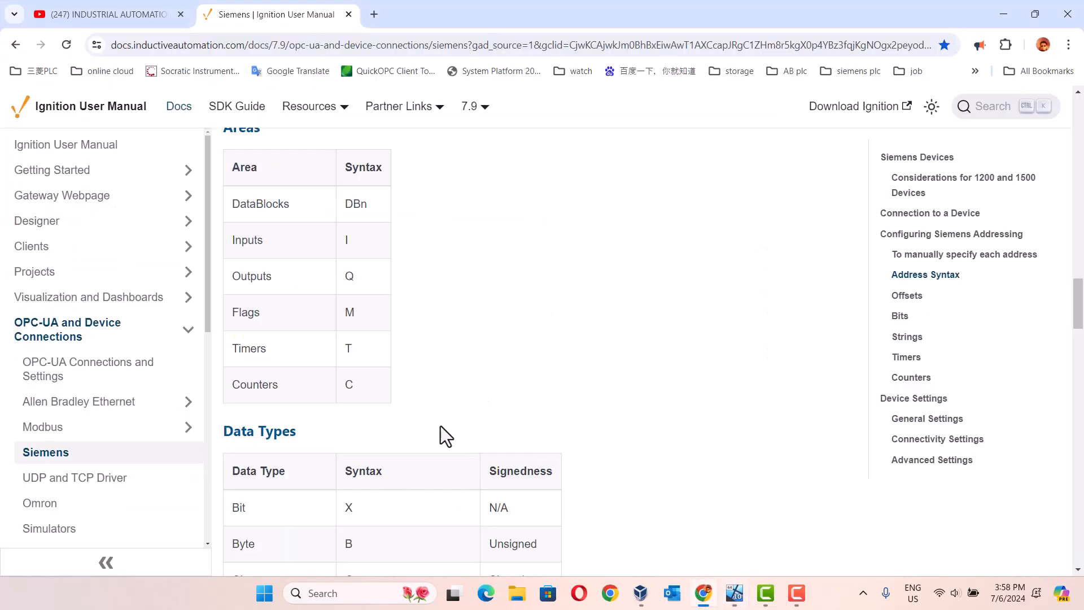
scroll(down, 3)
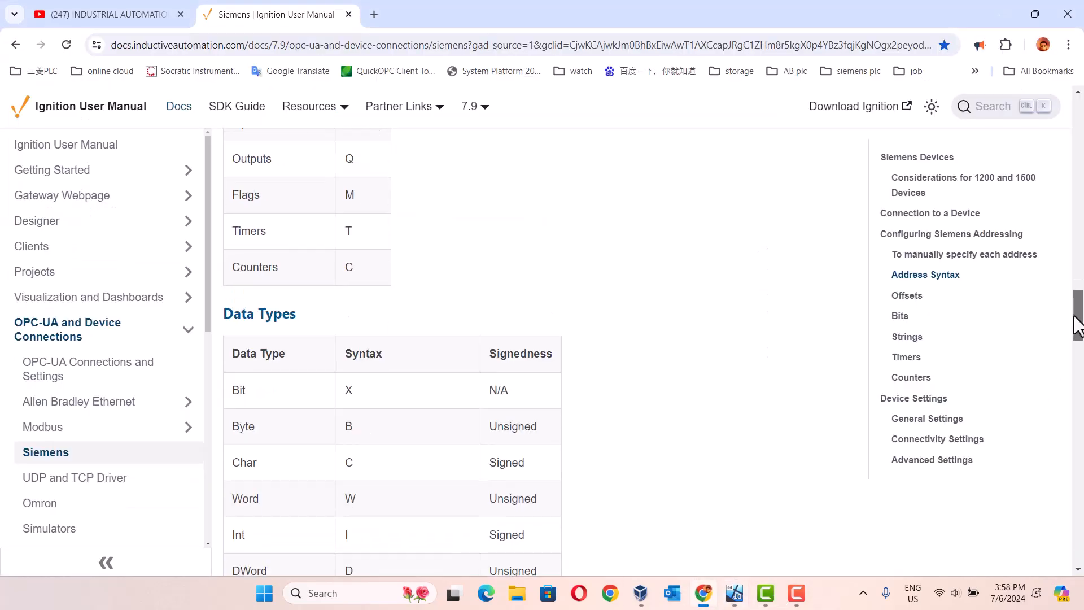
scroll(down, 3)
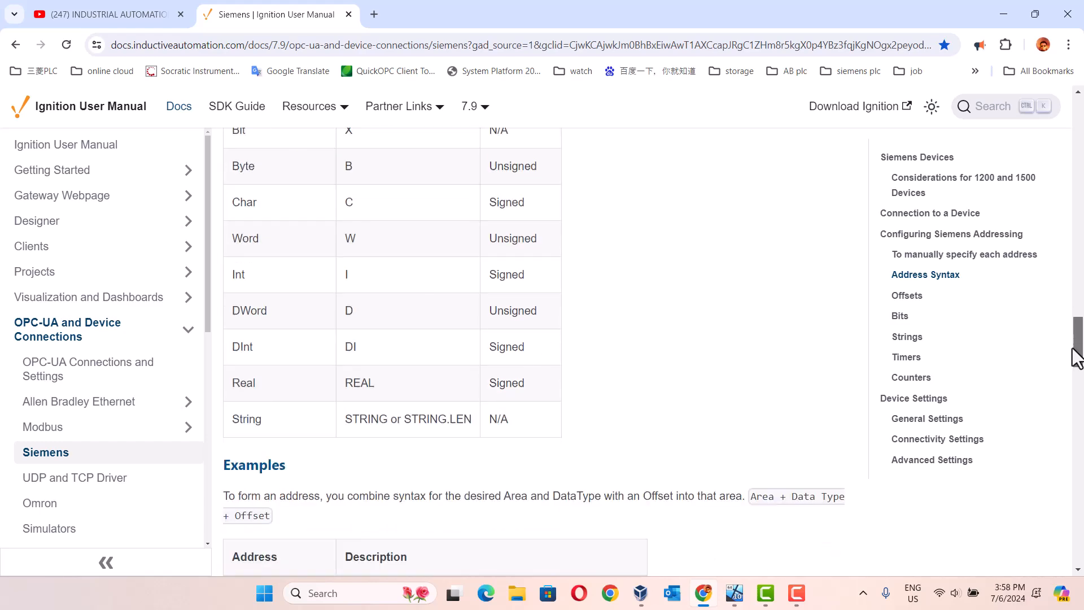
scroll(up, 3)
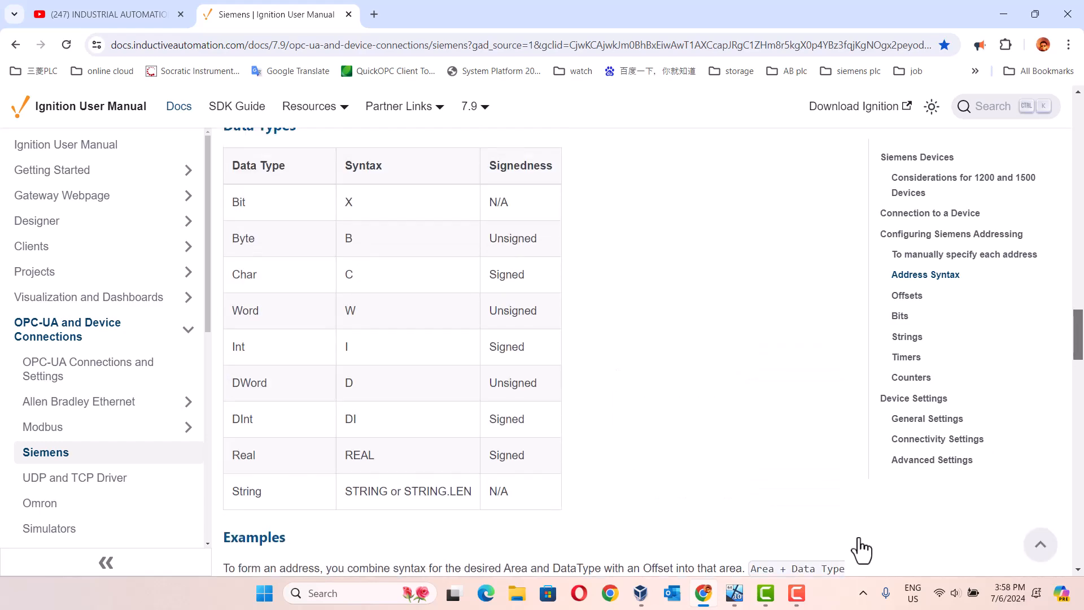
mouse_move(491, 516)
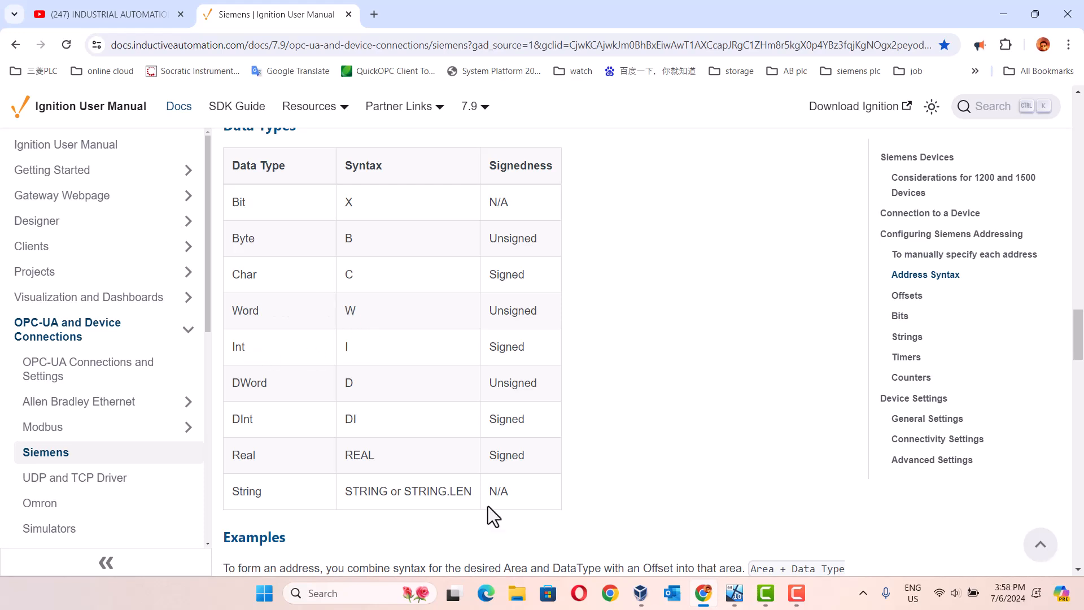
mouse_move(735, 594)
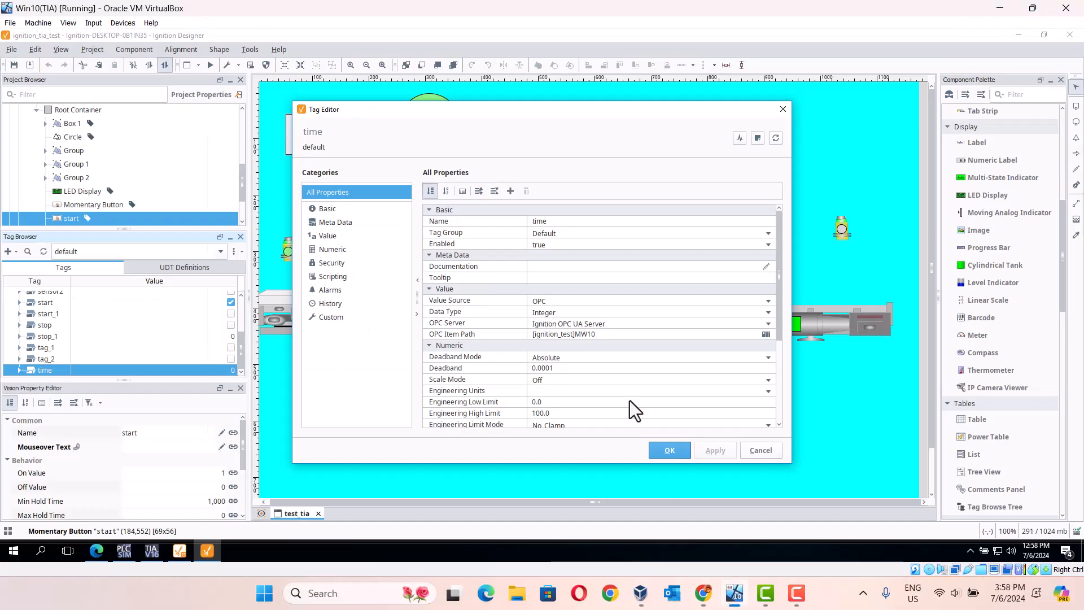
mouse_move(669, 450)
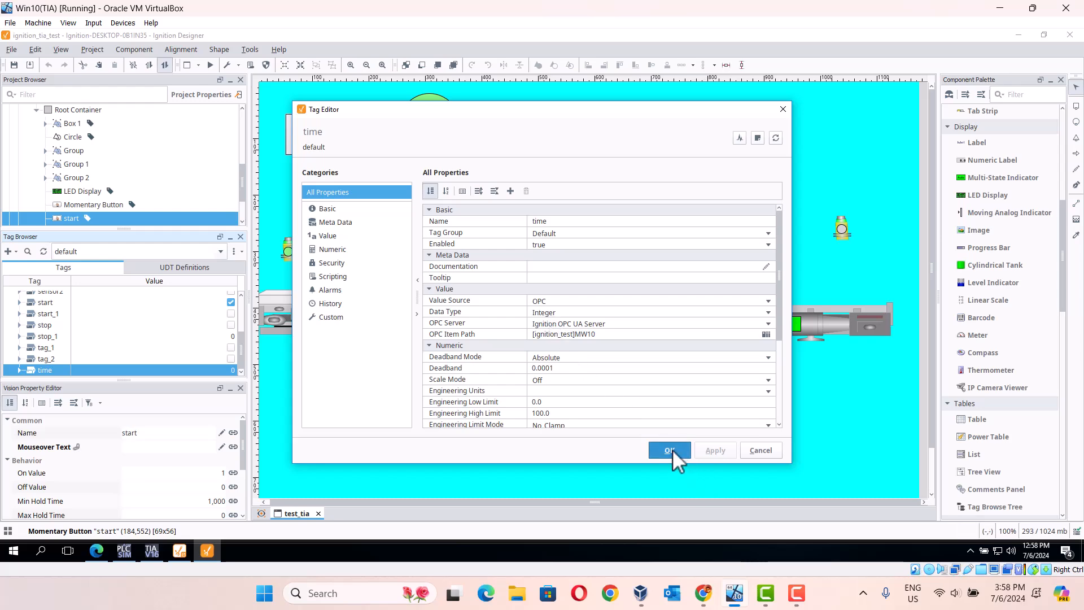
Confirm the time tag's Tag Editor, keeping item path [ignition_test]MW10.
click(668, 450)
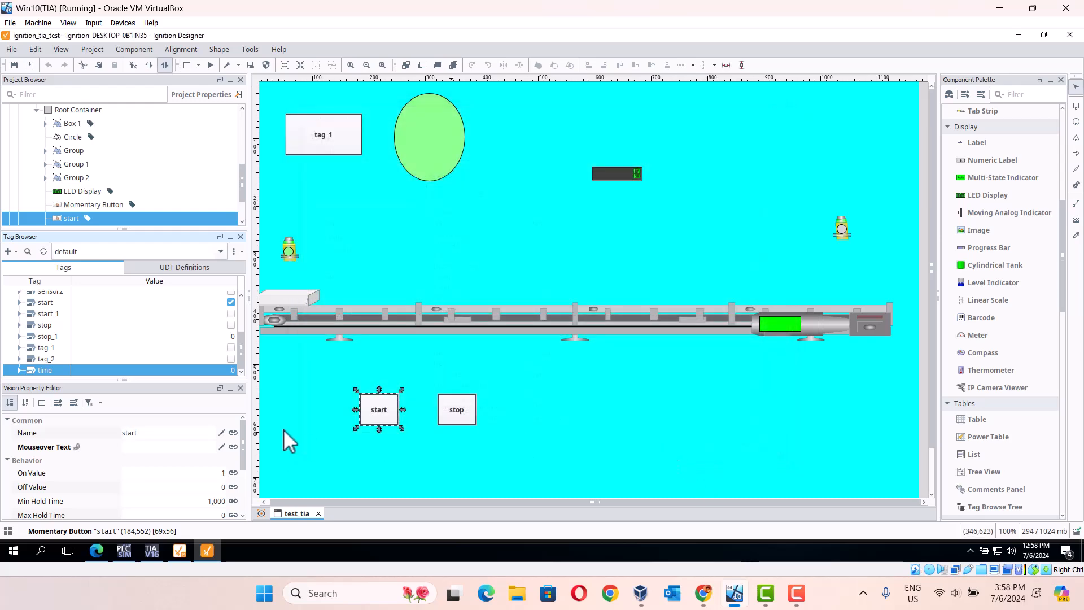
mouse_move(71, 340)
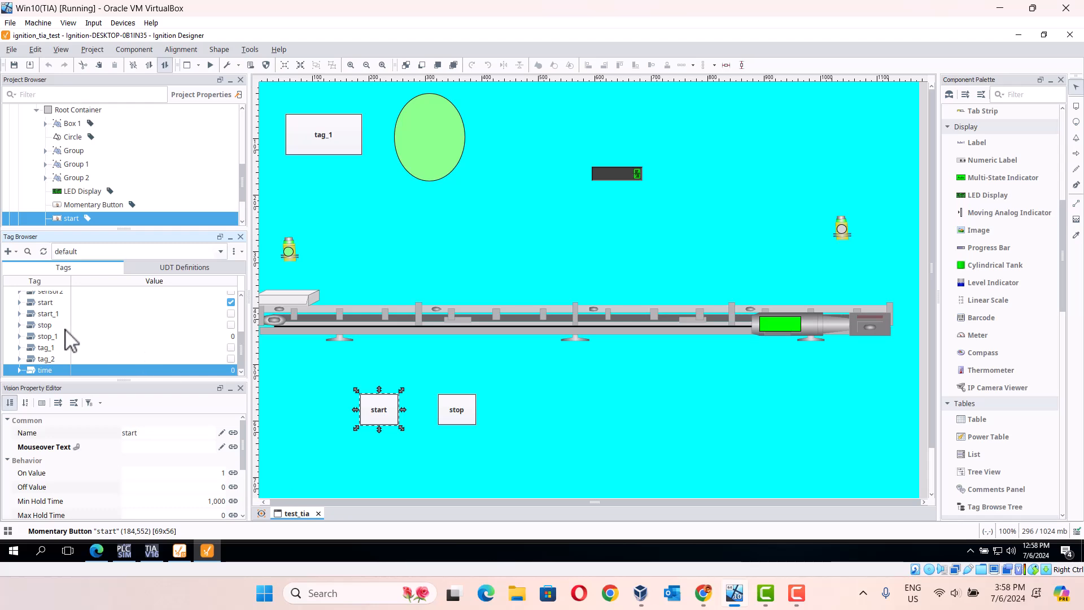
mouse_move(191, 502)
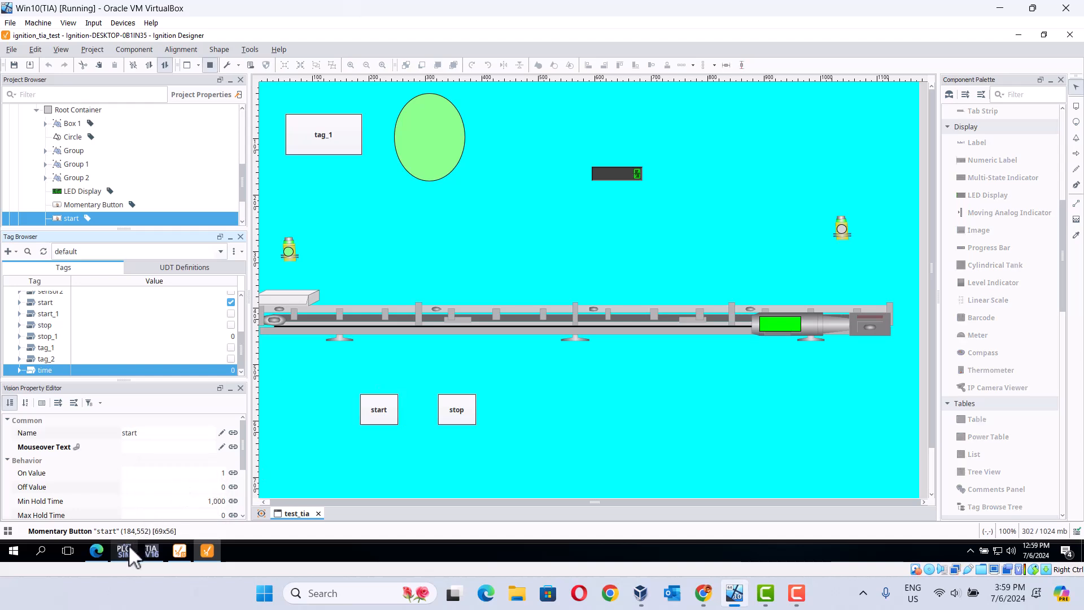
mouse_move(150, 551)
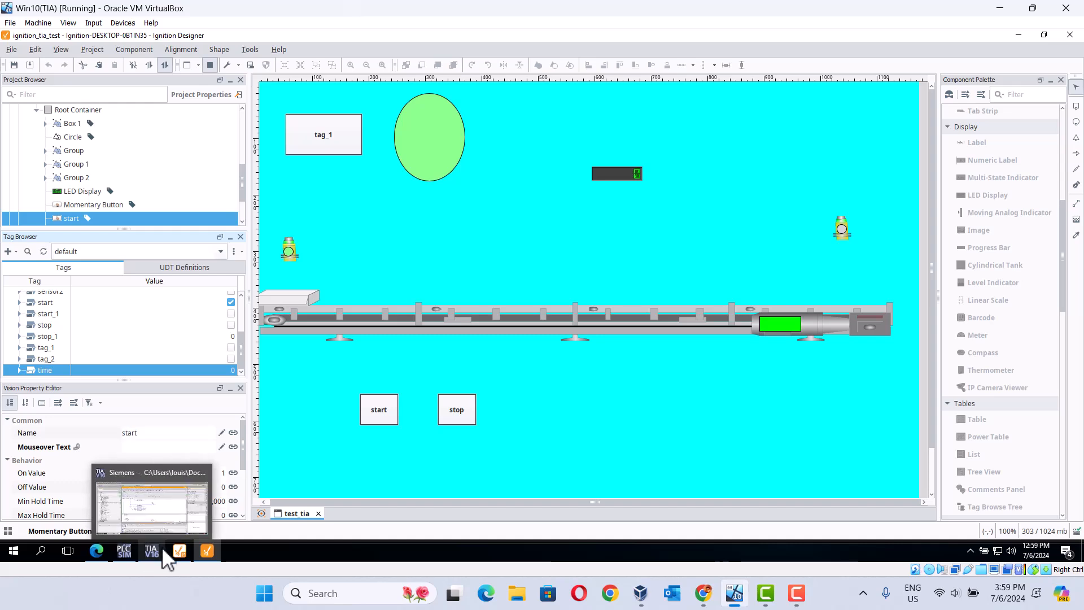
Check TIA Portal's online ladder logic, with the MOVE block writing to %MW10.
click(150, 505)
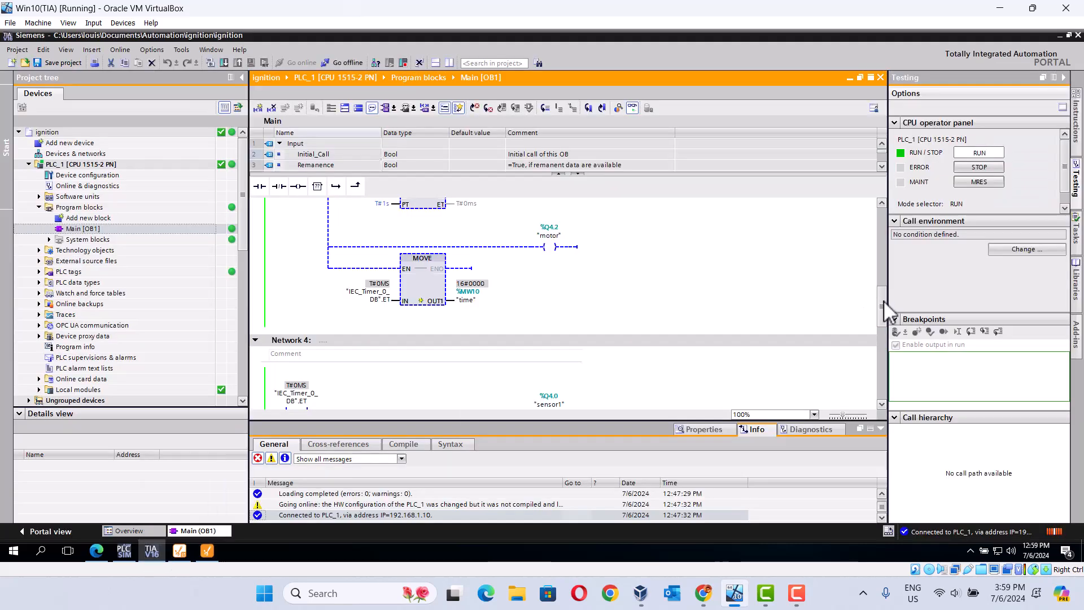
scroll(up, 3)
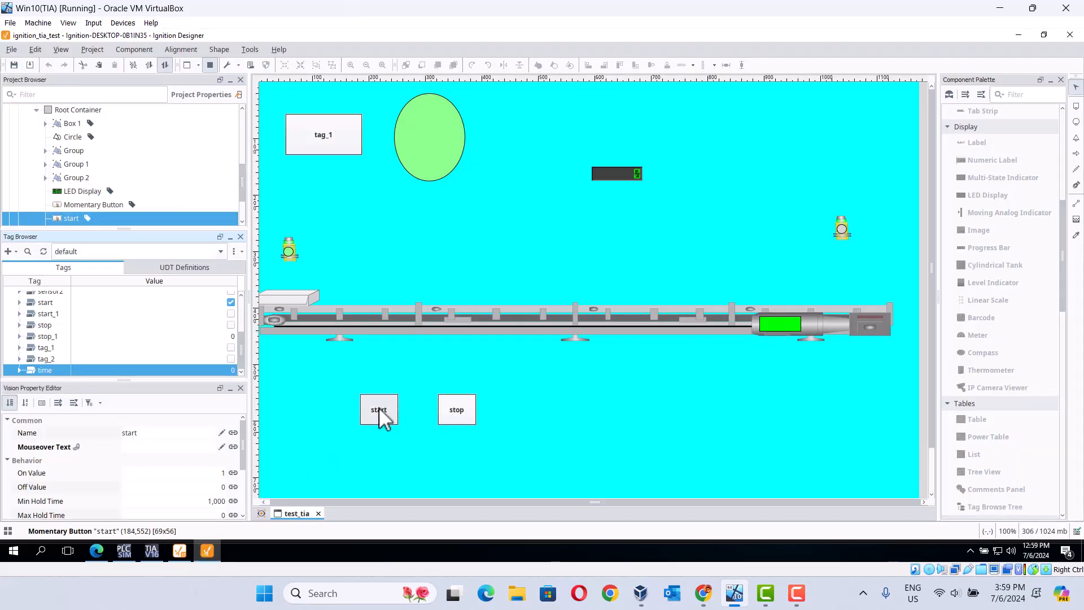
Run and stop the conveyor with the start/stop buttons, watching the timer reach 1,000 and reset to 0.
click(378, 410)
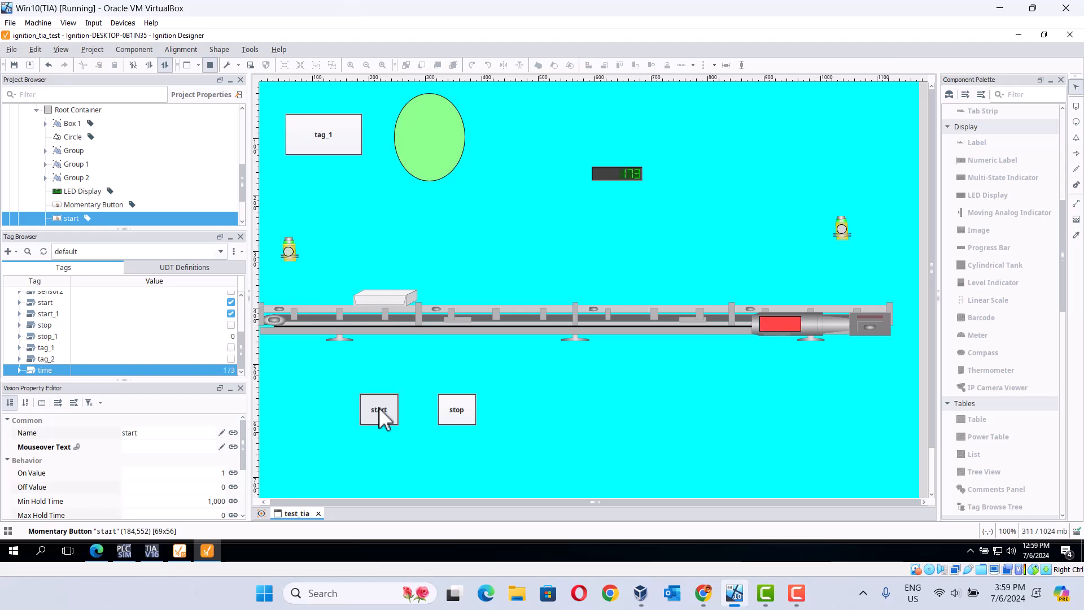
click(379, 409)
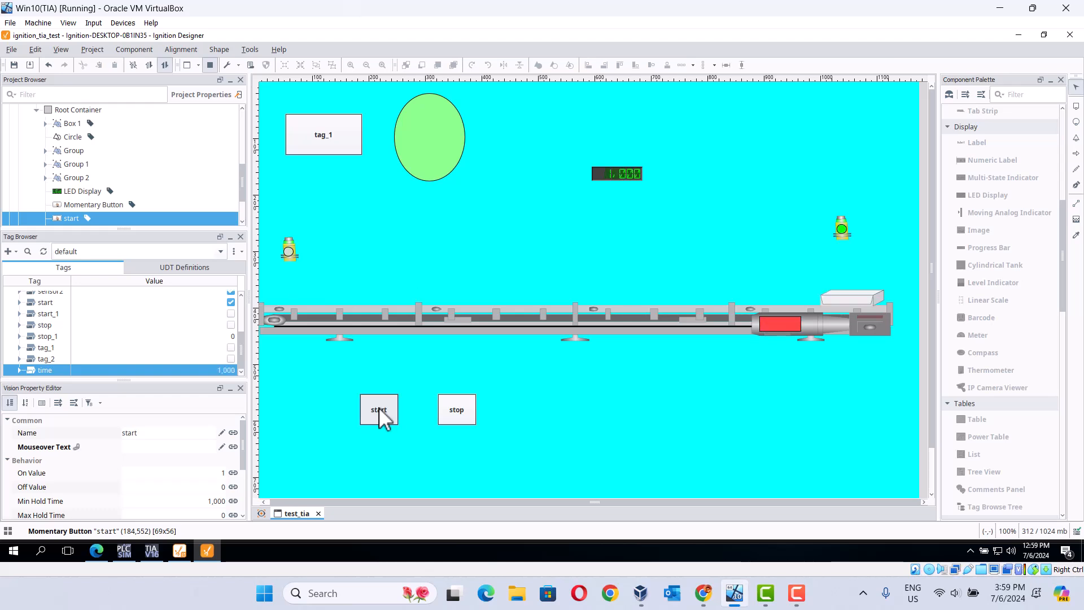
mouse_move(456, 415)
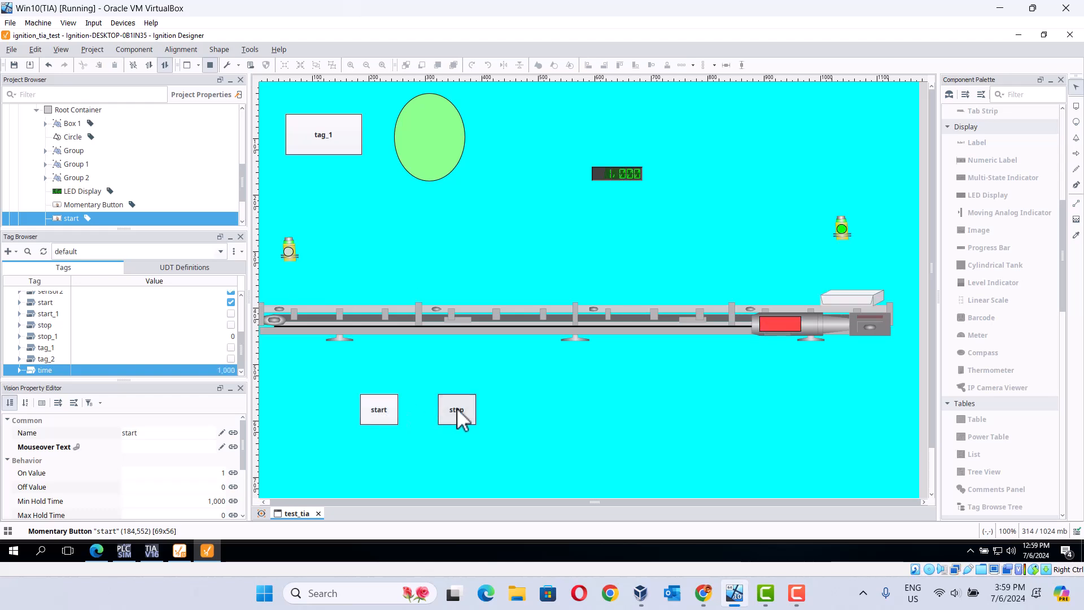
click(456, 409)
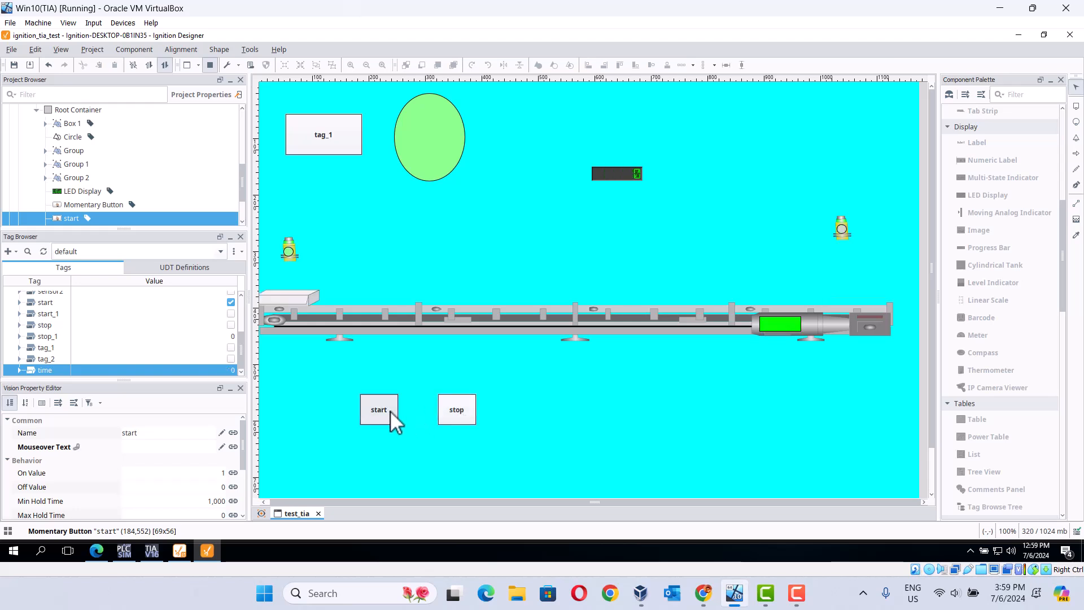
click(379, 409)
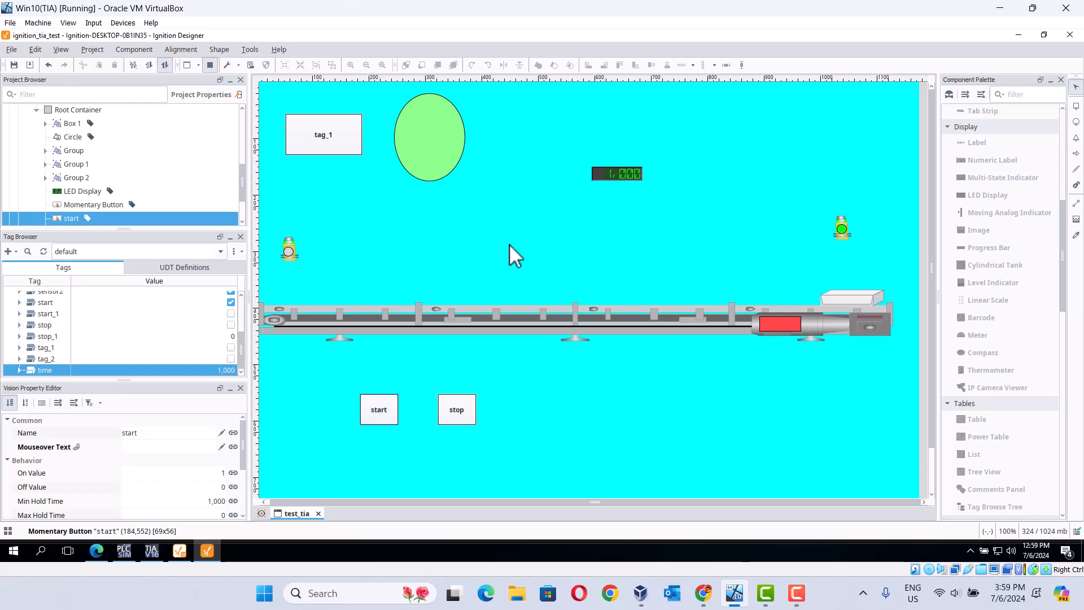
mouse_move(474, 419)
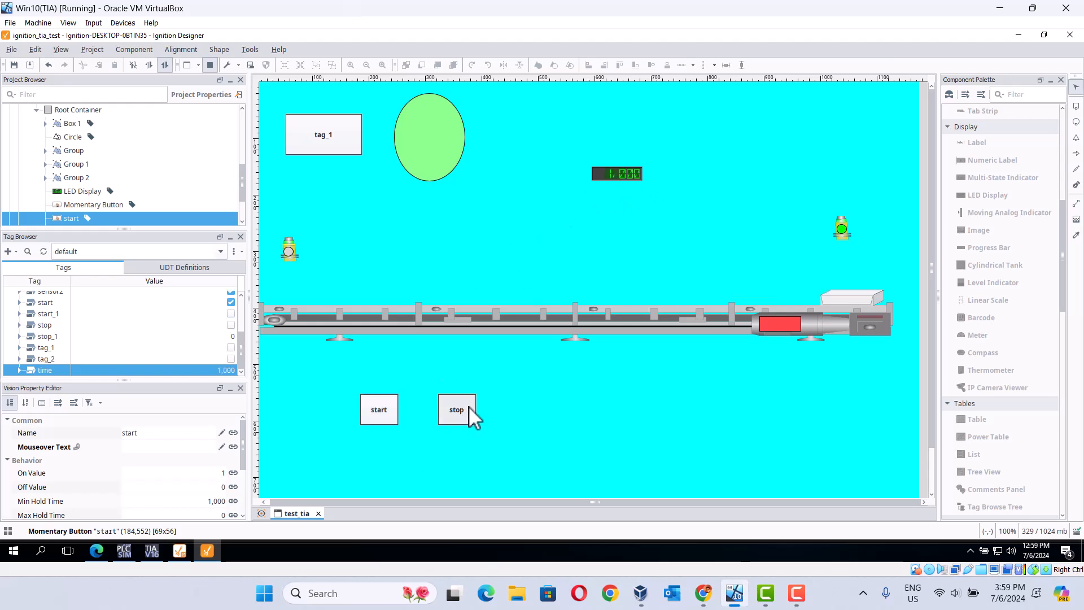
click(457, 409)
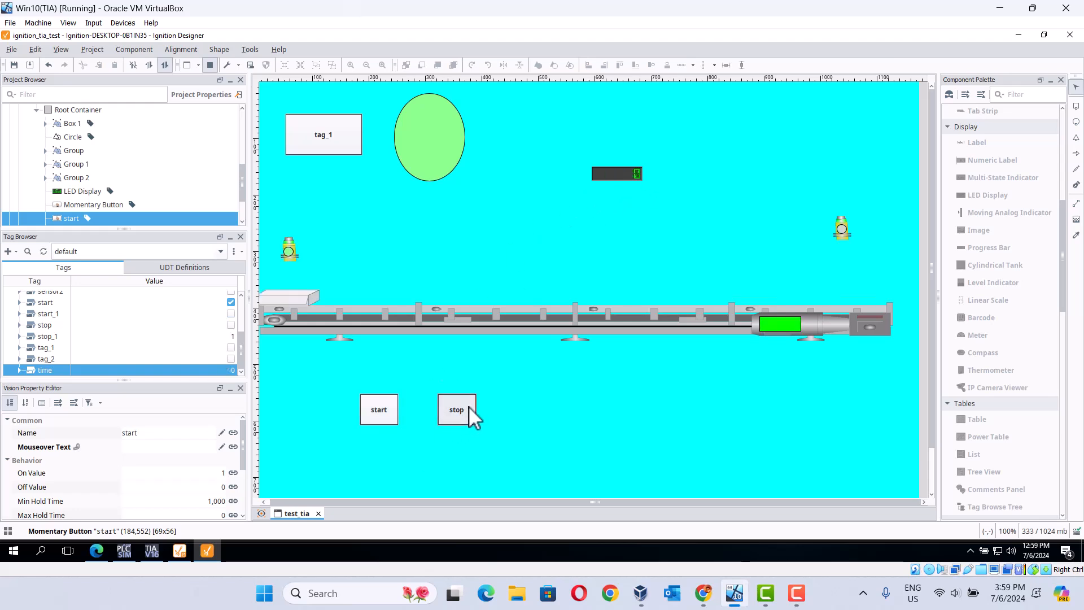
mouse_move(379, 409)
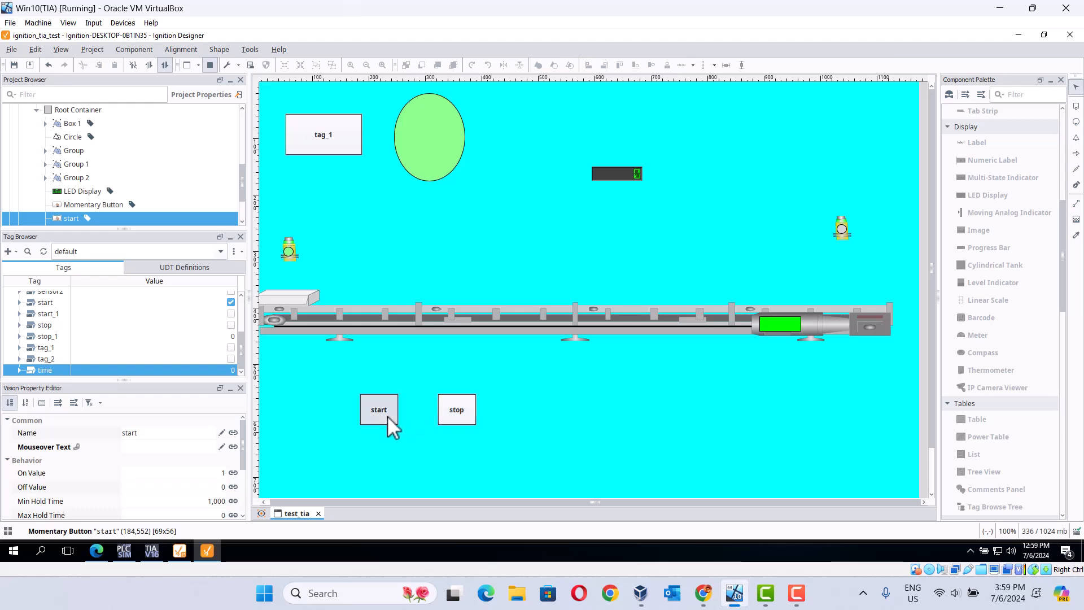
click(378, 409)
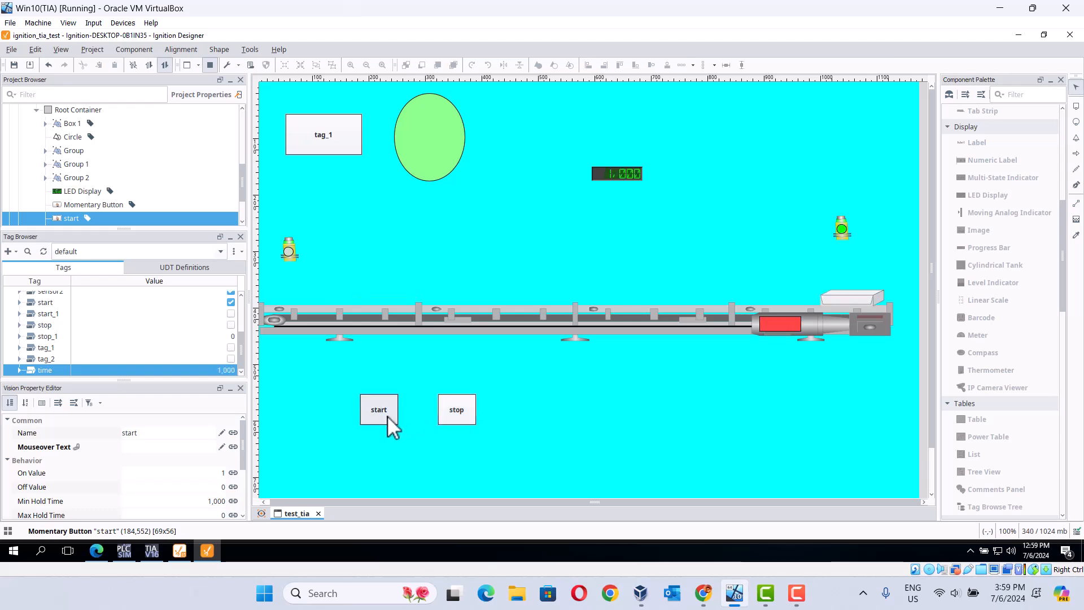
mouse_move(325, 200)
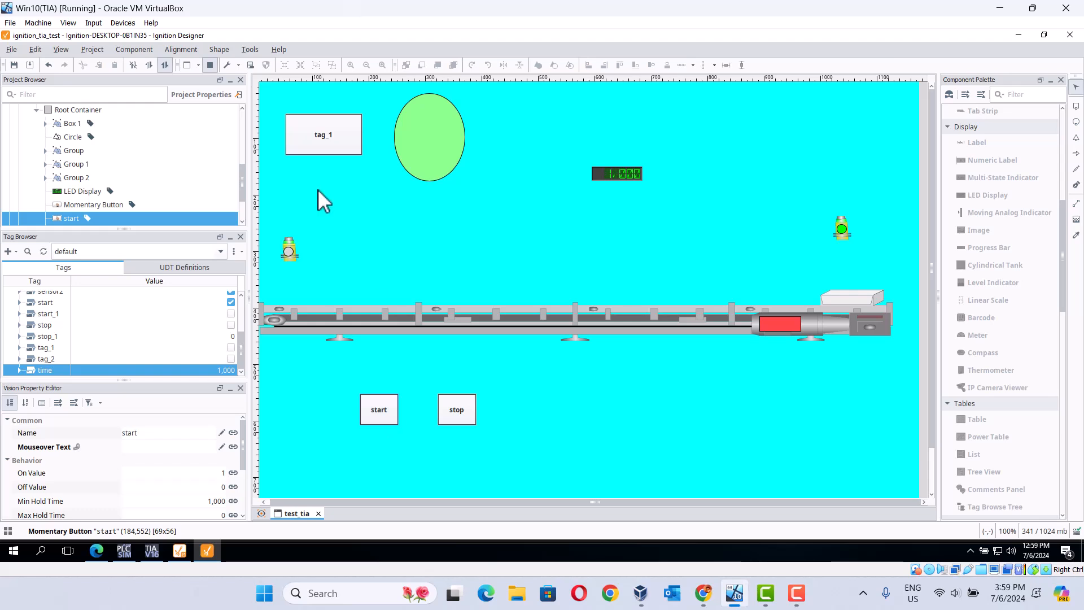
click(379, 409)
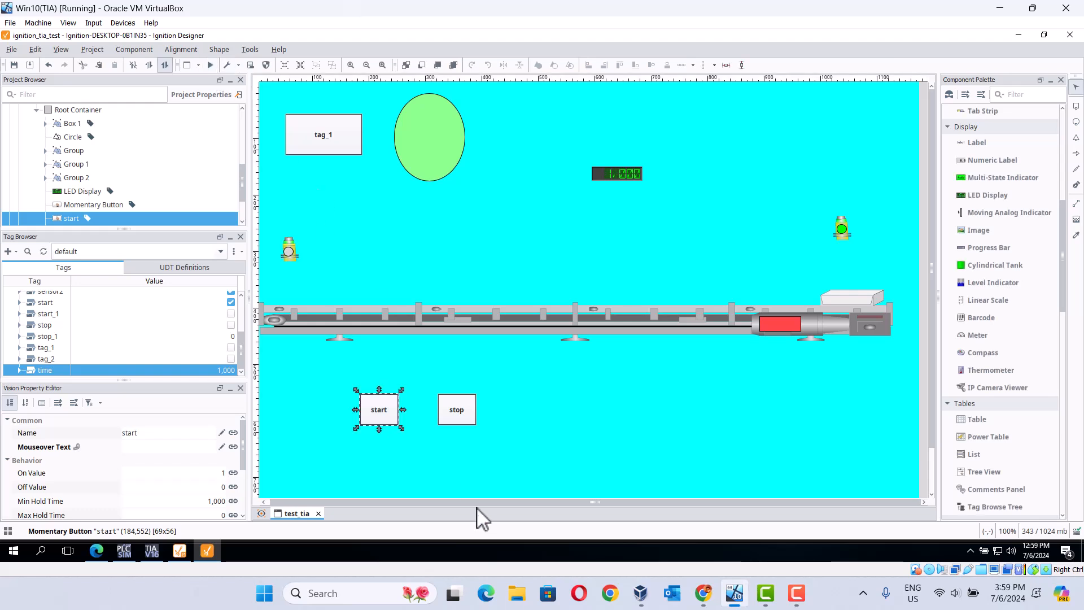
click(96, 551)
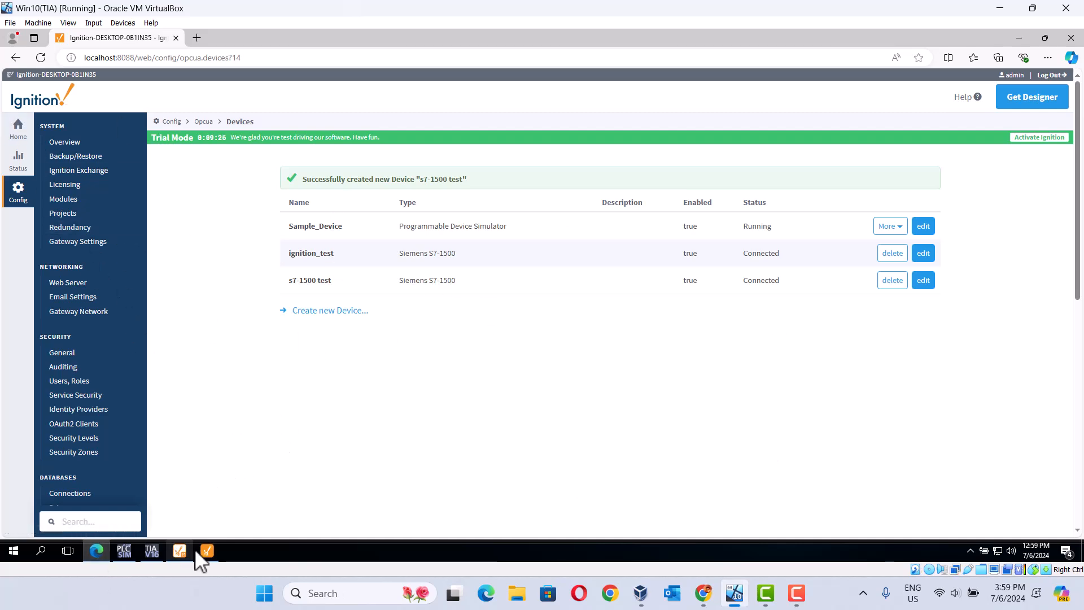
click(206, 551)
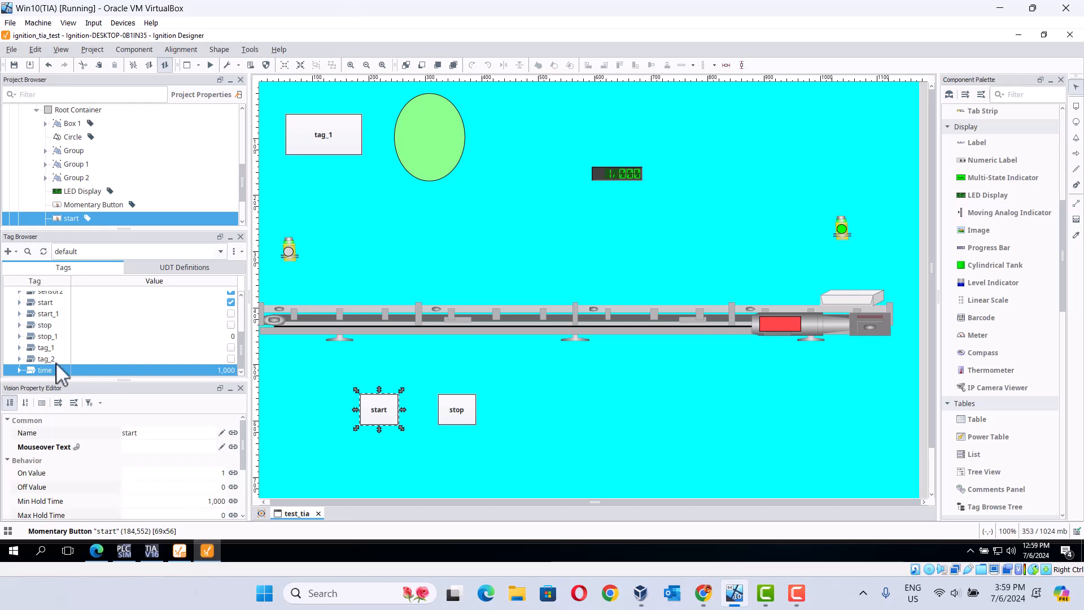
mouse_move(55, 358)
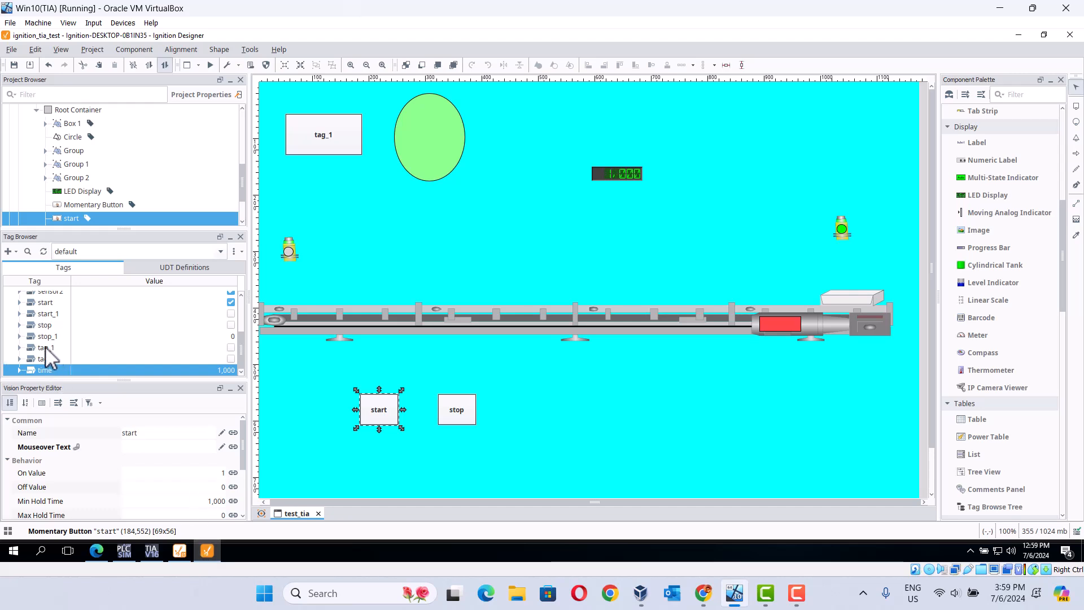
click(46, 348)
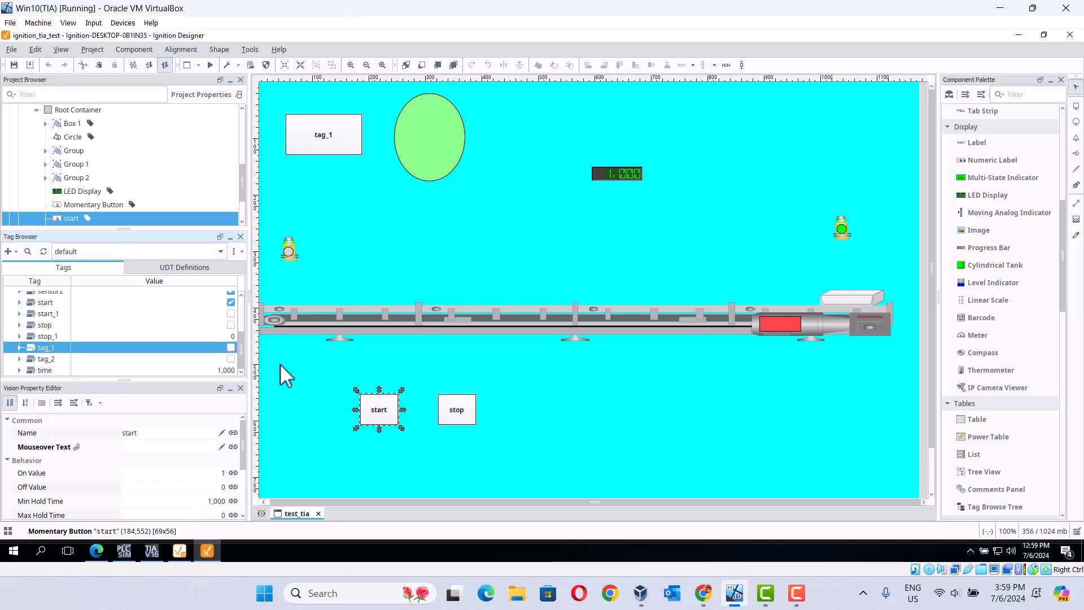
double_click(46, 347)
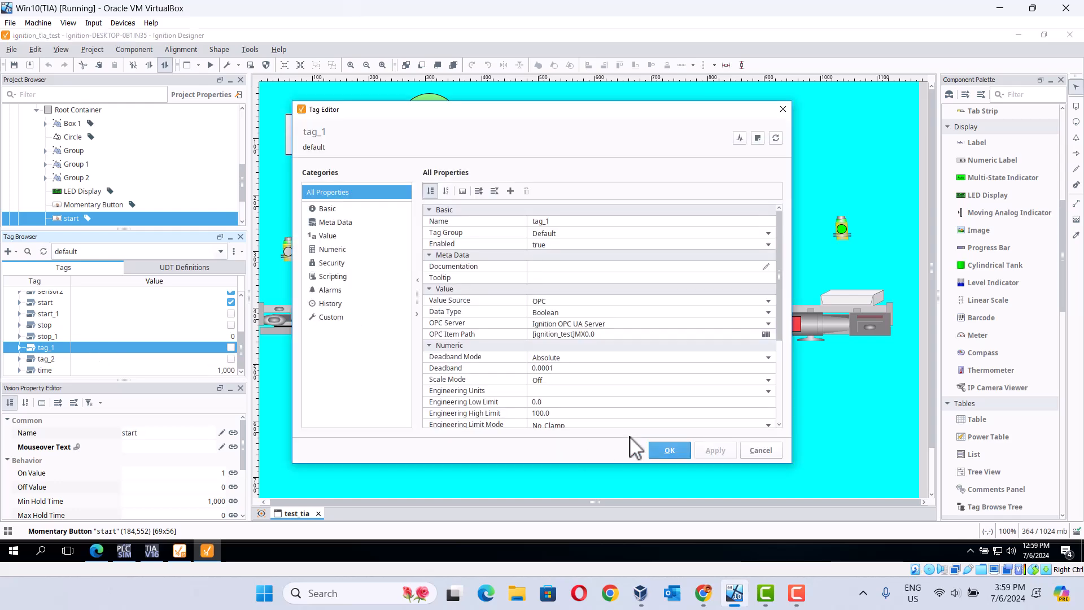
mouse_move(761, 450)
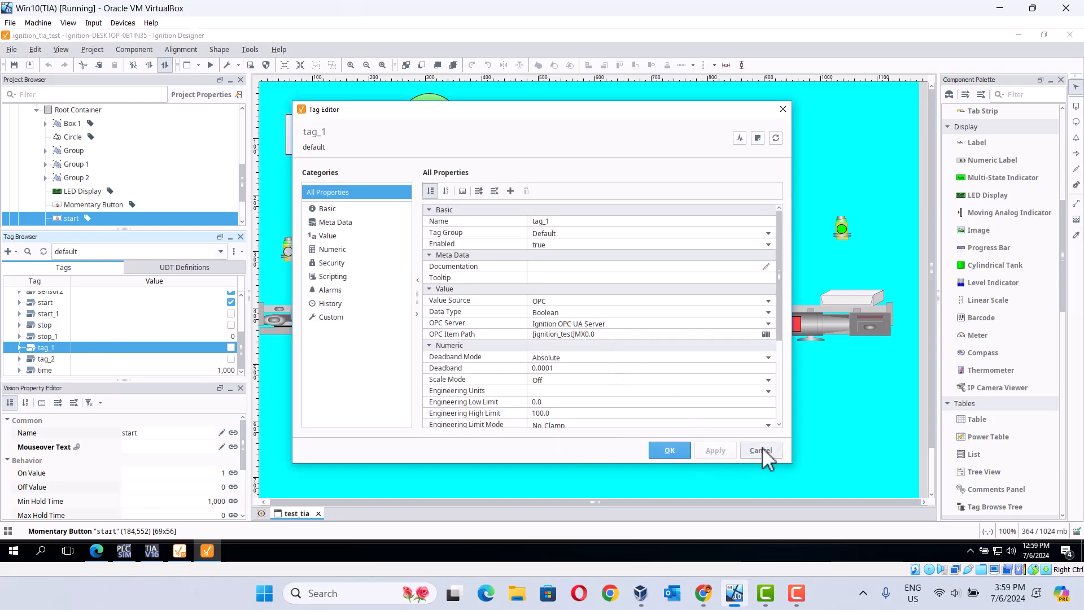
click(759, 450)
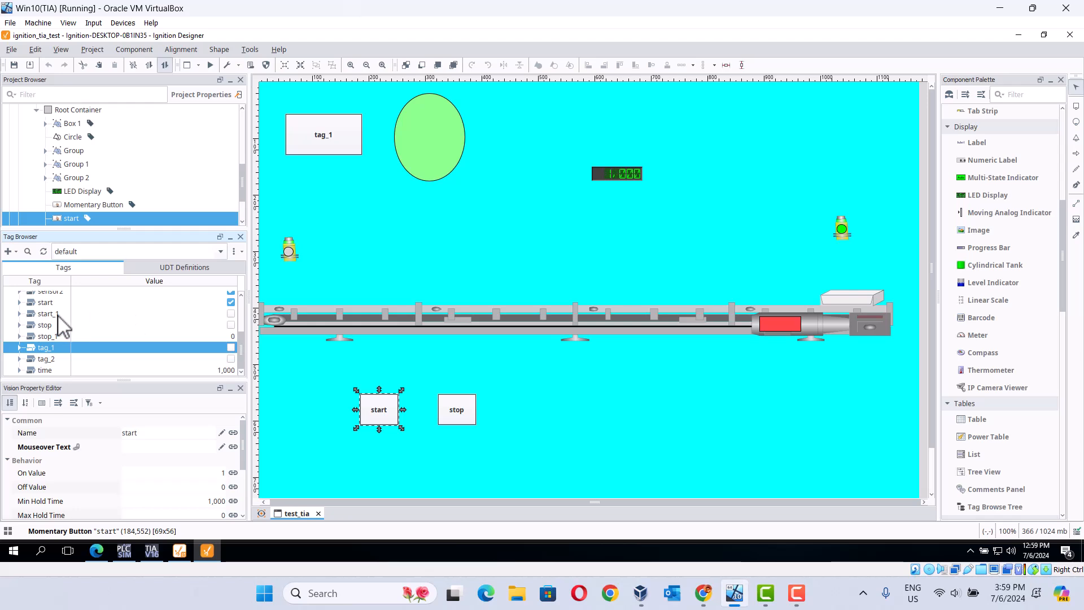
click(44, 369)
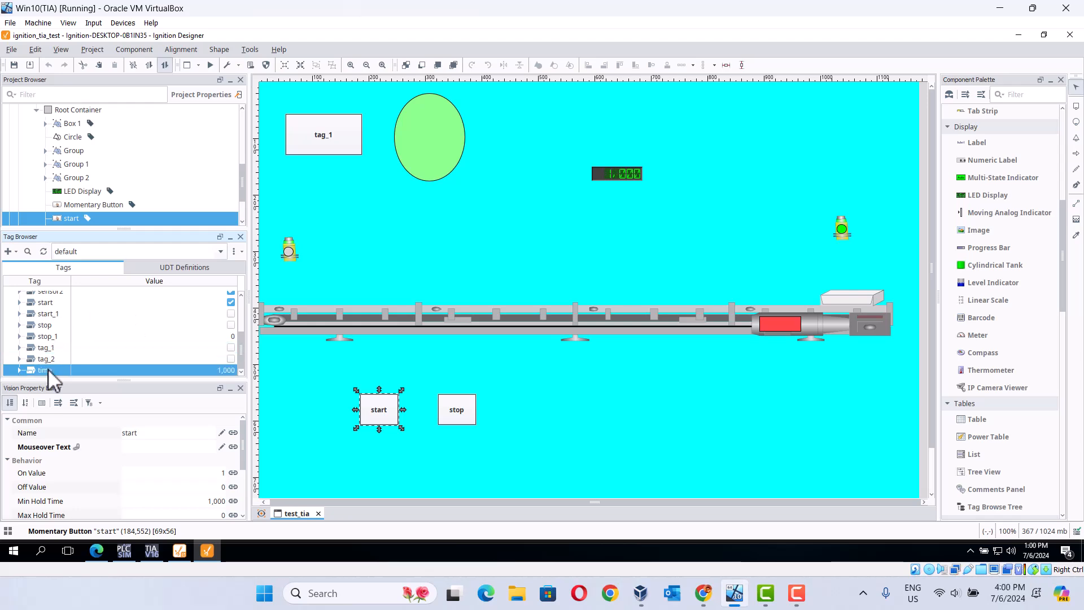
double_click(44, 370)
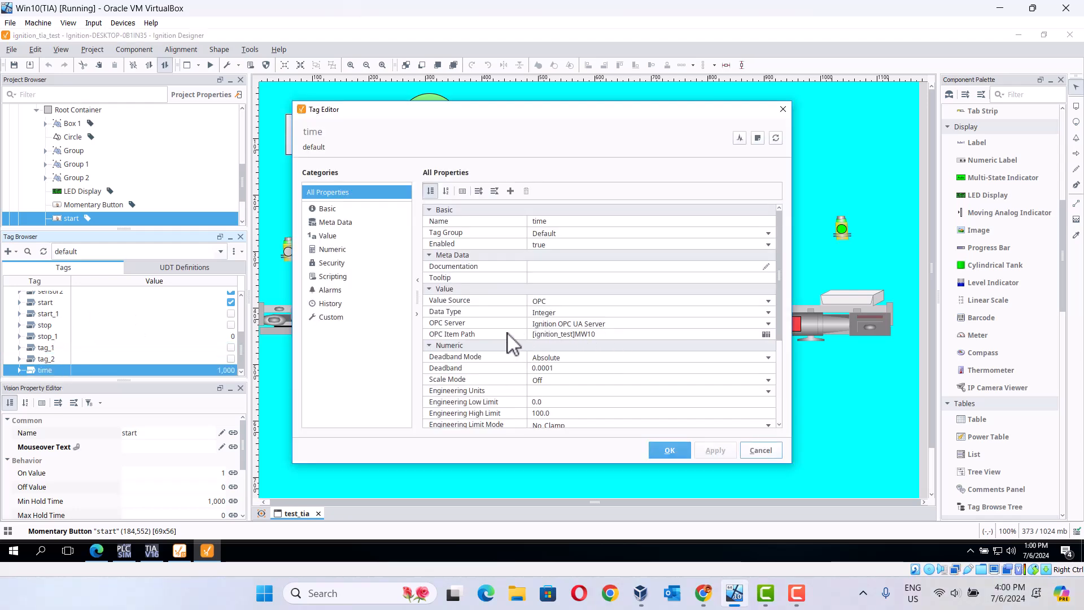
mouse_move(453, 348)
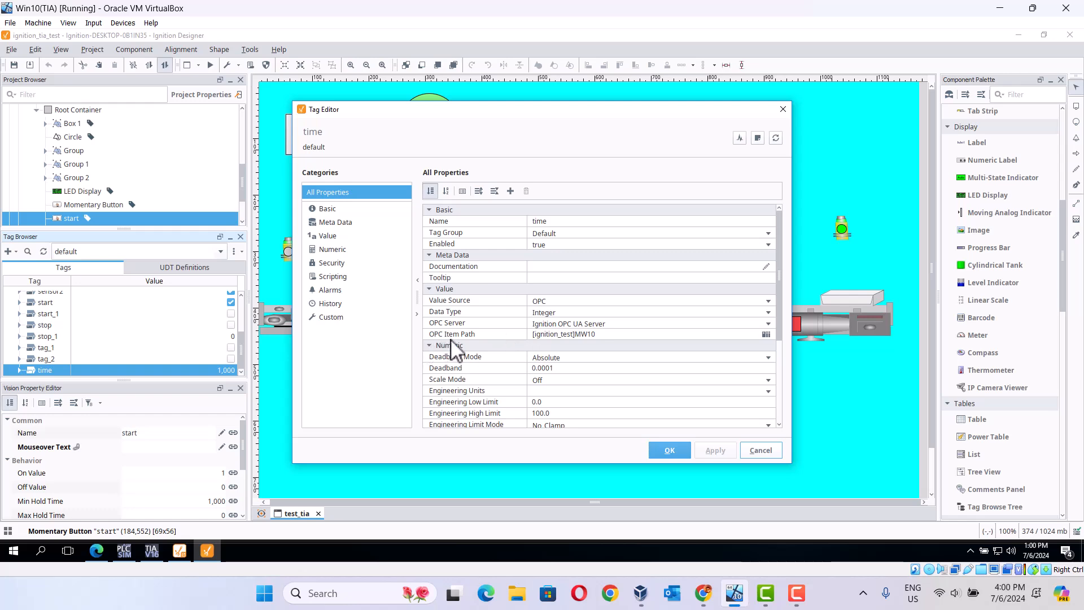
mouse_move(577, 339)
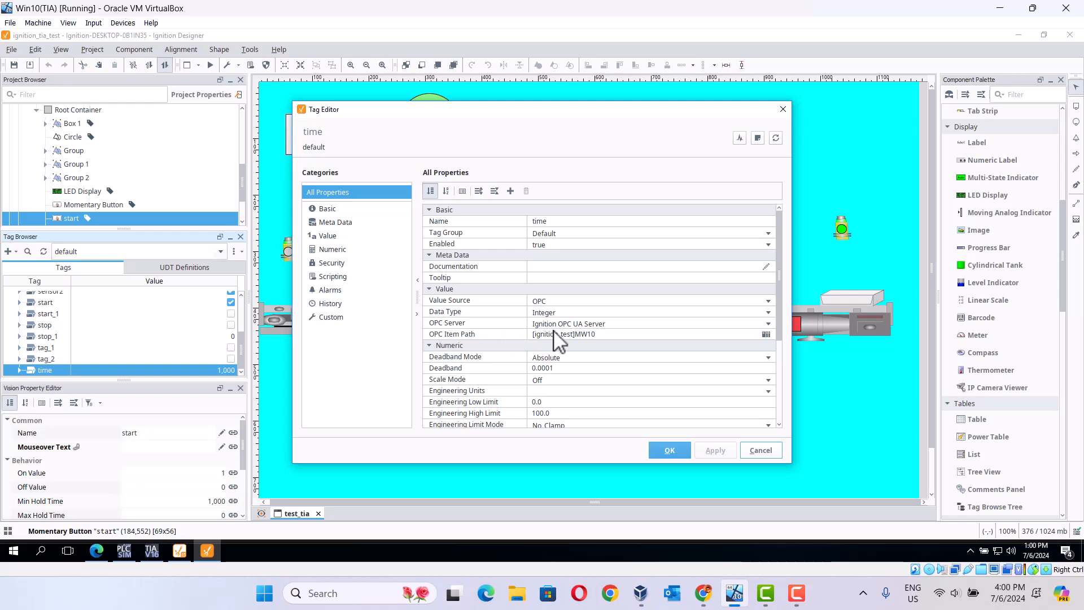
mouse_move(607, 338)
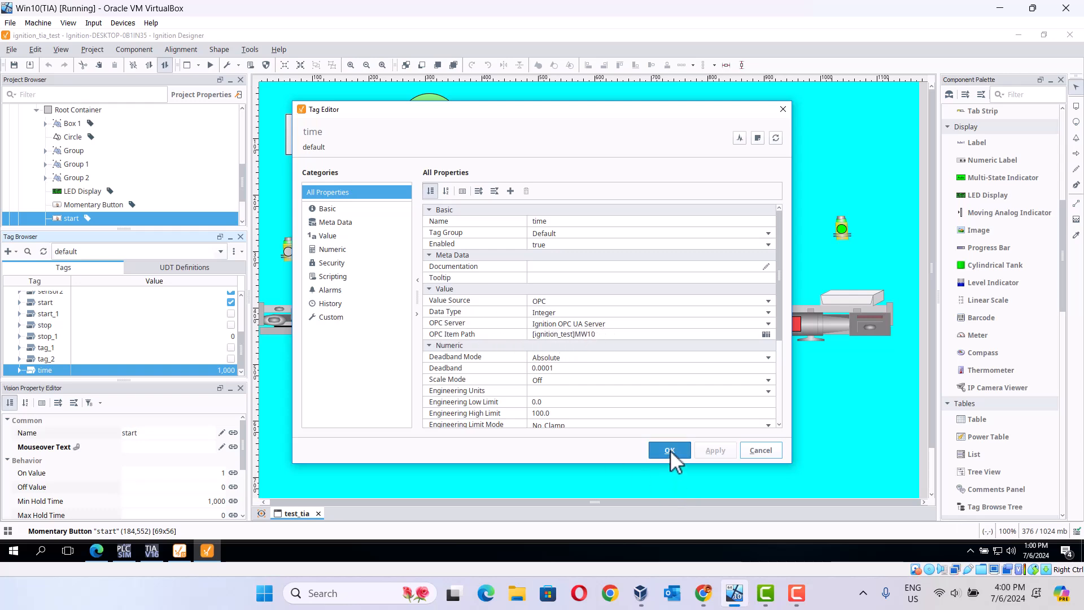
click(669, 450)
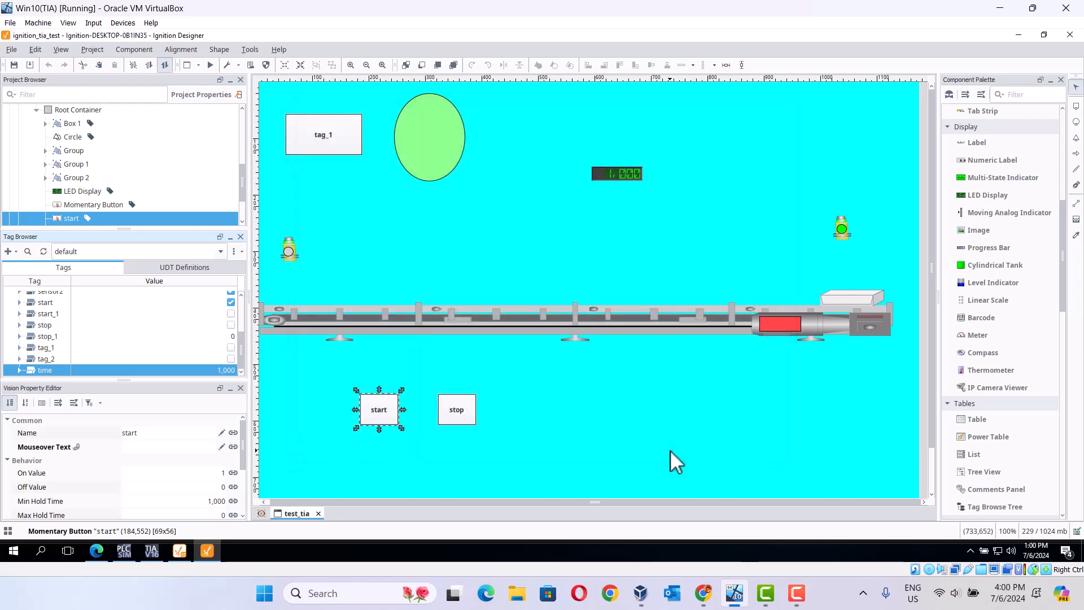
mouse_move(674, 462)
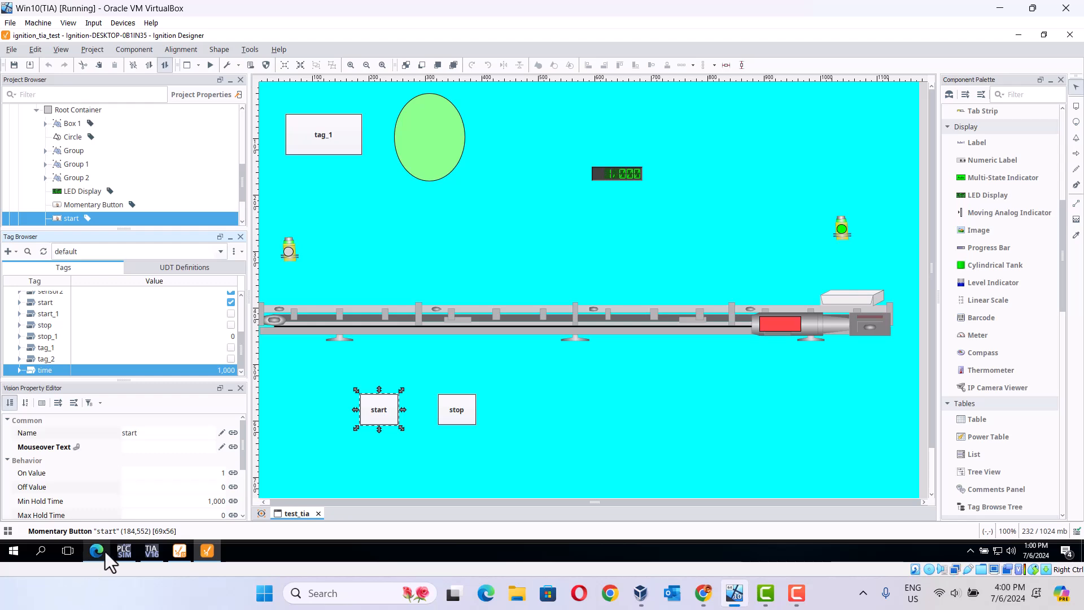
mouse_move(123, 550)
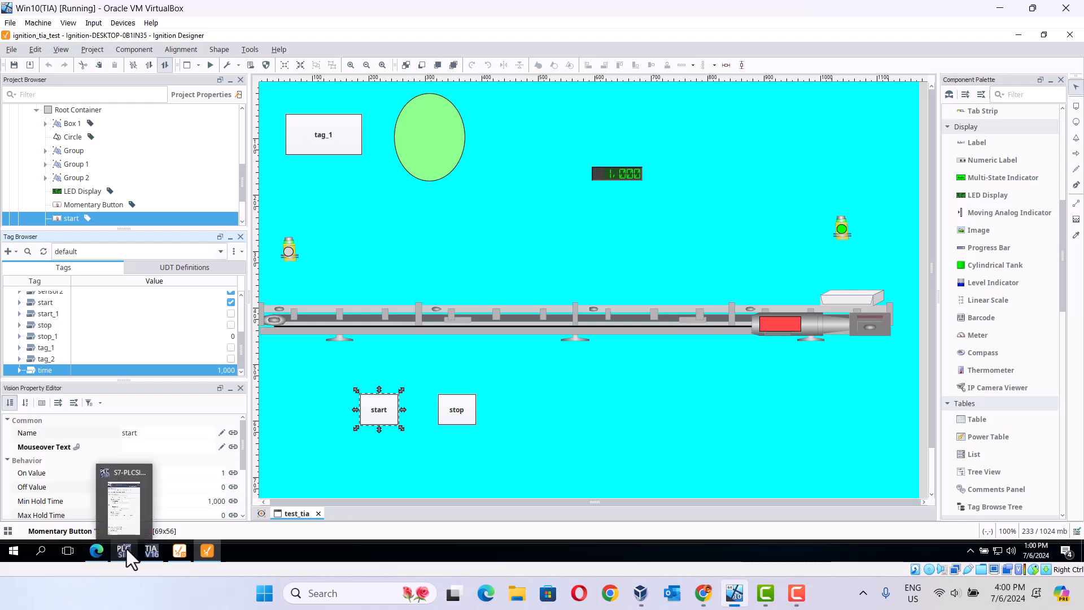
mouse_move(179, 550)
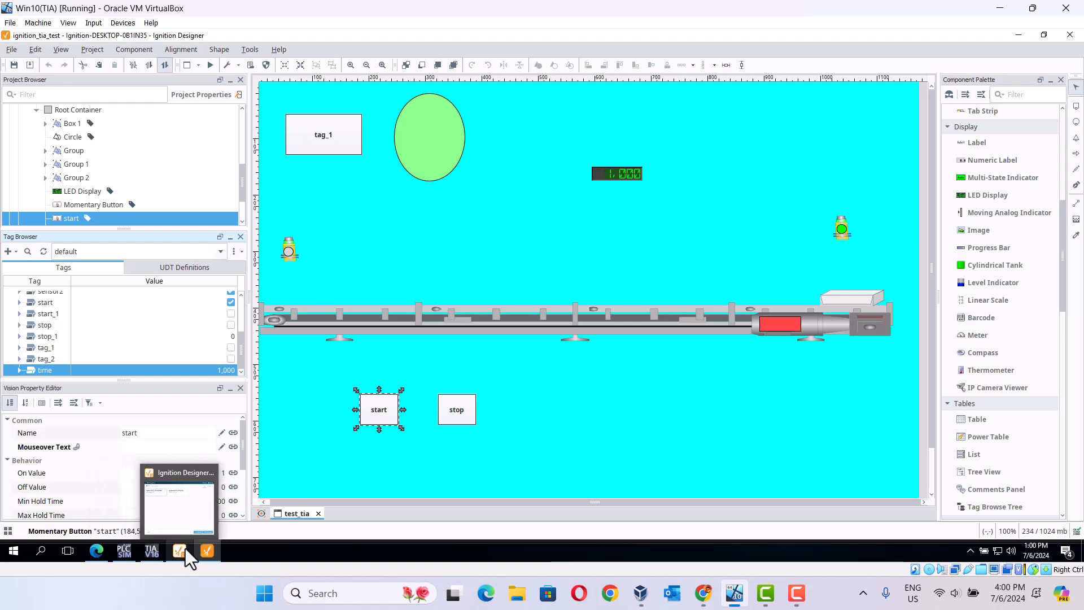
Bring the browser forward to the Gateway Devices page showing ignition_test and s7-1500 test Connected.
click(95, 551)
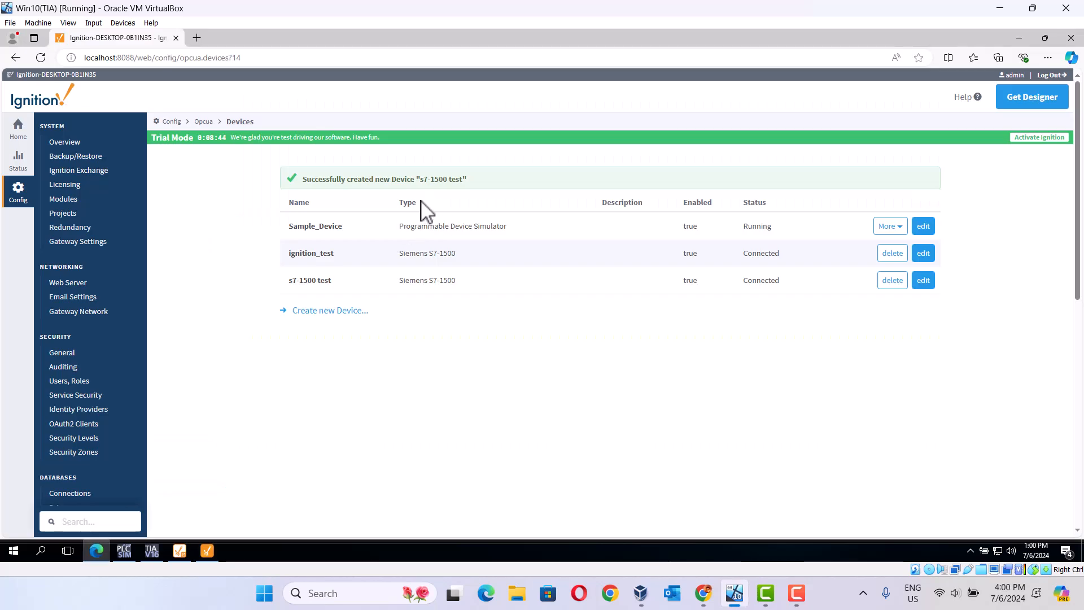
mouse_move(492, 493)
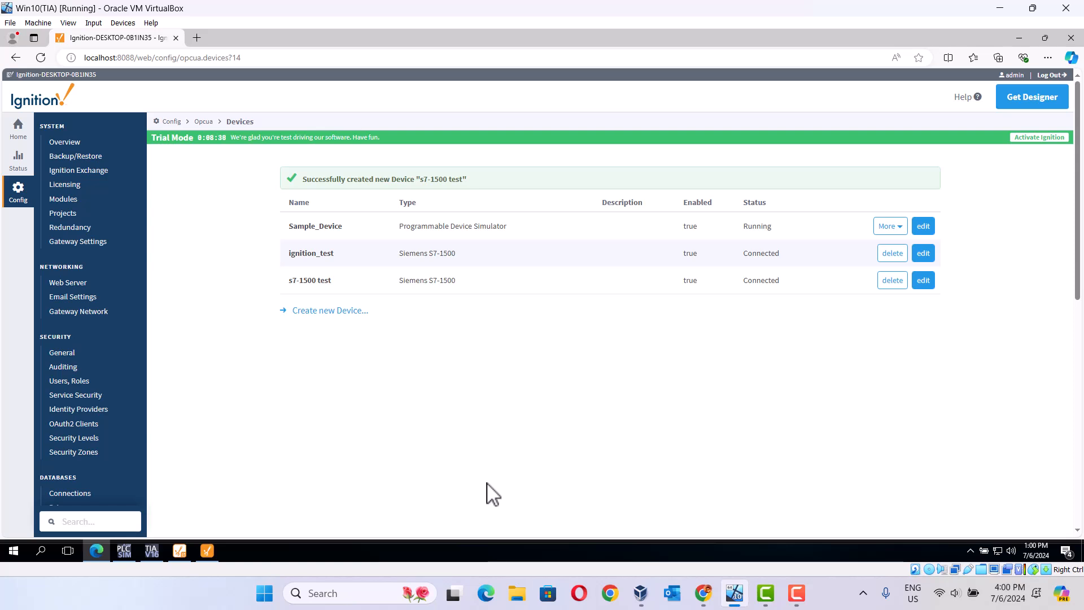
mouse_move(546, 463)
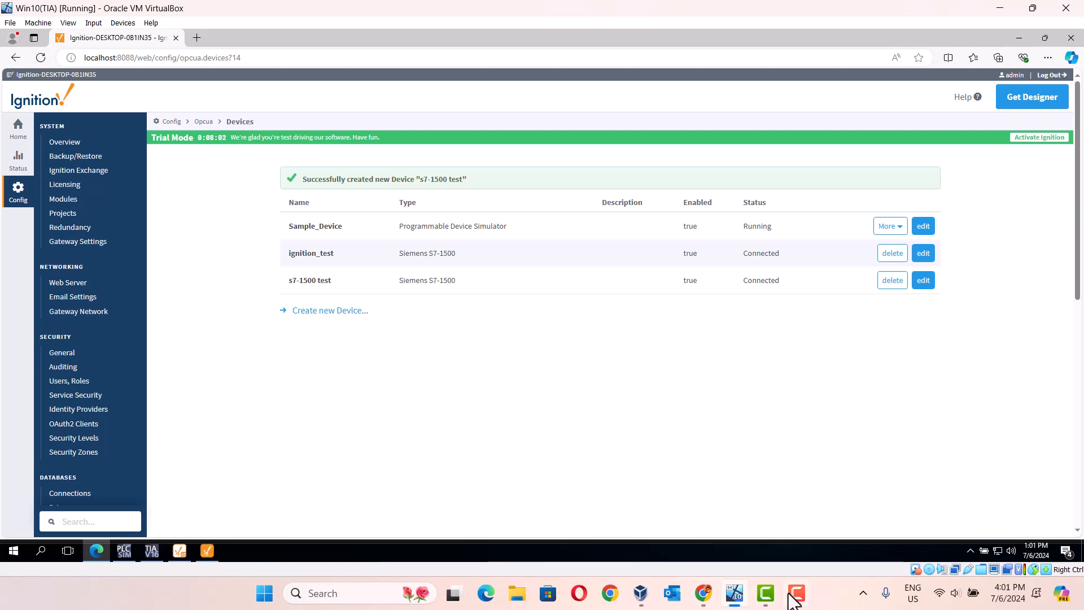
mouse_move(462, 231)
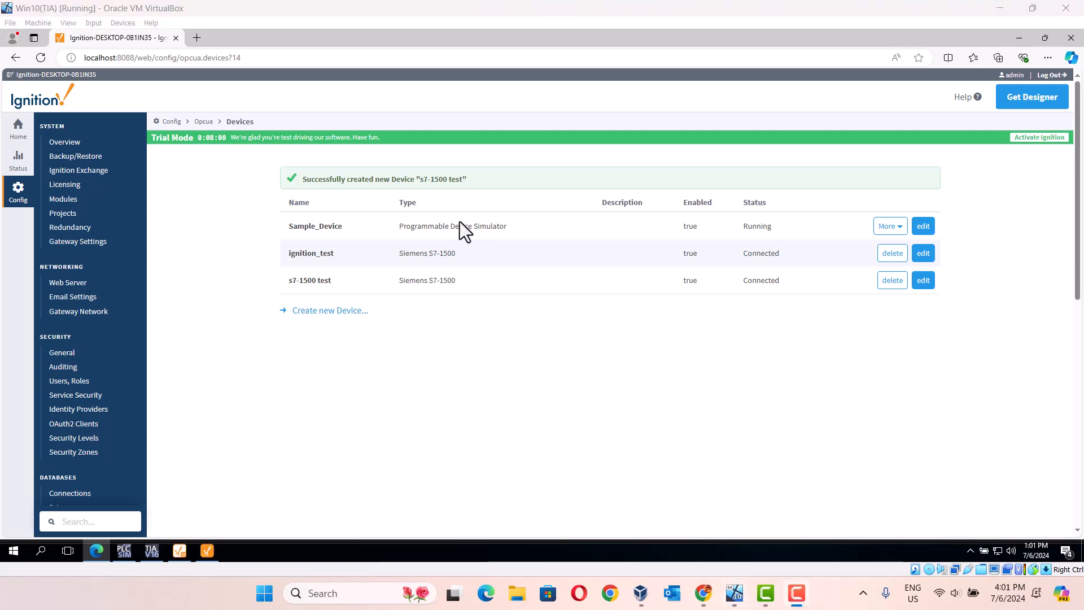
mouse_move(316, 65)
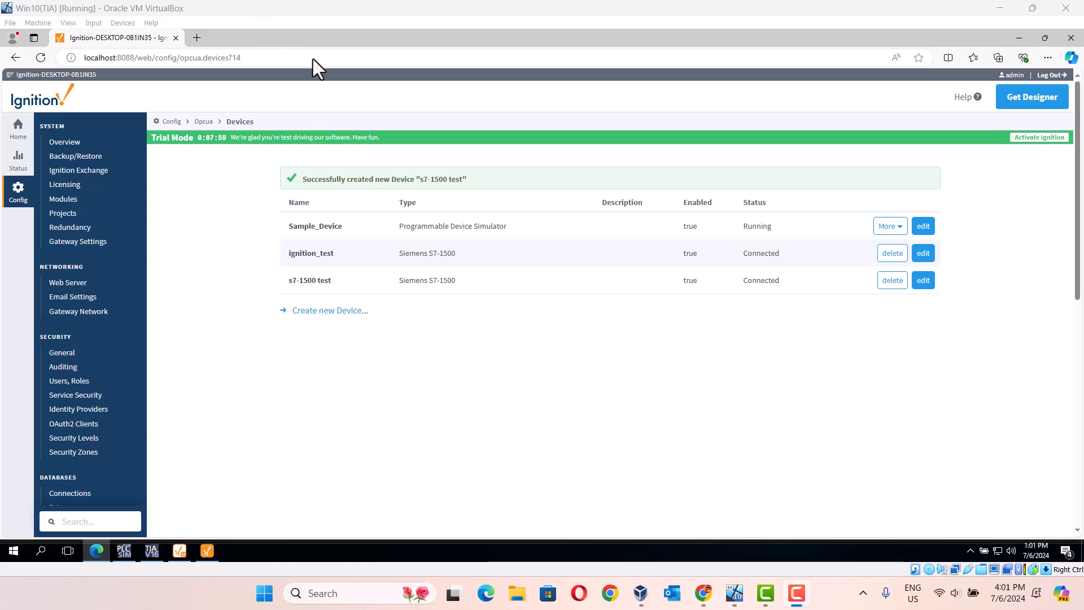
mouse_move(379, 73)
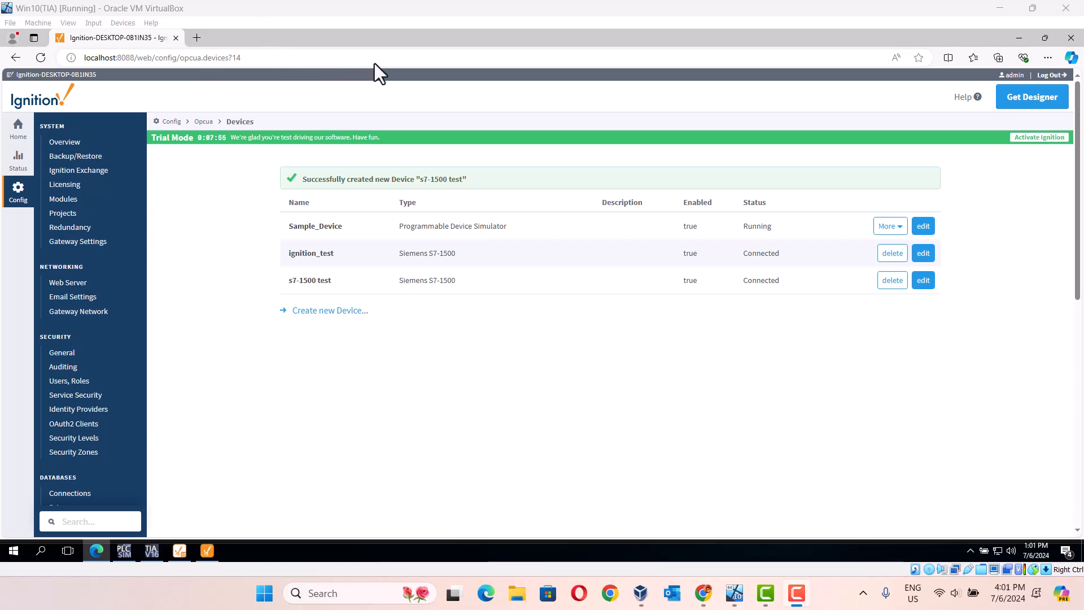